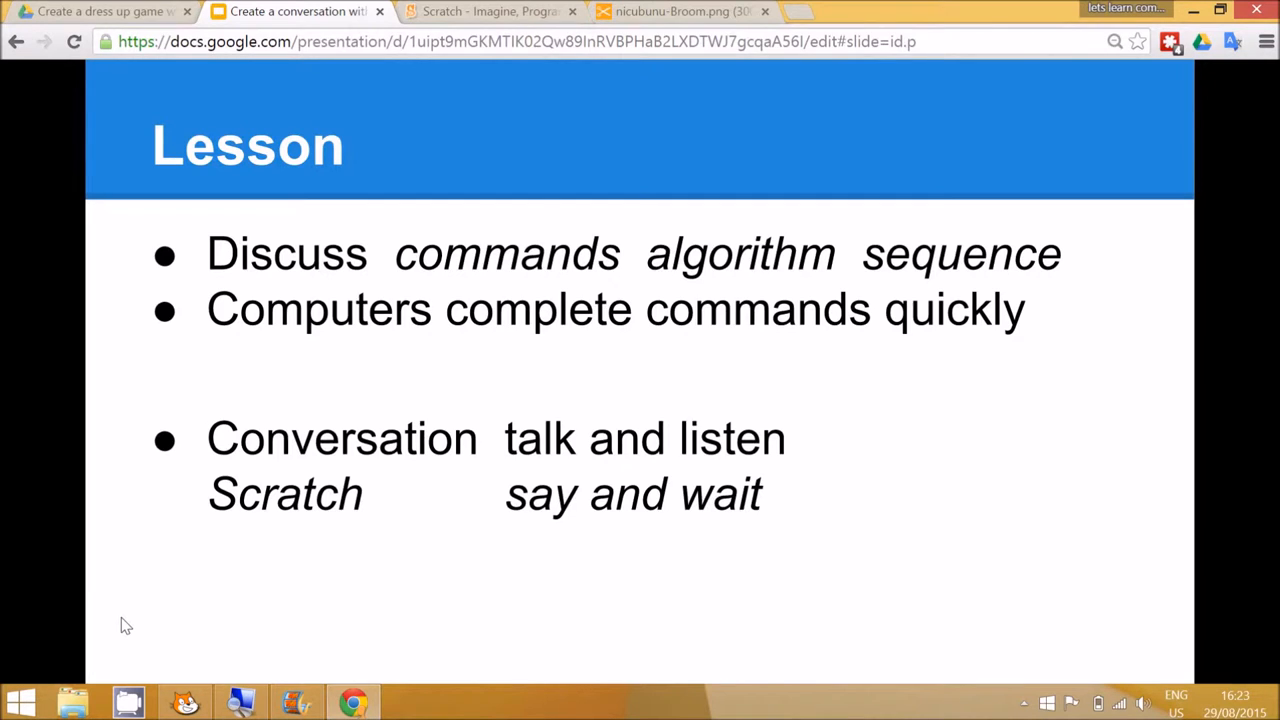
Add Wizard Boy from the Fantasy category of the sprite library to the stage
{"action": "left_click", "coordinate": [183, 701]}
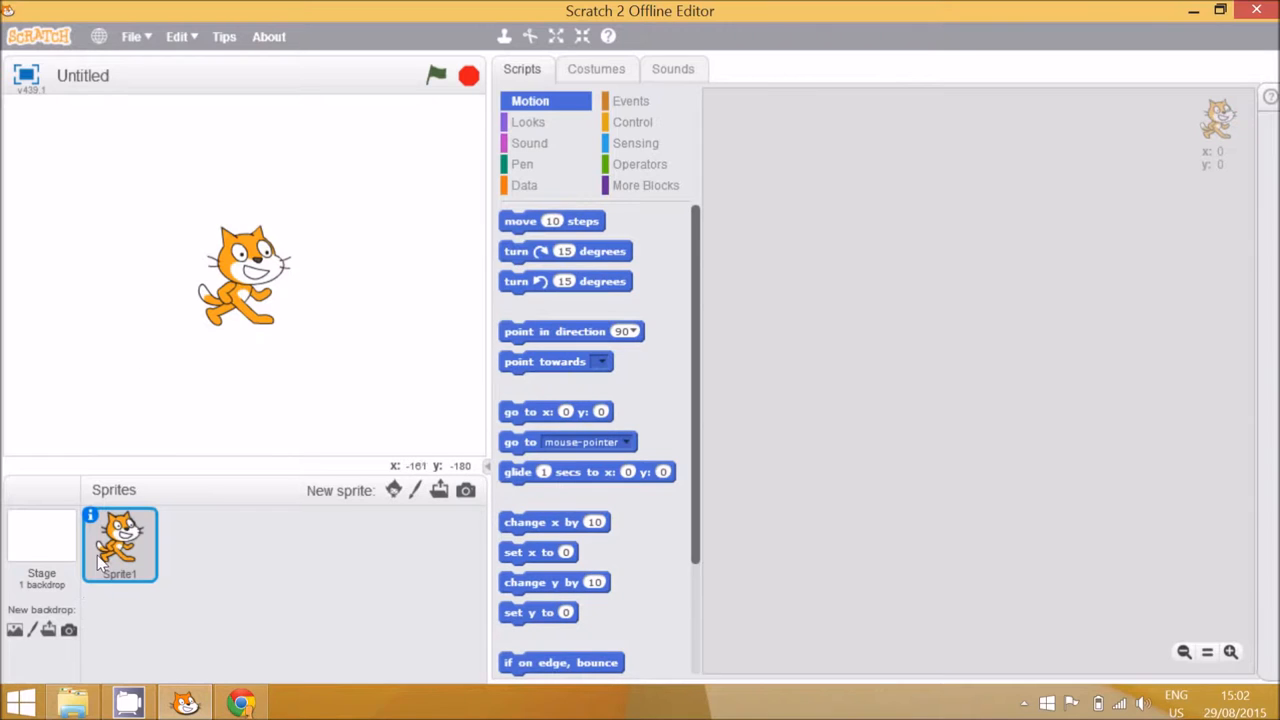
{"action": "mouse_move", "coordinate": [350, 528]}
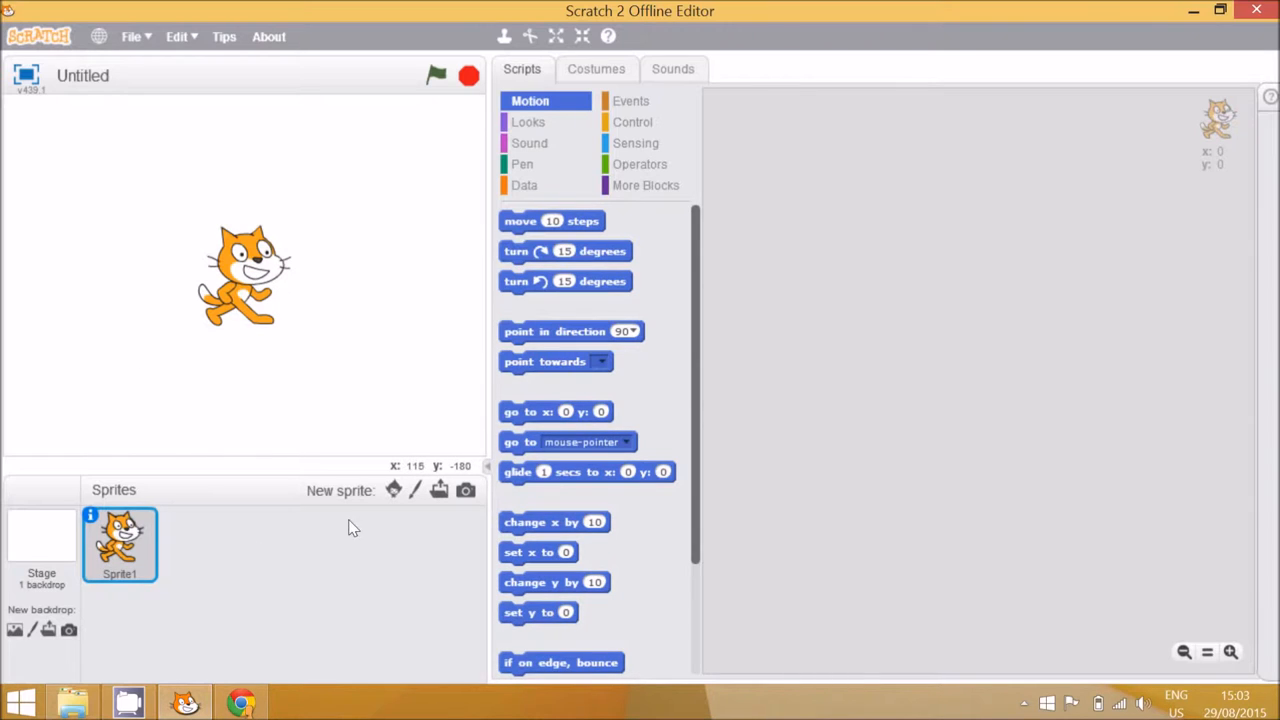
{"action": "mouse_move", "coordinate": [394, 489]}
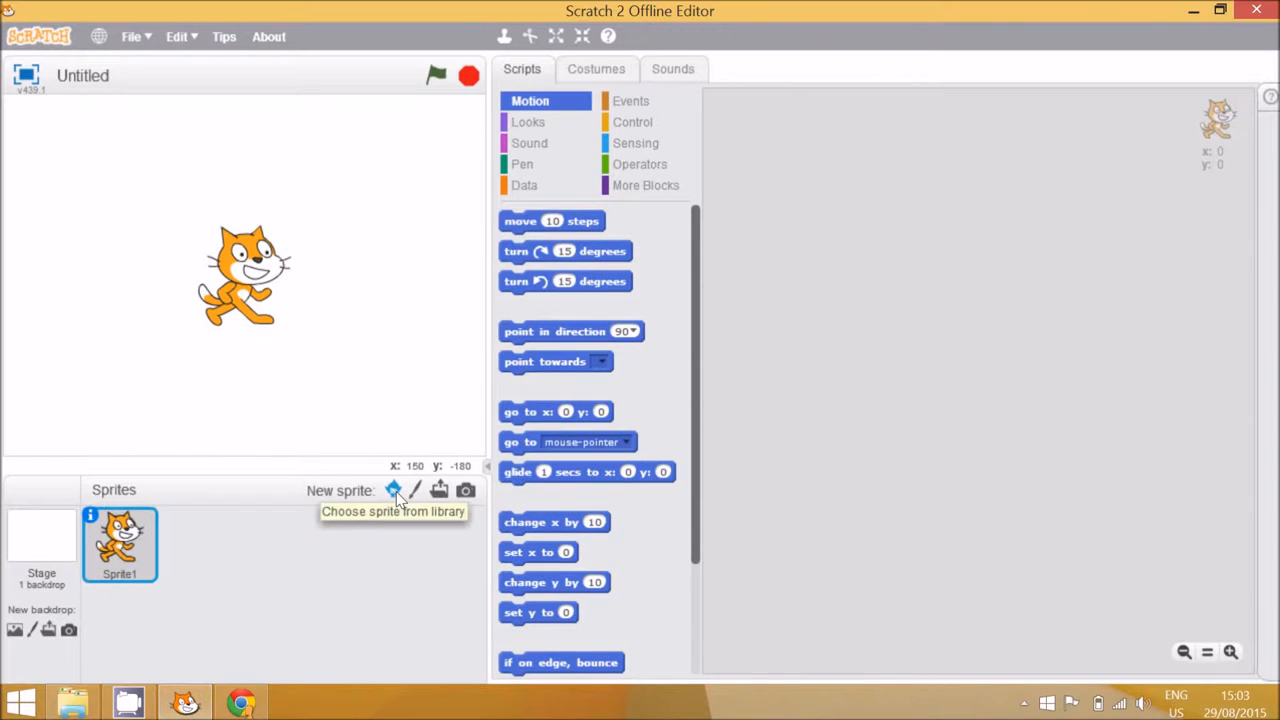
{"action": "left_click", "coordinate": [393, 490]}
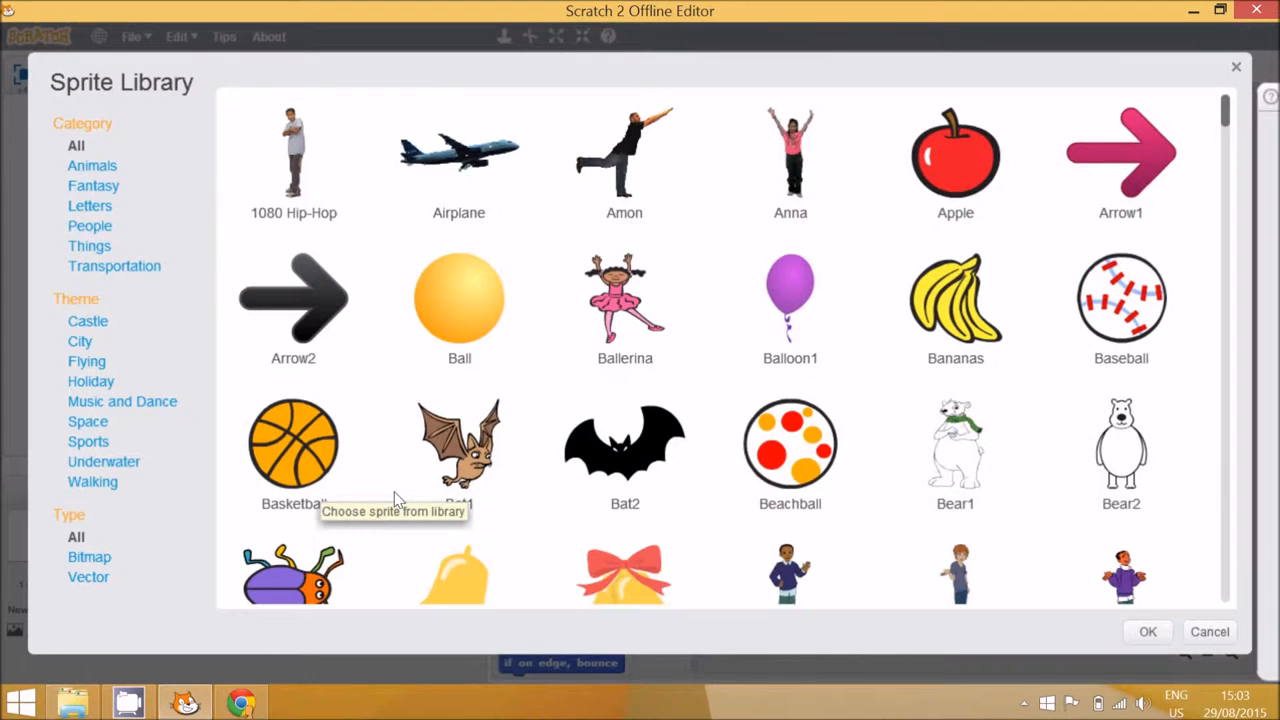
{"action": "mouse_move", "coordinate": [93, 186]}
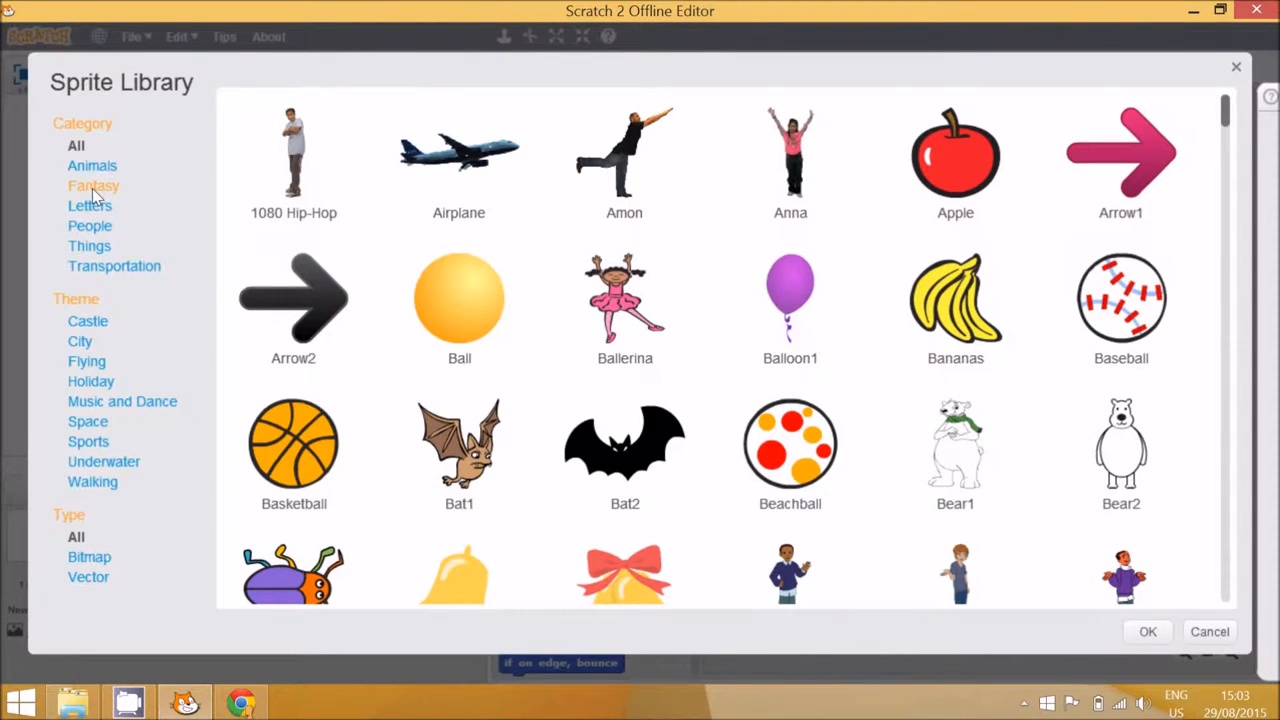
{"action": "left_click", "coordinate": [93, 185]}
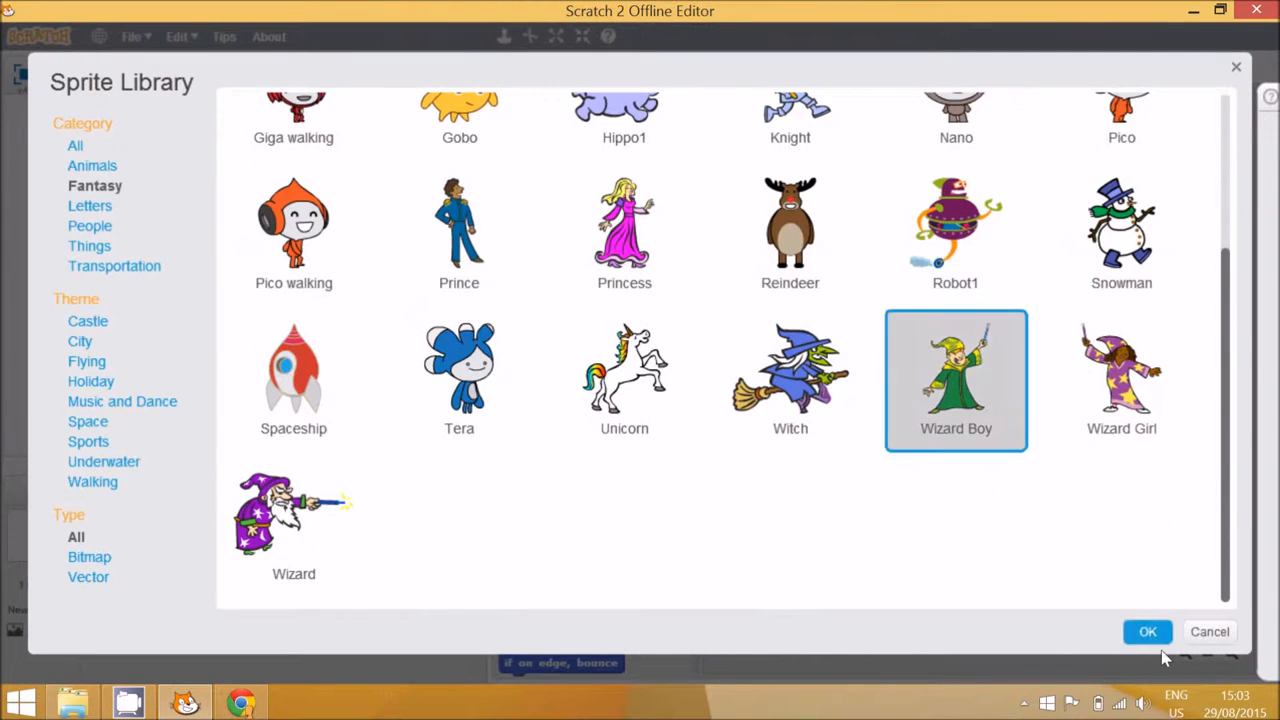
{"action": "left_click", "coordinate": [1147, 631]}
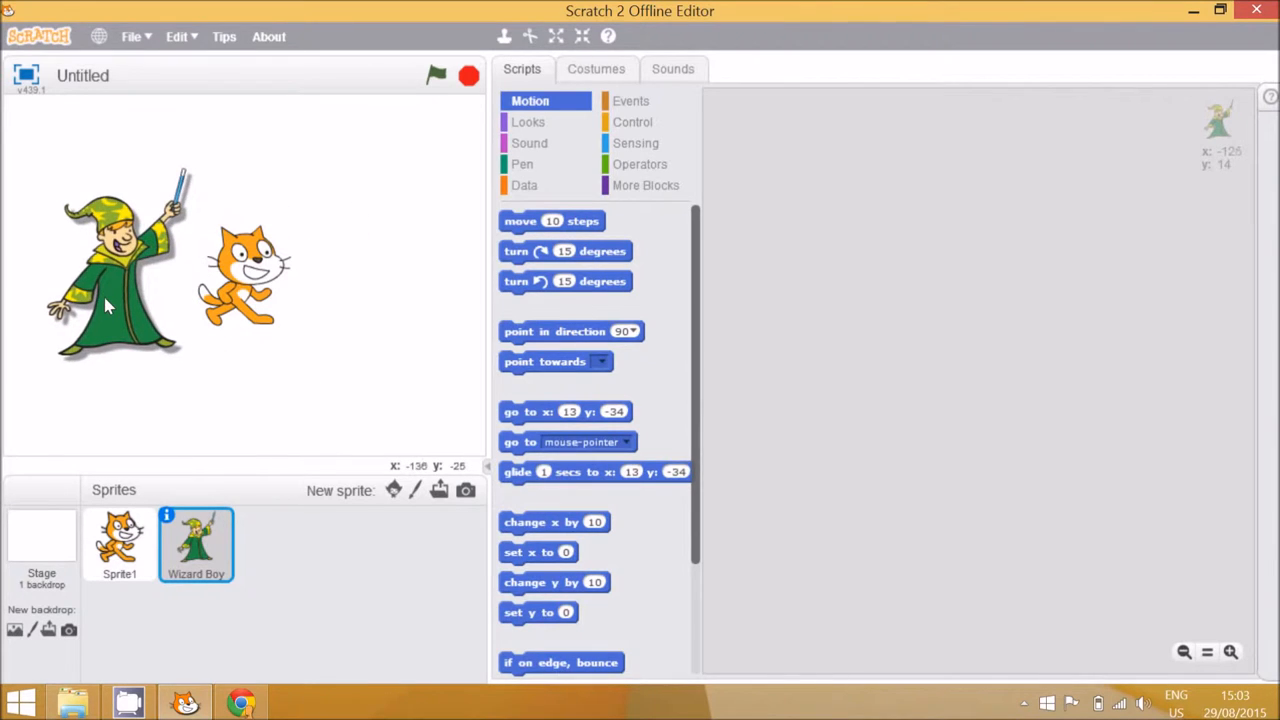
Nudge the wizard left and give it a green-flag script saying 'Hi there cat!' for 2 seconds
{"action": "left_click_drag", "start_coordinate": [115, 260], "coordinate": [95, 250]}
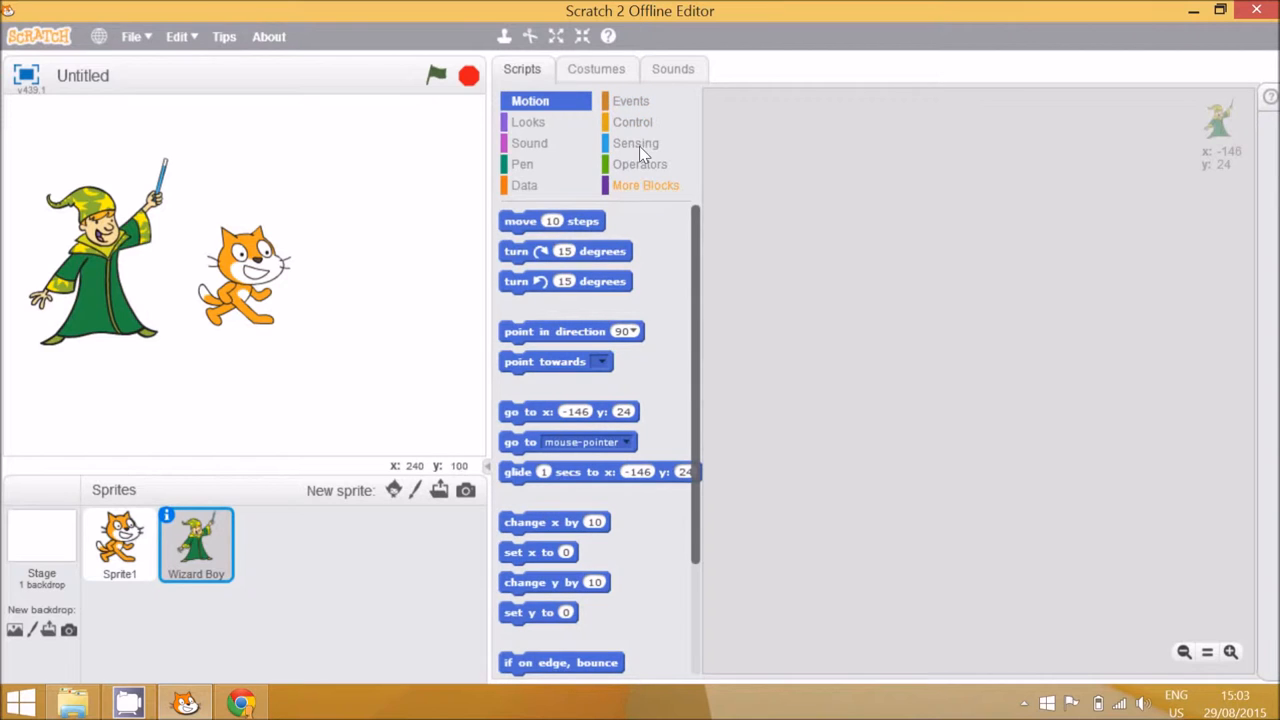
{"action": "left_click", "coordinate": [631, 100]}
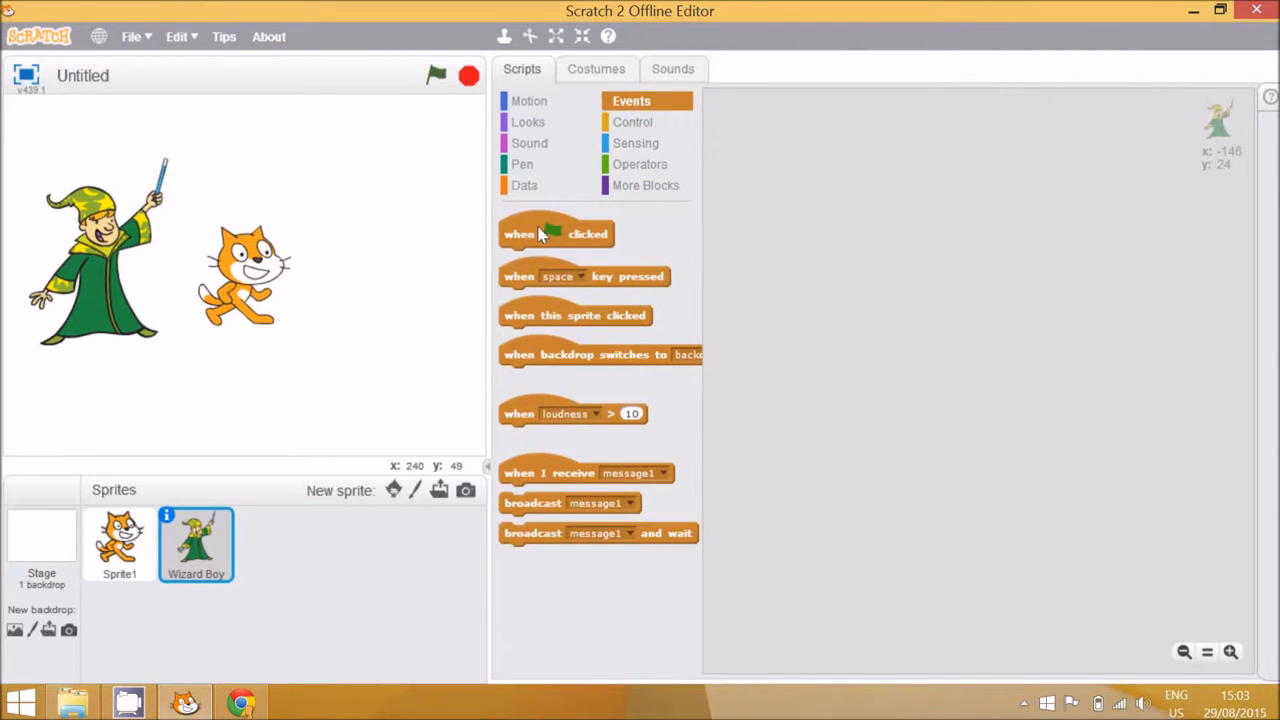
{"action": "left_click_drag", "start_coordinate": [555, 233], "coordinate": [750, 237]}
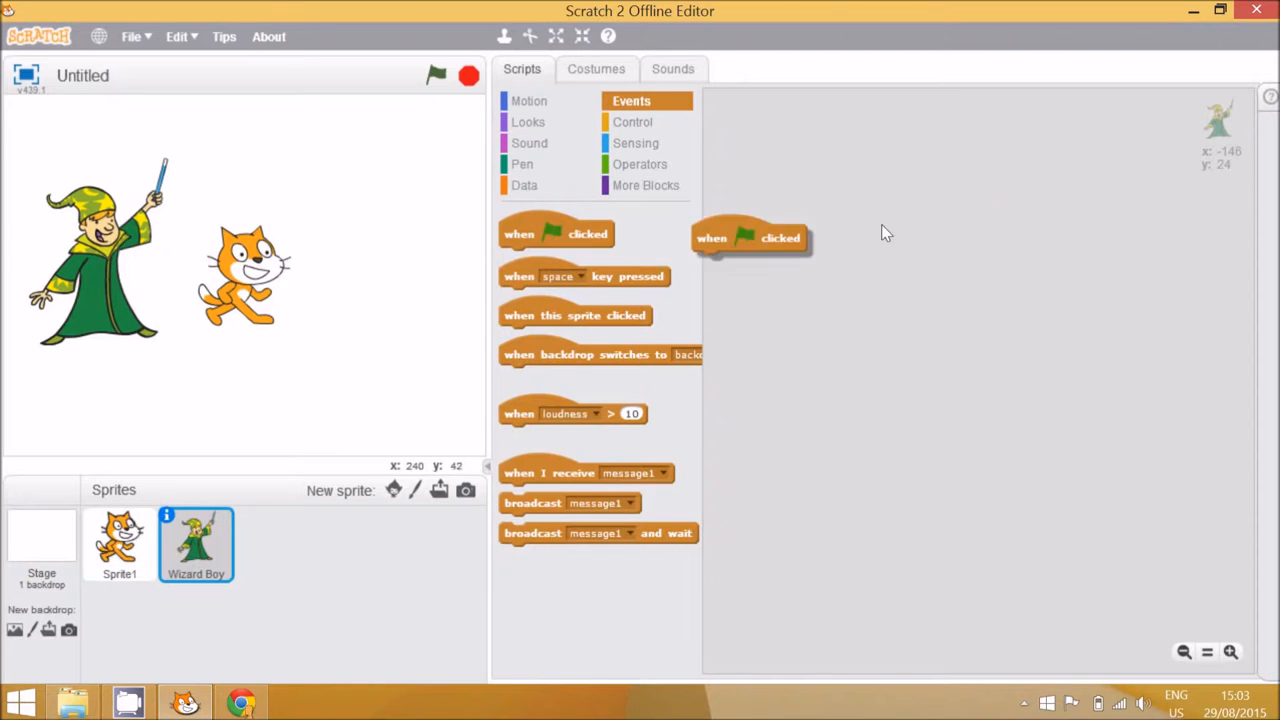
{"action": "left_click_drag", "start_coordinate": [750, 237], "coordinate": [966, 201]}
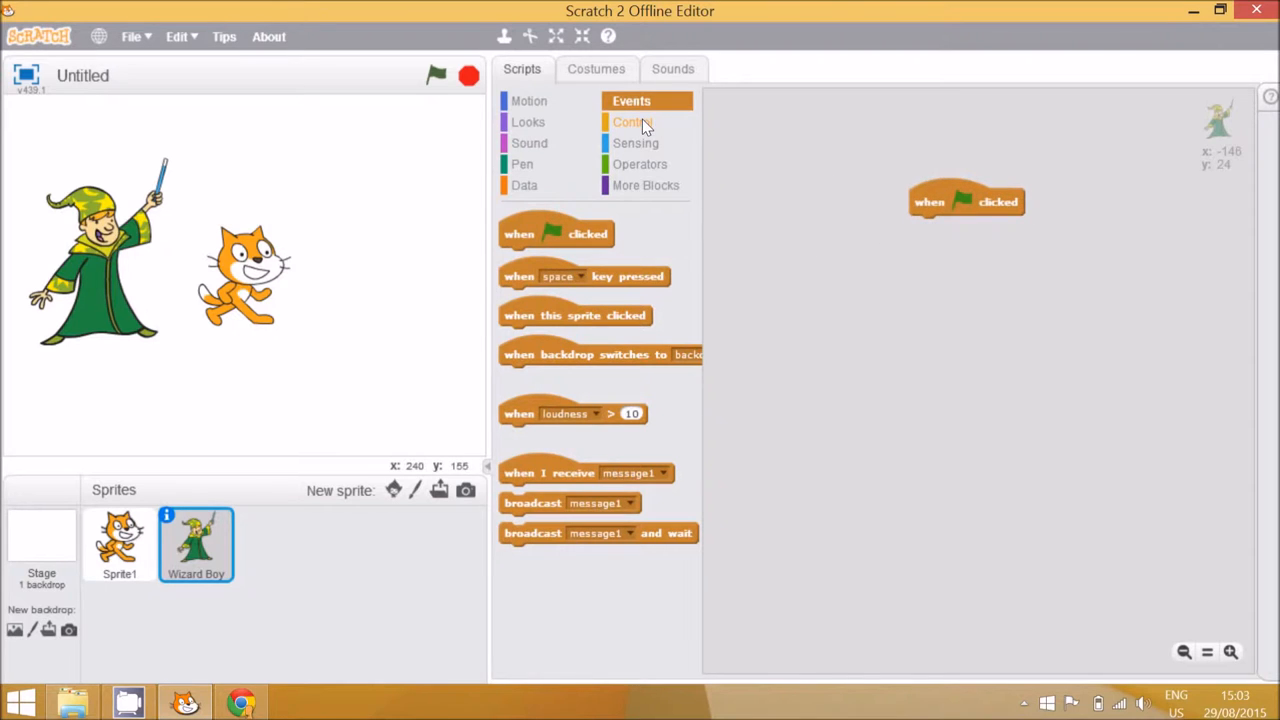
{"action": "left_click", "coordinate": [528, 121]}
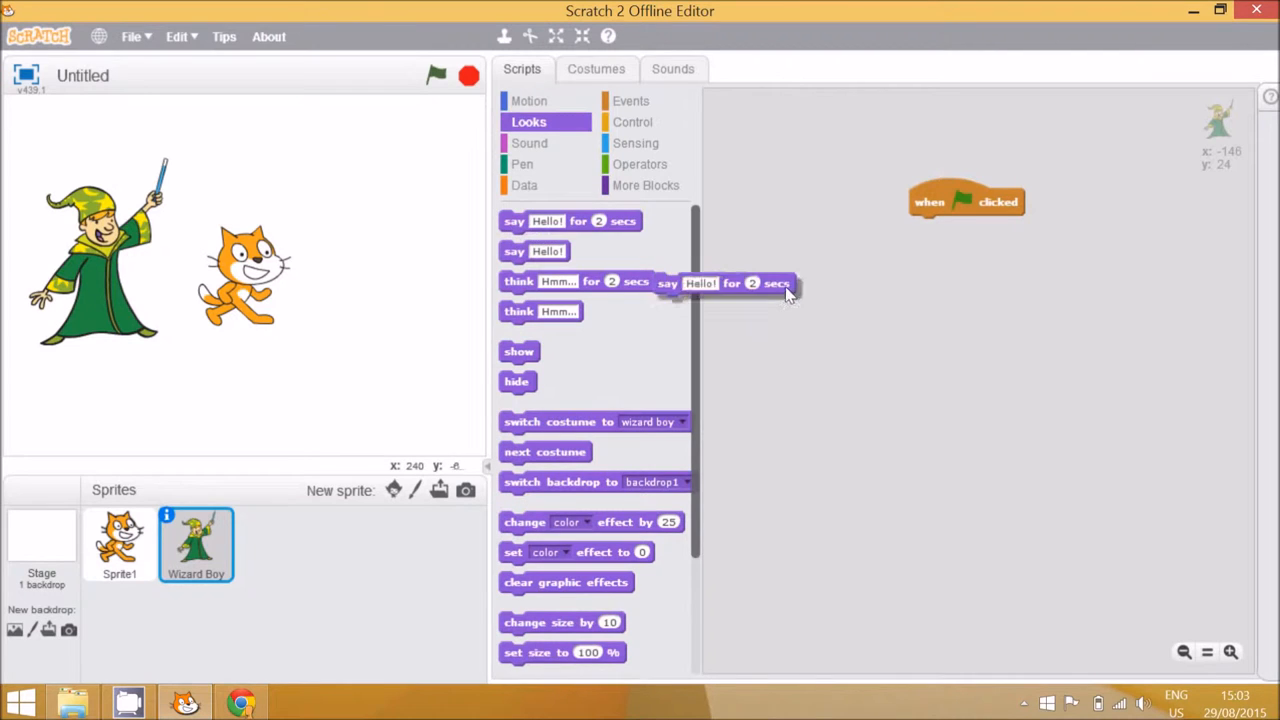
{"action": "left_click_drag", "start_coordinate": [725, 283], "coordinate": [980, 227]}
{"action": "type", "text": "Hi there"}
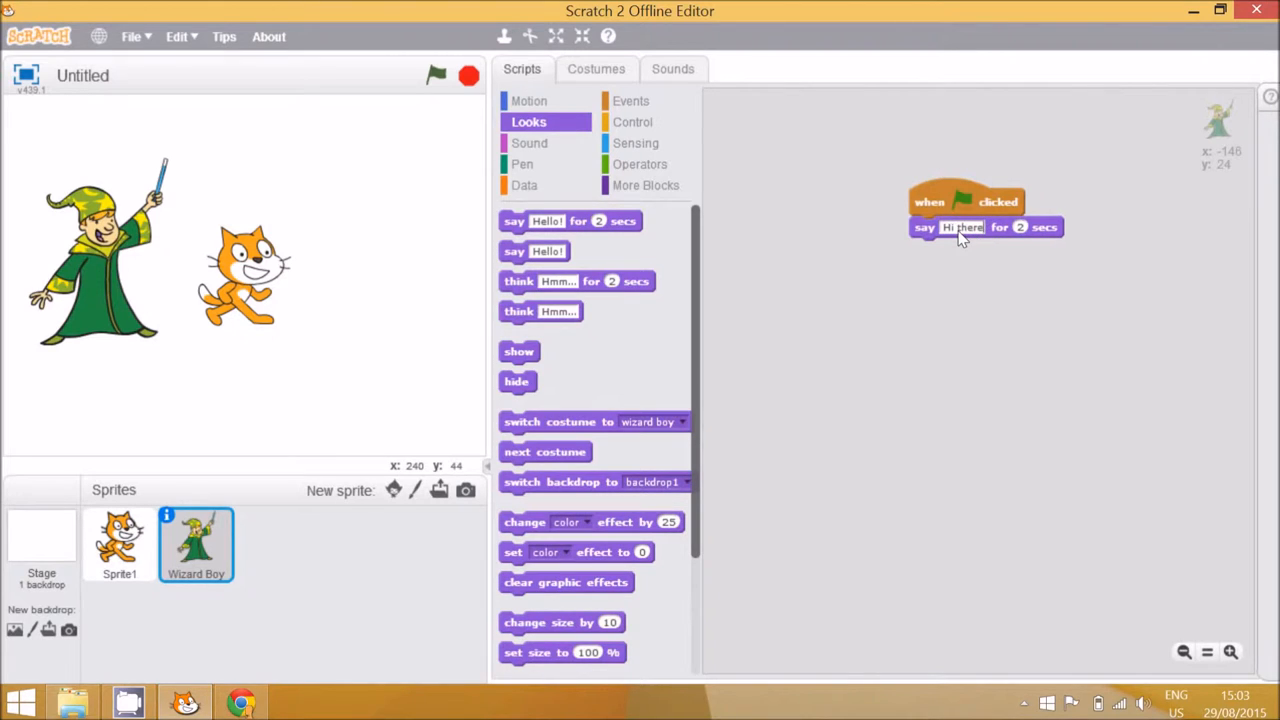
{"action": "type", "text": "cat!"}
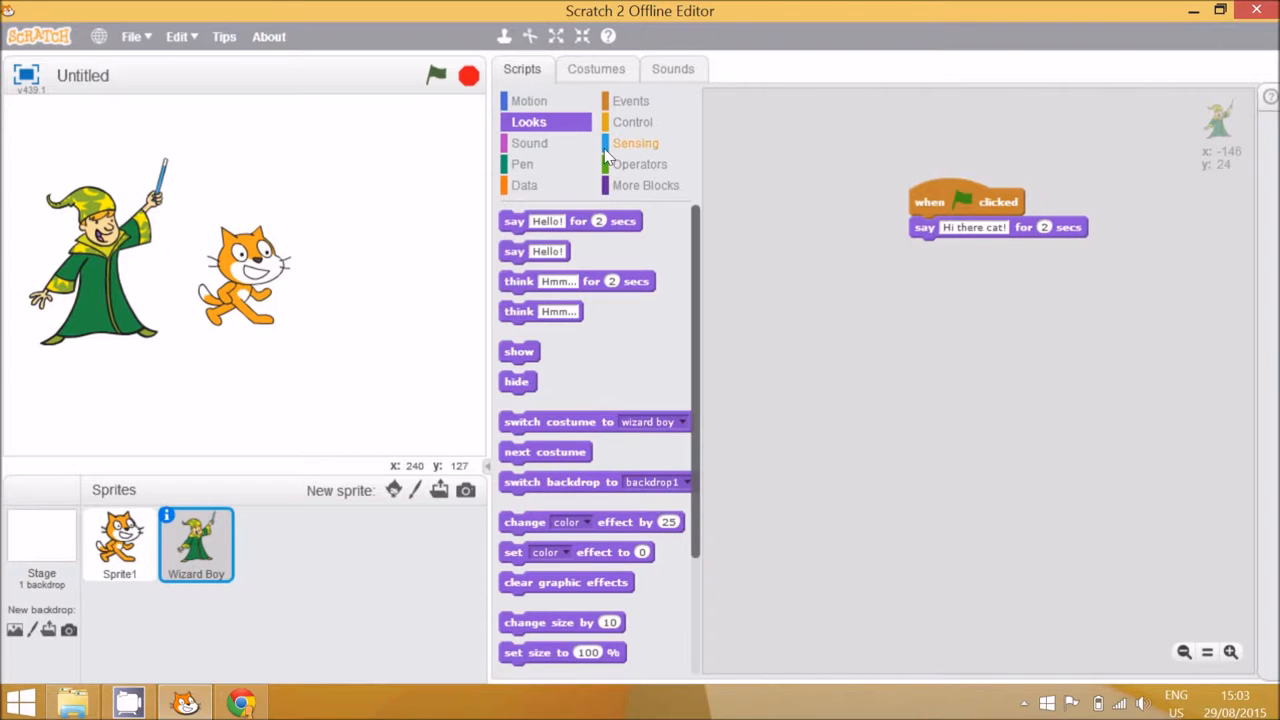
{"action": "left_click", "coordinate": [119, 543]}
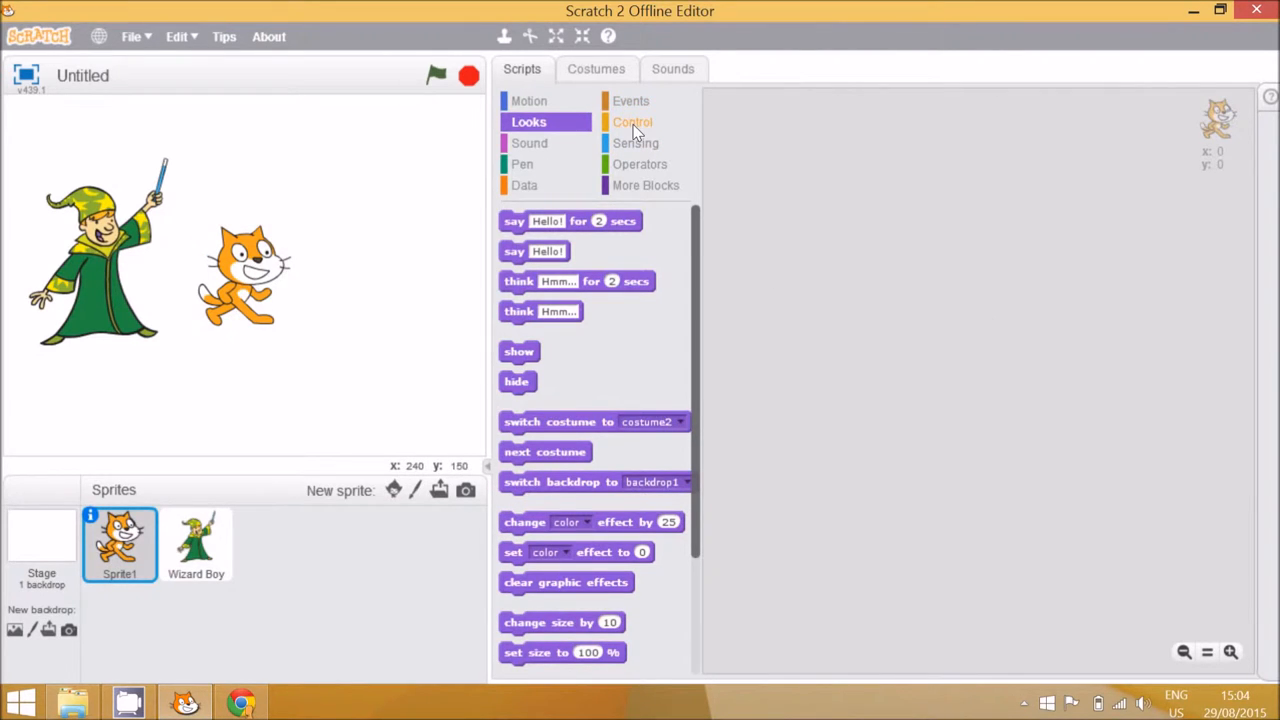
Give the cat a green-flag script saying 'Hi wizard' for 2 seconds, then test-run
{"action": "left_click", "coordinate": [631, 100]}
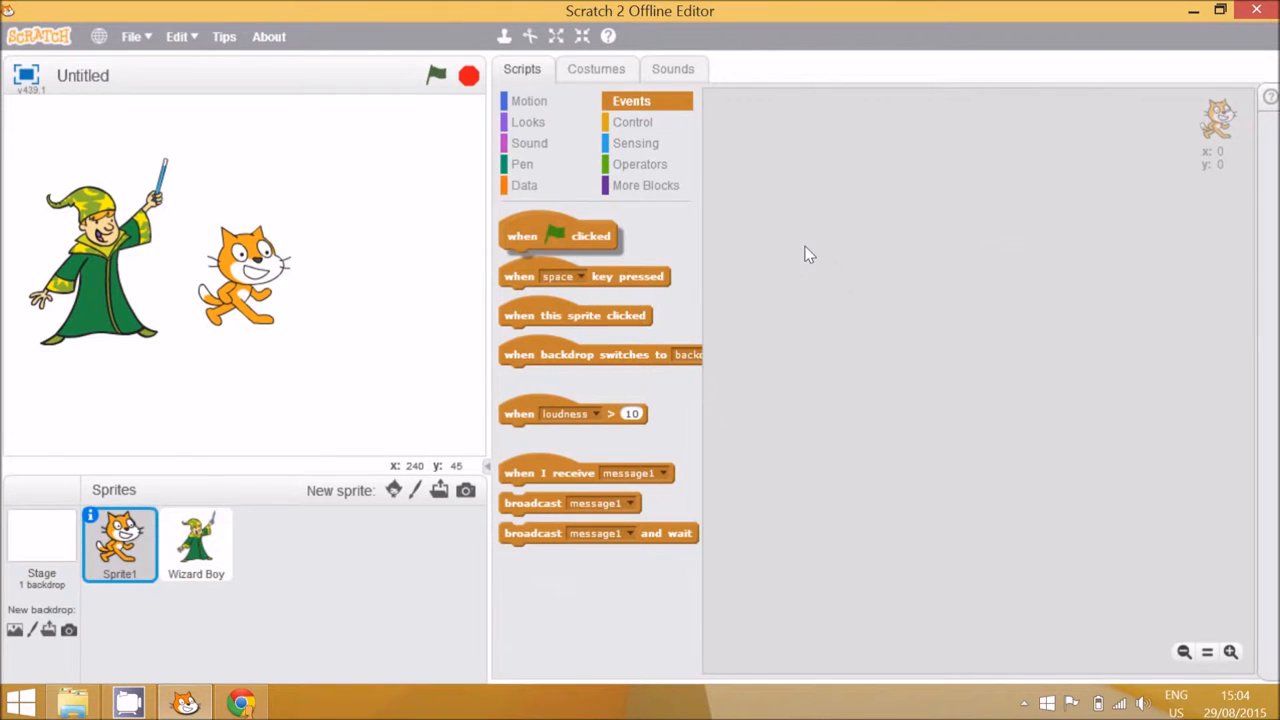
{"action": "left_click_drag", "start_coordinate": [557, 235], "coordinate": [917, 201]}
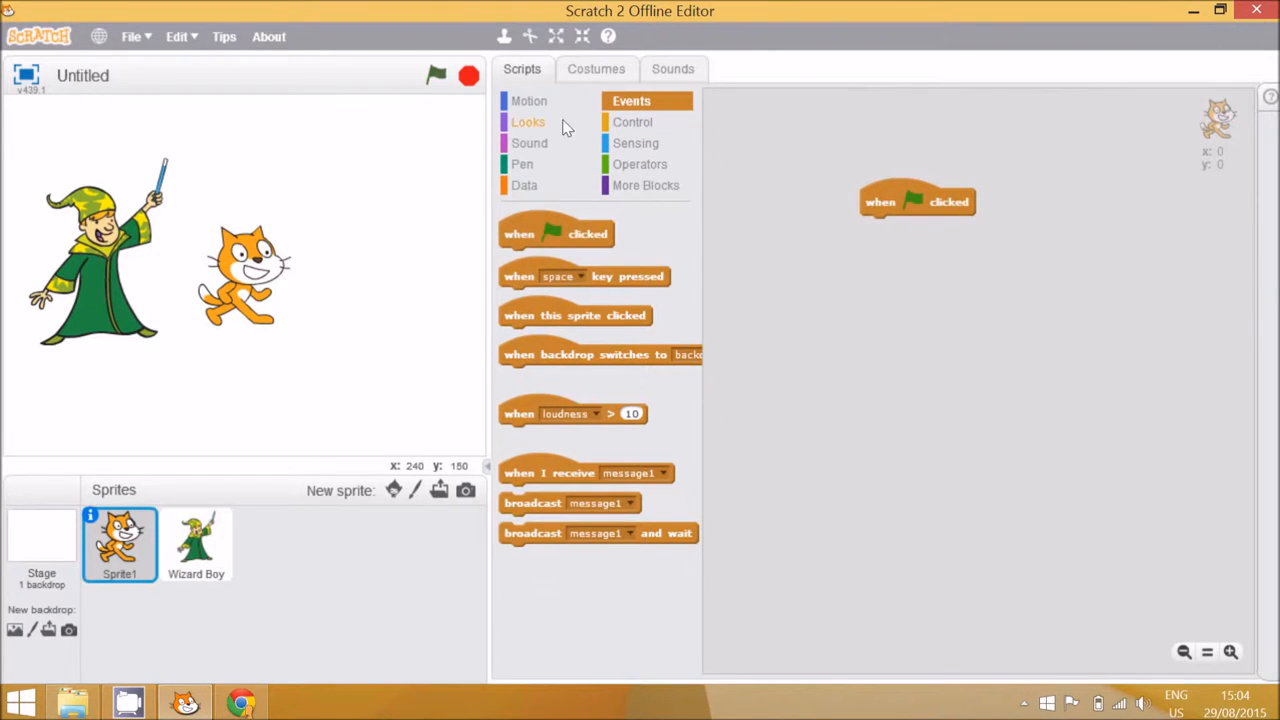
{"action": "left_click", "coordinate": [528, 121]}
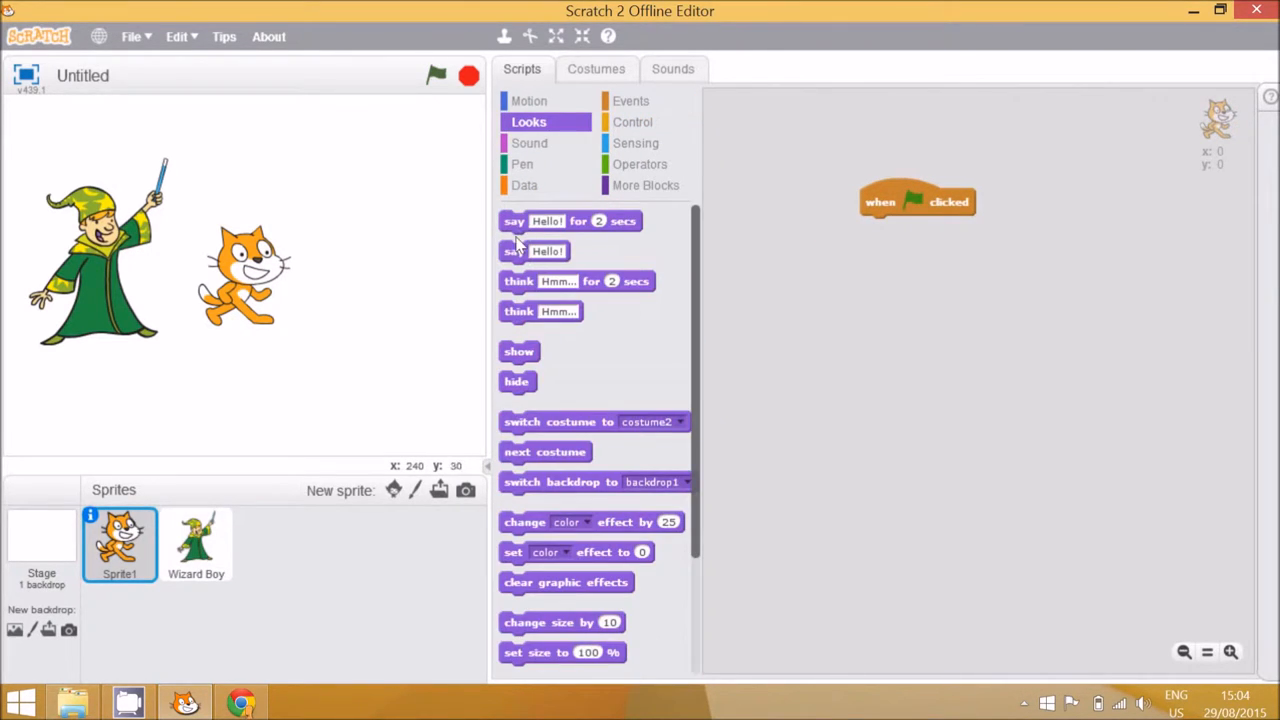
{"action": "left_click_drag", "start_coordinate": [570, 221], "coordinate": [930, 227]}
{"action": "type", "text": "Hi wizard"}
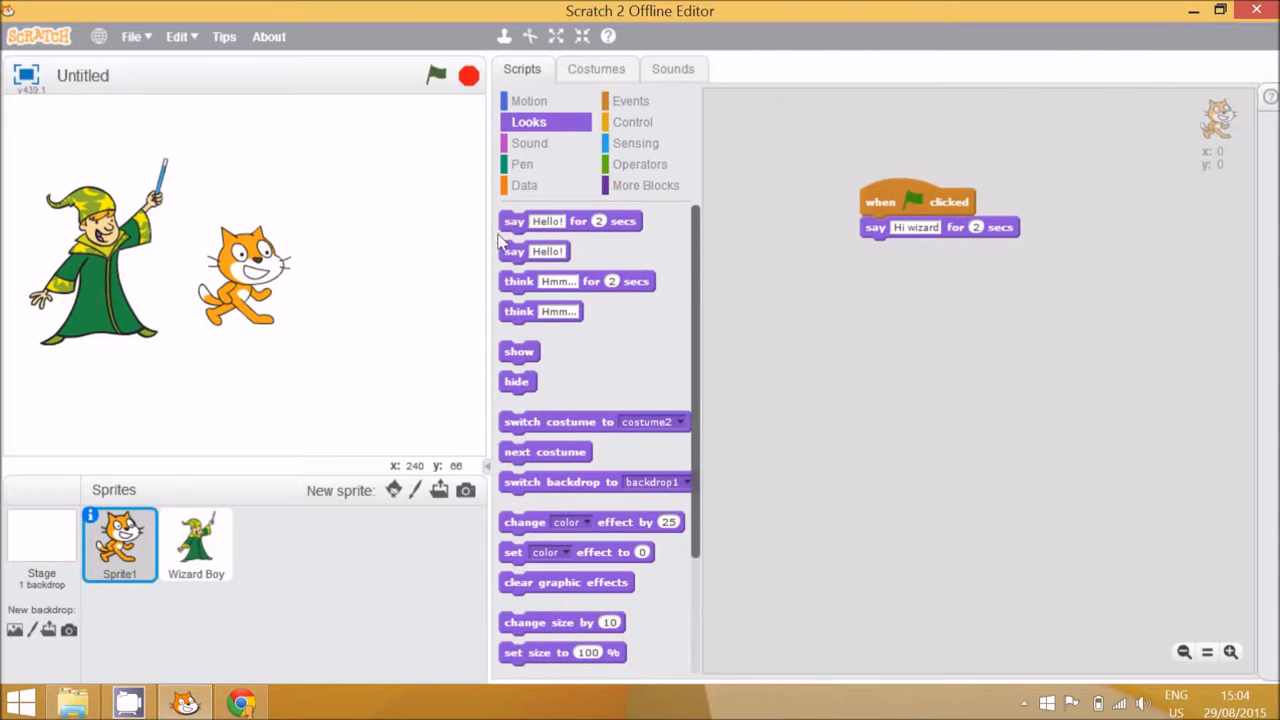
{"action": "left_click", "coordinate": [436, 75]}
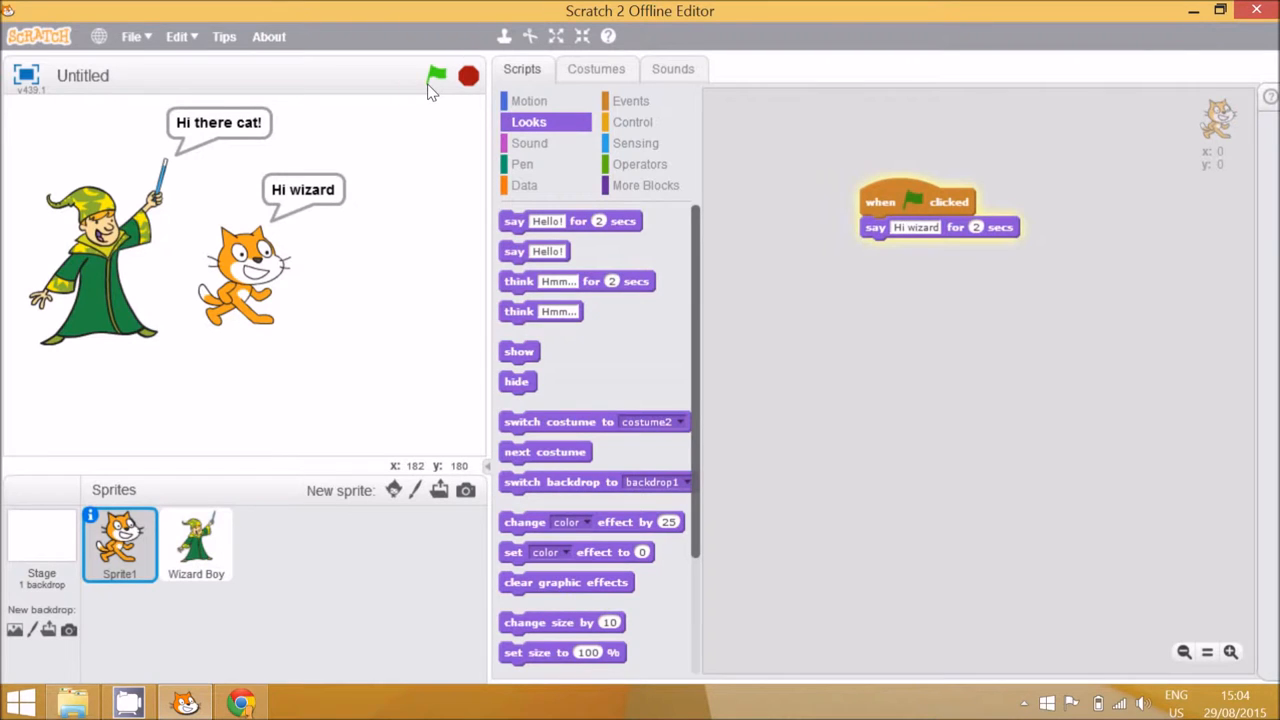
{"action": "left_click", "coordinate": [436, 75]}
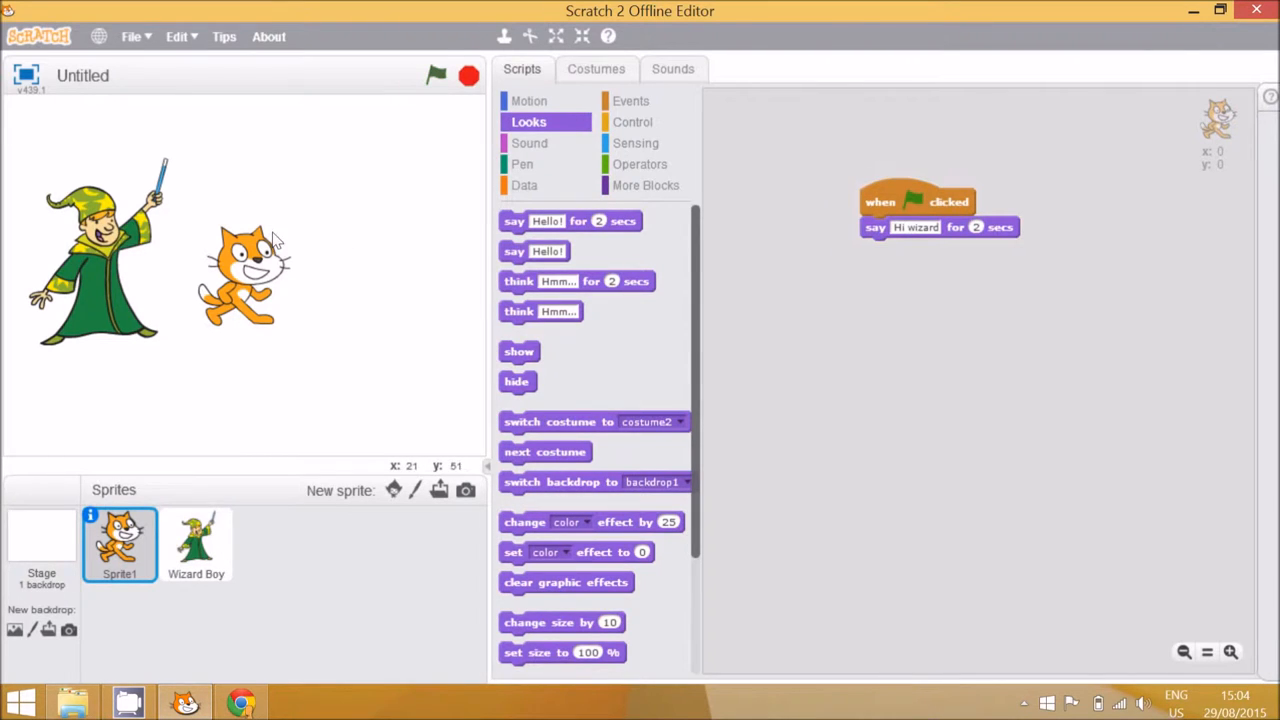
{"action": "mouse_move", "coordinate": [662, 237]}
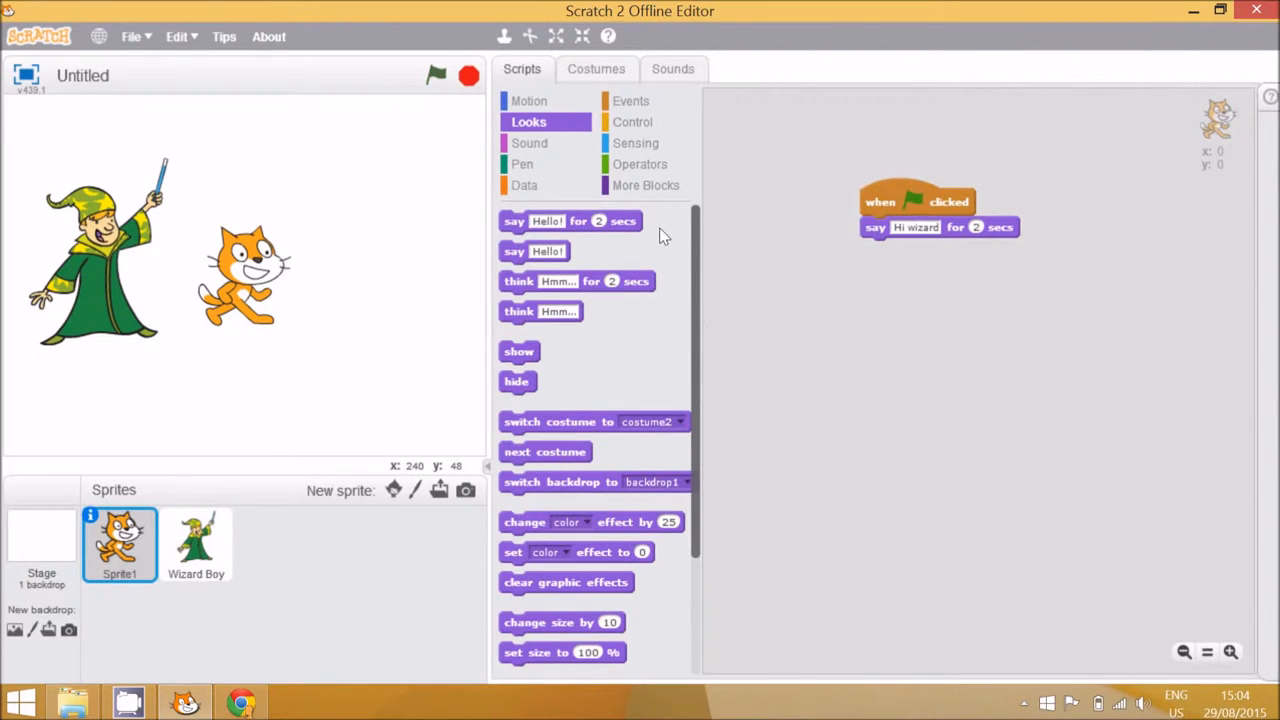
{"action": "mouse_move", "coordinate": [590, 190]}
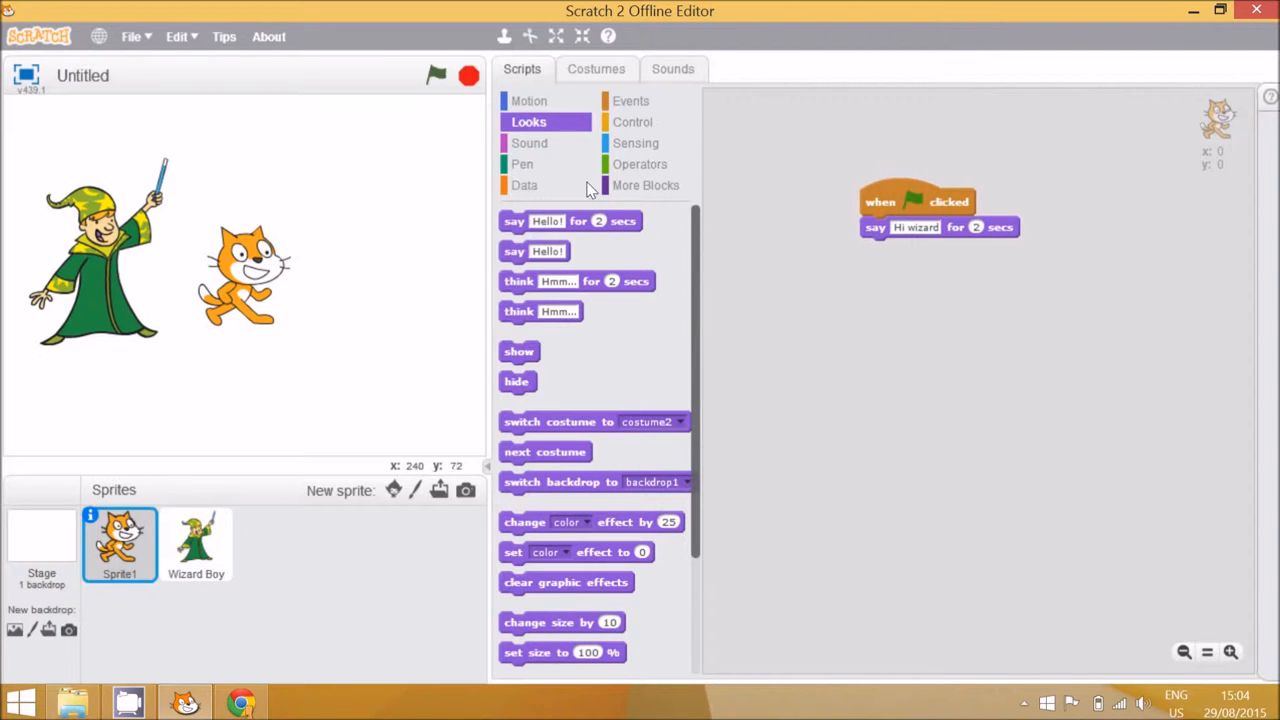
Insert 'wait 1 secs' before the wizard's say block and test-run the timing
{"action": "left_click", "coordinate": [632, 121]}
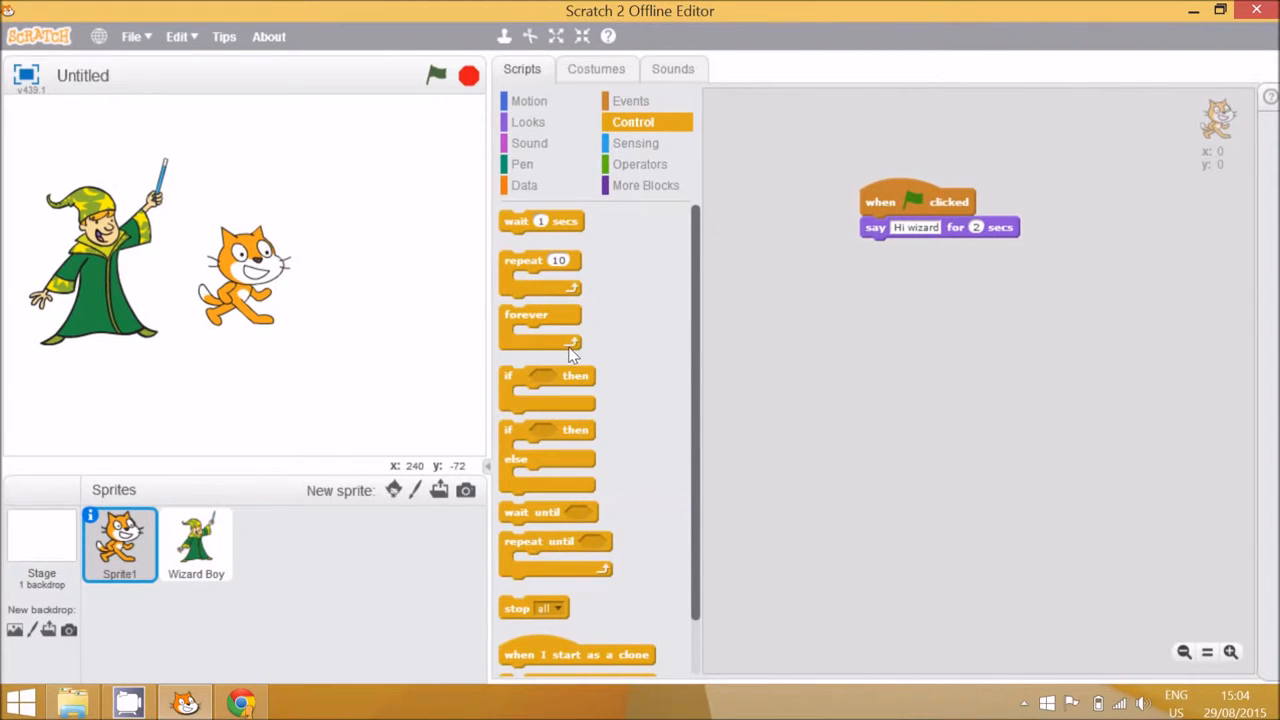
{"action": "mouse_move", "coordinate": [585, 270]}
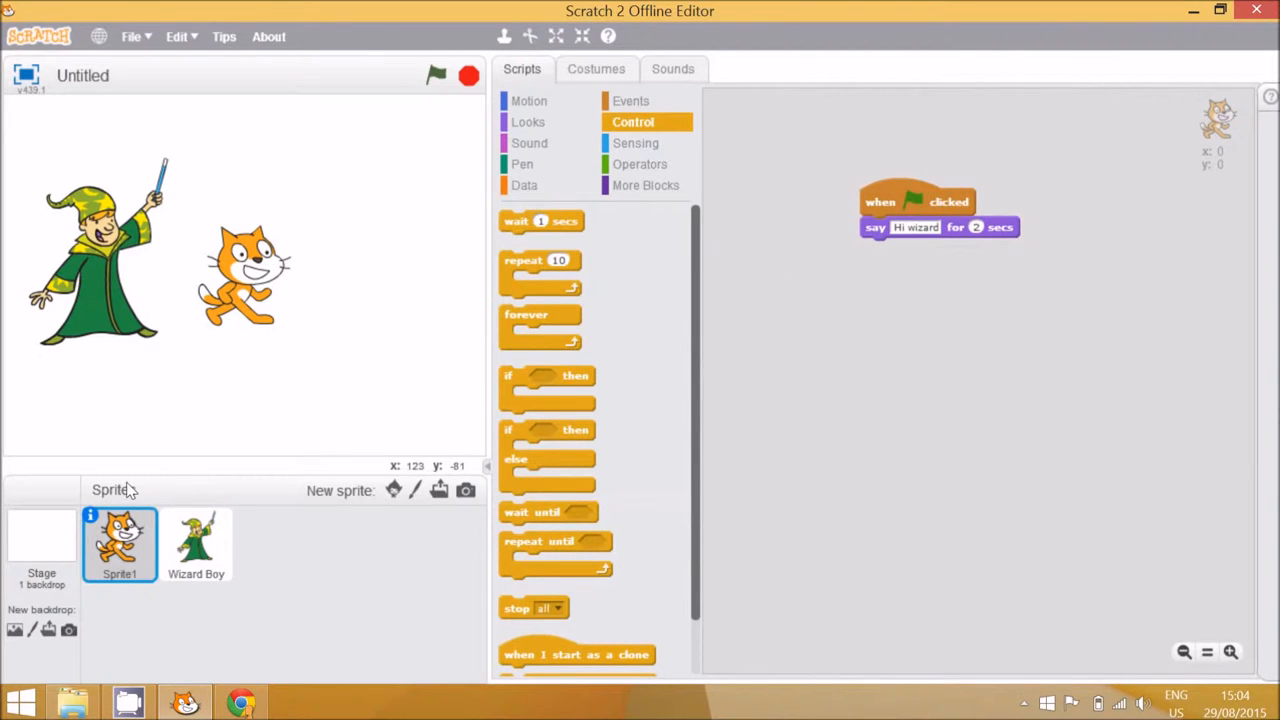
{"action": "left_click", "coordinate": [196, 543]}
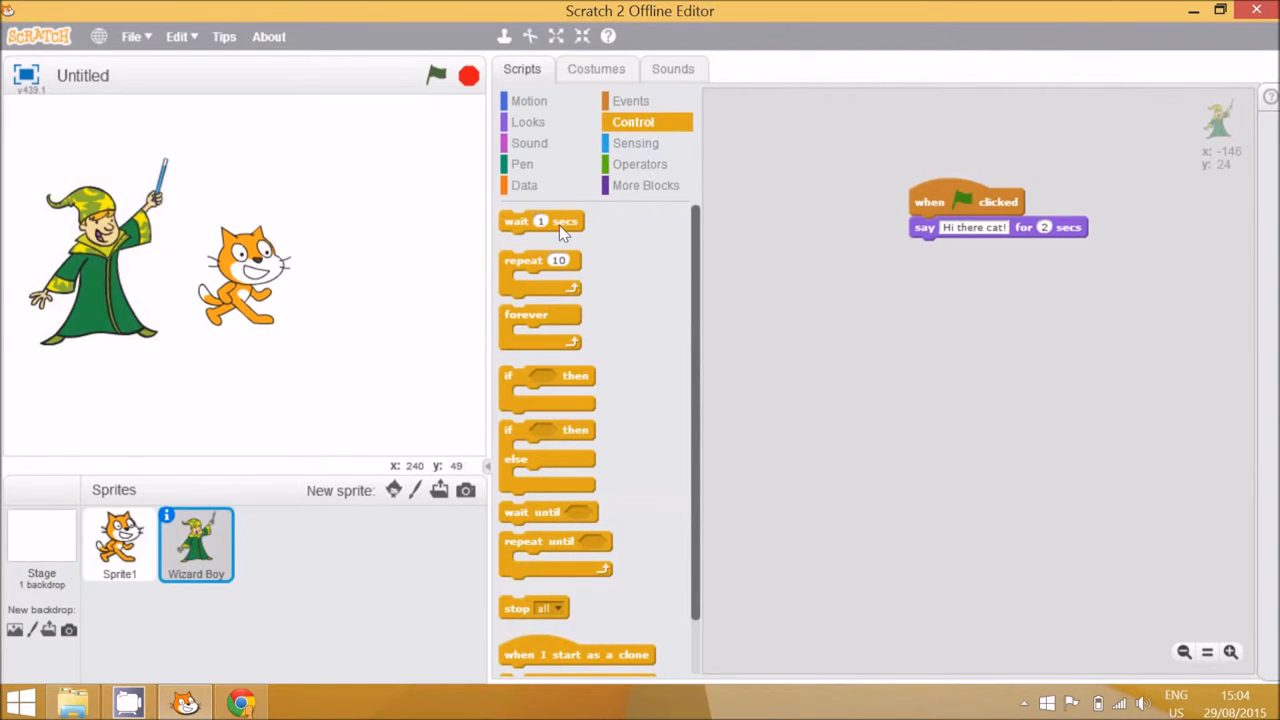
{"action": "left_click_drag", "start_coordinate": [540, 221], "coordinate": [985, 216]}
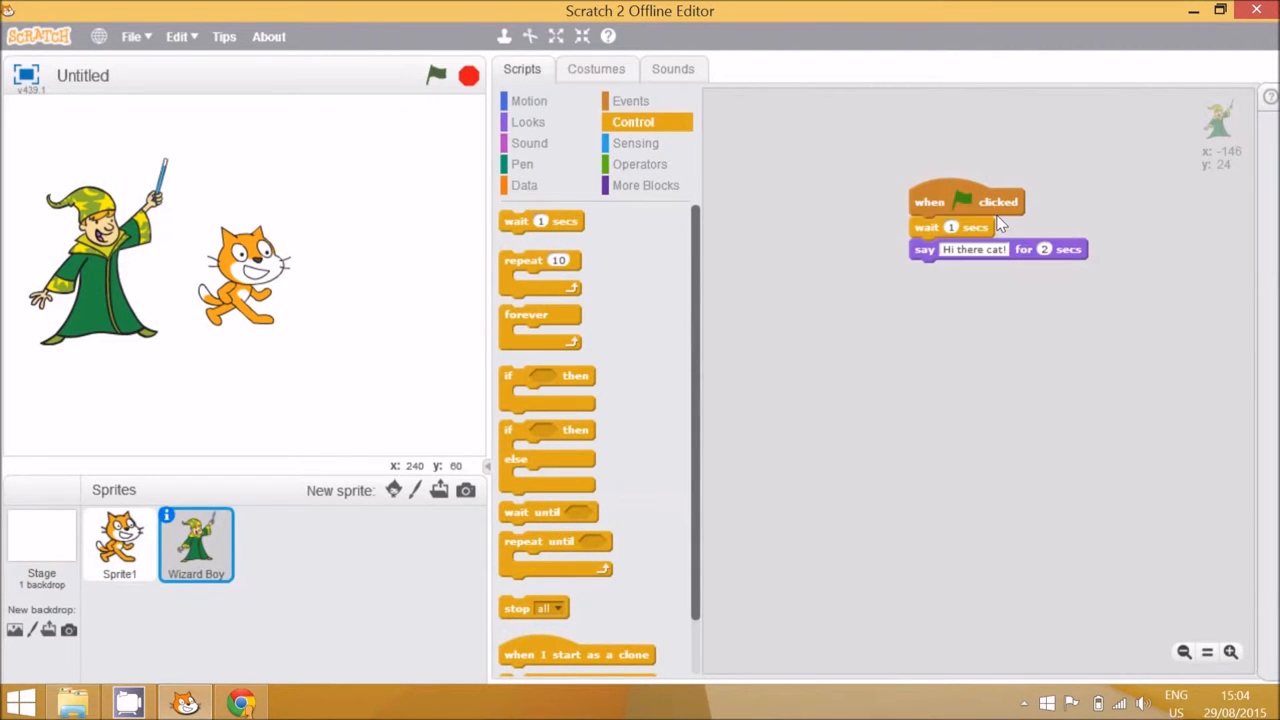
{"action": "left_click", "coordinate": [436, 76]}
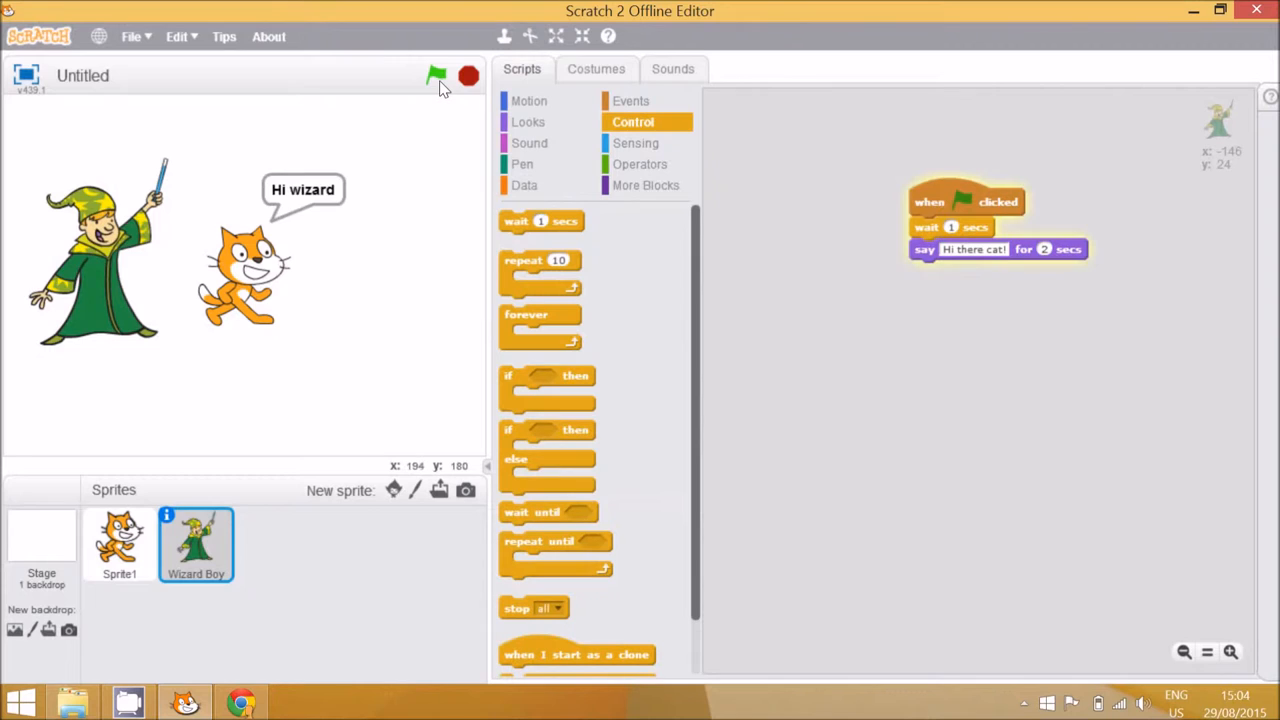
{"action": "left_click", "coordinate": [436, 75]}
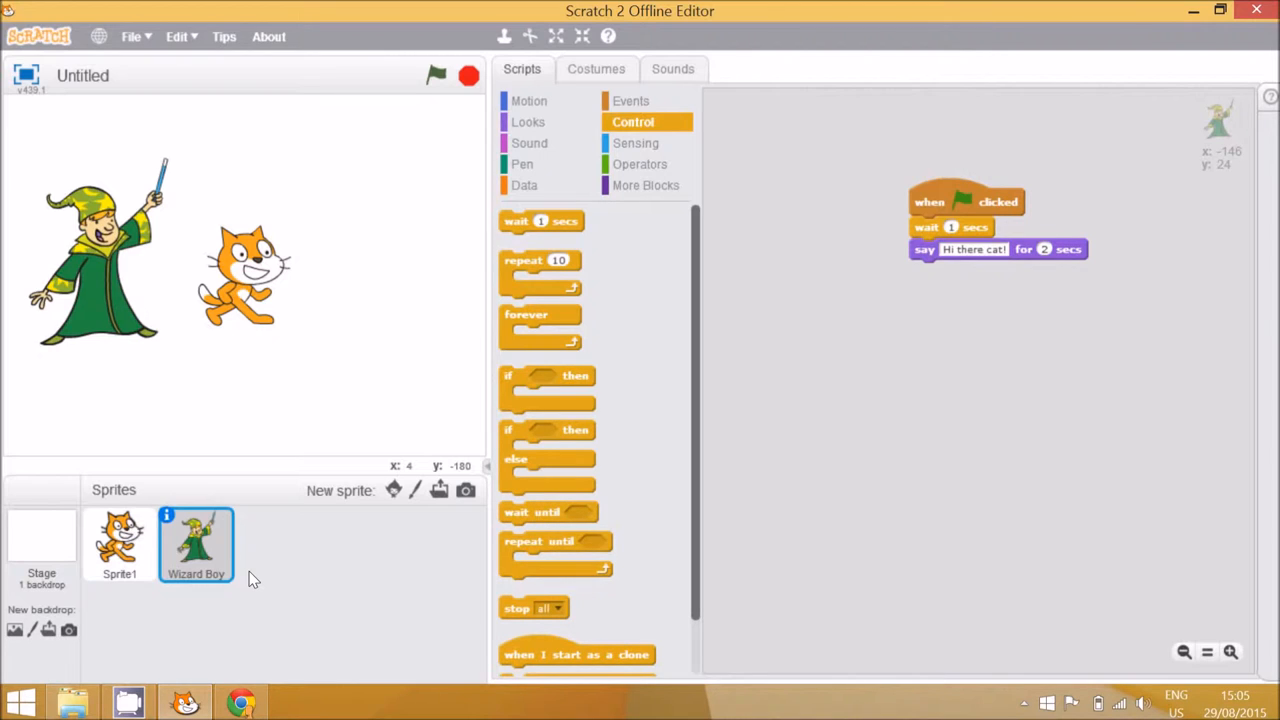
{"action": "mouse_move", "coordinate": [305, 573]}
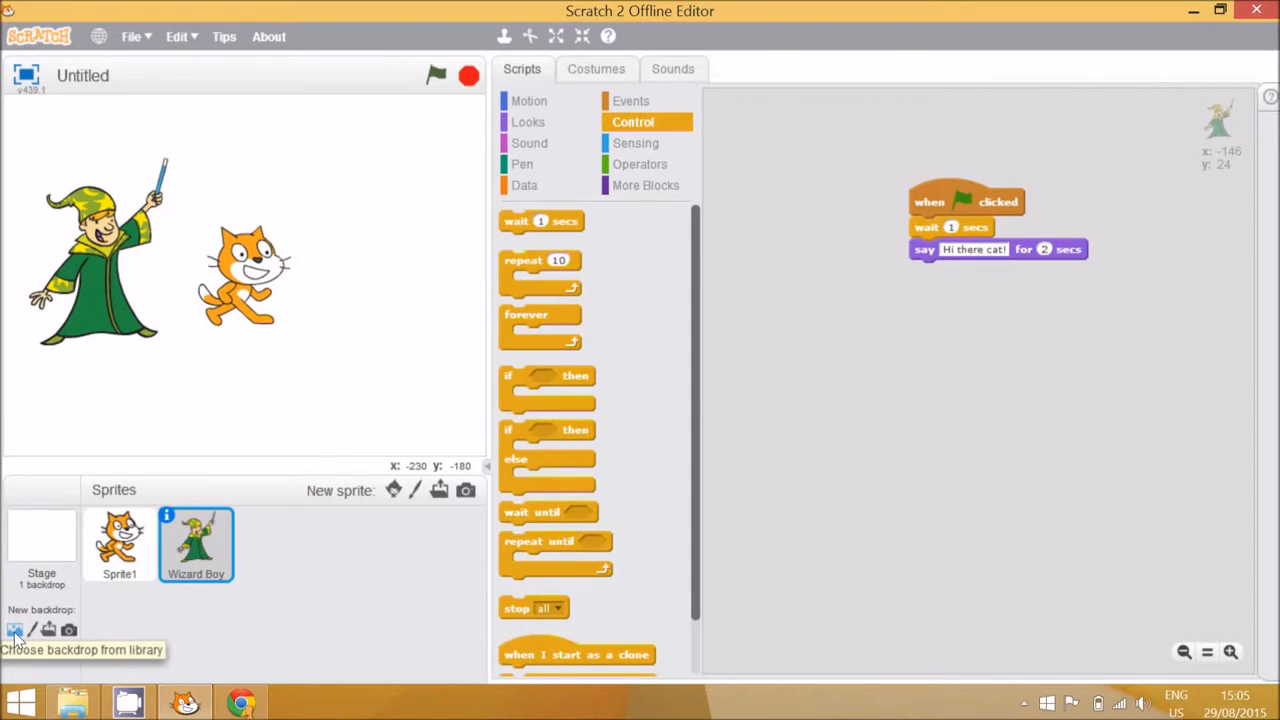
Add the castle3 forest path backdrop from the library and reopen the cat's scripts
{"action": "left_click", "coordinate": [15, 630]}
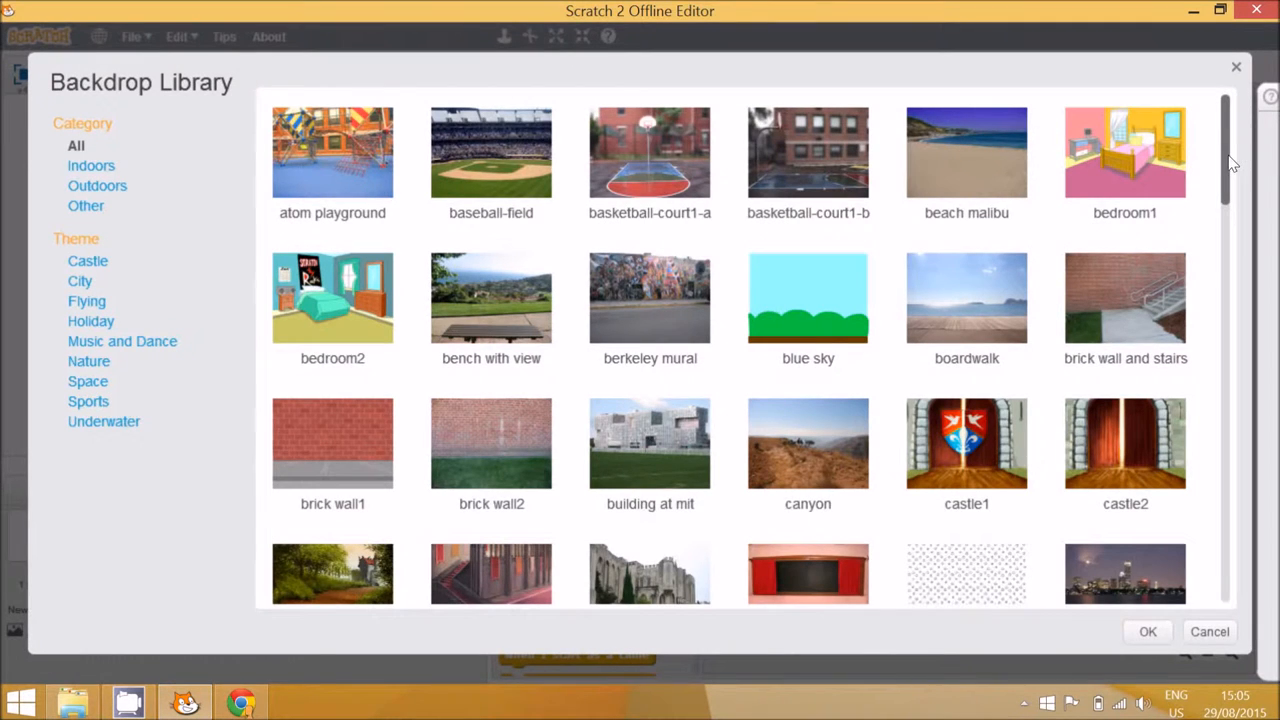
{"action": "scroll", "scroll_direction": "down", "scroll_amount": 3}
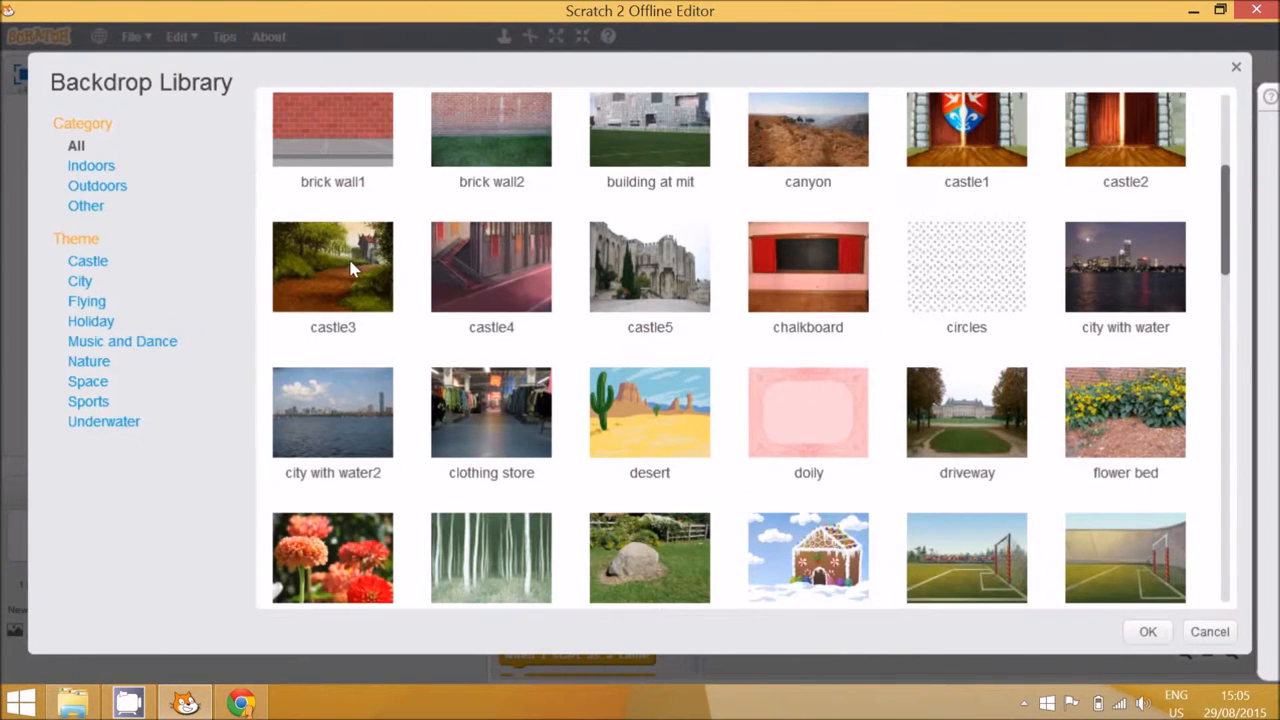
{"action": "double_click", "coordinate": [332, 266]}
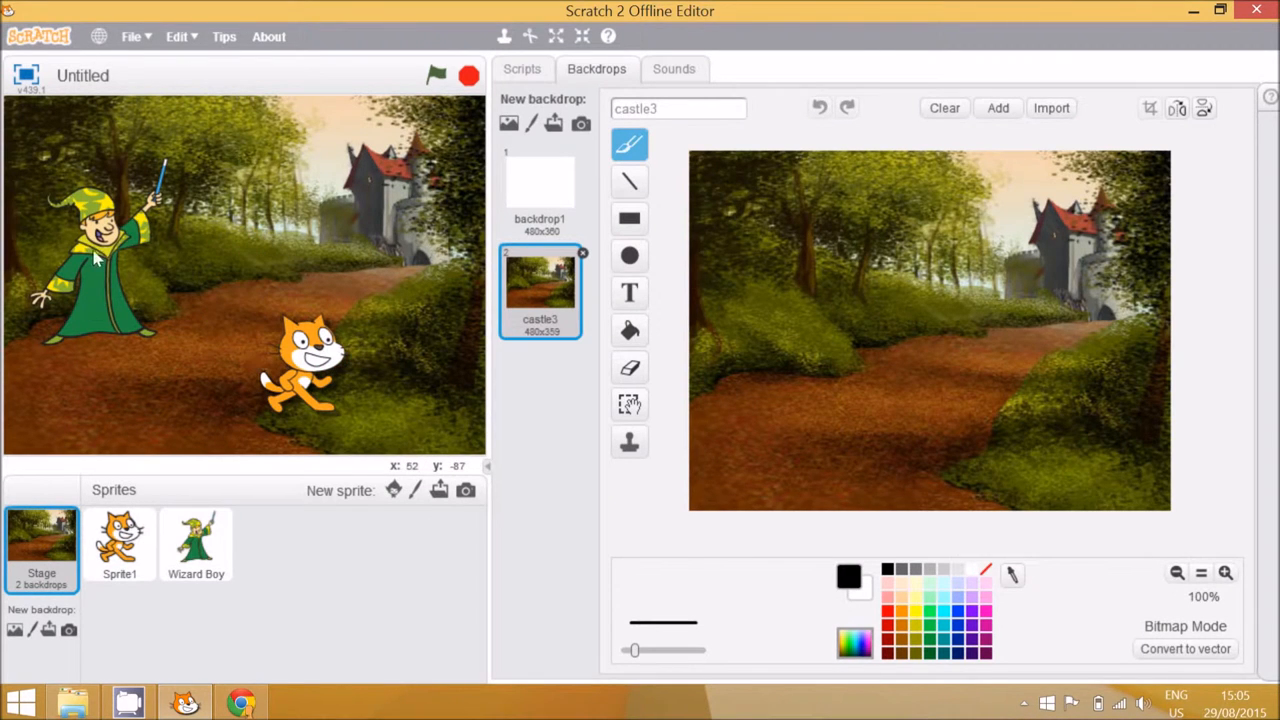
{"action": "left_click", "coordinate": [119, 540]}
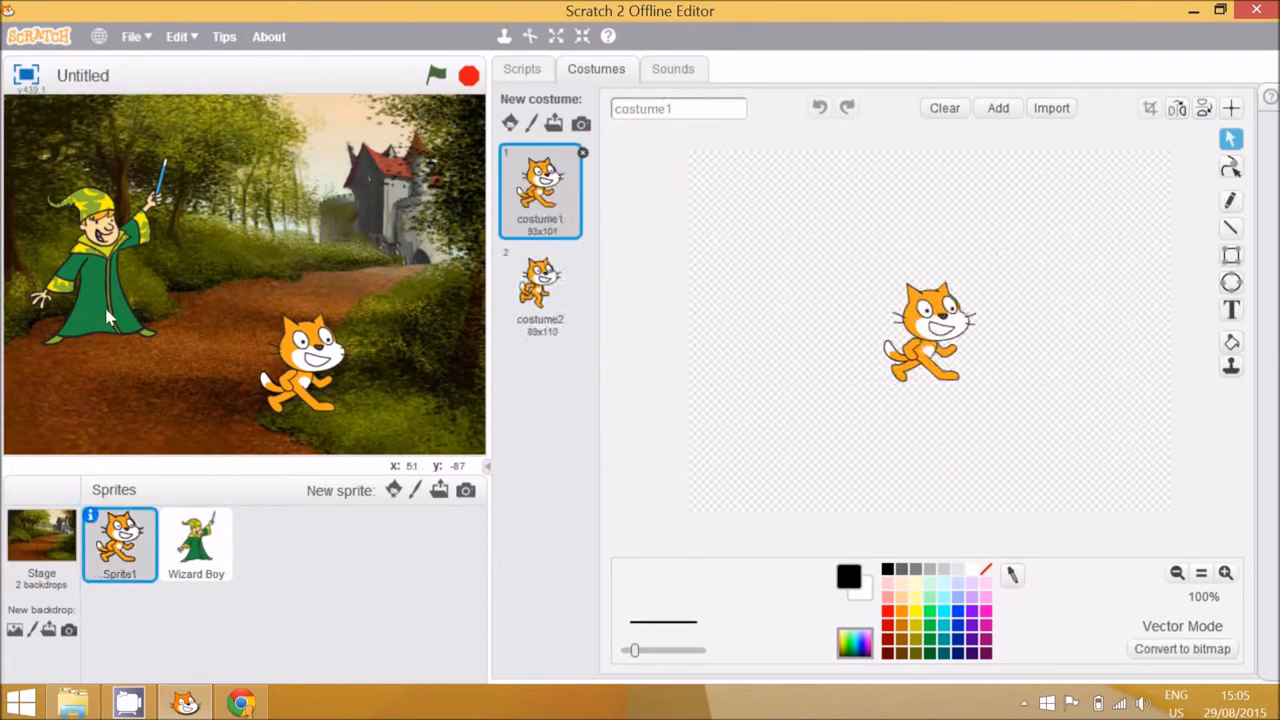
{"action": "left_click", "coordinate": [521, 68]}
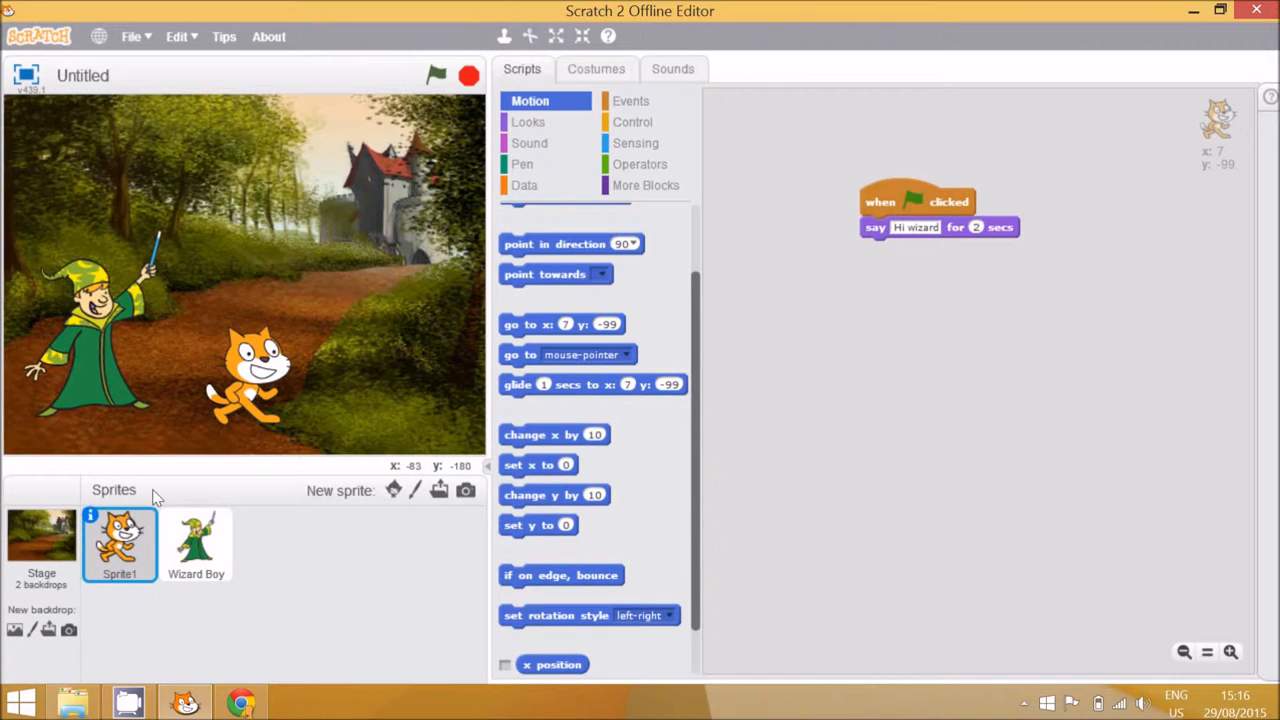
{"action": "mouse_move", "coordinate": [635, 260]}
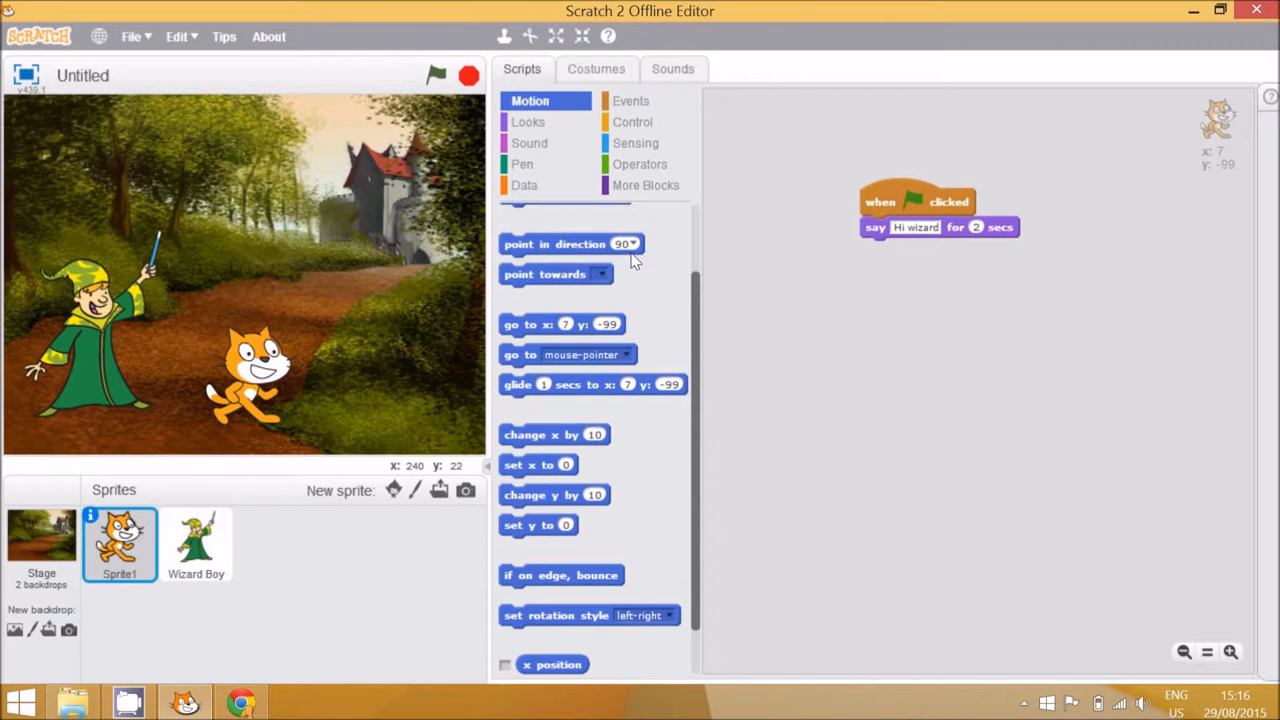
{"action": "mouse_move", "coordinate": [140, 545]}
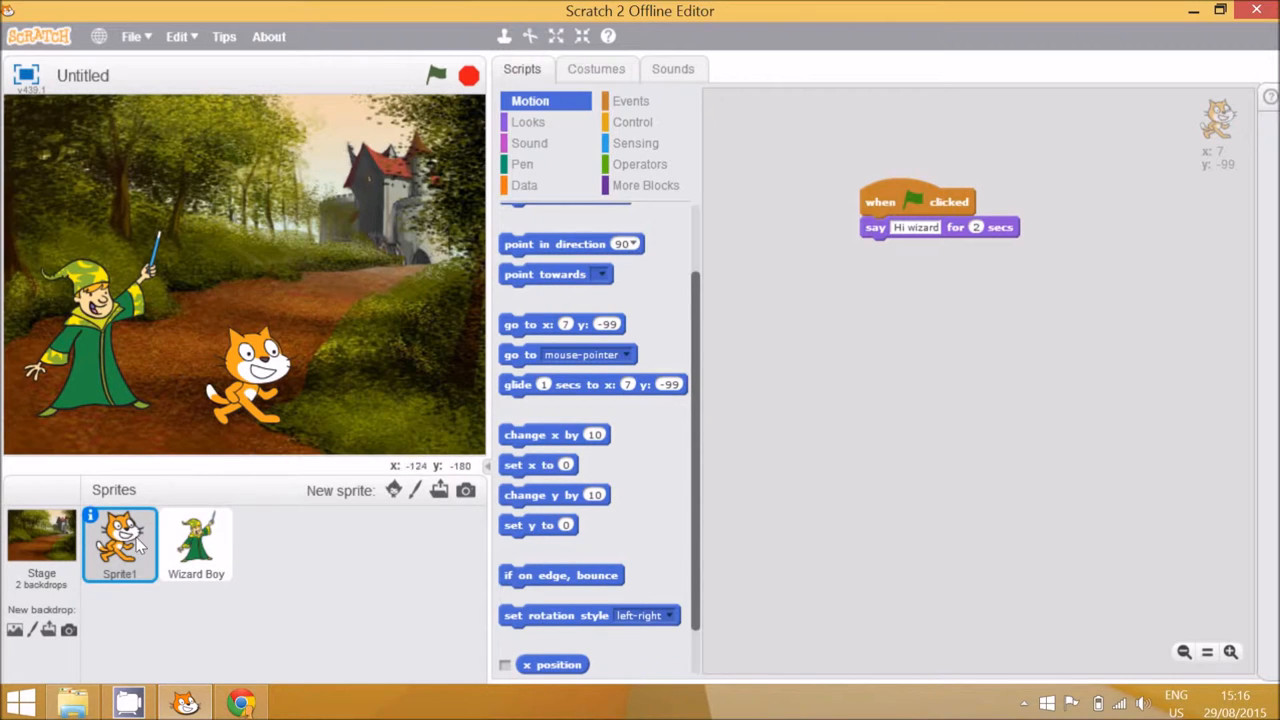
{"action": "mouse_move", "coordinate": [330, 440]}
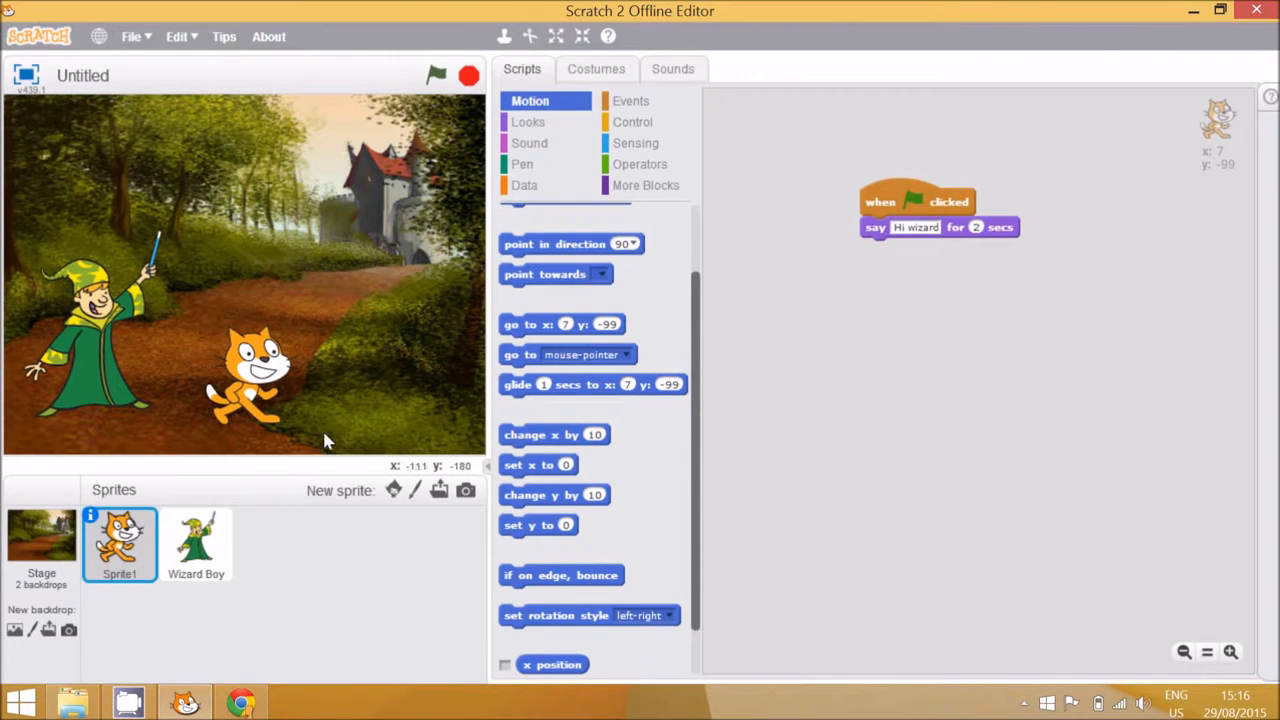
{"action": "mouse_move", "coordinate": [573, 248]}
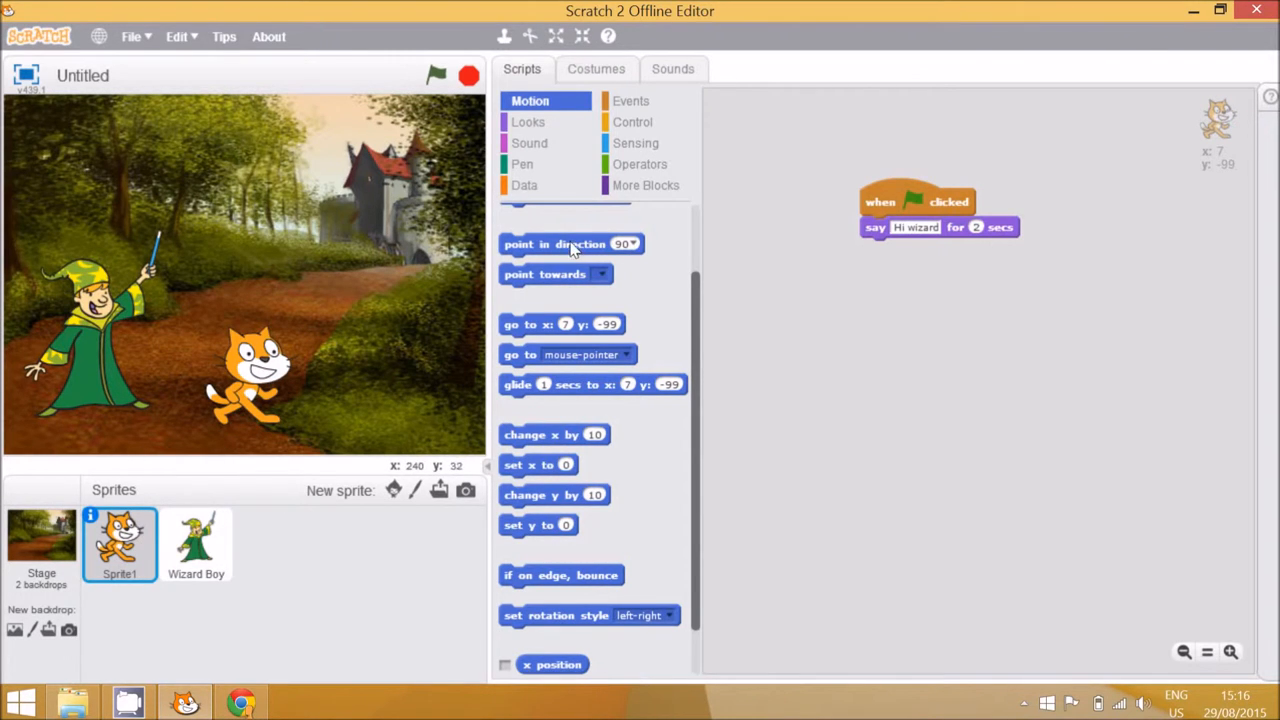
Make the cat point in direction -90 before speaking, then test-run the story
{"action": "left_click_drag", "start_coordinate": [570, 243], "coordinate": [940, 227]}
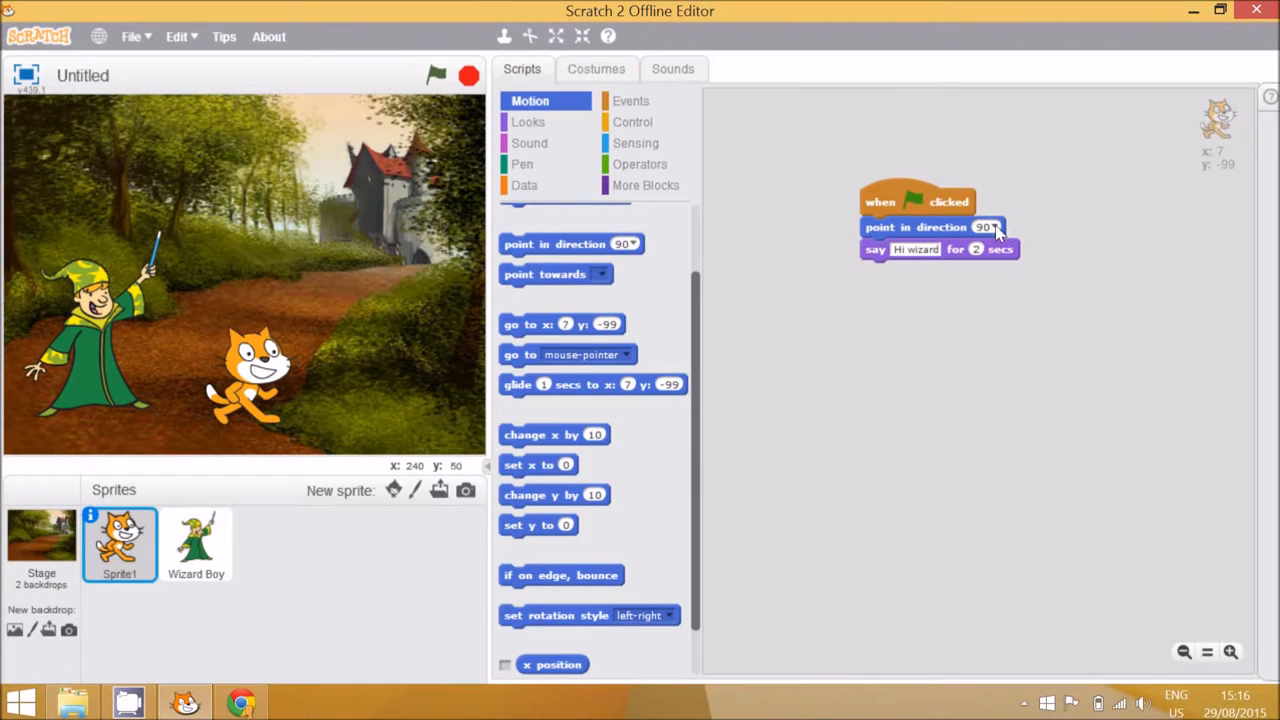
{"action": "left_click", "coordinate": [990, 227]}
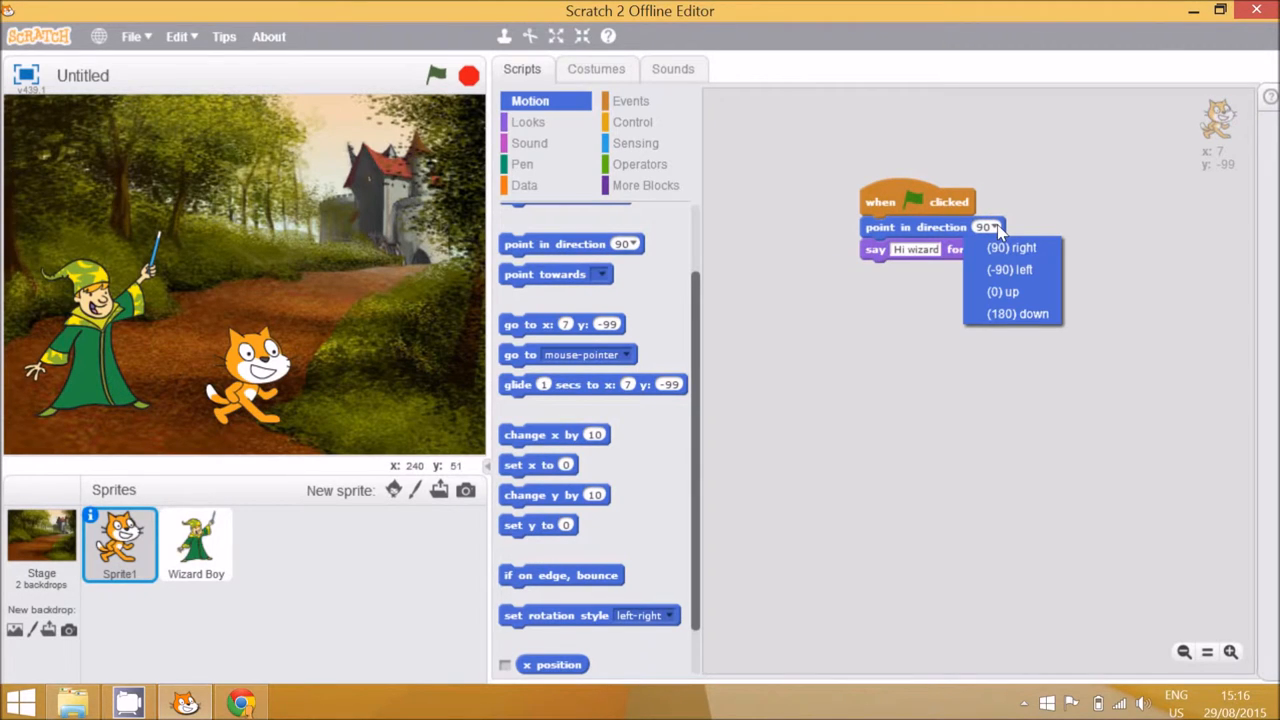
{"action": "left_click", "coordinate": [1009, 269]}
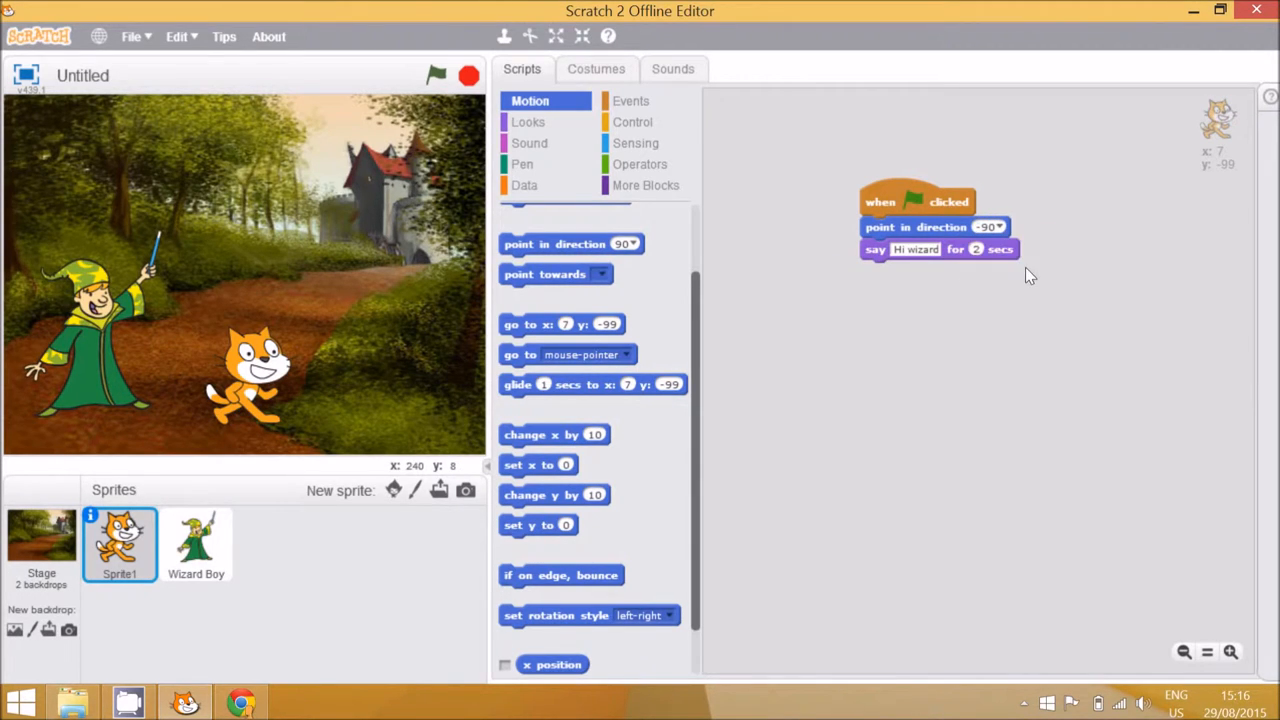
{"action": "mouse_move", "coordinate": [397, 78]}
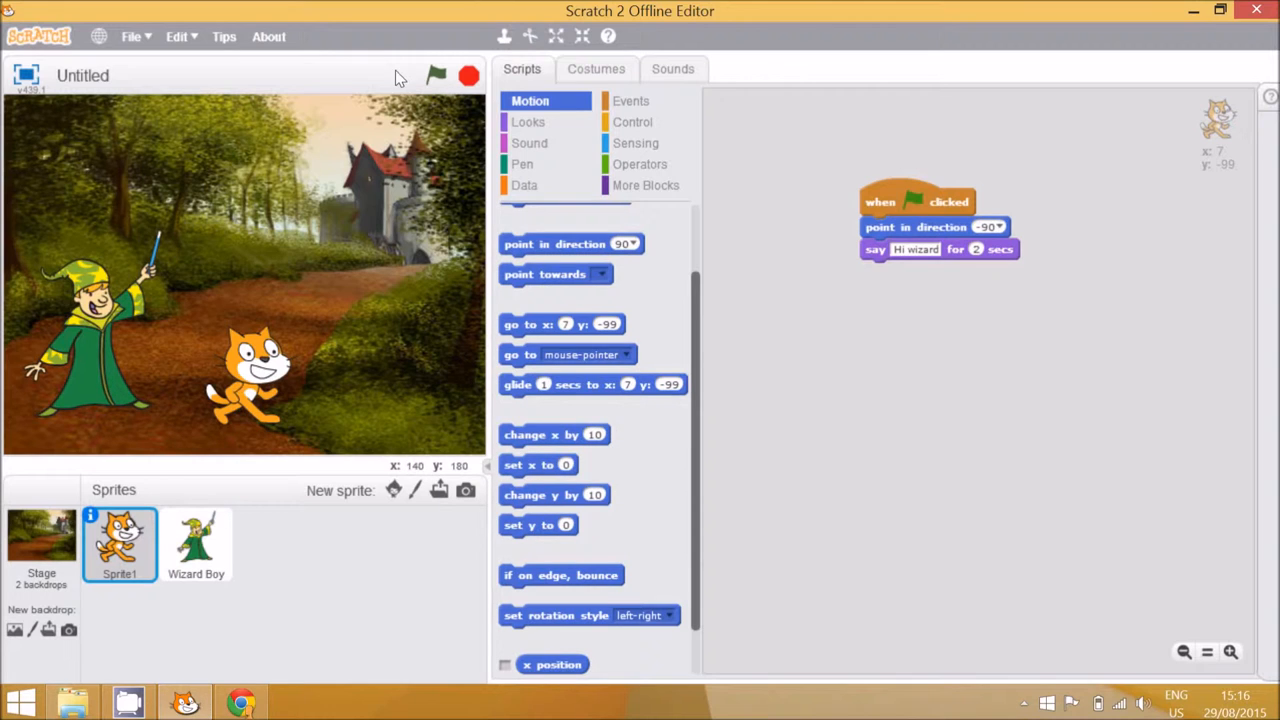
{"action": "left_click", "coordinate": [436, 75]}
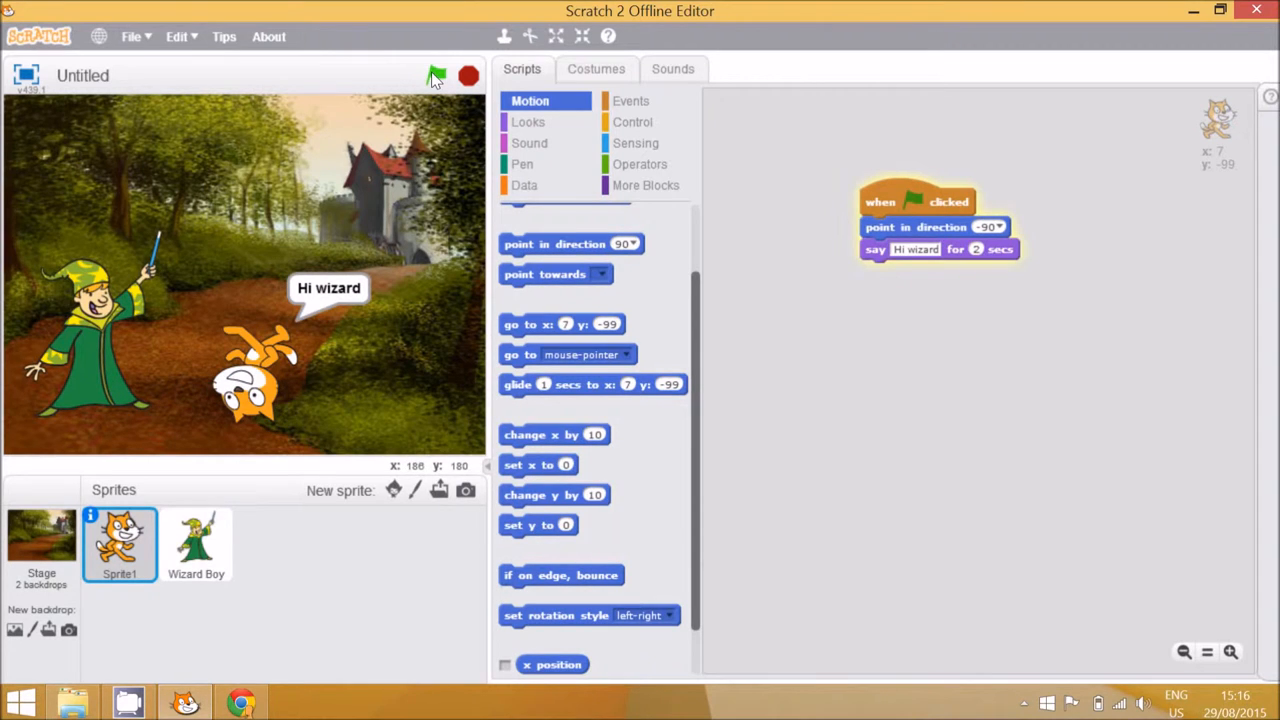
{"action": "left_click", "coordinate": [436, 76]}
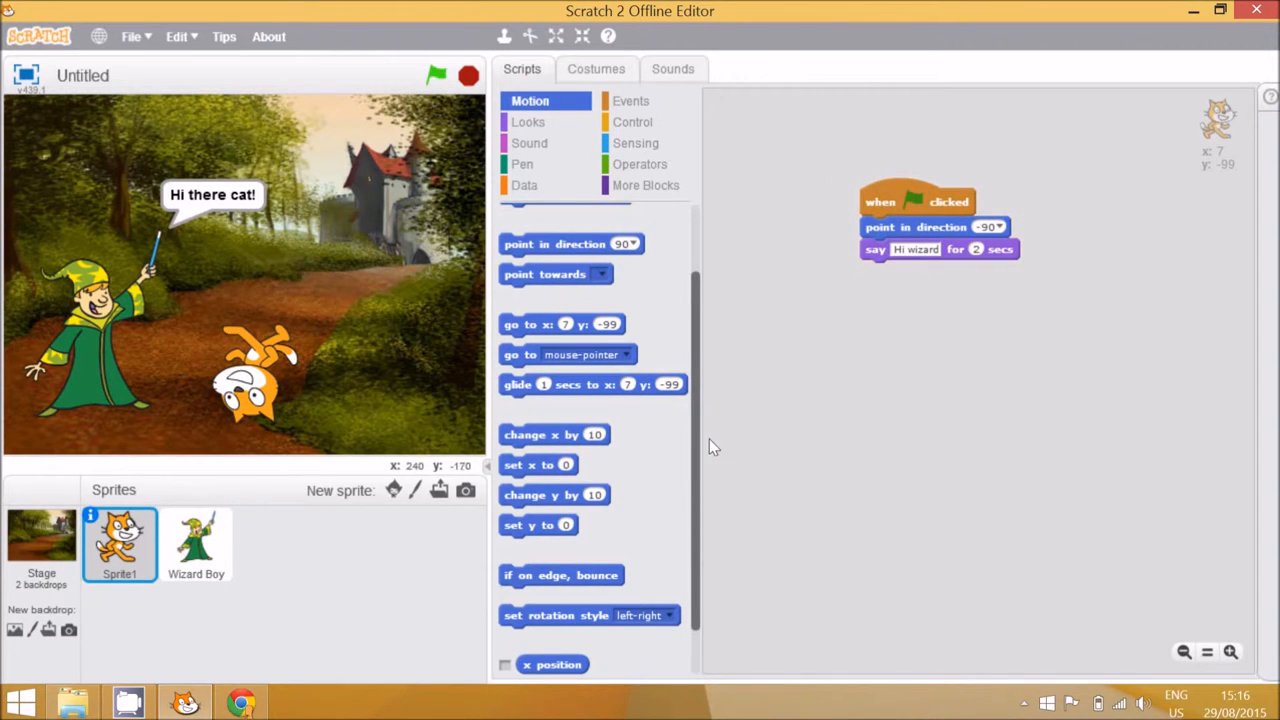
{"action": "scroll", "scroll_direction": "down", "scroll_amount": 3}
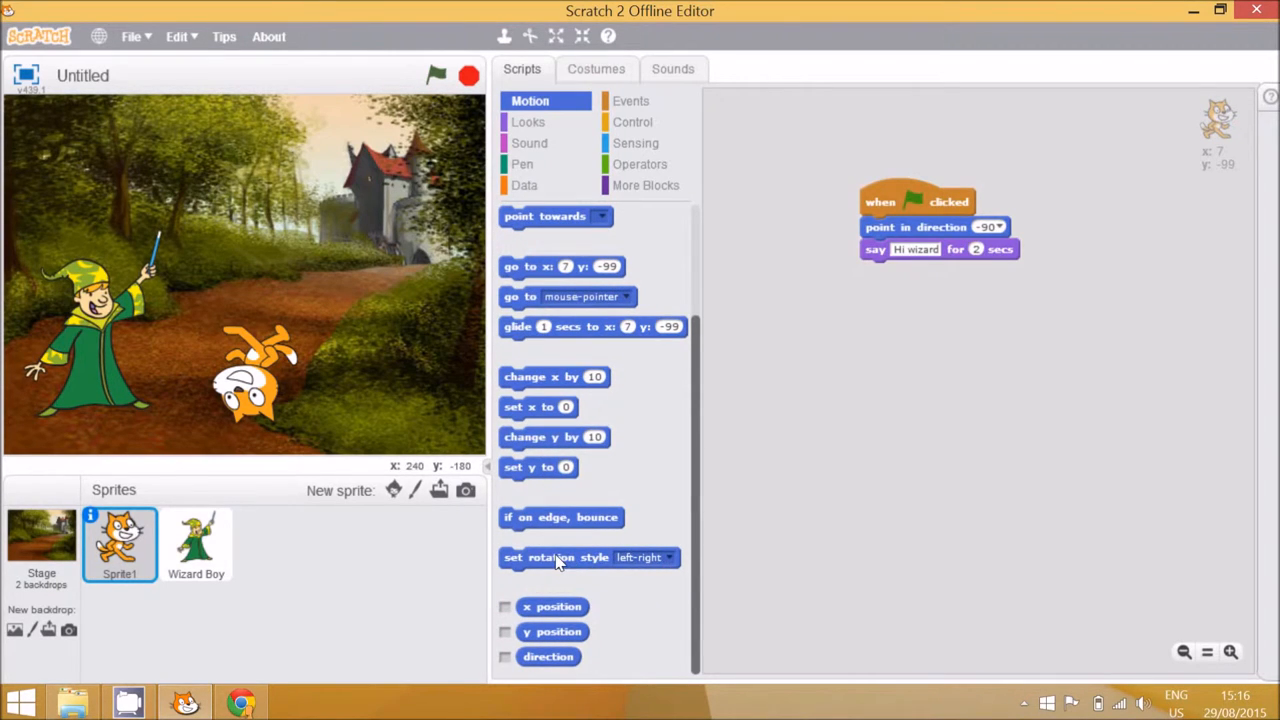
Add 'set rotation style left-right' below the cat's 'point in direction -90' block
{"action": "left_click", "coordinate": [665, 557]}
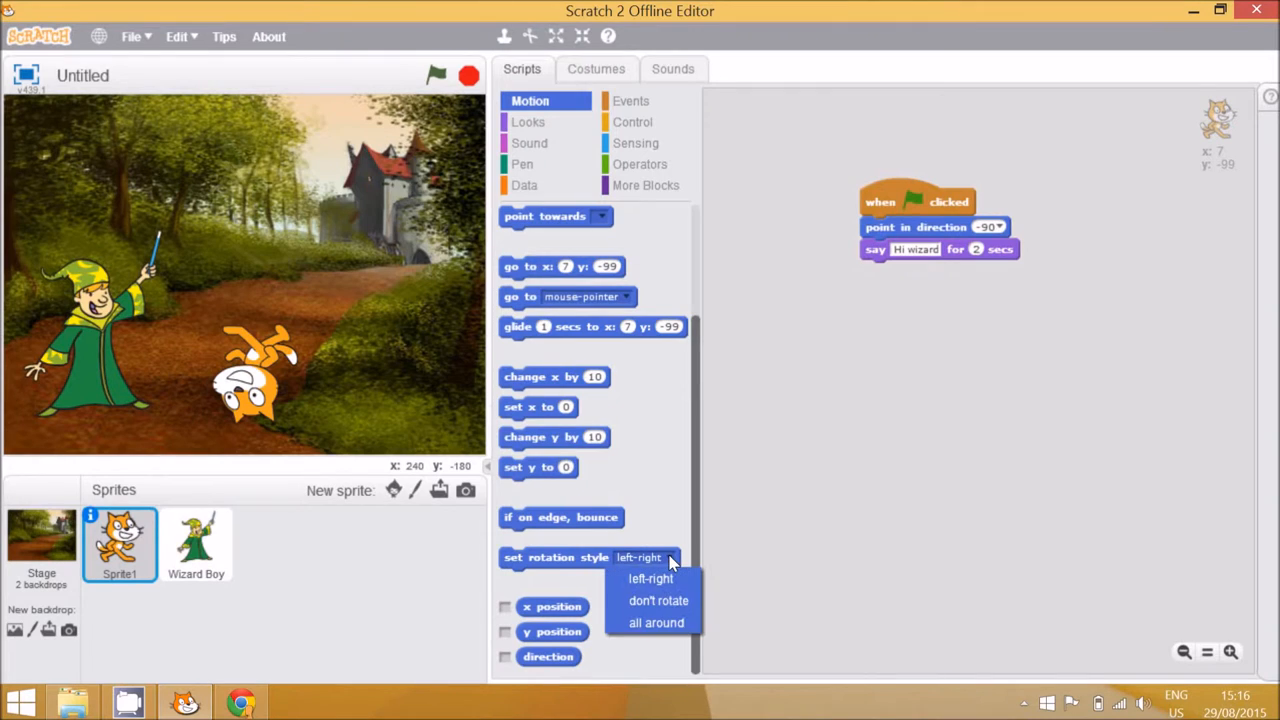
{"action": "mouse_move", "coordinate": [656, 622]}
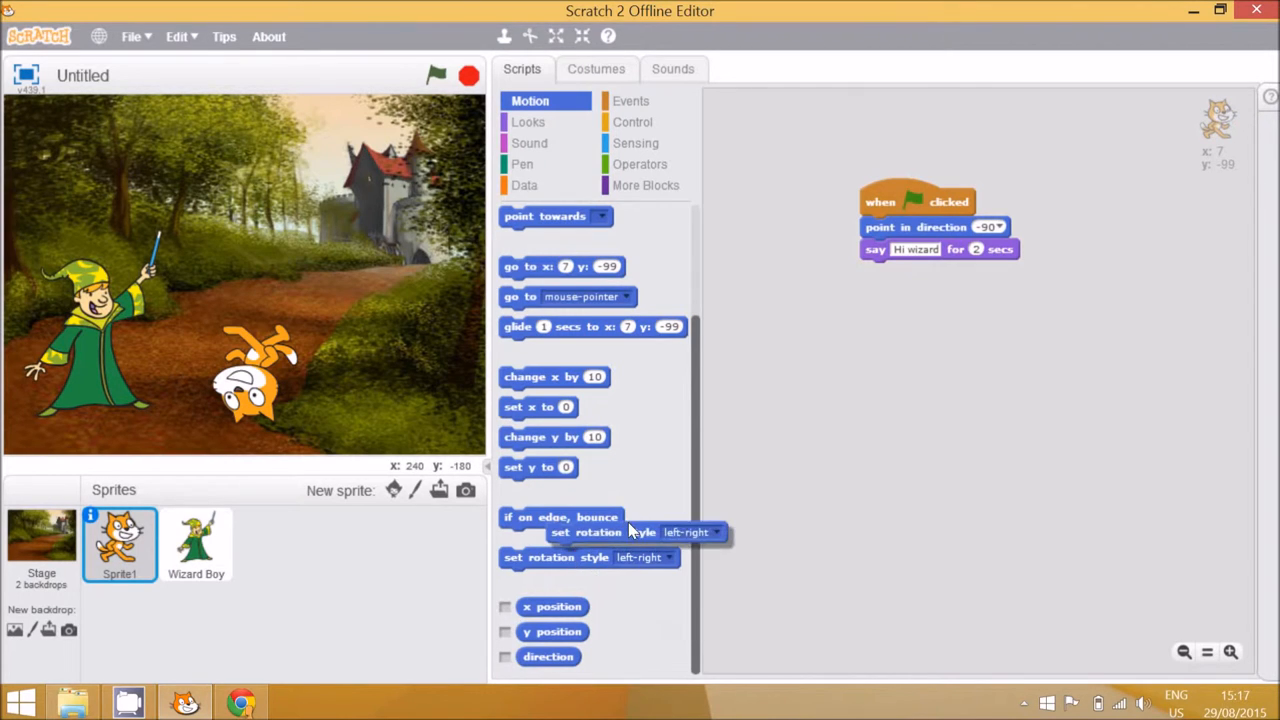
{"action": "left_click_drag", "start_coordinate": [640, 531], "coordinate": [940, 249]}
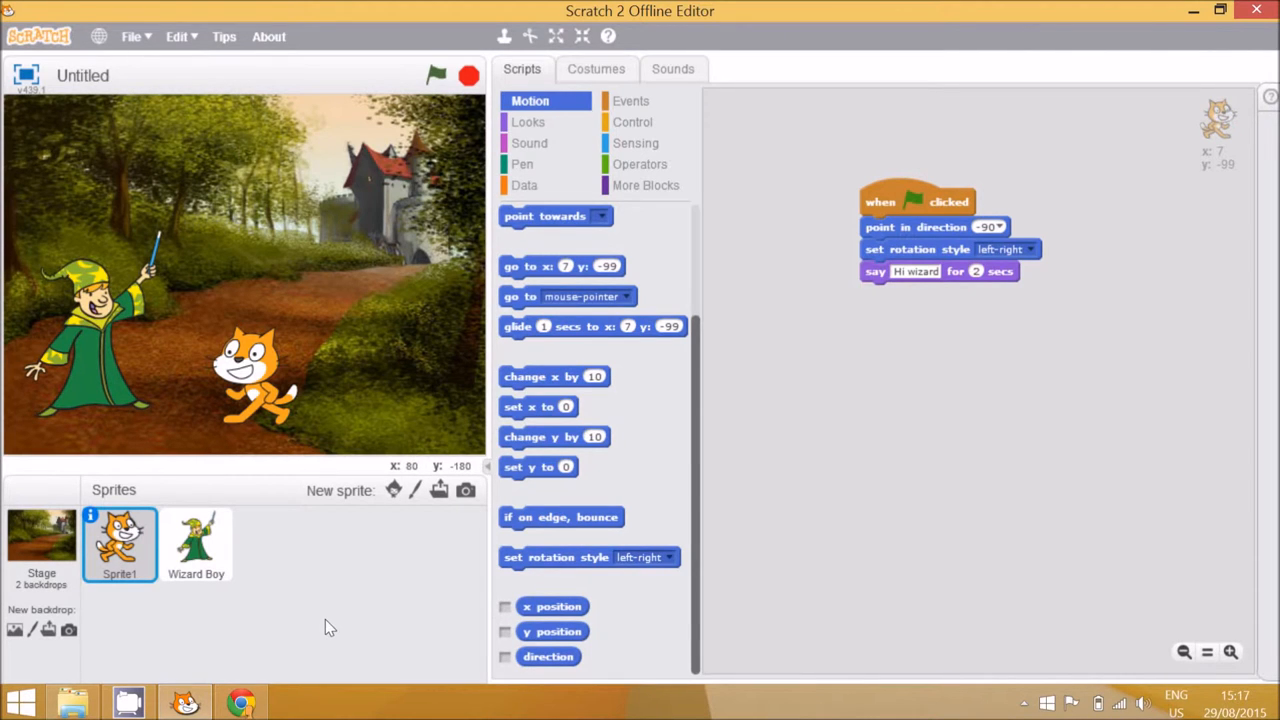
{"action": "mouse_move", "coordinate": [52, 562]}
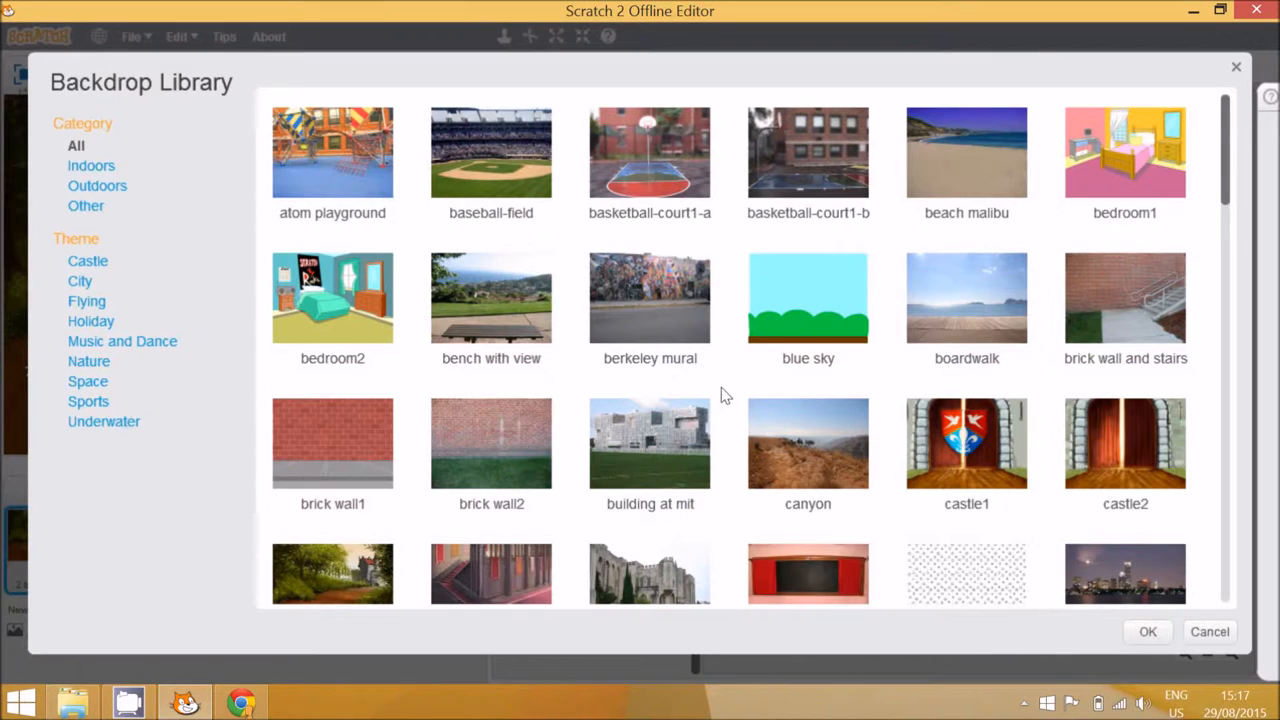
Add the castle5 backdrop, delete blank backdrop1, and make castle3 the starting backdrop
{"action": "scroll", "scroll_direction": "down", "scroll_amount": 3}
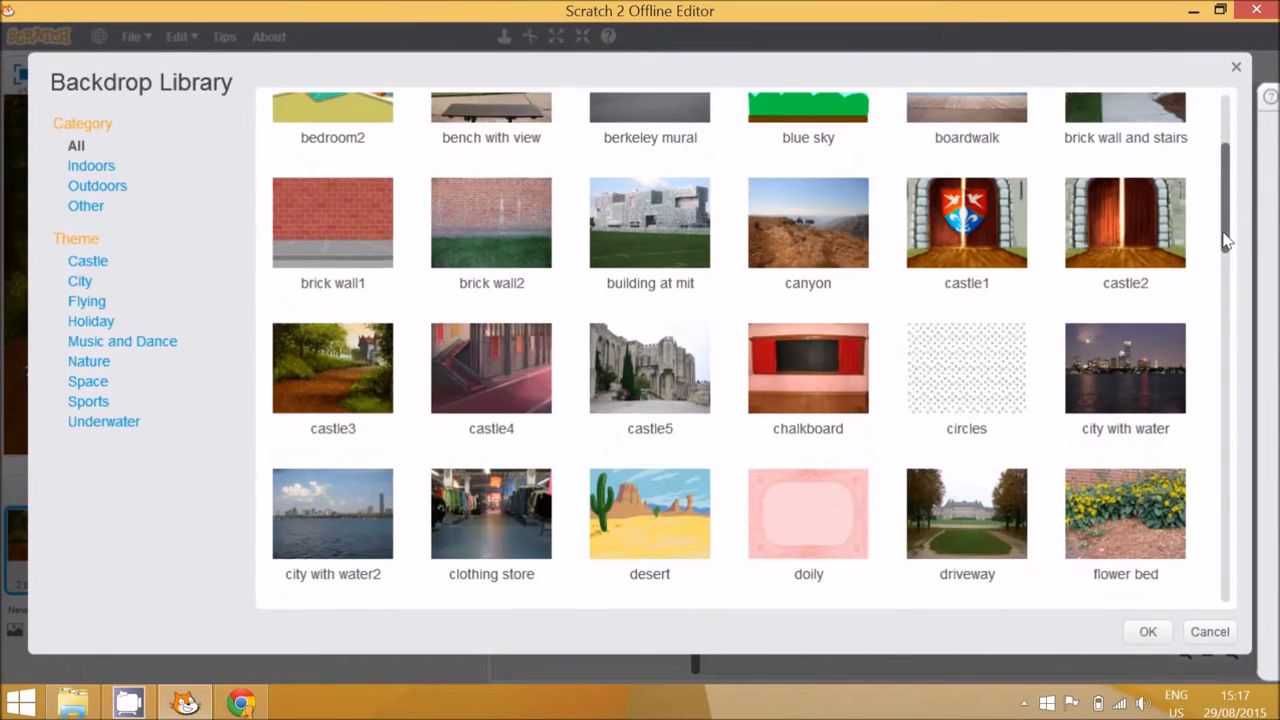
{"action": "scroll", "scroll_direction": "down", "scroll_amount": 3}
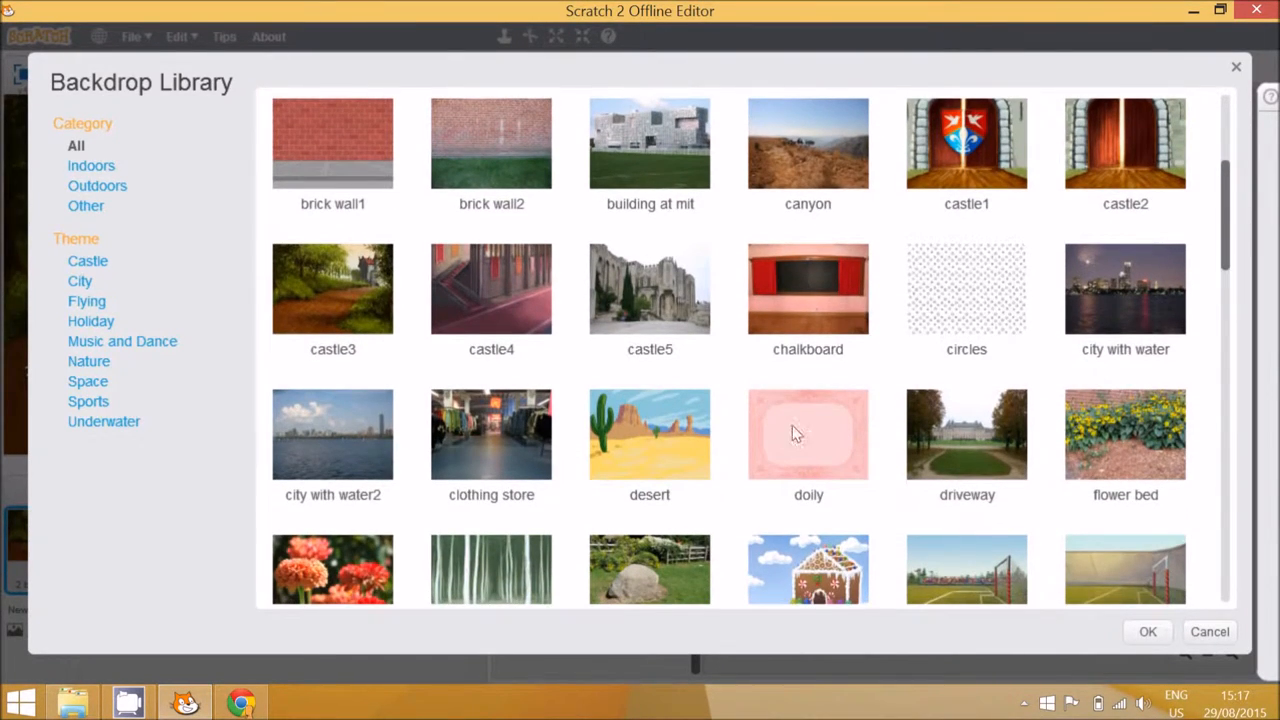
{"action": "mouse_move", "coordinate": [365, 265]}
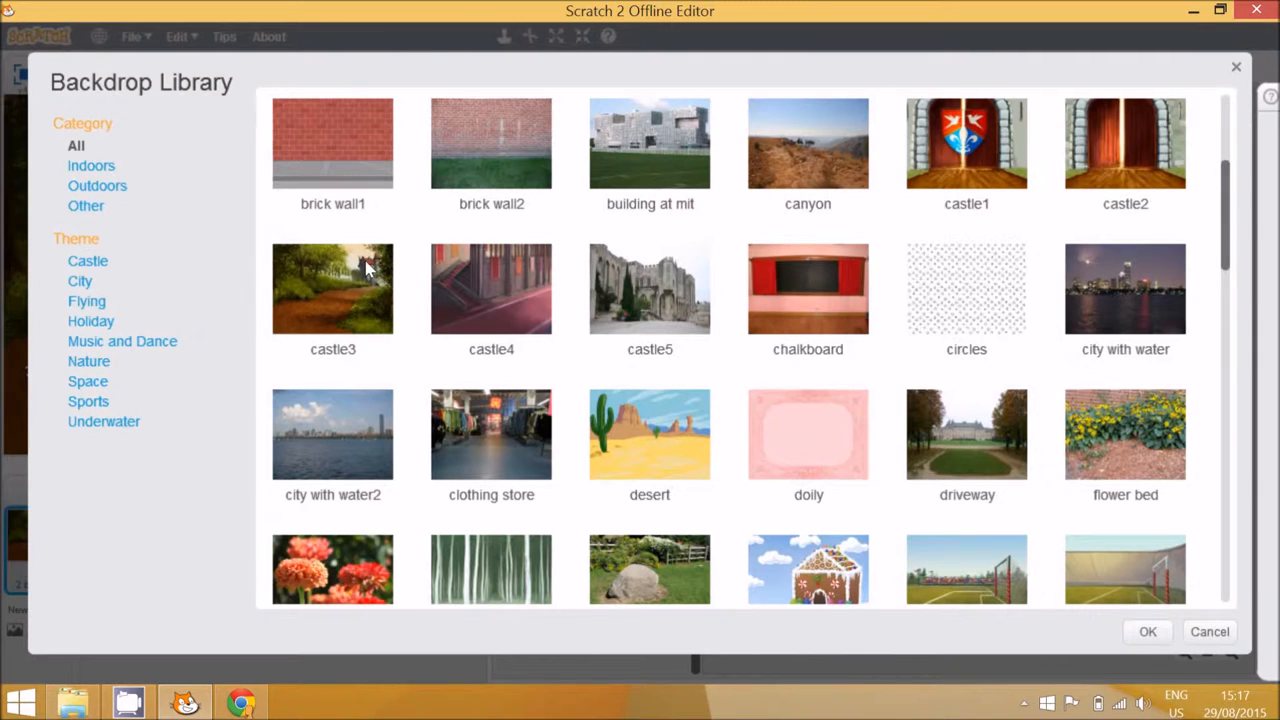
{"action": "left_click", "coordinate": [649, 289]}
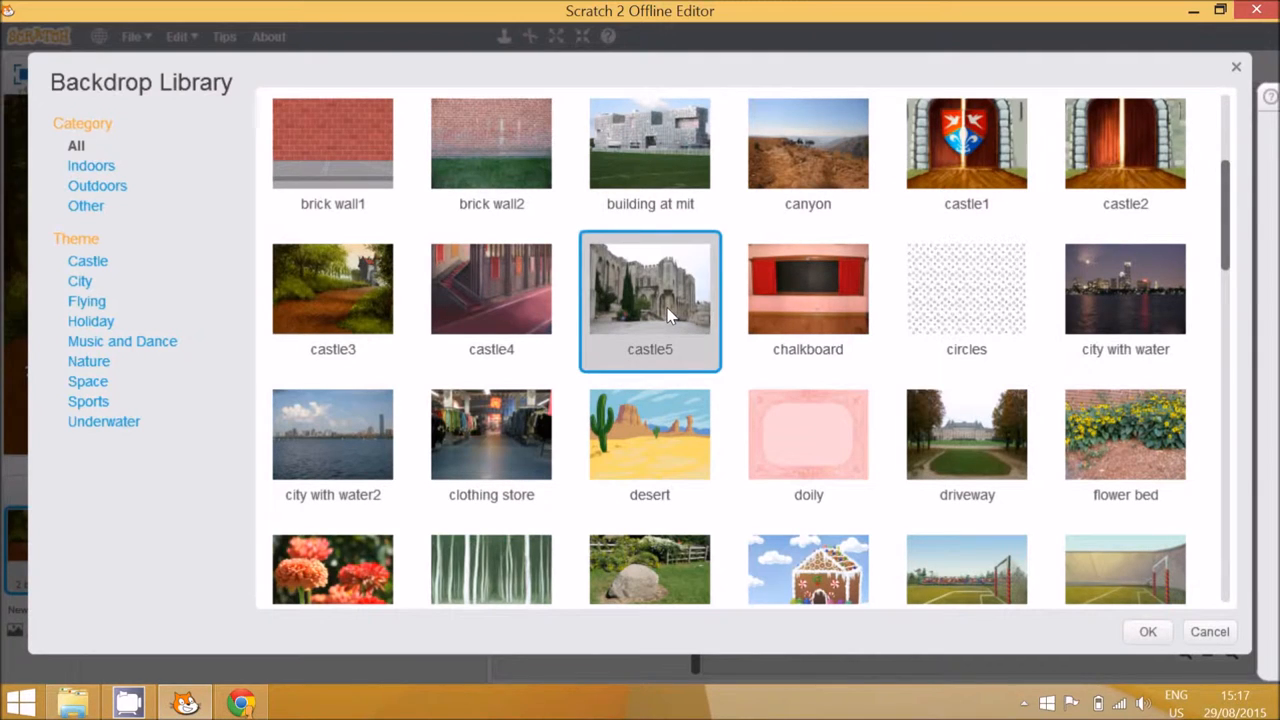
{"action": "mouse_move", "coordinate": [620, 280]}
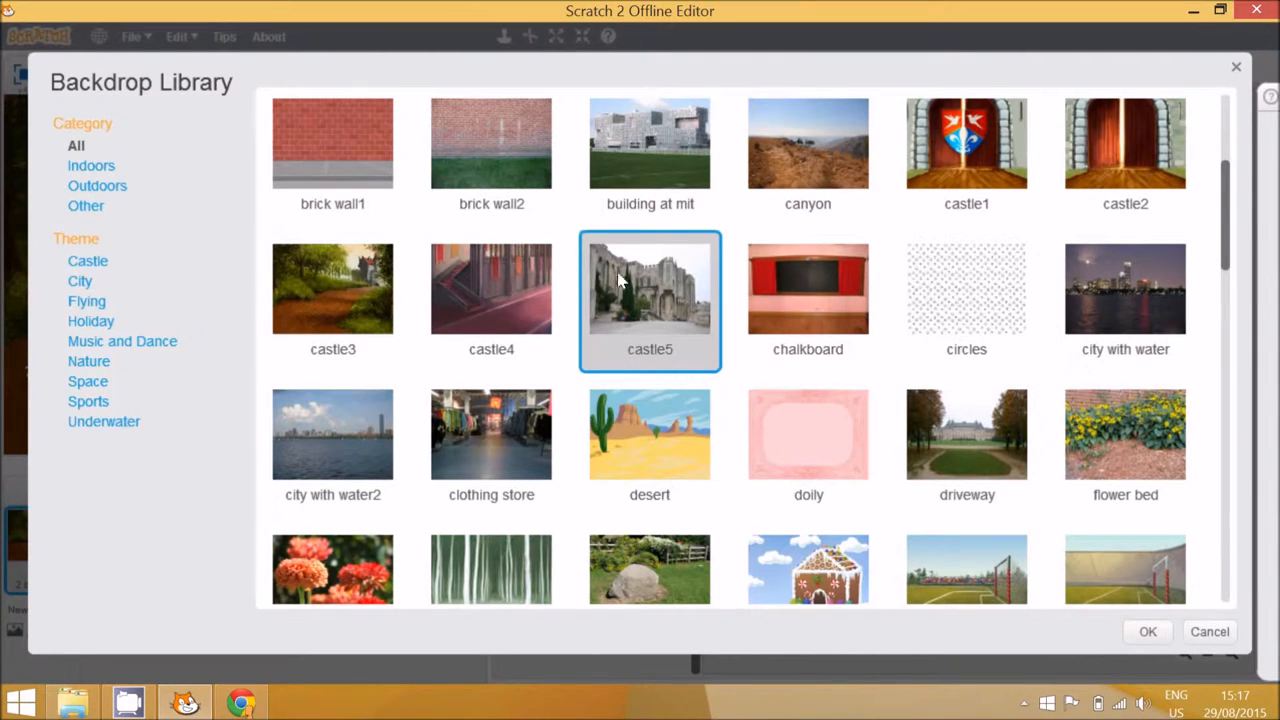
{"action": "mouse_move", "coordinate": [667, 268]}
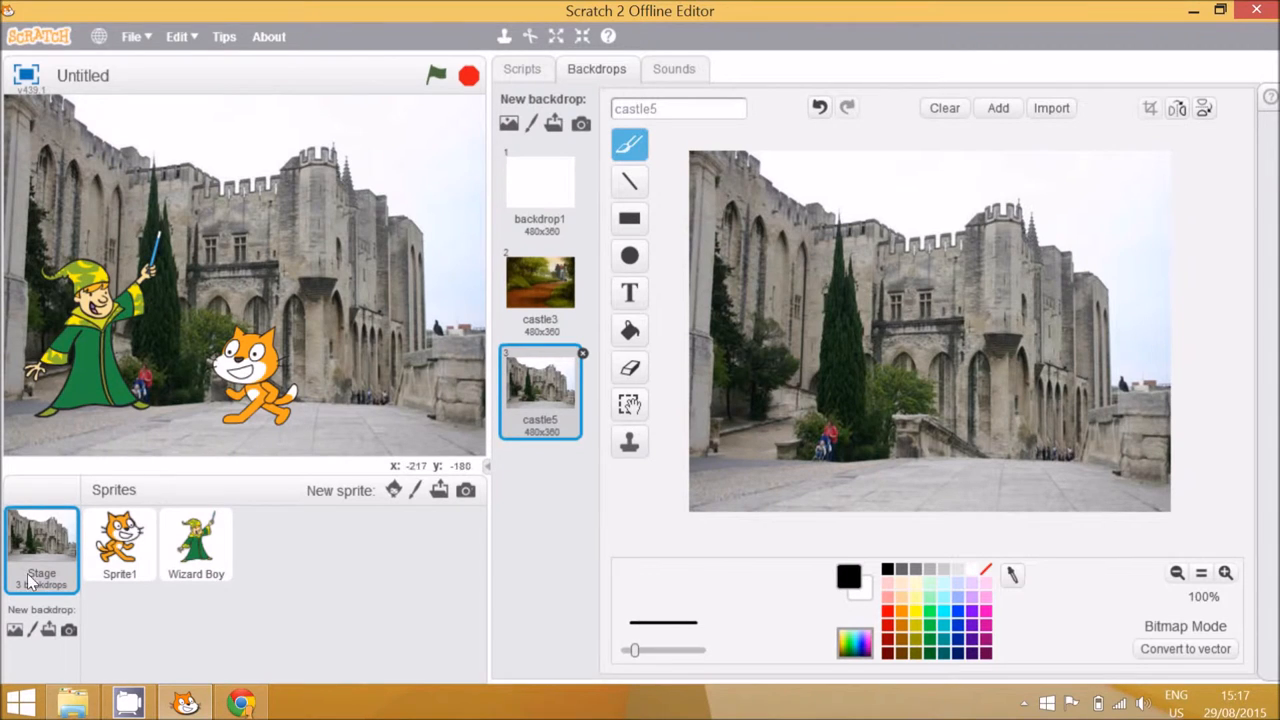
{"action": "left_click", "coordinate": [540, 185]}
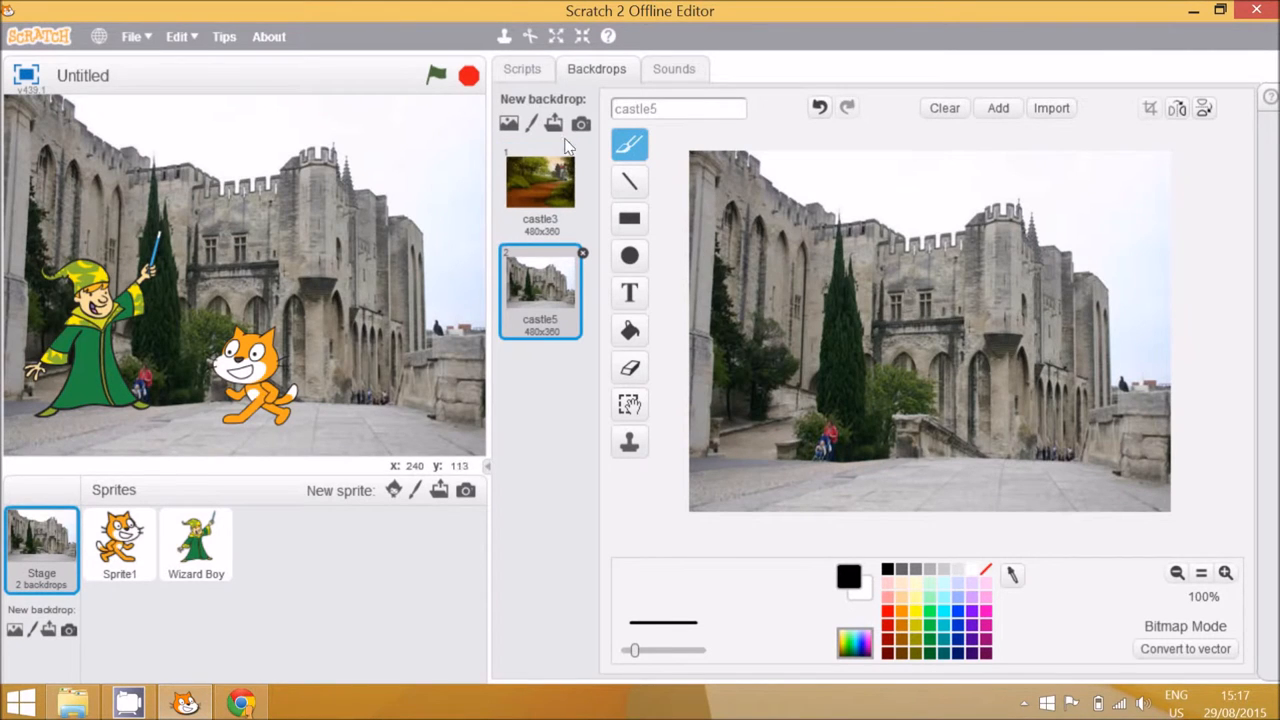
{"action": "left_click", "coordinate": [540, 180]}
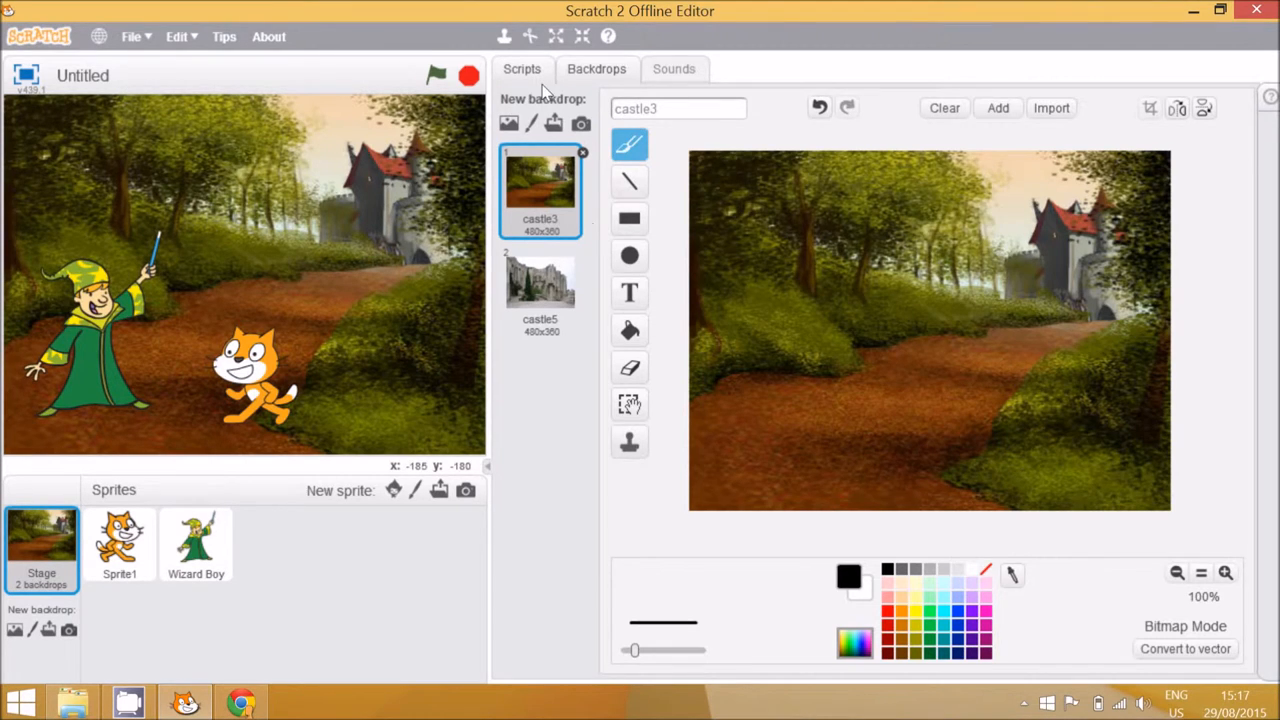
Build the Stage script: when green flag clicked, wait 3 secs, next backdrop
{"action": "left_click", "coordinate": [522, 68]}
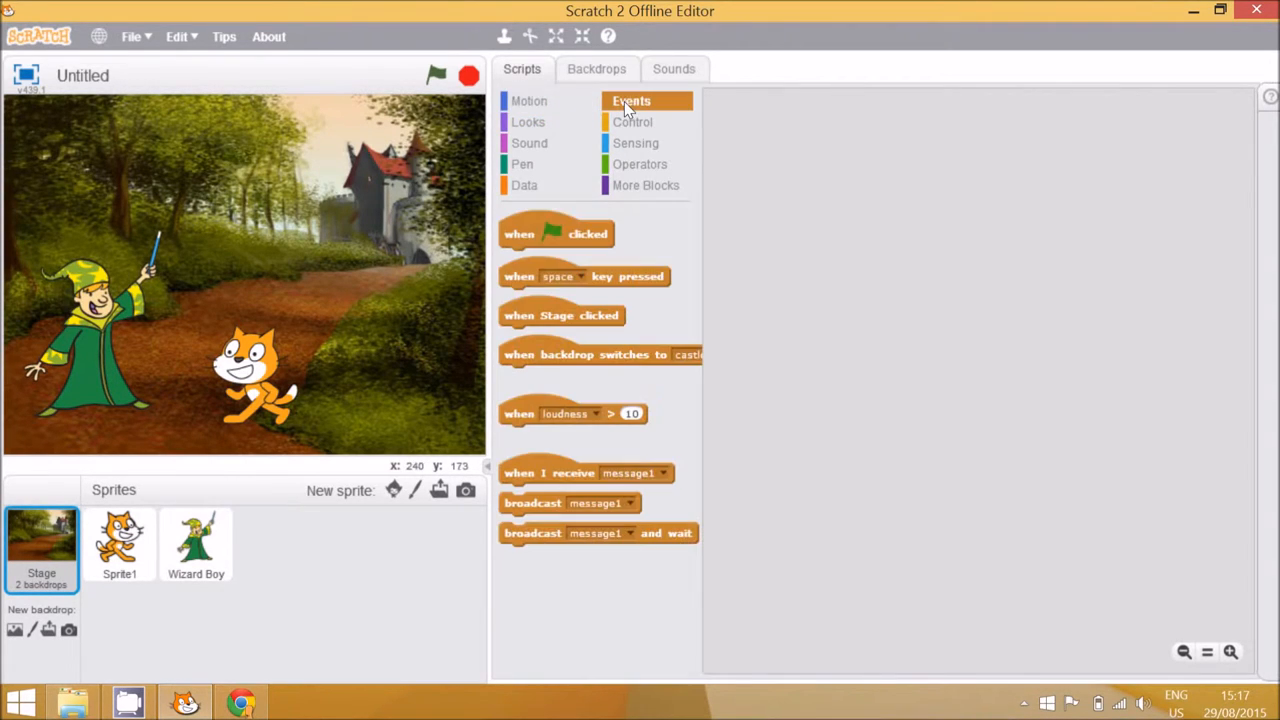
{"action": "left_click_drag", "start_coordinate": [556, 233], "coordinate": [911, 161]}
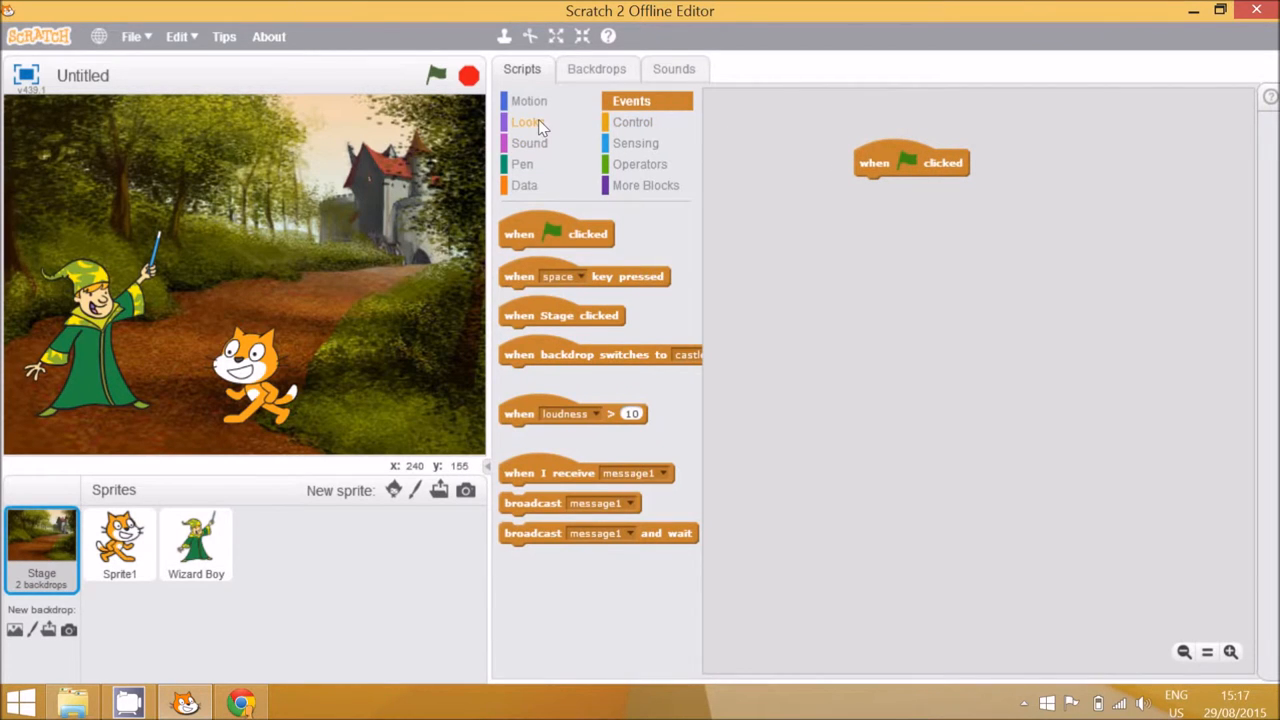
{"action": "left_click", "coordinate": [528, 121]}
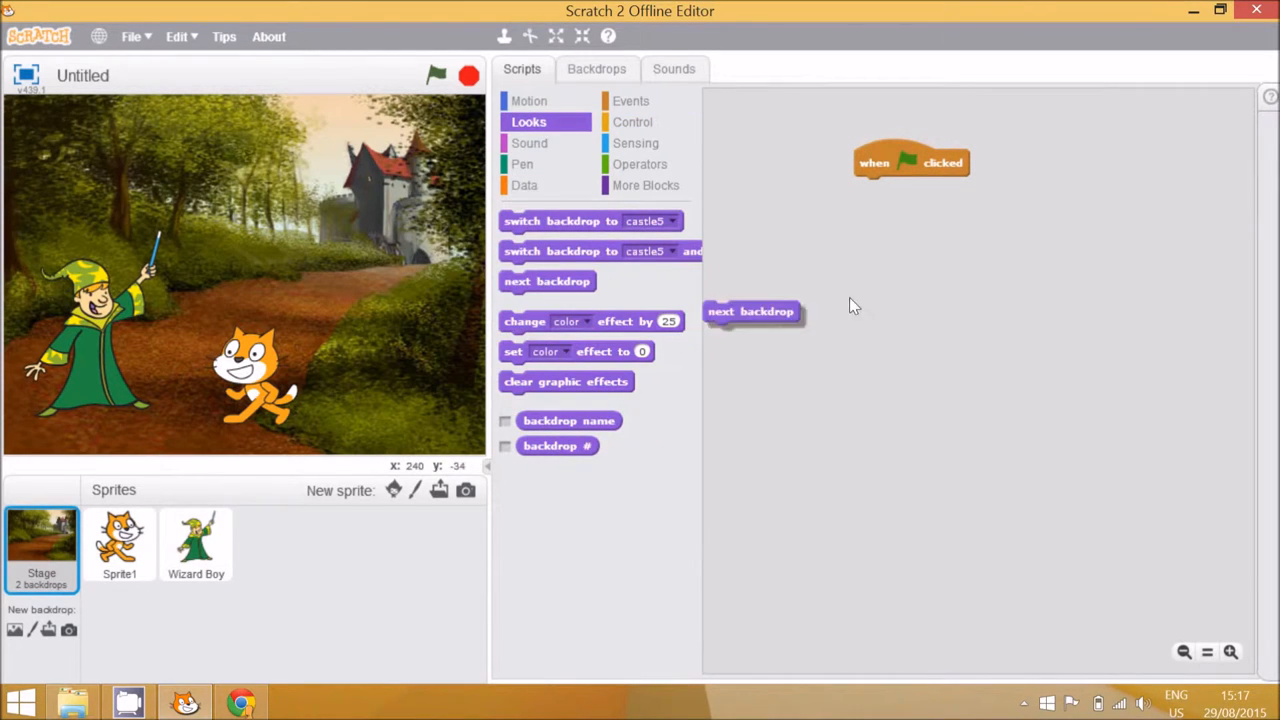
{"action": "left_click_drag", "start_coordinate": [750, 311], "coordinate": [900, 217]}
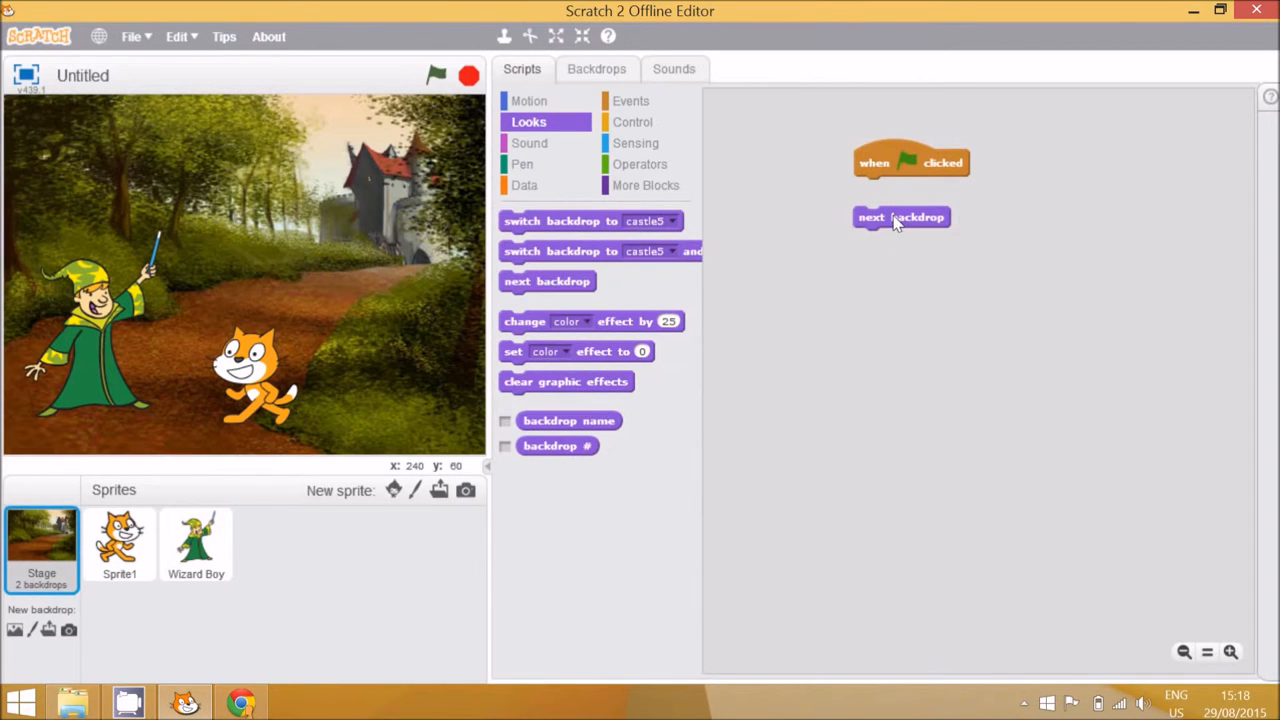
{"action": "left_click", "coordinate": [632, 122]}
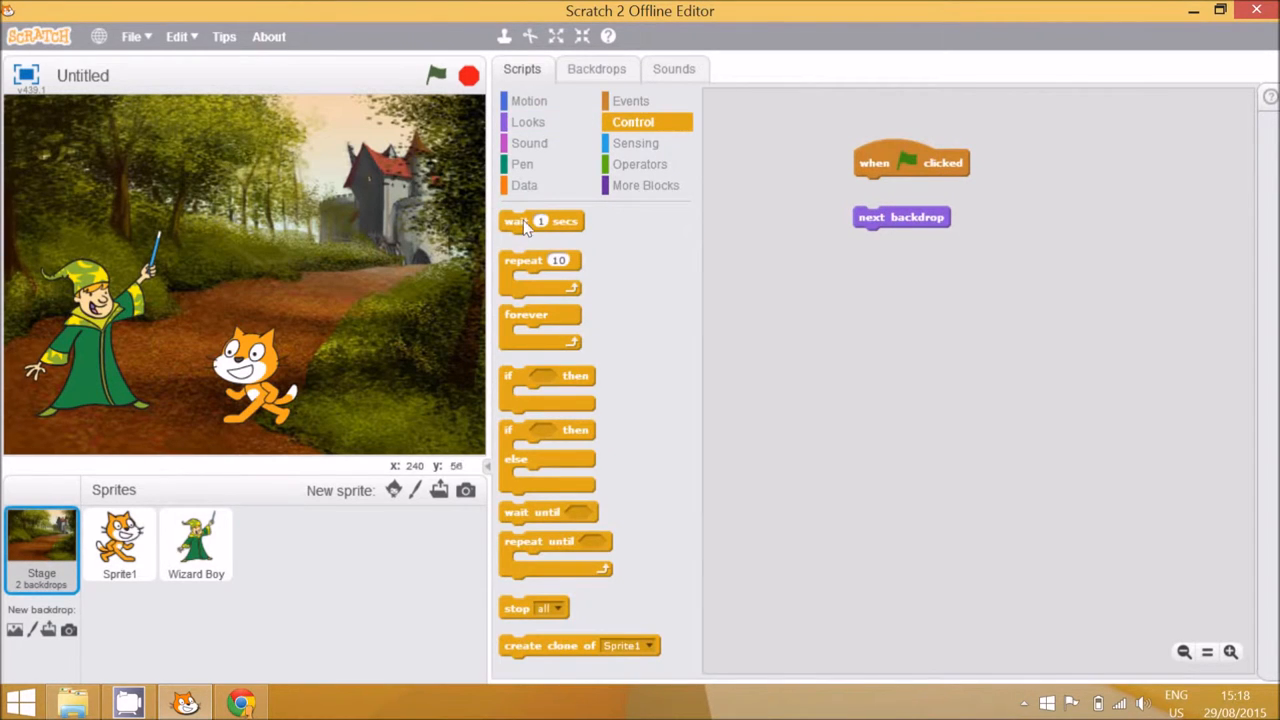
{"action": "left_click_drag", "start_coordinate": [540, 221], "coordinate": [895, 195]}
{"action": "type", "text": "3"}
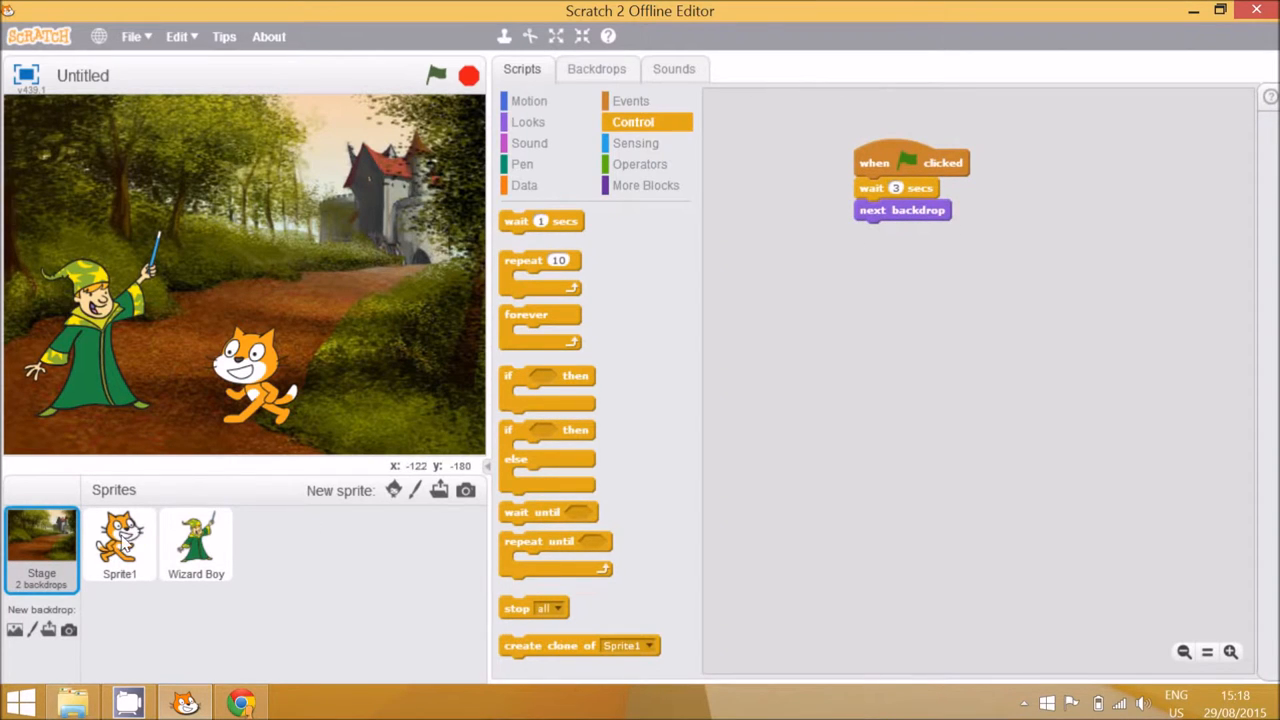
{"action": "left_click", "coordinate": [119, 540]}
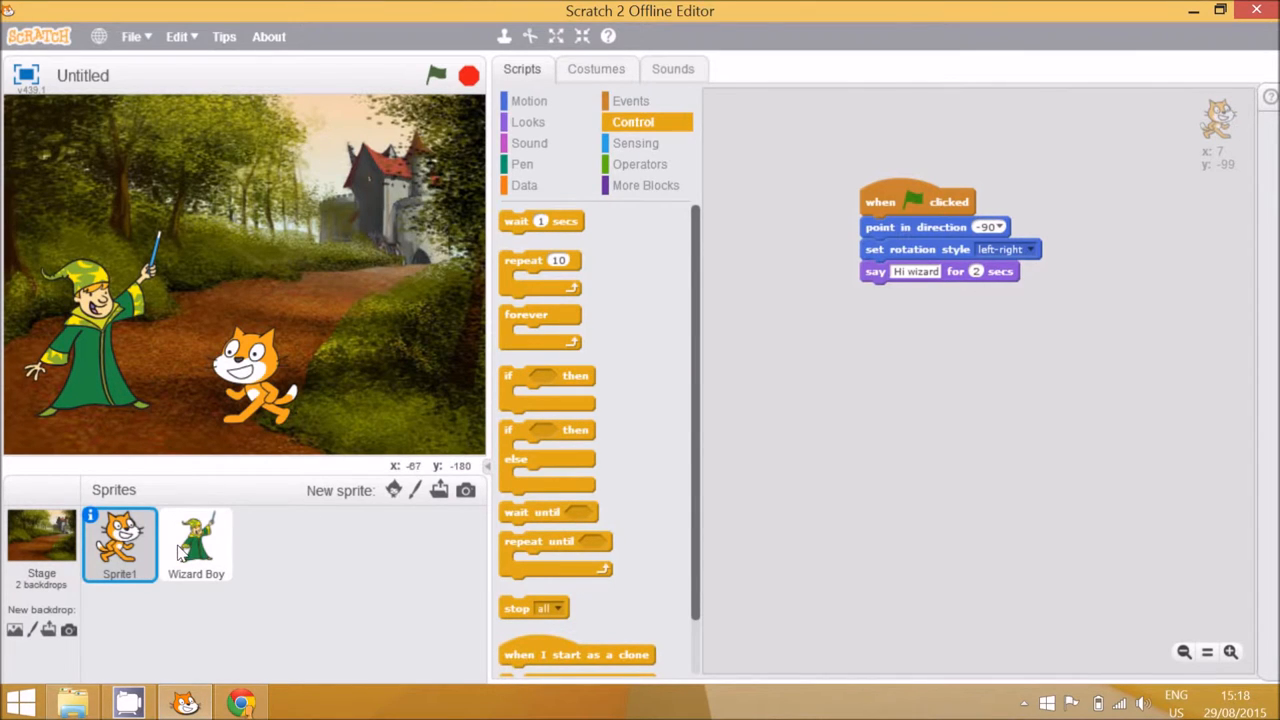
Append 'wait 1 secs' and 'say Let's go to the castle for 2 secs' to the cat's script
{"action": "left_click", "coordinate": [196, 543]}
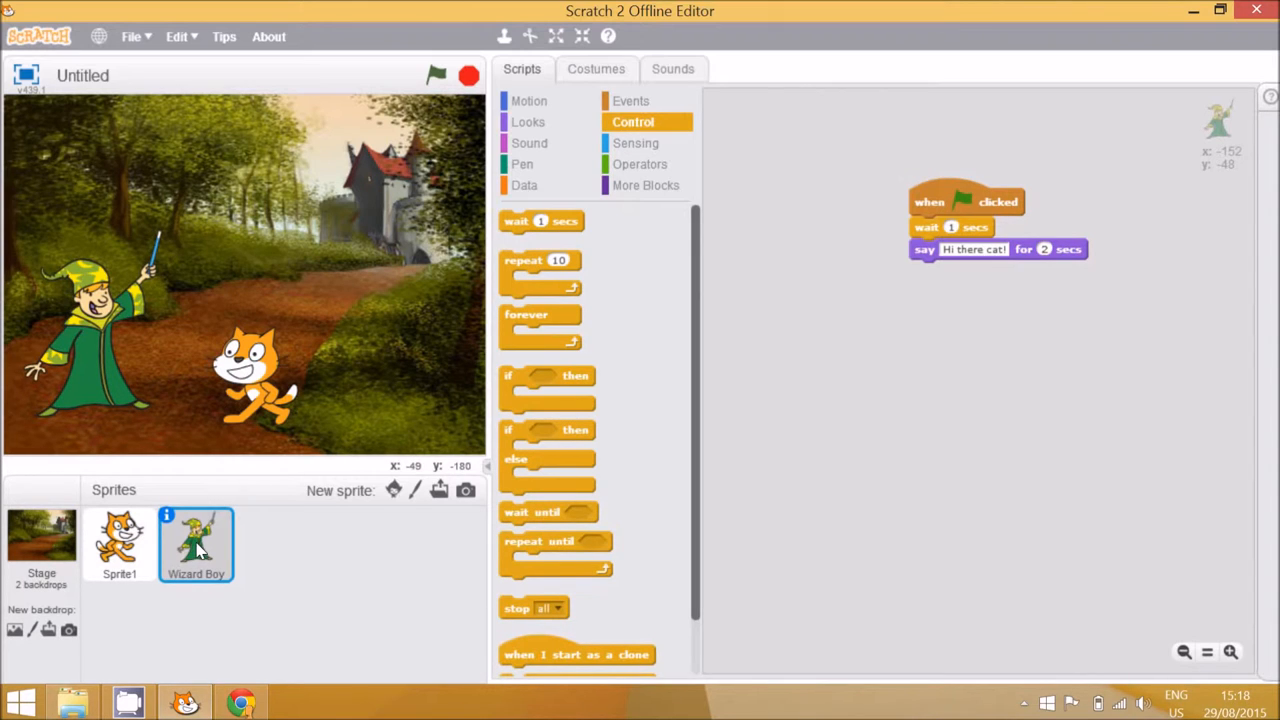
{"action": "left_click", "coordinate": [119, 543]}
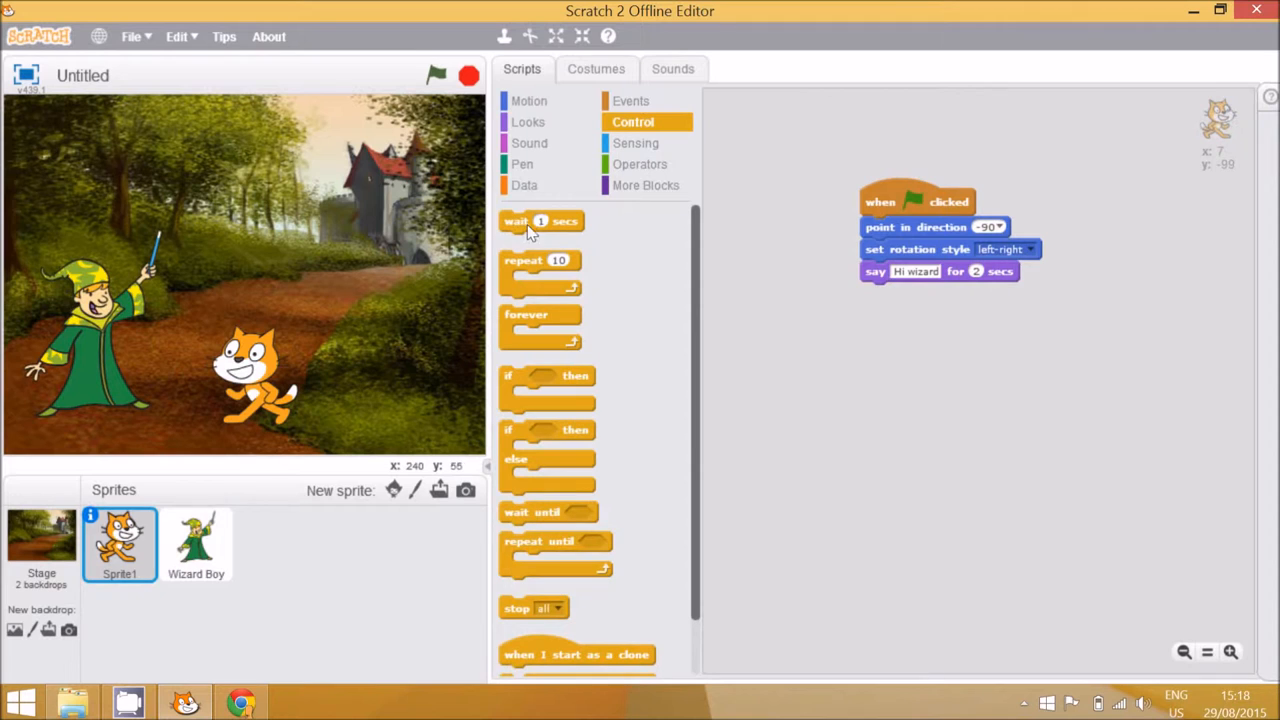
{"action": "left_click_drag", "start_coordinate": [540, 221], "coordinate": [902, 293]}
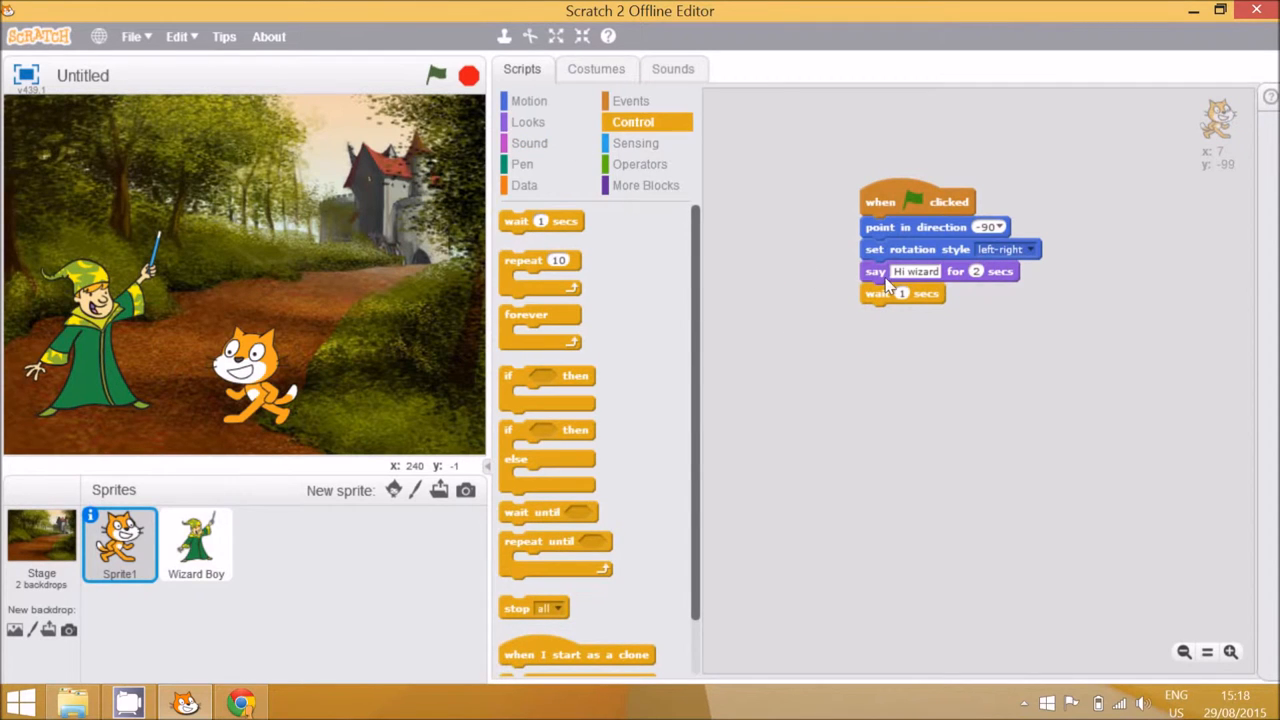
{"action": "left_click", "coordinate": [529, 121]}
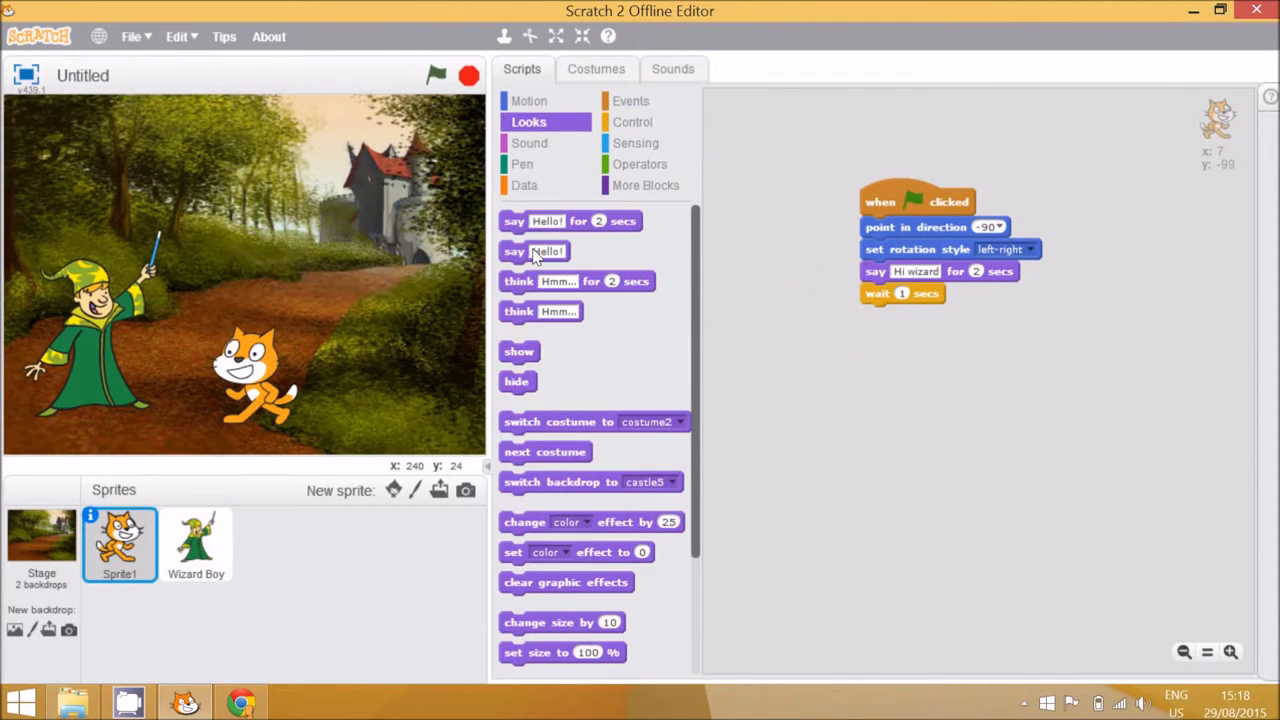
{"action": "left_click_drag", "start_coordinate": [570, 221], "coordinate": [940, 308]}
{"action": "type", "text": "Let's go to the castle"}
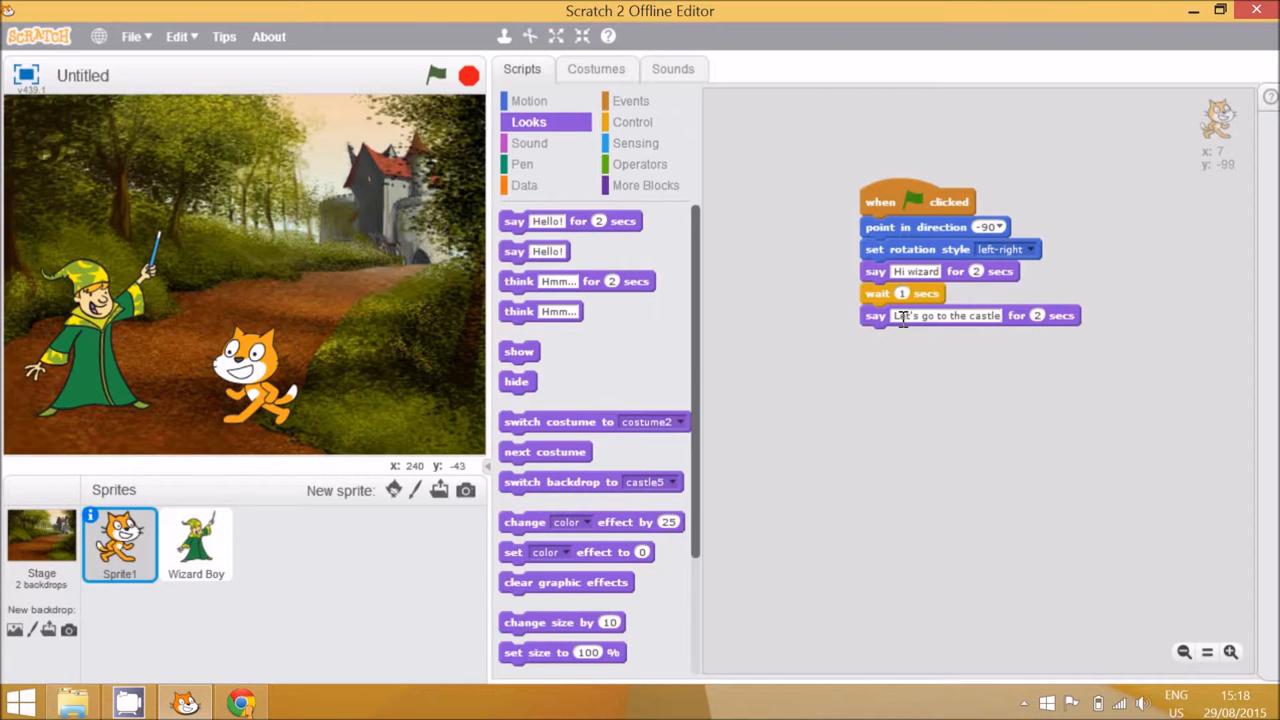
{"action": "left_click", "coordinate": [196, 543]}
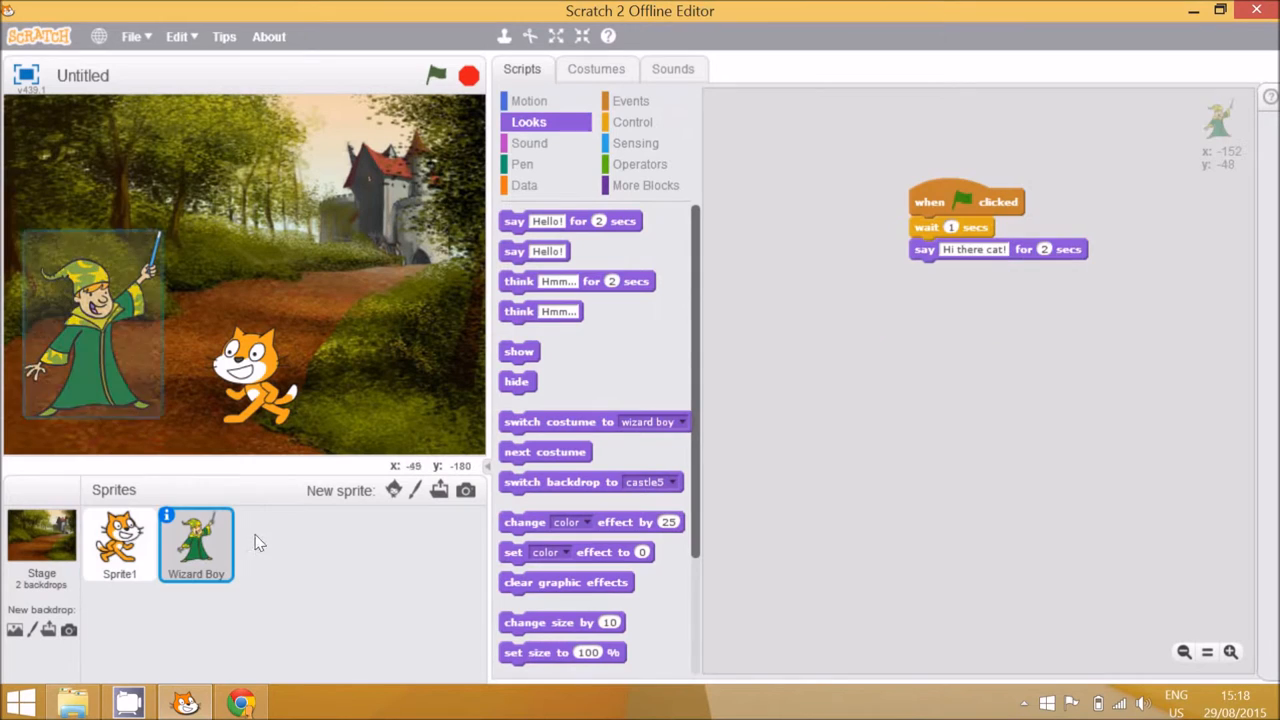
Make the wizard wait 1 second after 'Hi there cat!', then say 'Yes good idea'
{"action": "left_click", "coordinate": [632, 121]}
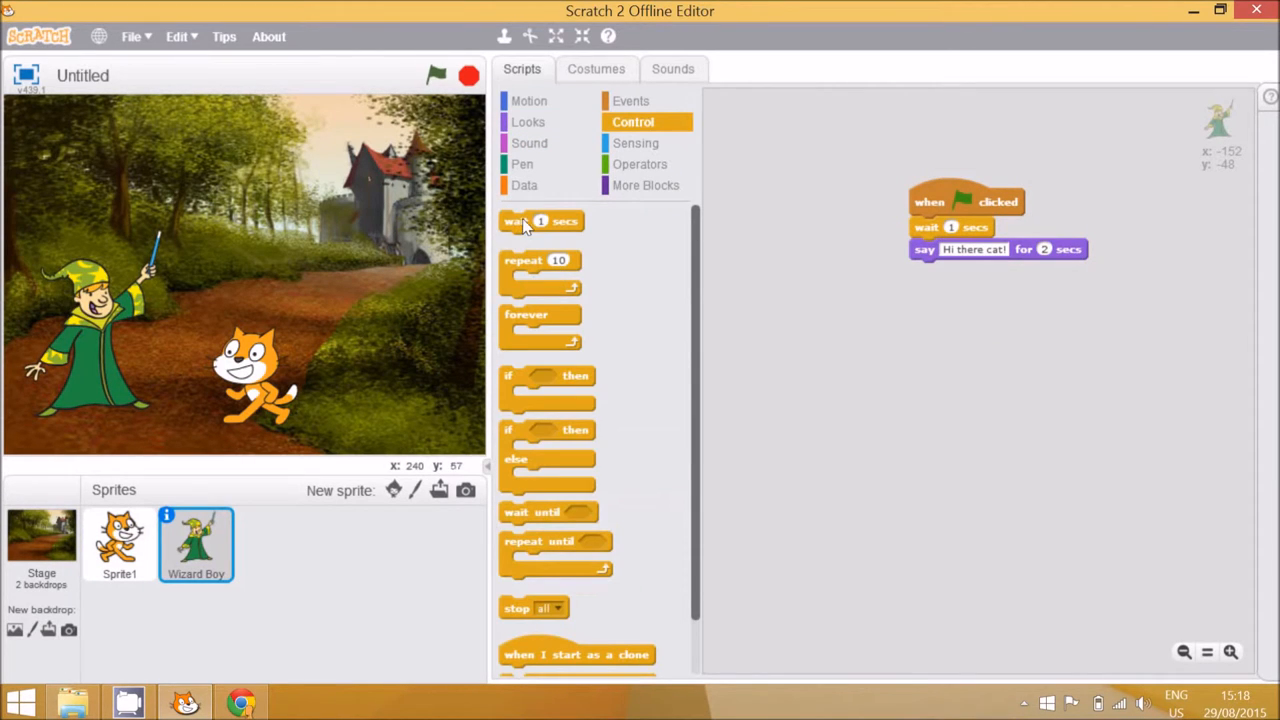
{"action": "left_click_drag", "start_coordinate": [540, 221], "coordinate": [951, 271]}
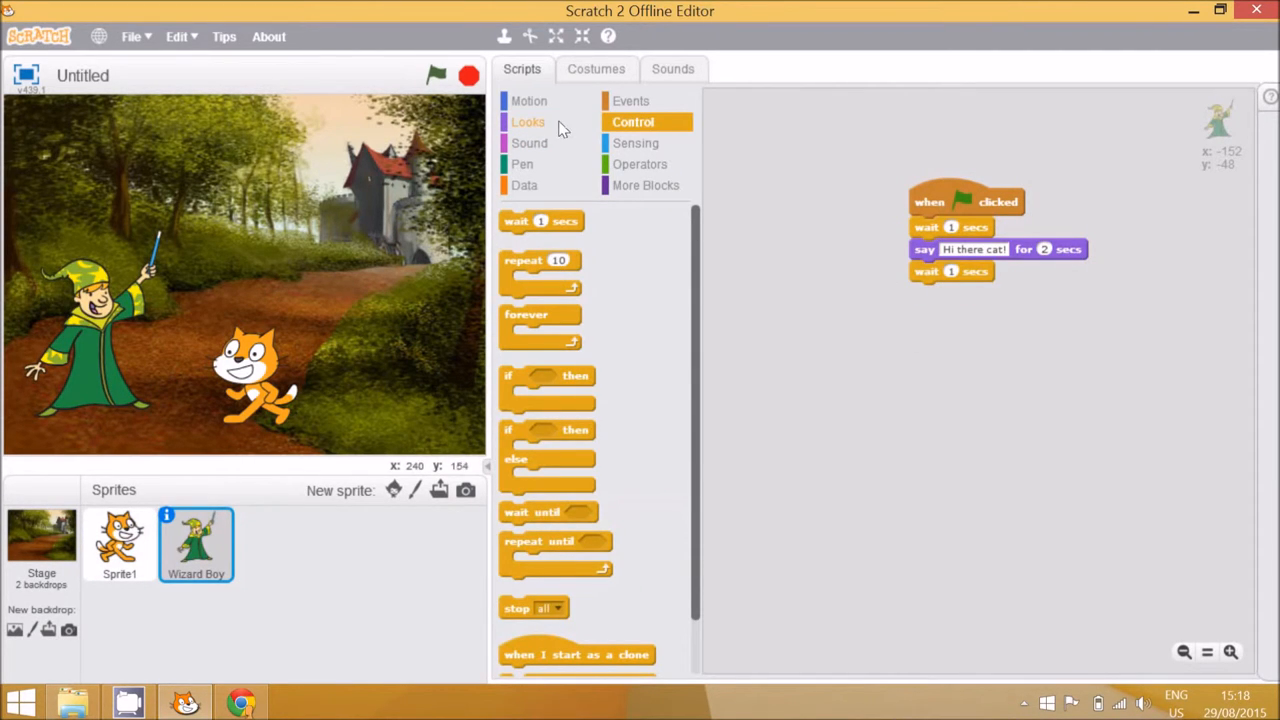
{"action": "left_click", "coordinate": [528, 121]}
{"action": "type", "text": "Ye"}
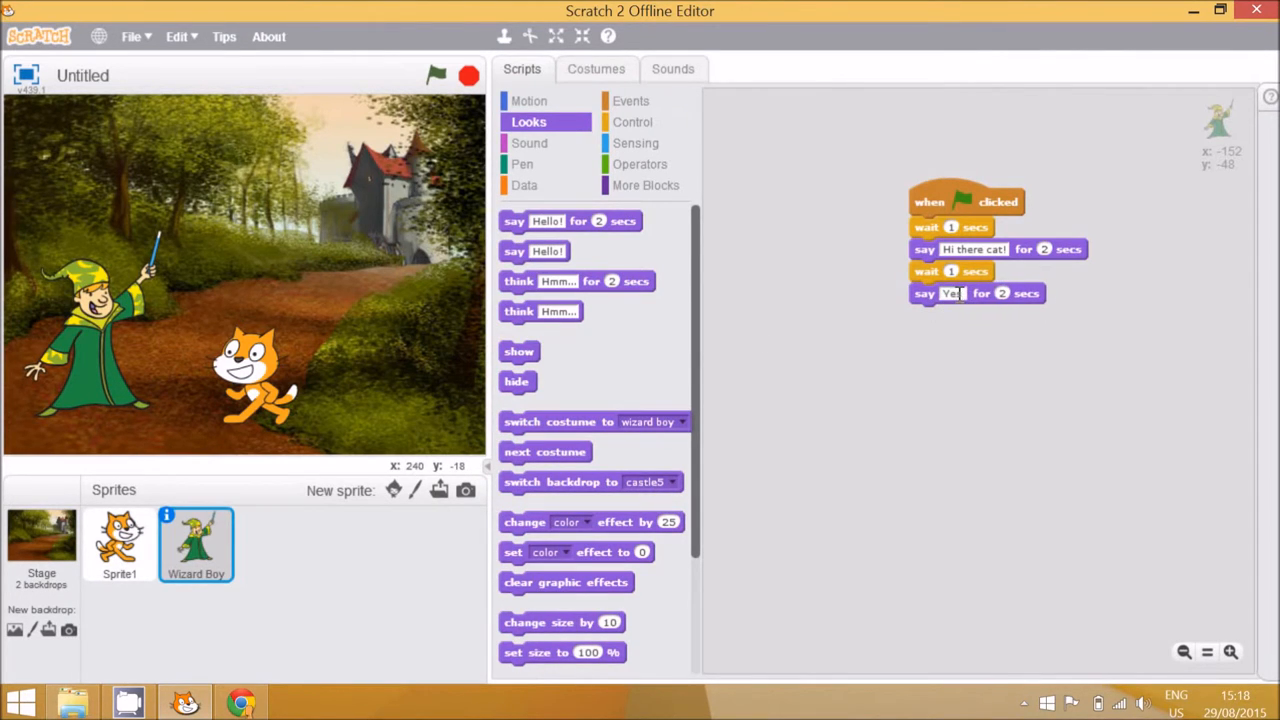
{"action": "type", "text": "googl"}
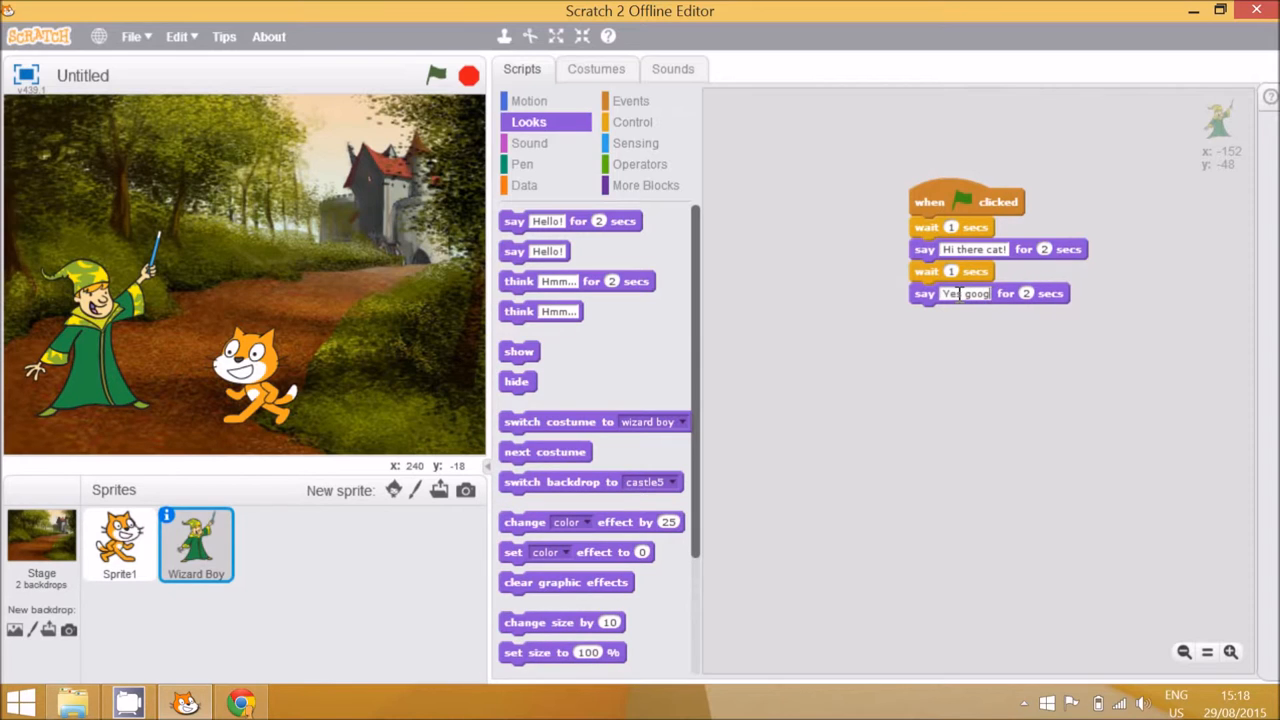
{"action": "type", "text": "good idea"}
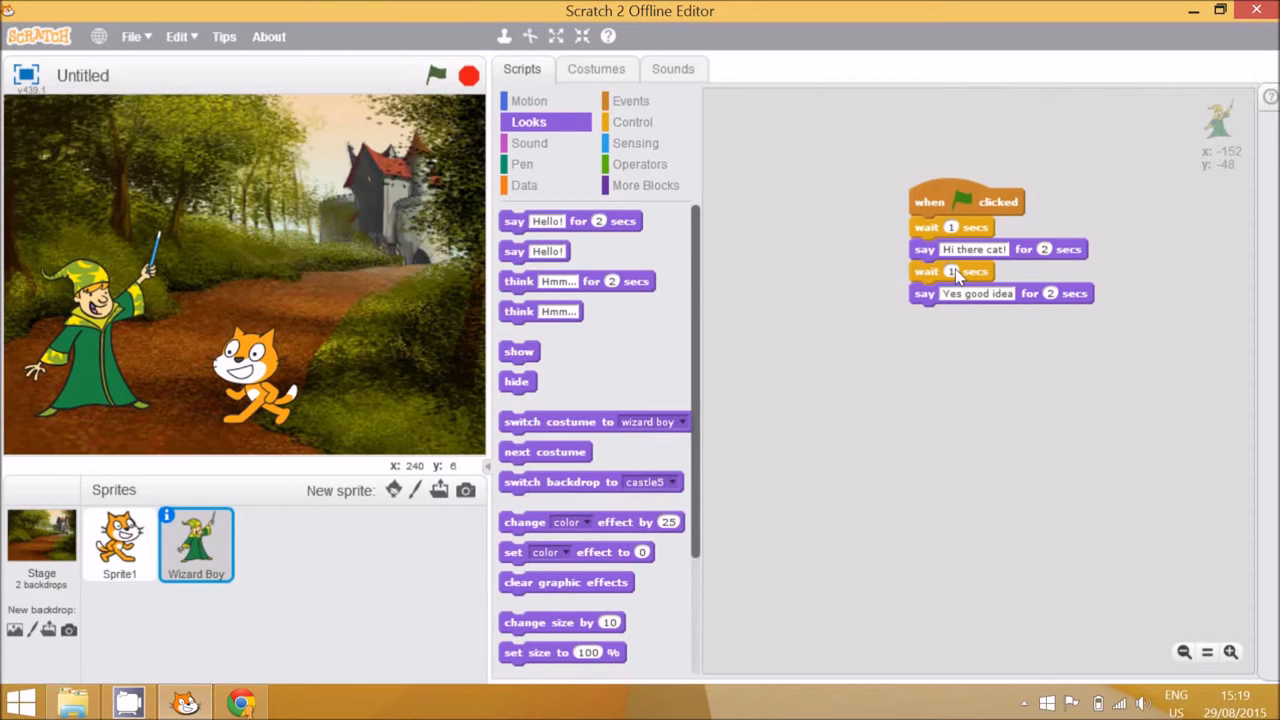
{"action": "mouse_move", "coordinate": [365, 558]}
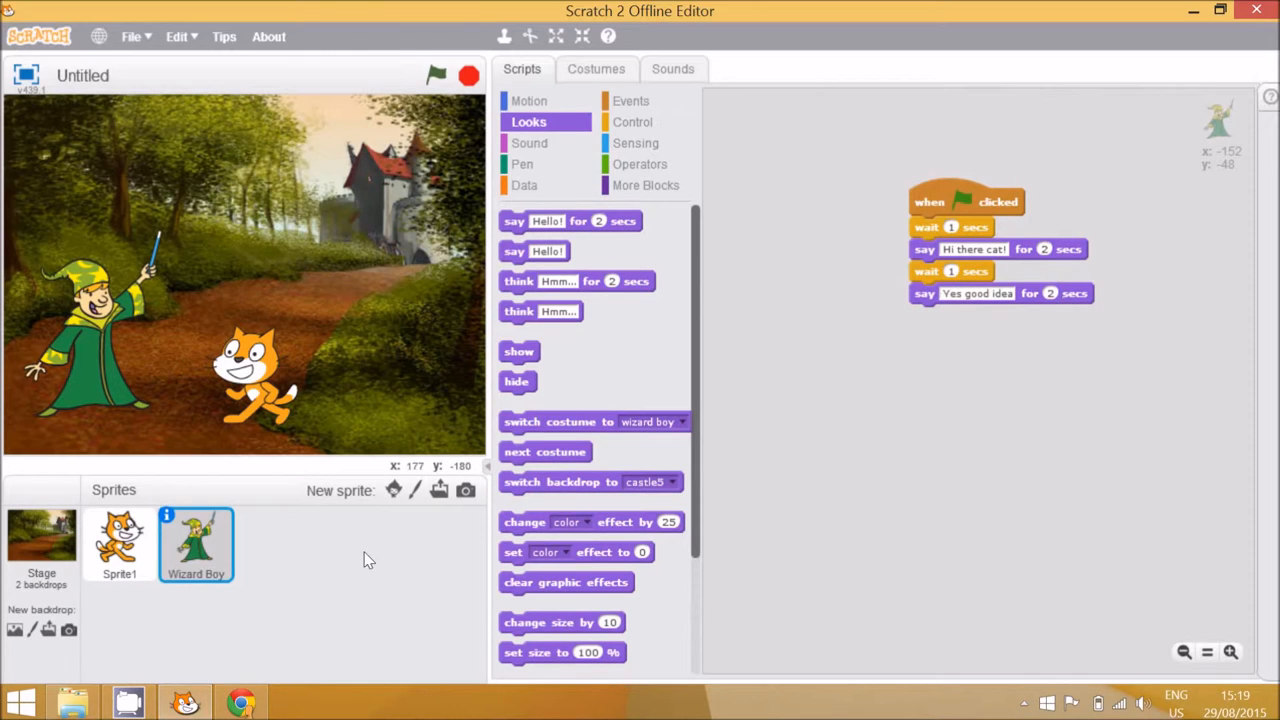
{"action": "mouse_move", "coordinate": [99, 510]}
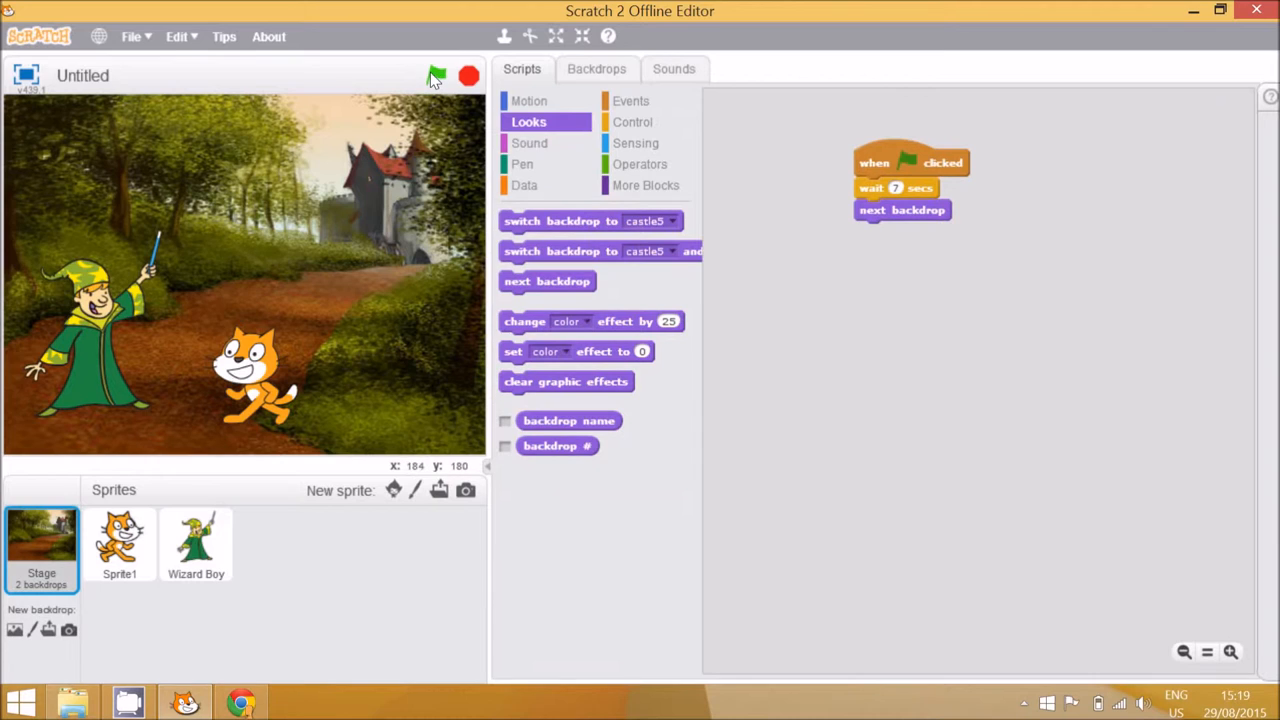
Run the story with the green flag to check the 7-second backdrop delay
{"action": "left_click", "coordinate": [436, 75]}
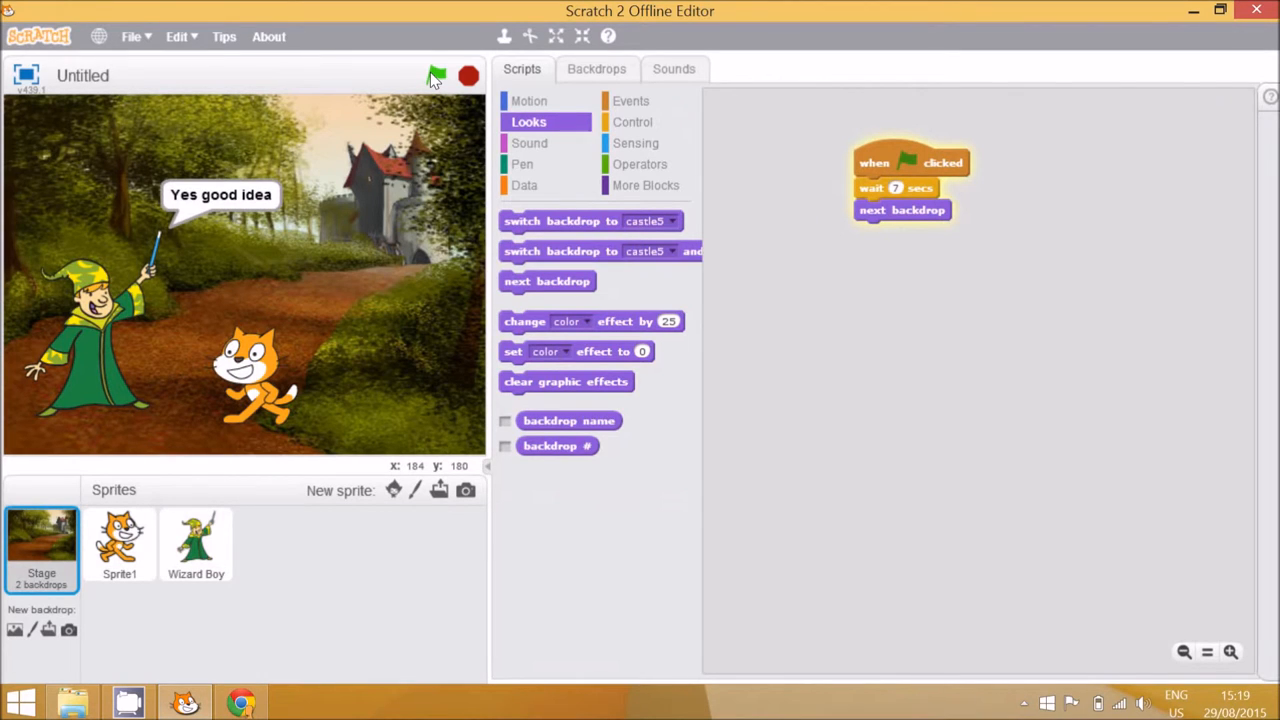
{"action": "left_click", "coordinate": [435, 76]}
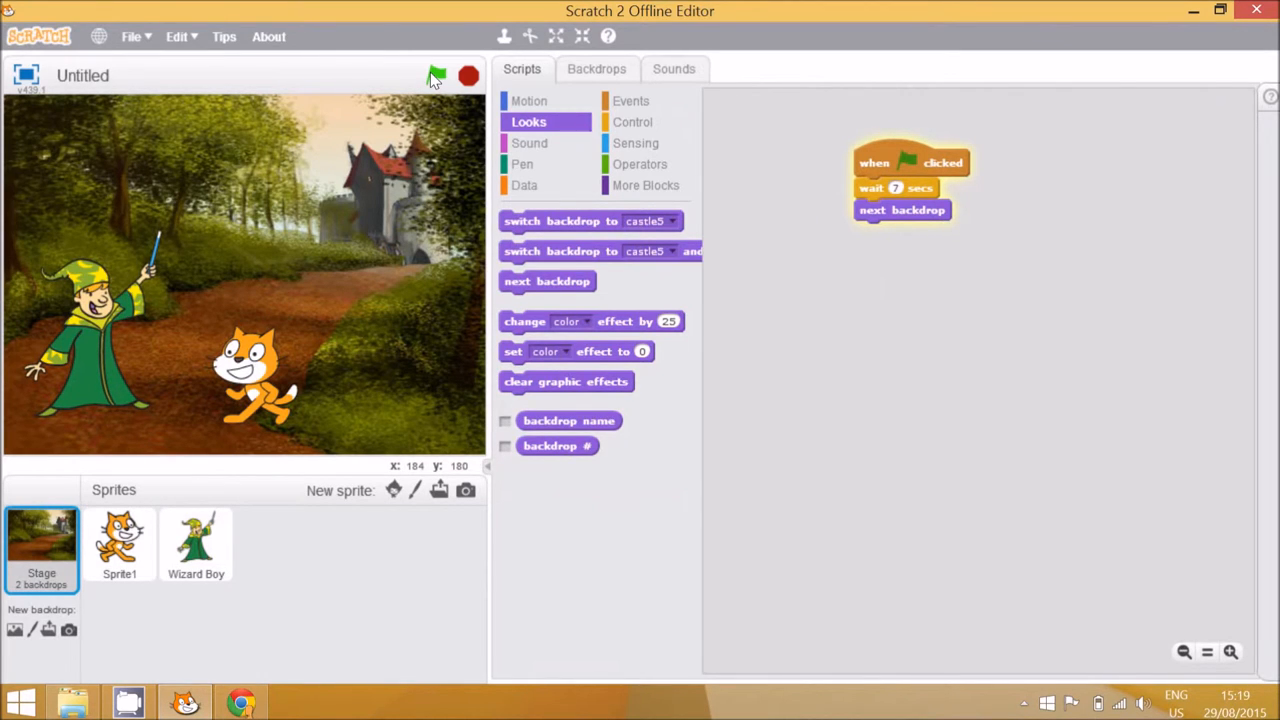
{"action": "left_click", "coordinate": [435, 75]}
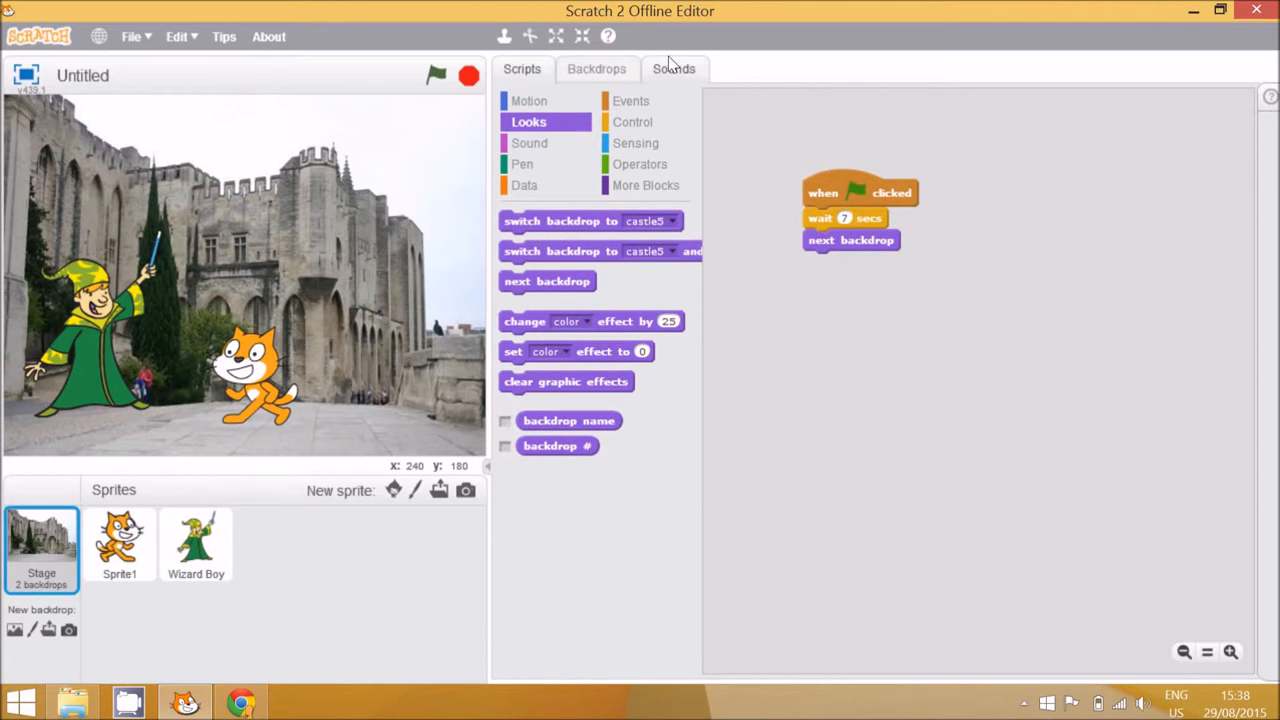
Add footsteps-1 from the Human sound library category to the Stage
{"action": "left_click", "coordinate": [672, 68]}
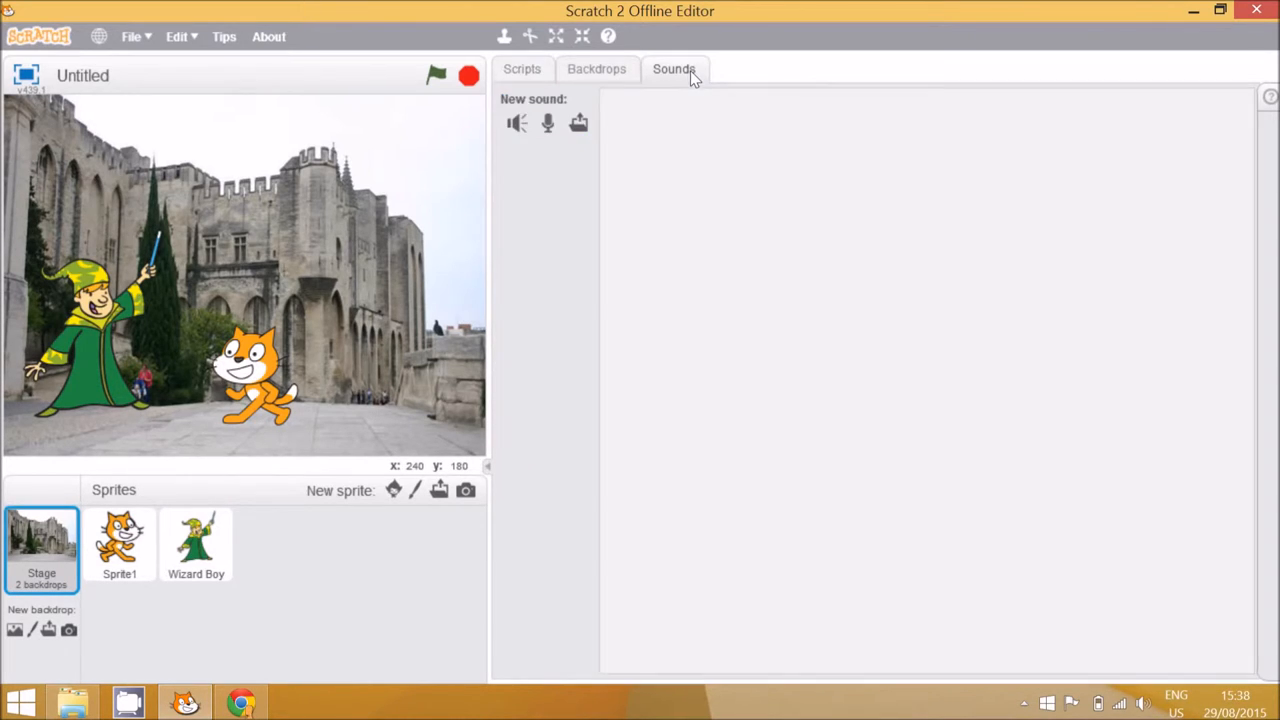
{"action": "mouse_move", "coordinate": [516, 122]}
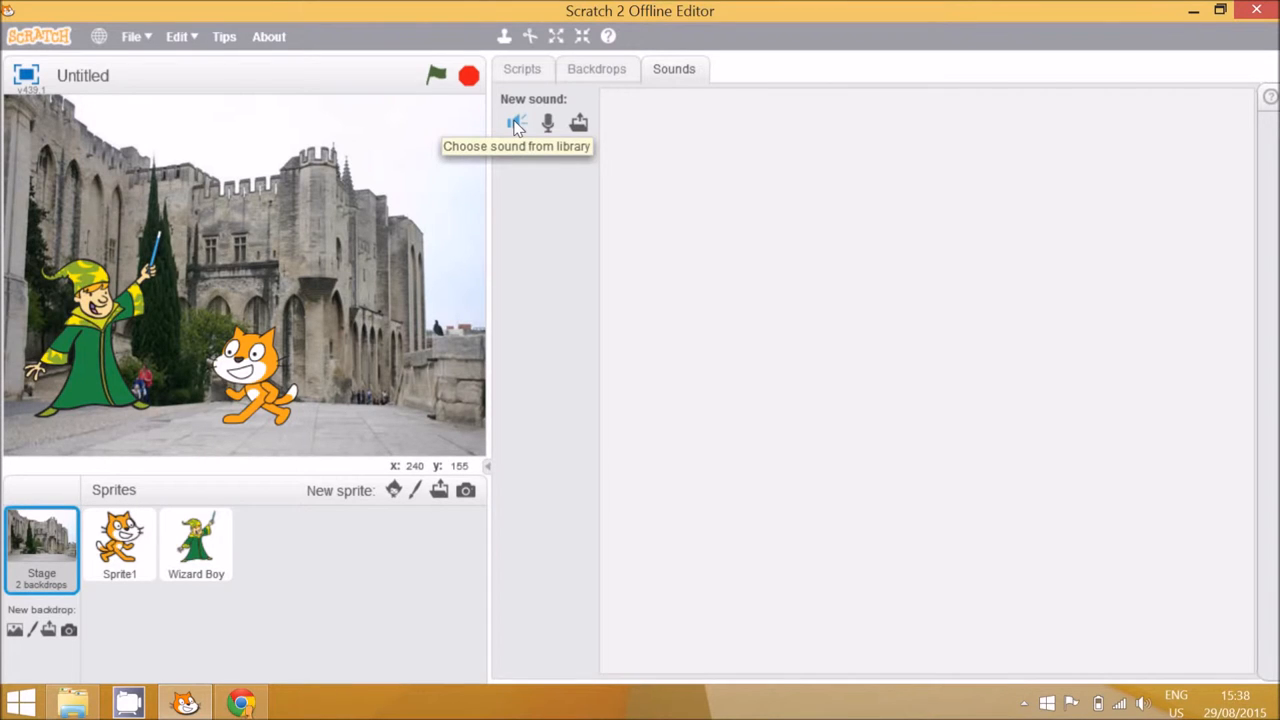
{"action": "left_click", "coordinate": [517, 122]}
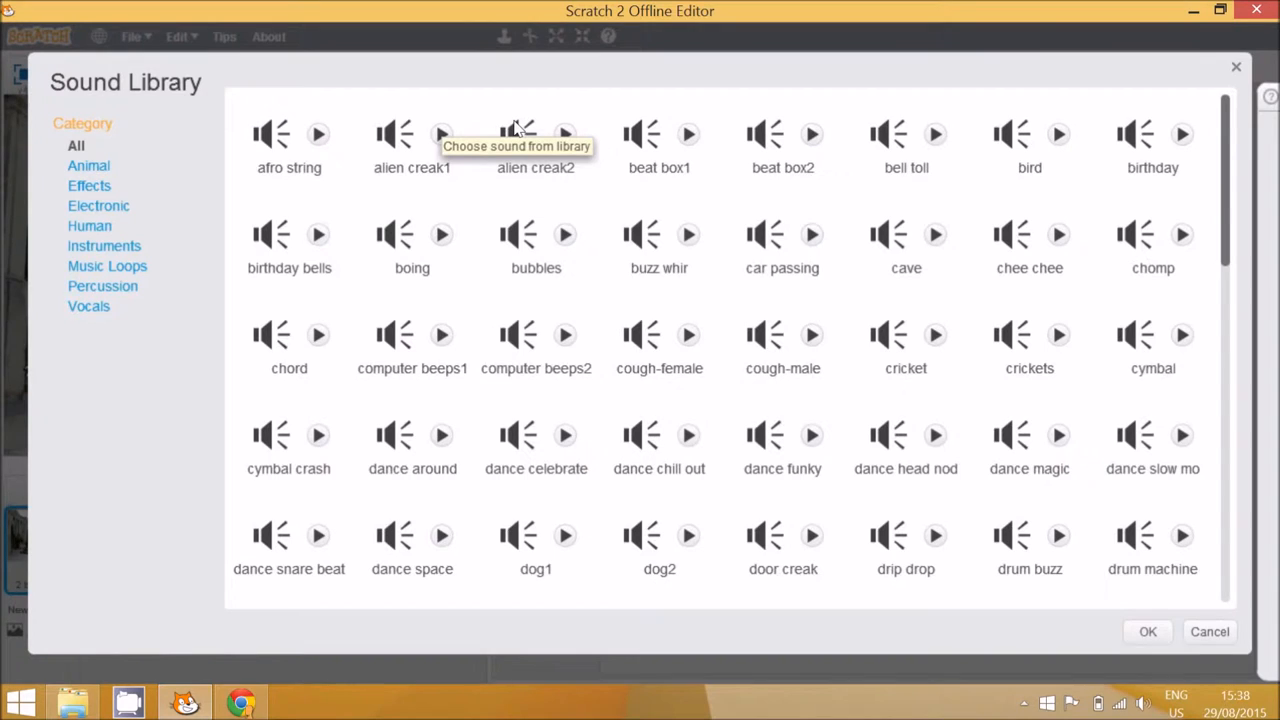
{"action": "left_click", "coordinate": [91, 225]}
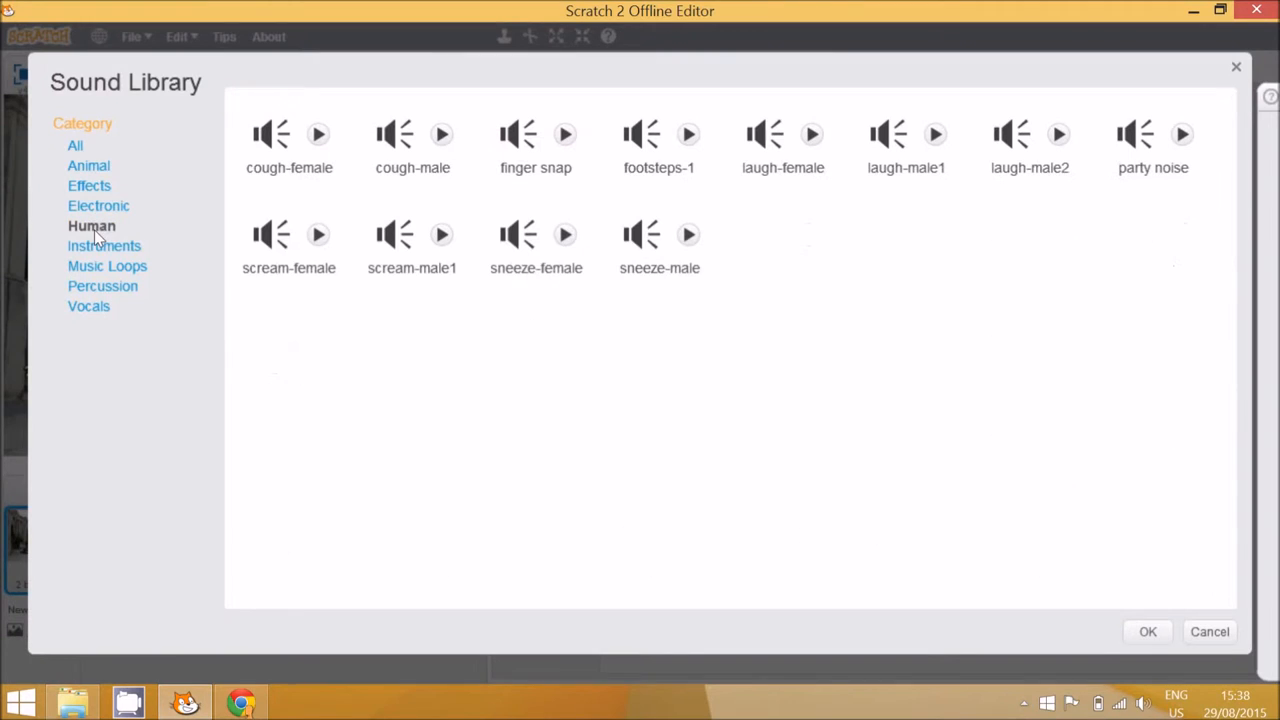
{"action": "left_click", "coordinate": [658, 143]}
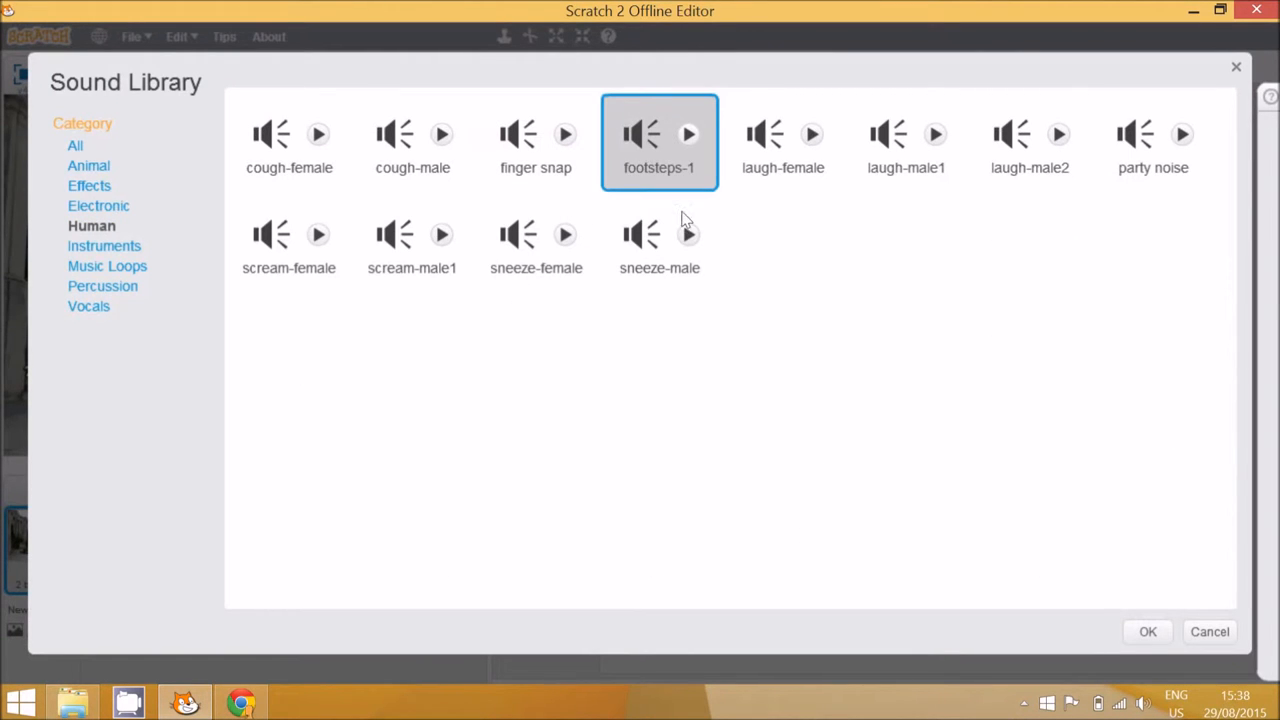
{"action": "left_click", "coordinate": [1147, 631]}
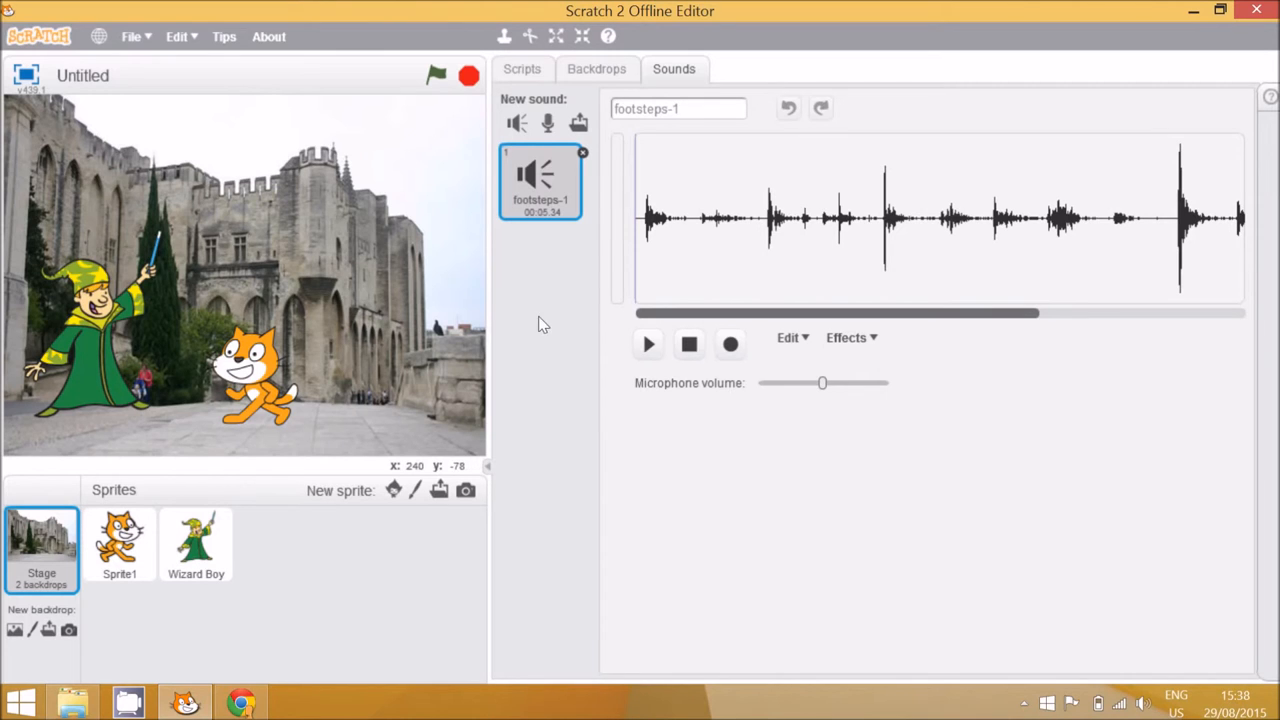
{"action": "left_click", "coordinate": [521, 69]}
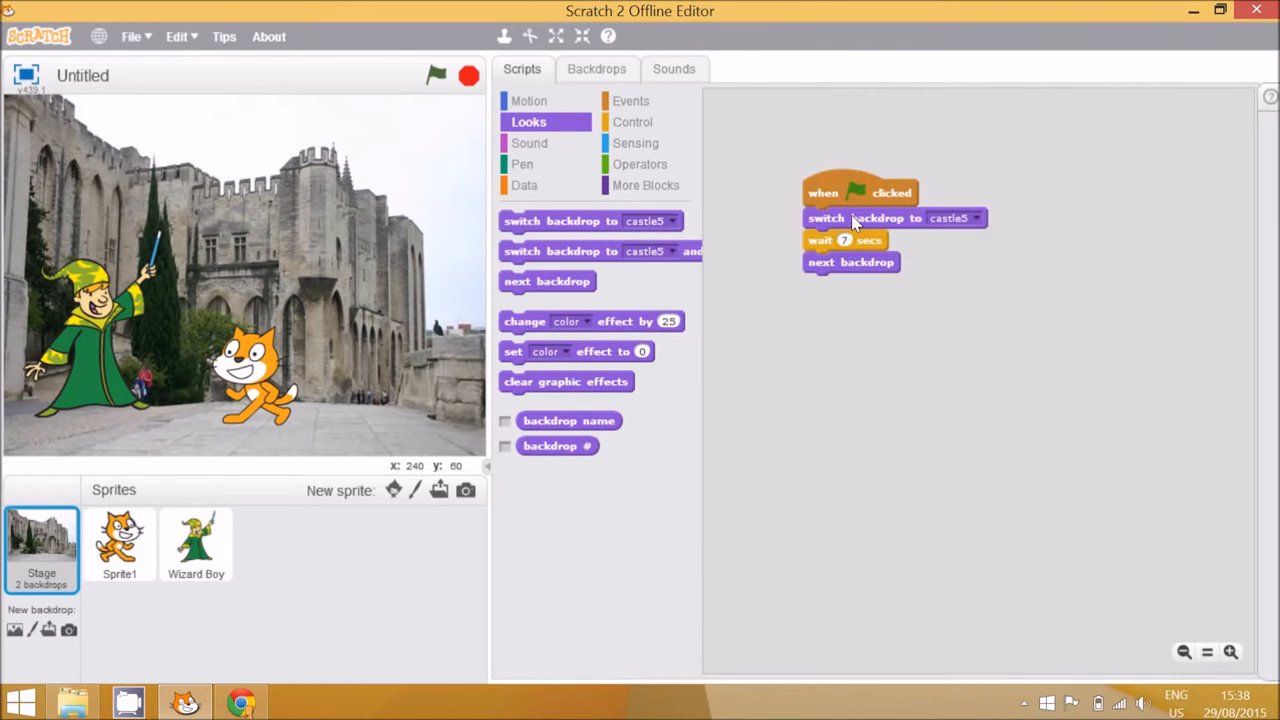
Set the Stage's starting backdrop to castle3 and review the backdrop names
{"action": "left_click", "coordinate": [970, 218]}
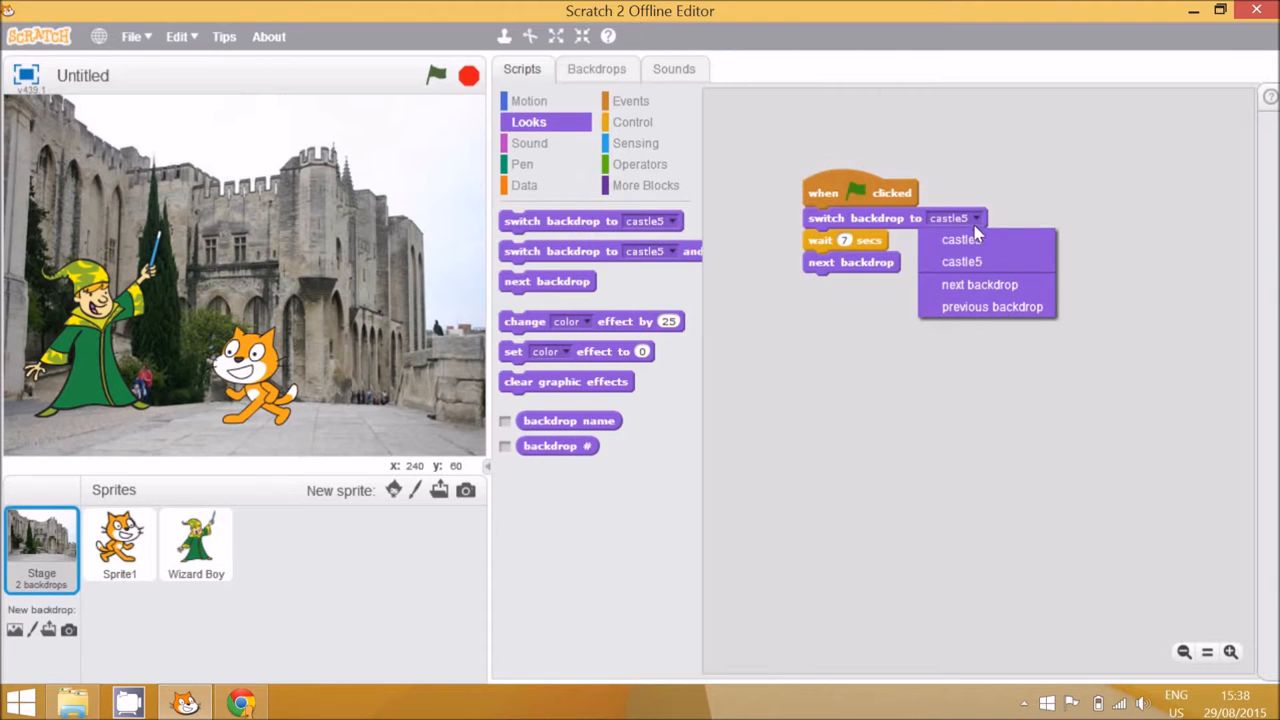
{"action": "left_click", "coordinate": [959, 239]}
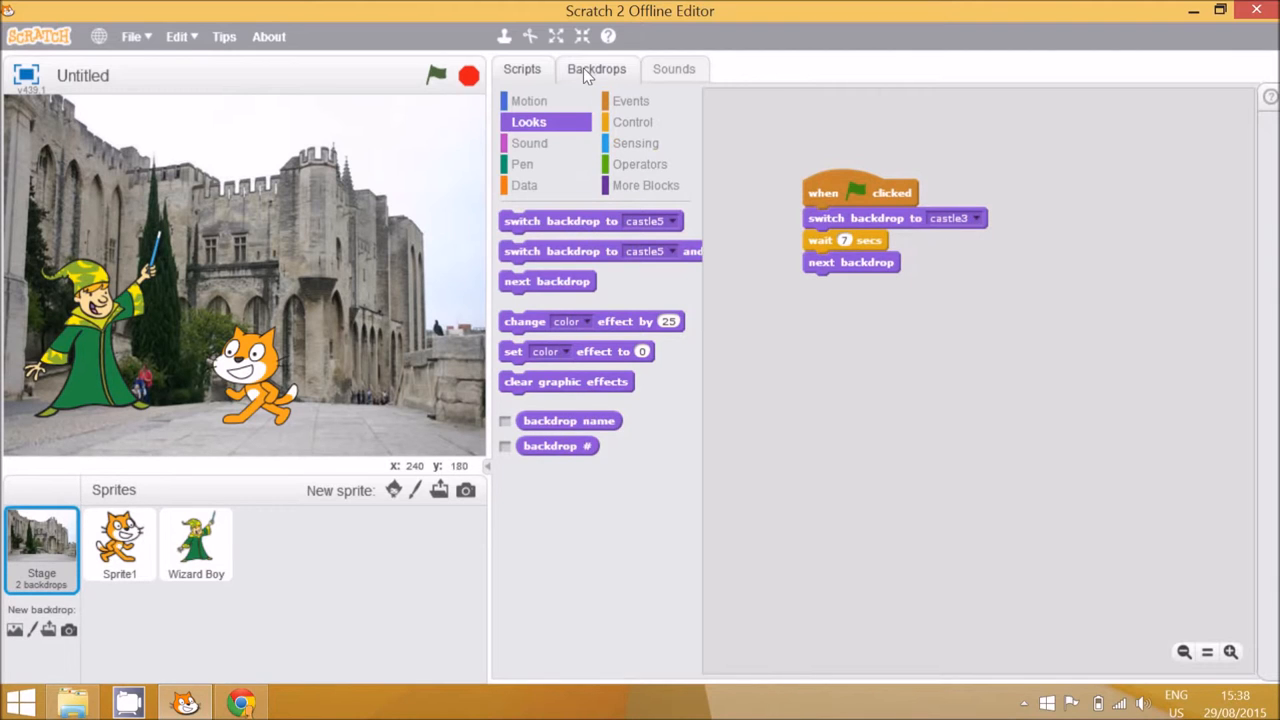
{"action": "left_click", "coordinate": [596, 68]}
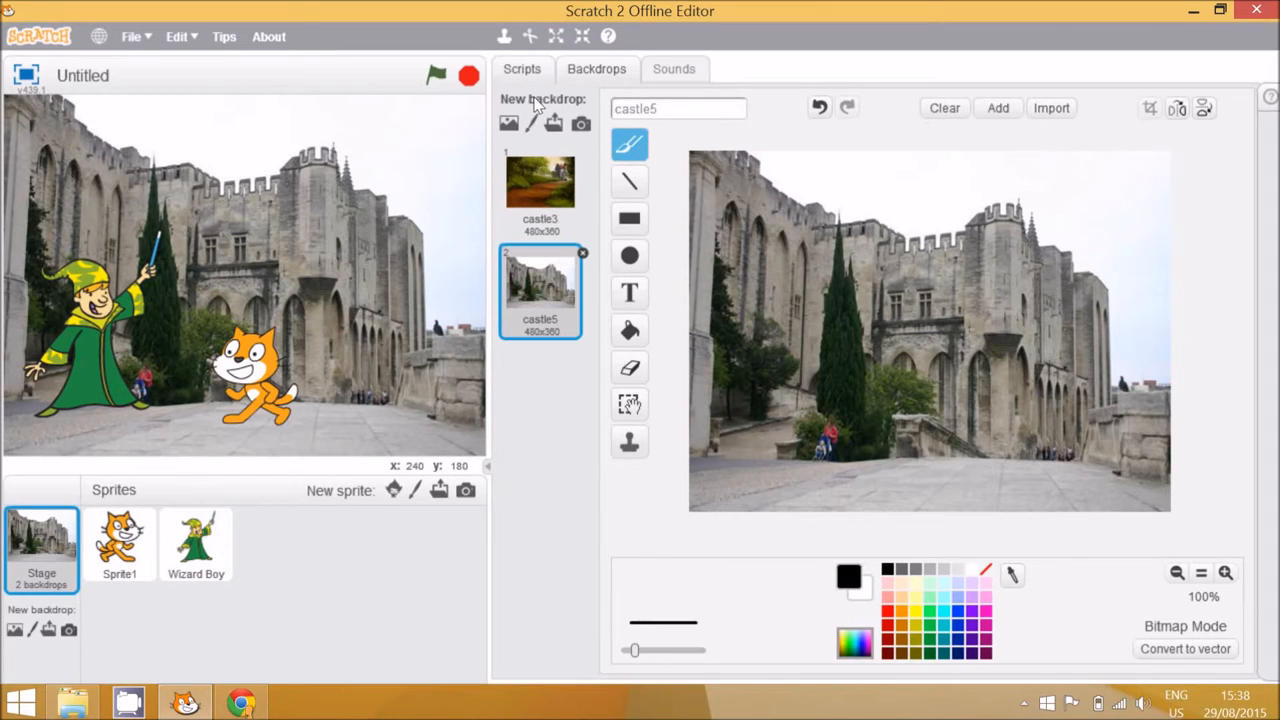
{"action": "left_click", "coordinate": [521, 69]}
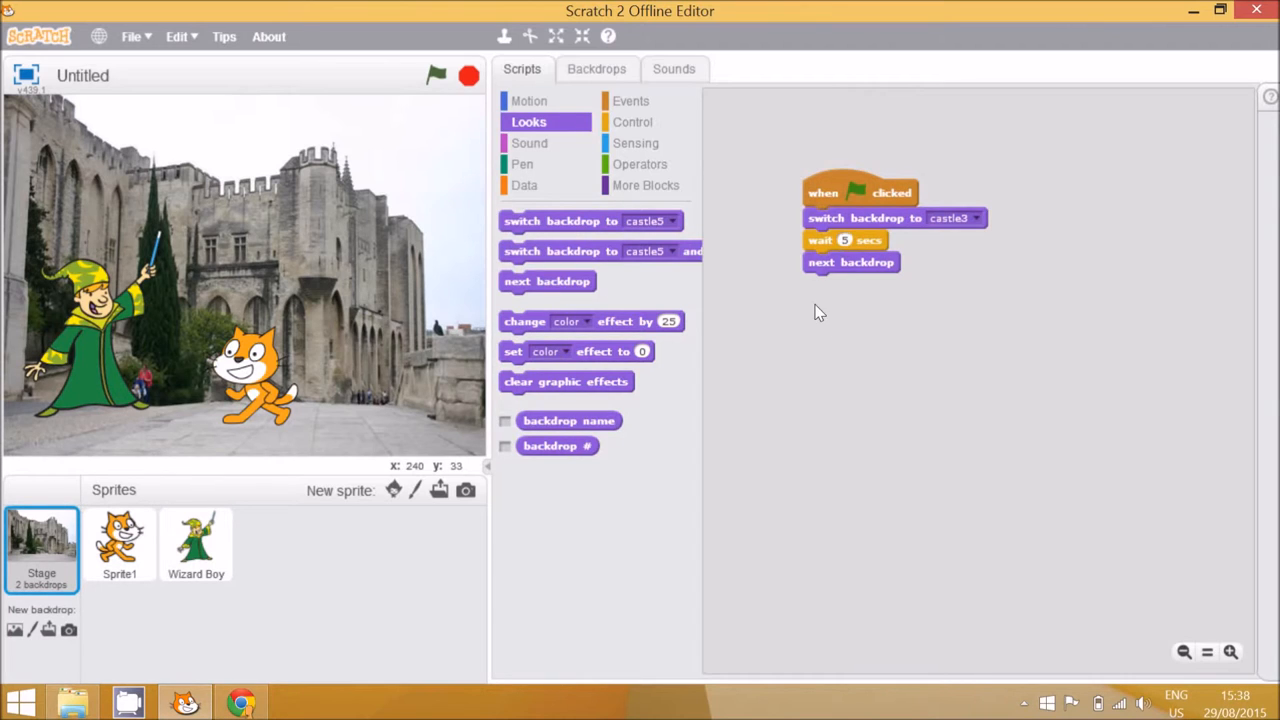
Play footsteps-1 before the next backdrop and add a 1-second wait after it
{"action": "left_click", "coordinate": [529, 143]}
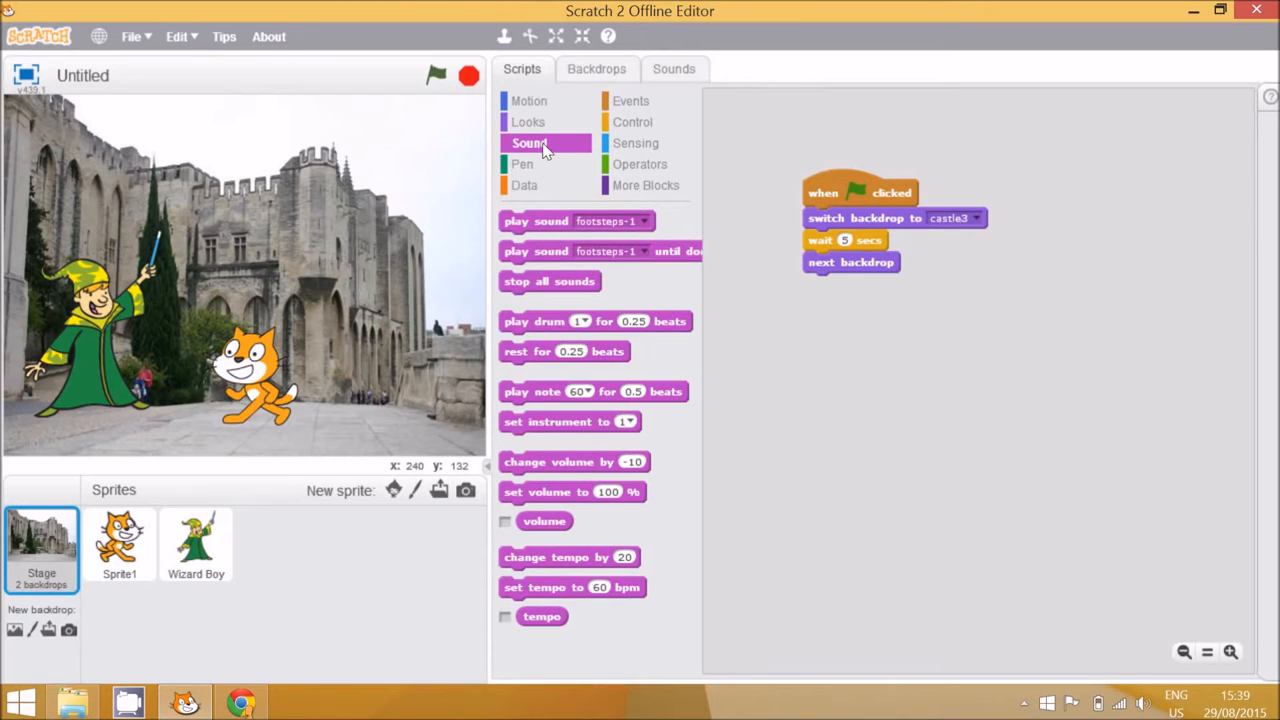
{"action": "mouse_move", "coordinate": [588, 228]}
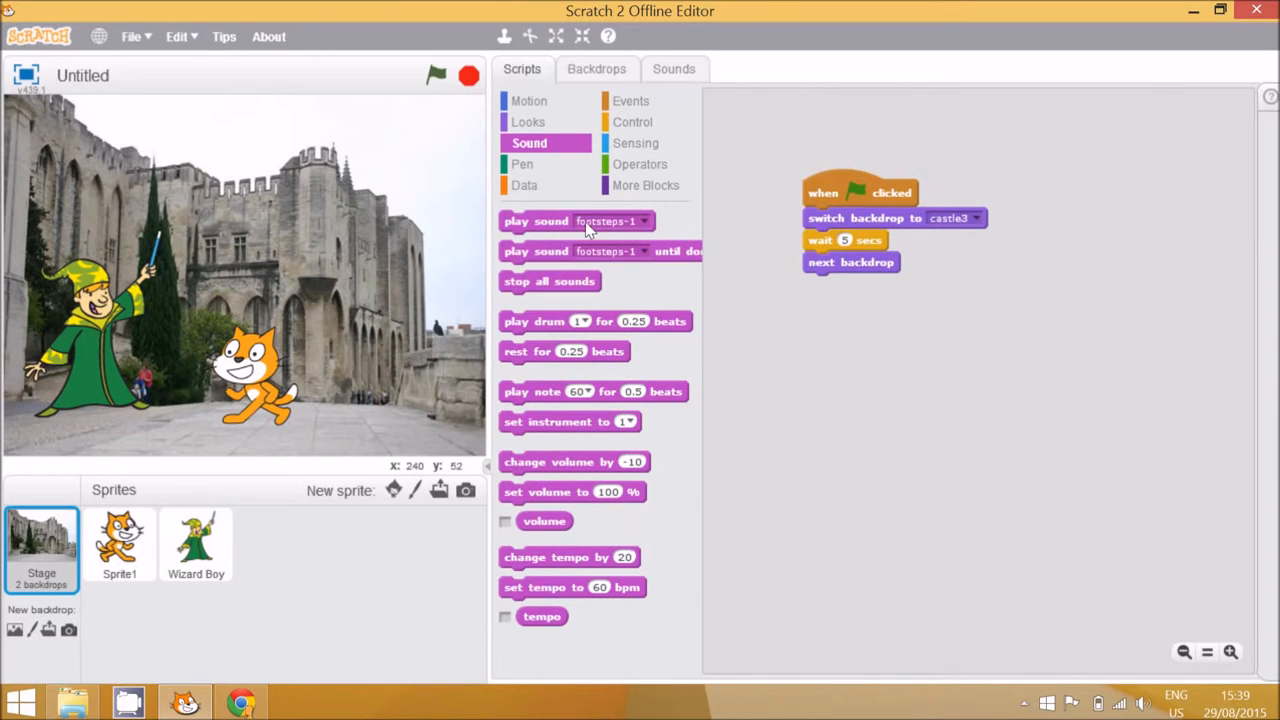
{"action": "left_click_drag", "start_coordinate": [577, 221], "coordinate": [830, 259]}
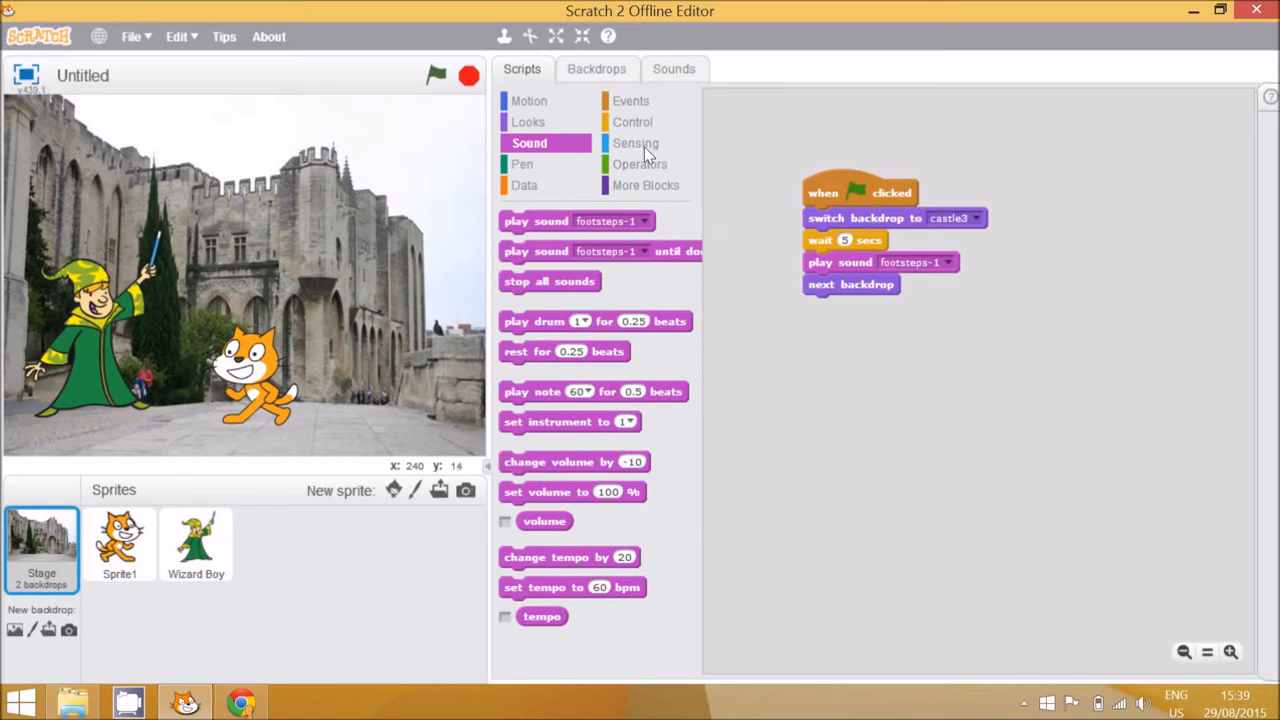
{"action": "left_click", "coordinate": [632, 121]}
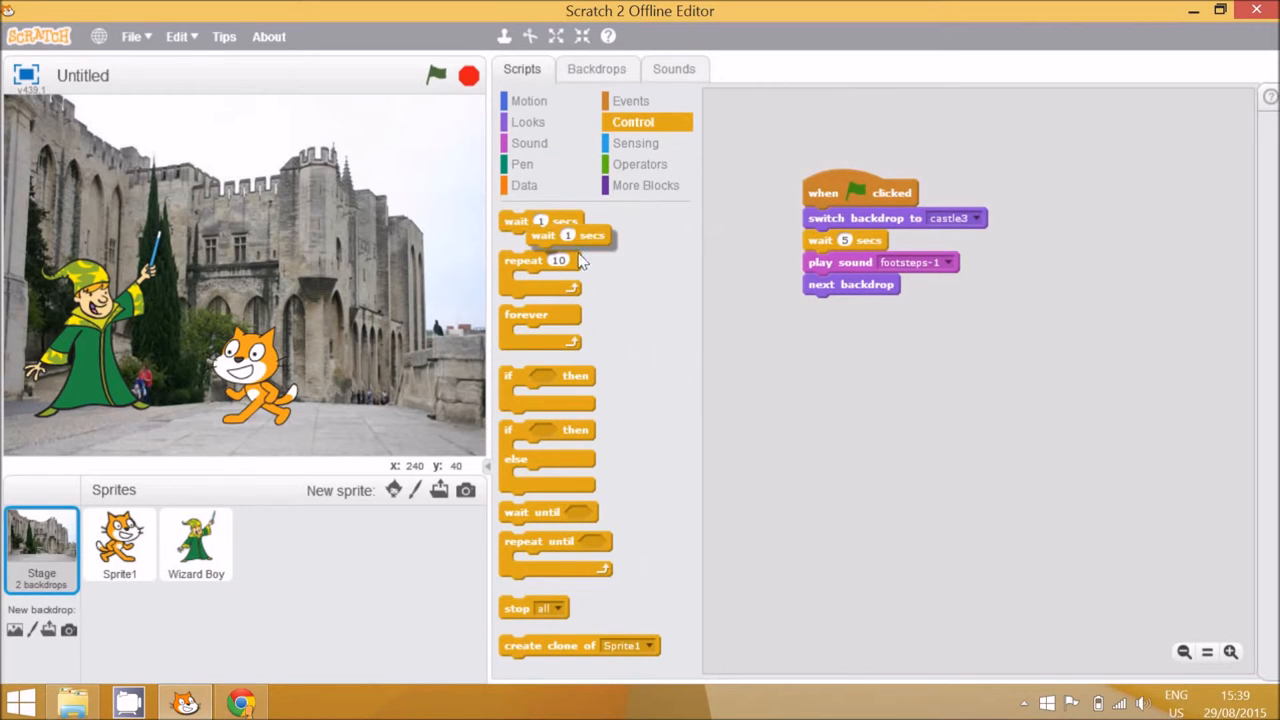
{"action": "left_click_drag", "start_coordinate": [570, 235], "coordinate": [865, 287]}
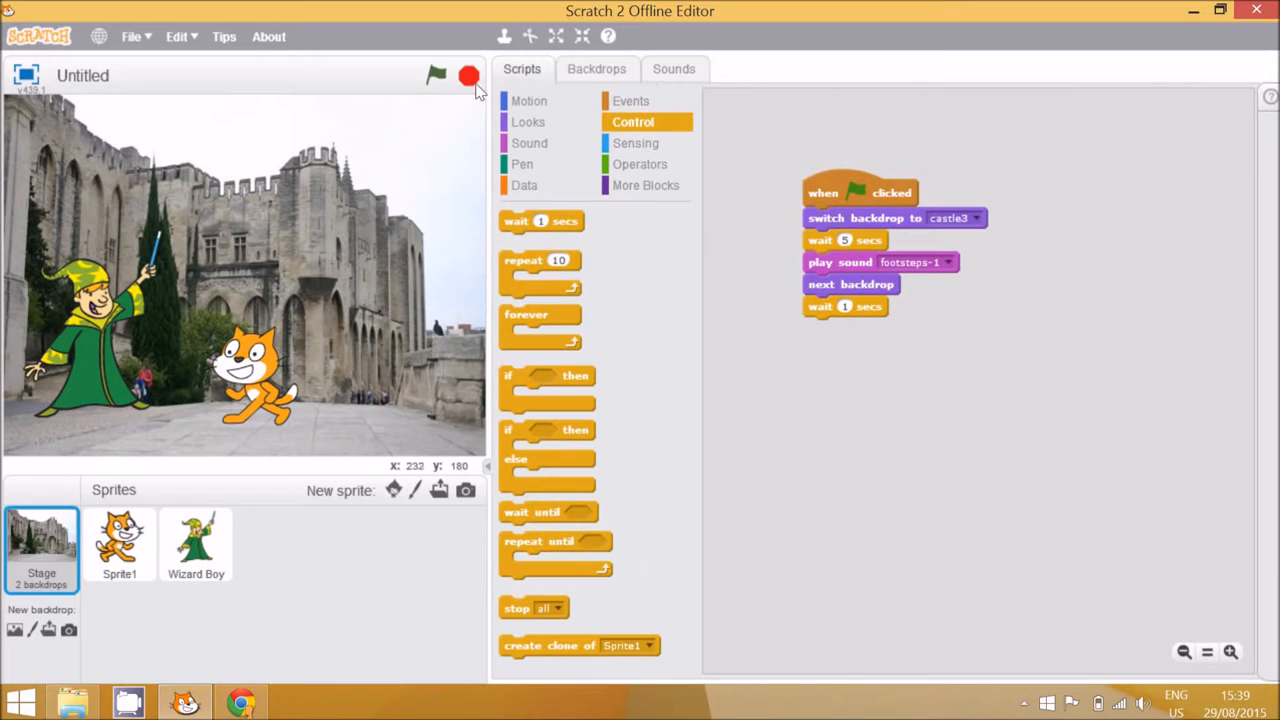
{"action": "mouse_move", "coordinate": [397, 227]}
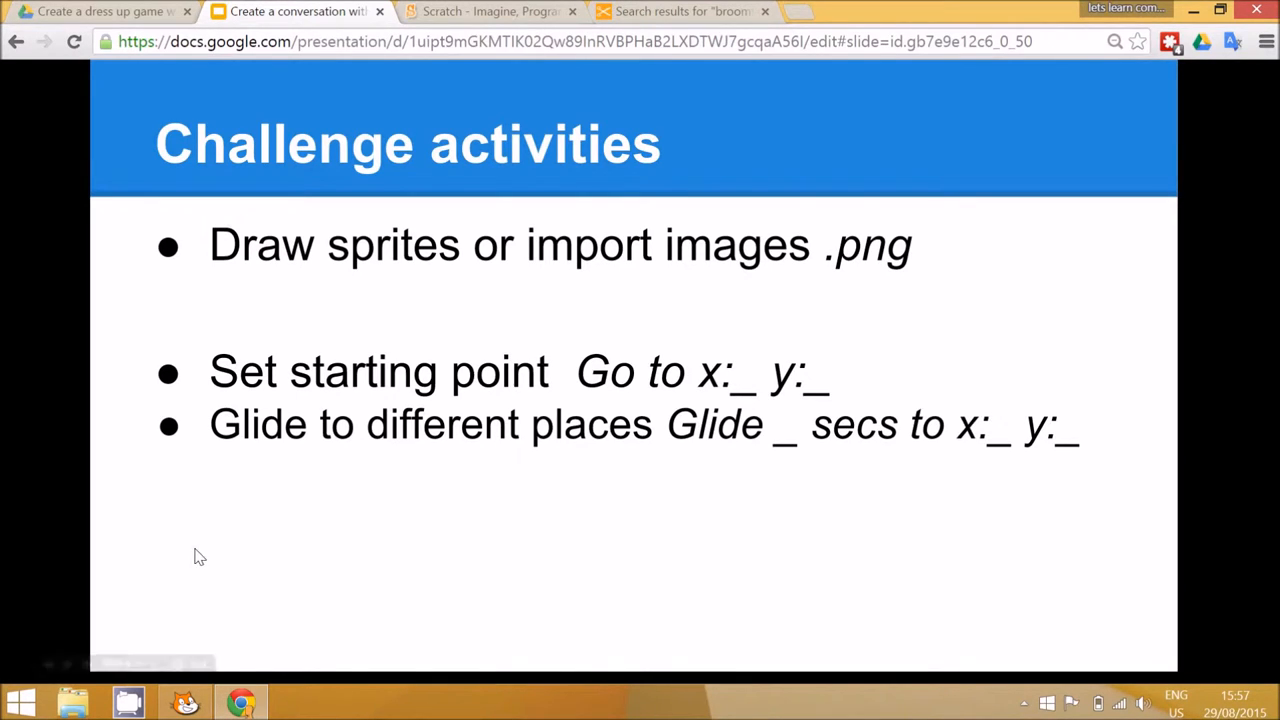
Search Openclipart for broomstick, open the cartoon Broom, and save its PNG to Downloads
{"action": "left_click", "coordinate": [683, 11]}
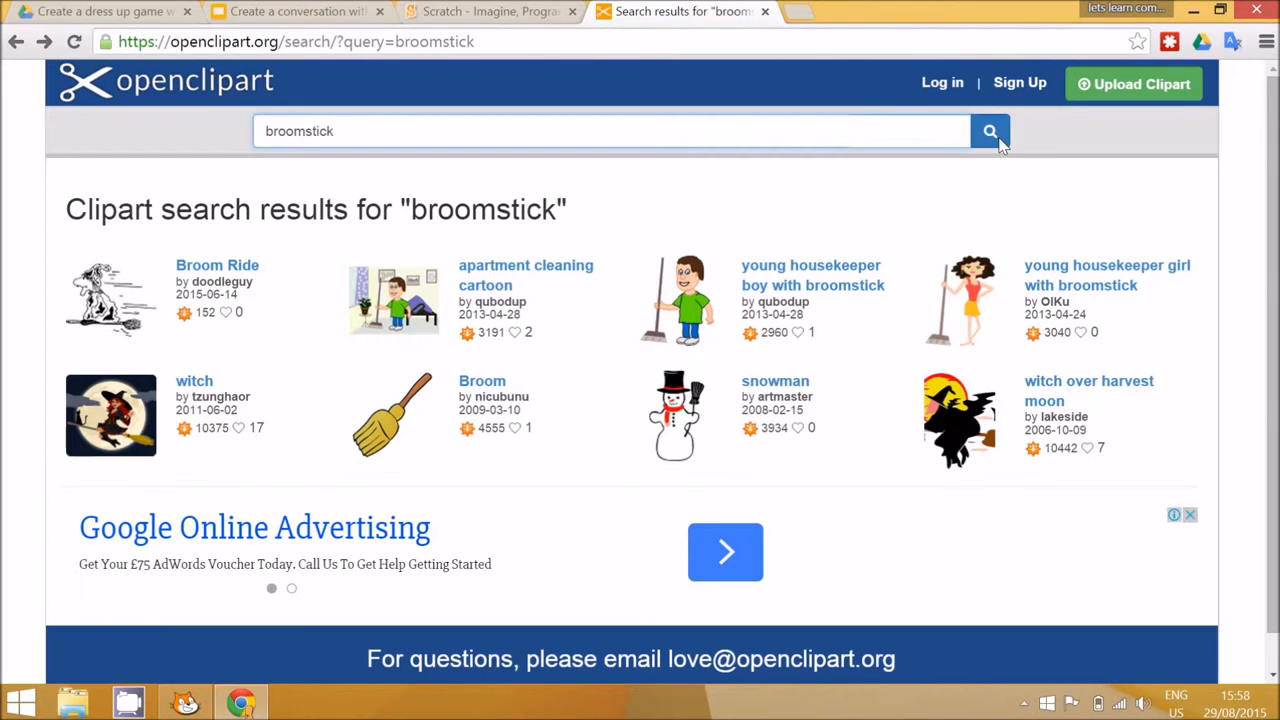
{"action": "left_click", "coordinate": [989, 131]}
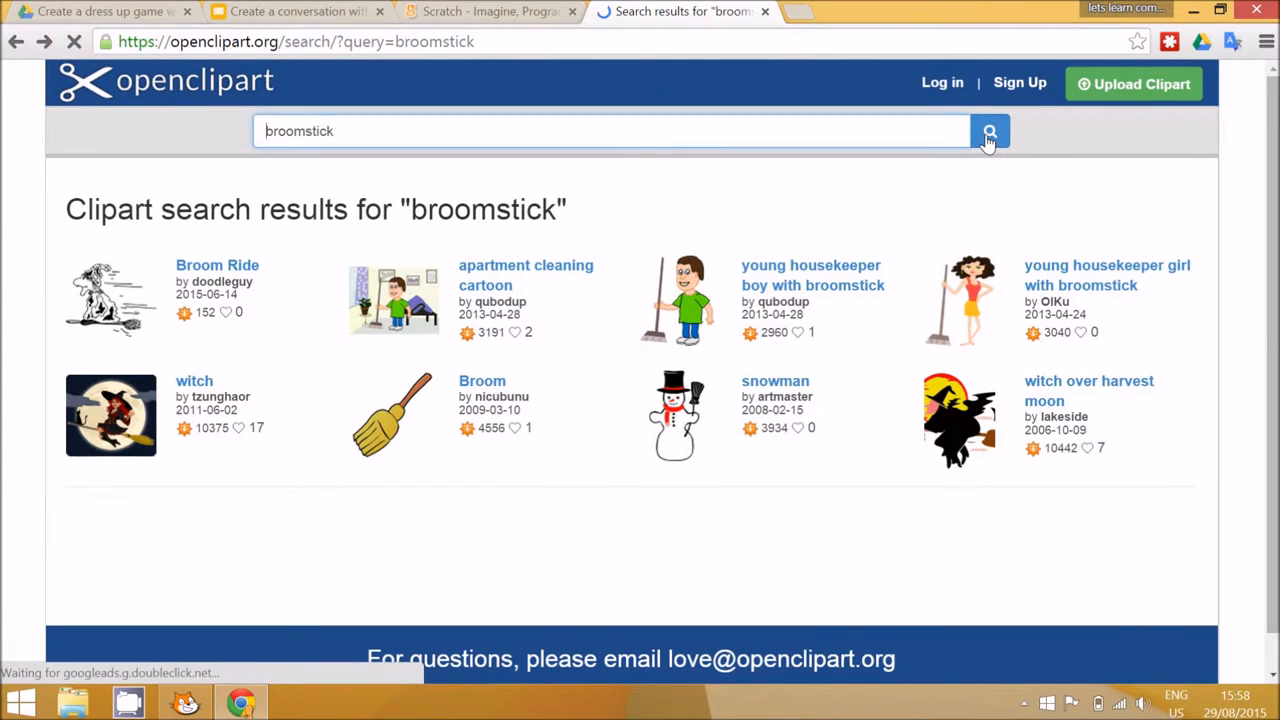
{"action": "left_click", "coordinate": [393, 413]}
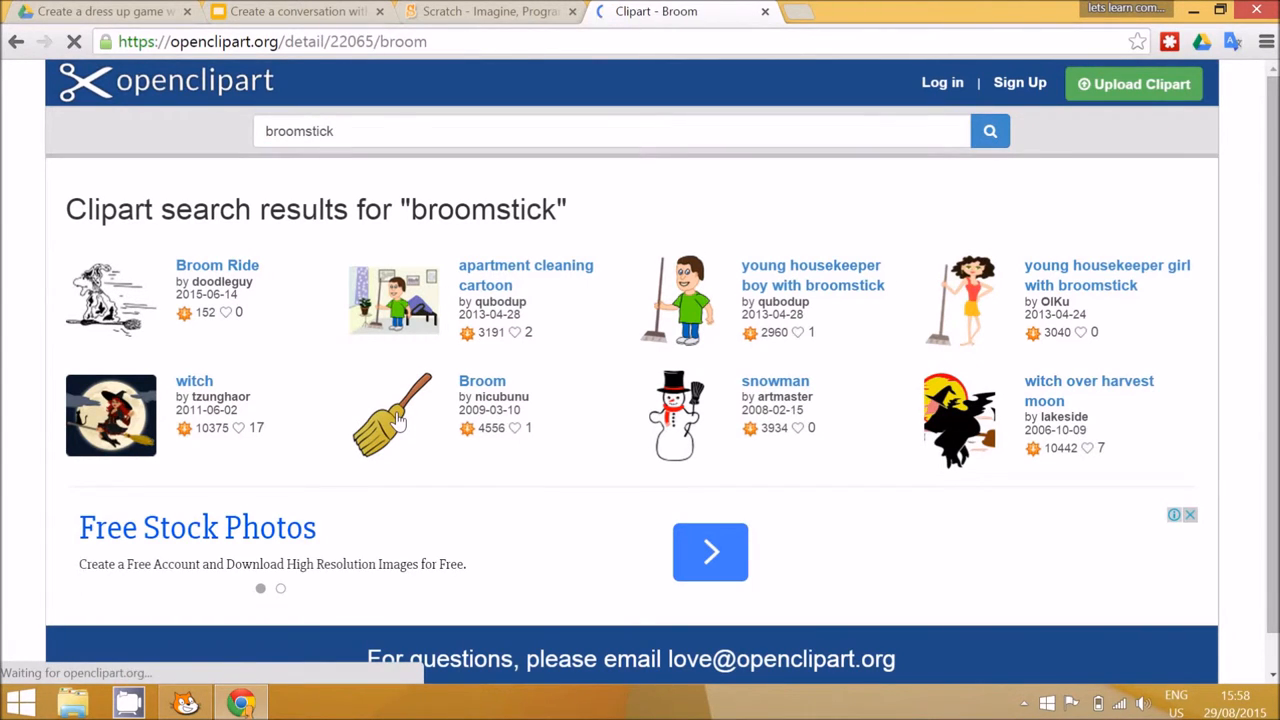
{"action": "left_click", "coordinate": [393, 415]}
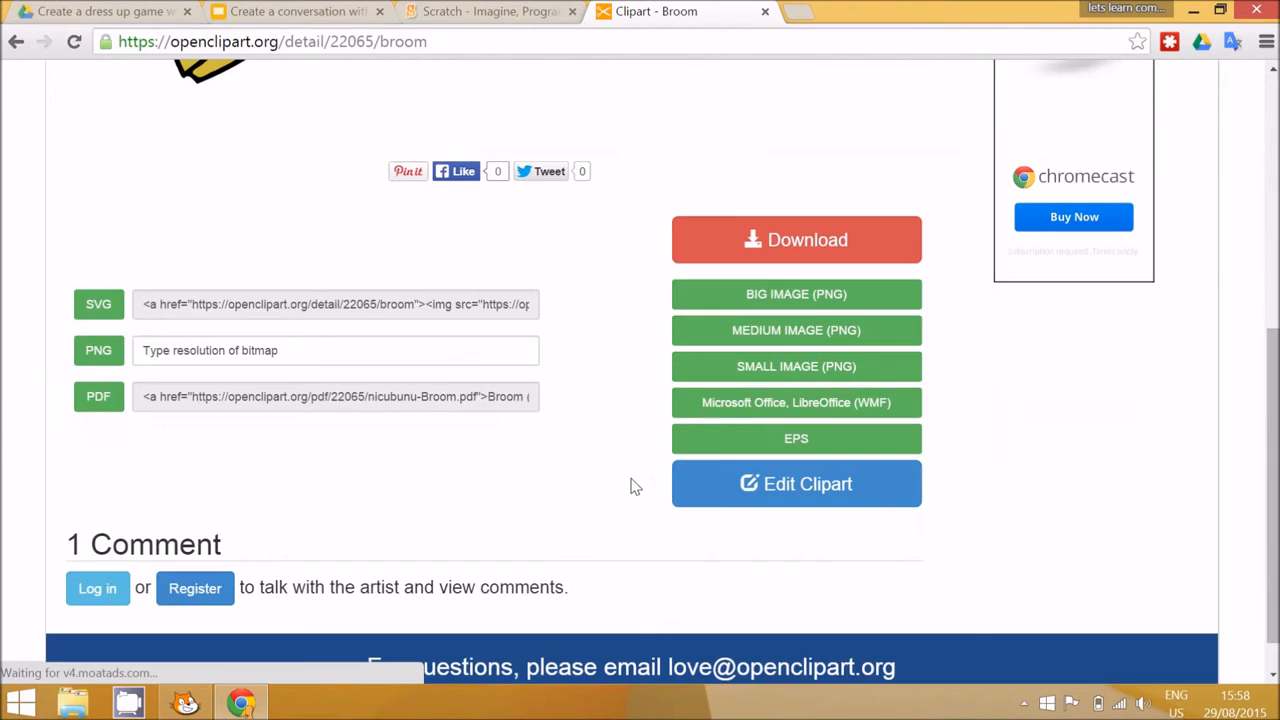
{"action": "scroll", "scroll_direction": "up", "scroll_amount": 3}
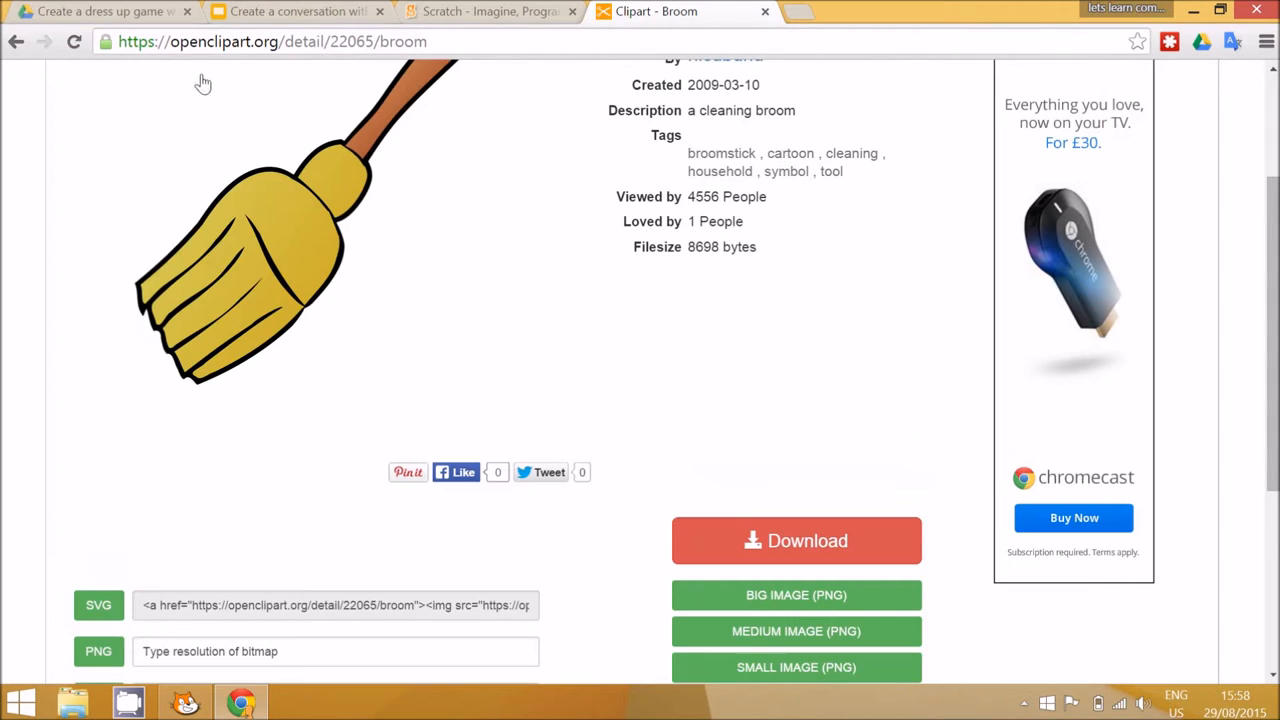
{"action": "mouse_move", "coordinate": [649, 481]}
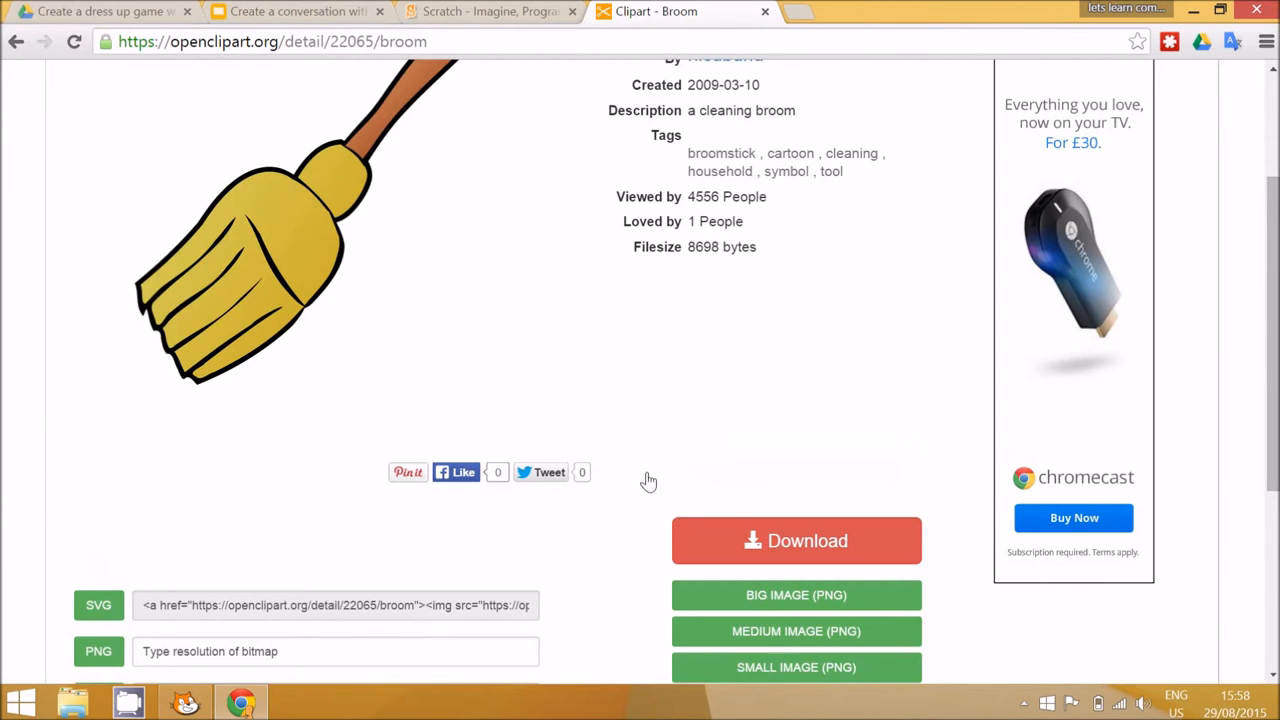
{"action": "scroll", "scroll_direction": "down", "scroll_amount": 3}
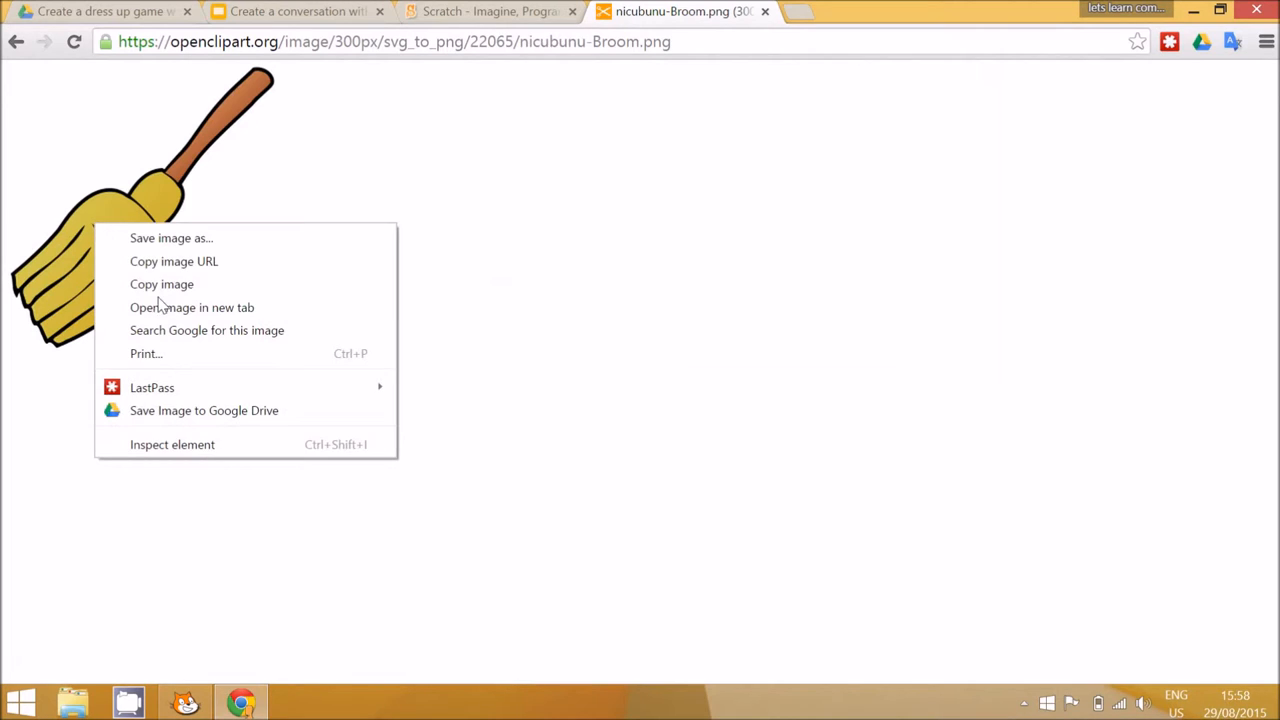
{"action": "left_click", "coordinate": [171, 238]}
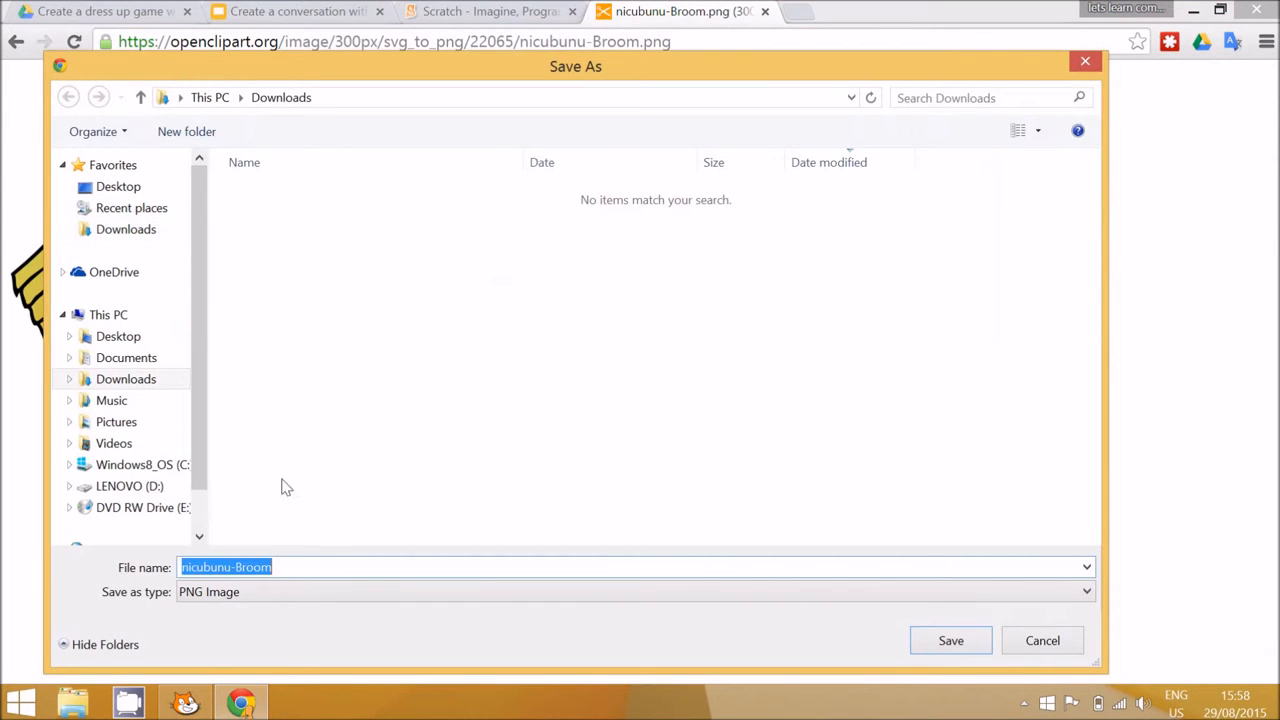
{"action": "left_click", "coordinate": [949, 640]}
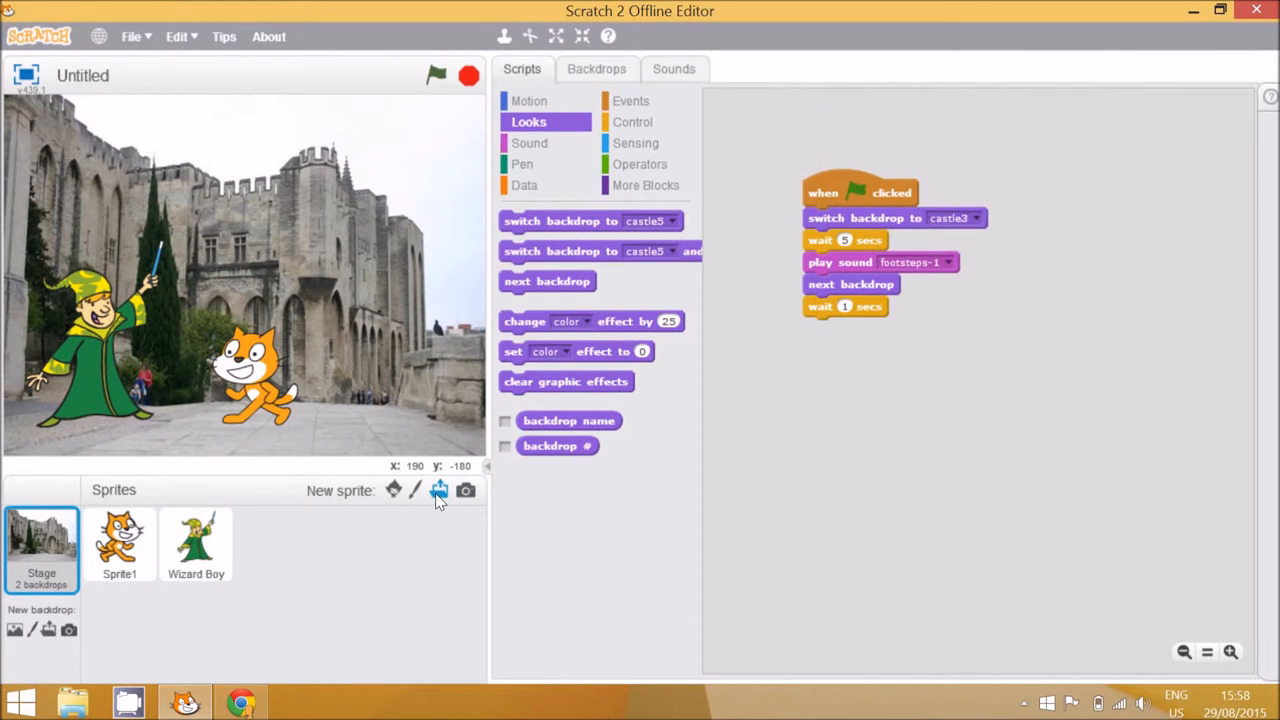
{"action": "mouse_move", "coordinate": [440, 490]}
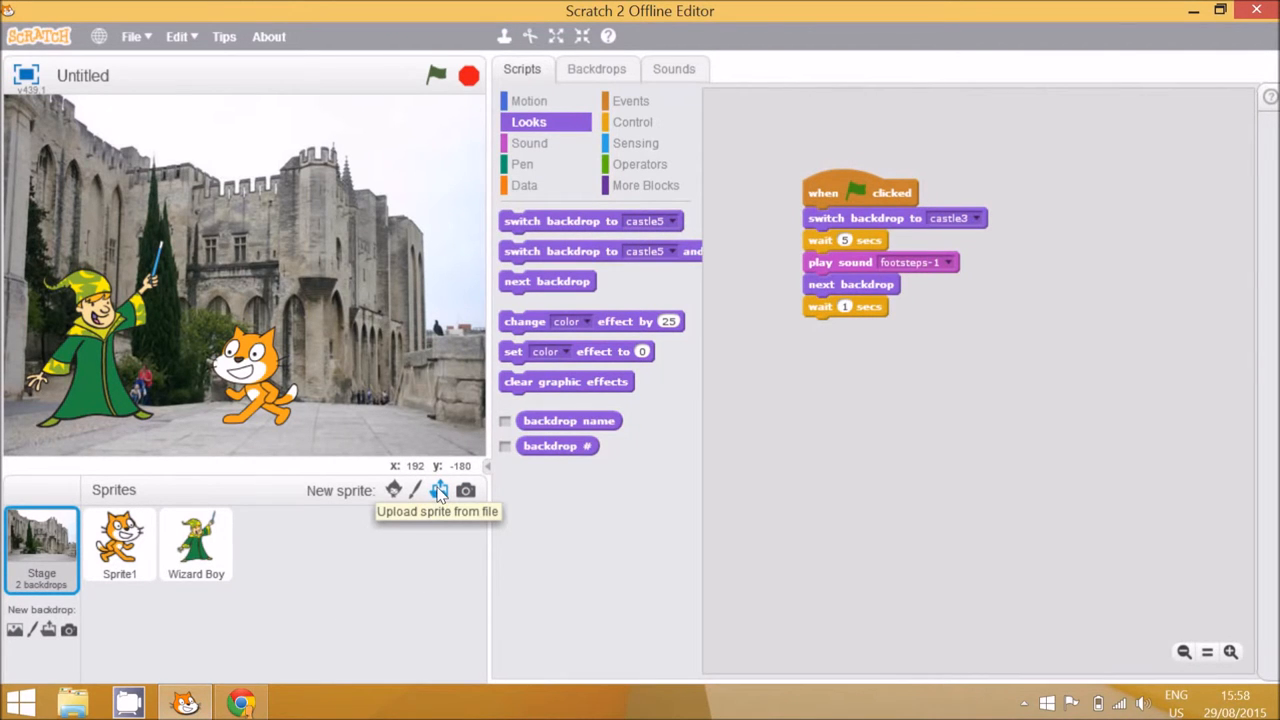
Start uploading the broom image as a new sprite from file
{"action": "left_click", "coordinate": [439, 489]}
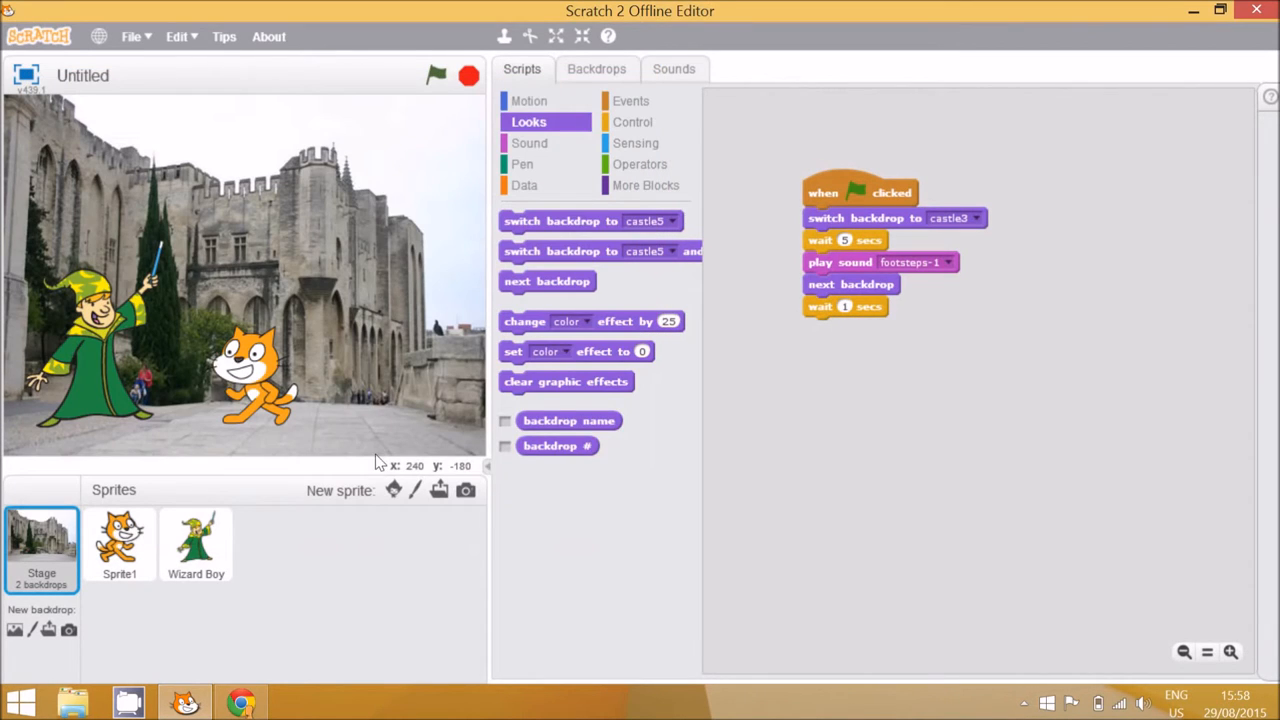
{"action": "mouse_move", "coordinate": [240, 347]}
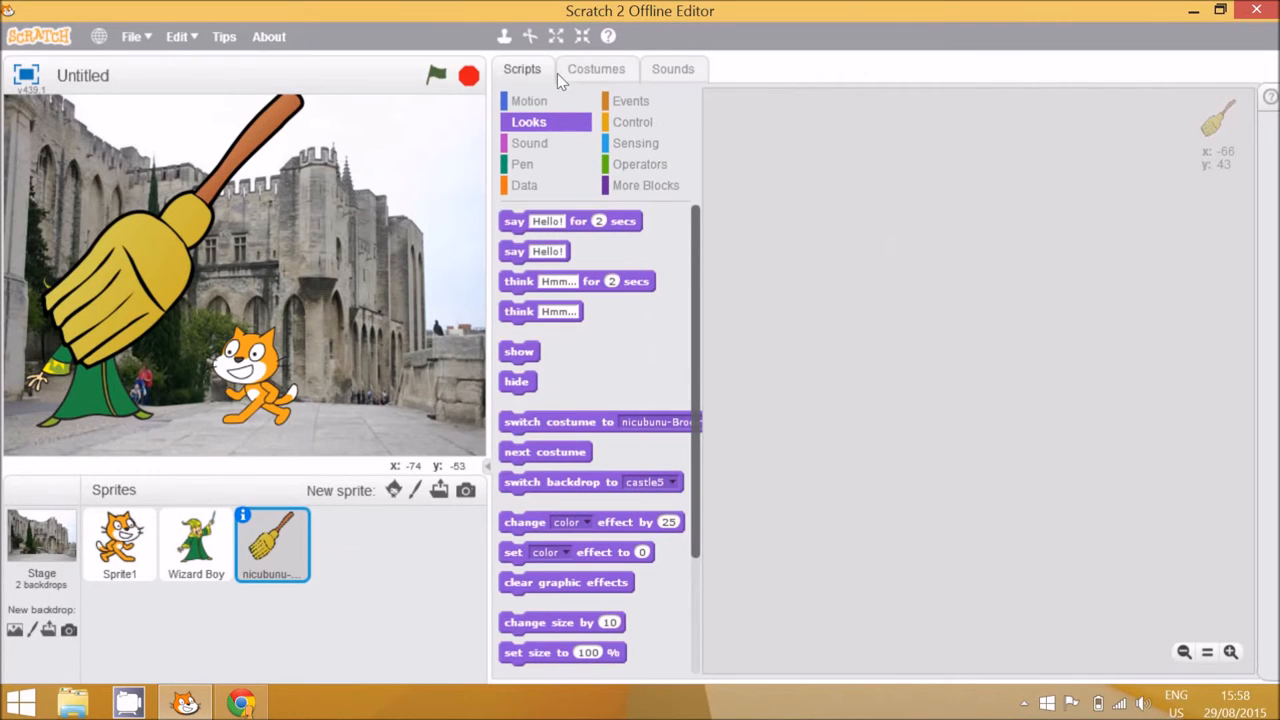
{"action": "mouse_move", "coordinate": [582, 37]}
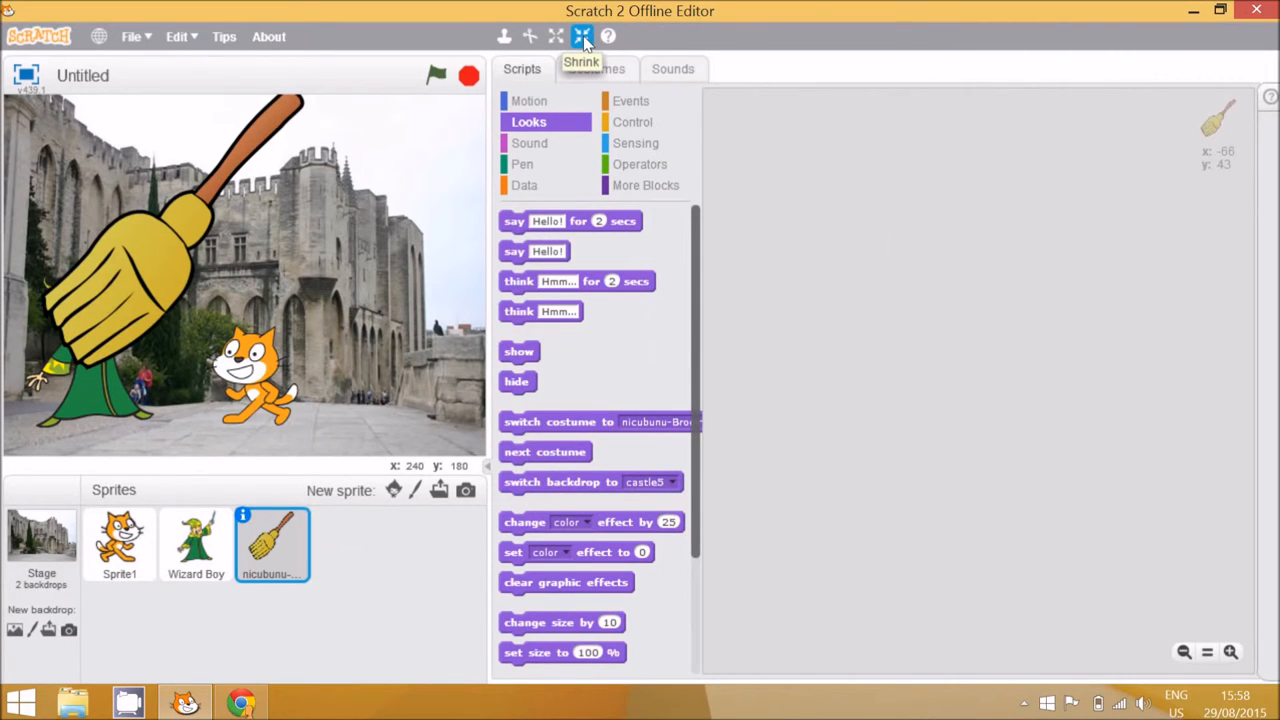
{"action": "mouse_move", "coordinate": [583, 37]}
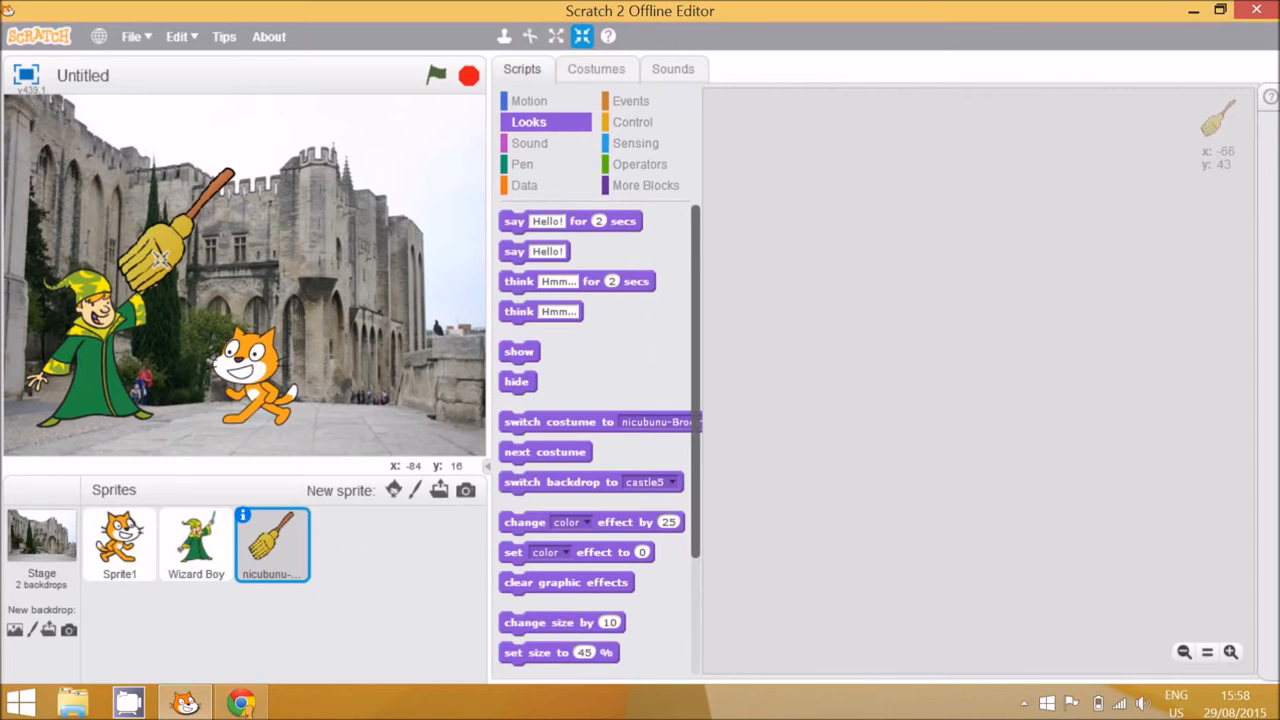
{"action": "mouse_move", "coordinate": [712, 17]}
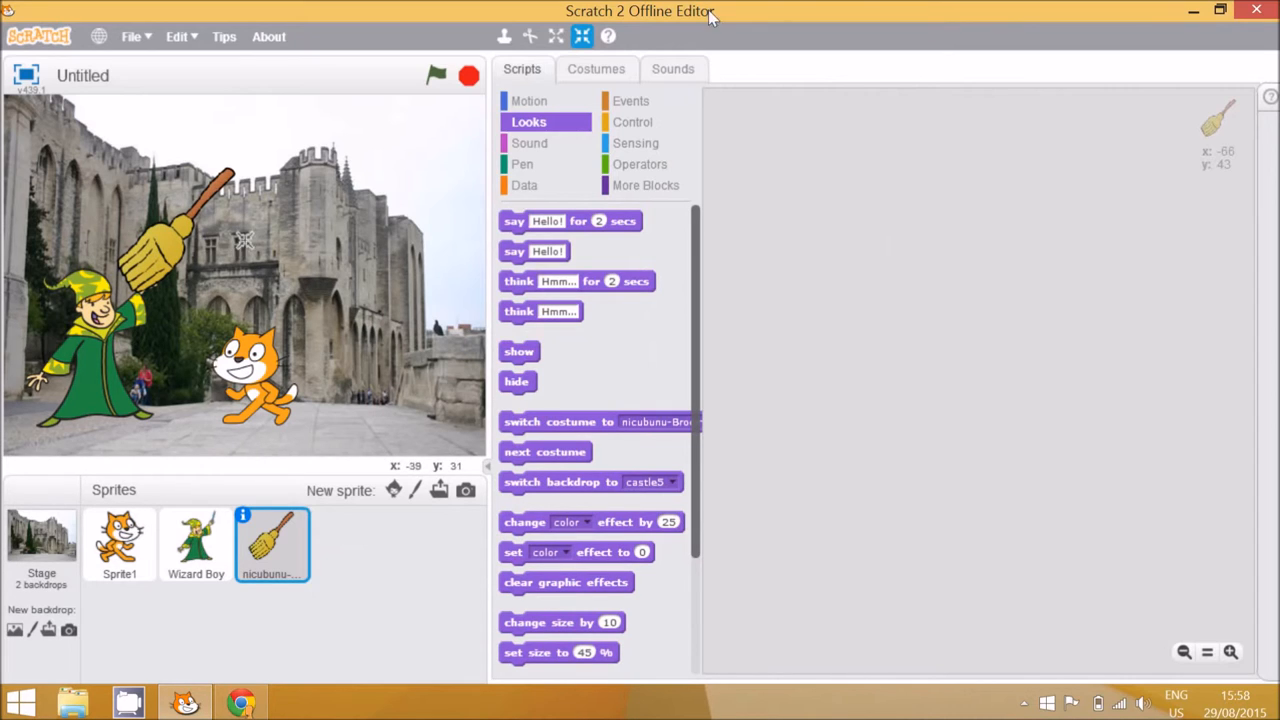
{"action": "mouse_move", "coordinate": [220, 293]}
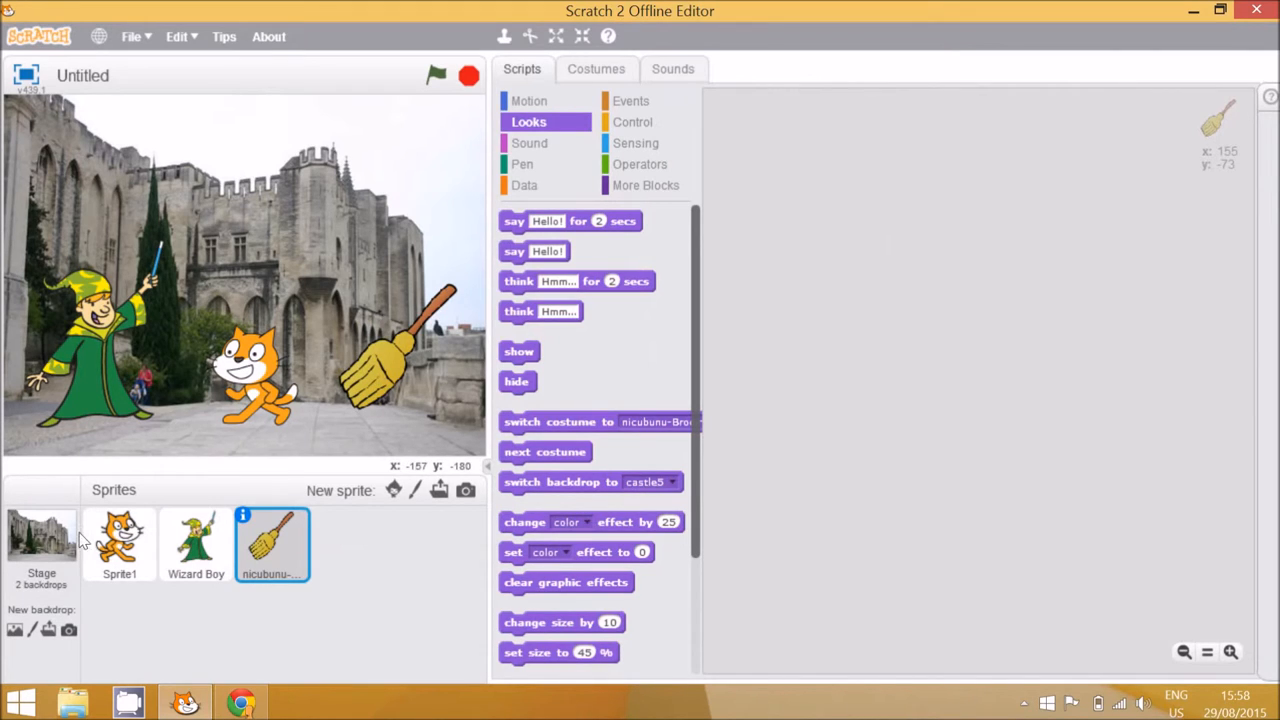
Add the castle4 staircase hall backdrop from the library to the Stage
{"action": "left_click", "coordinate": [41, 538]}
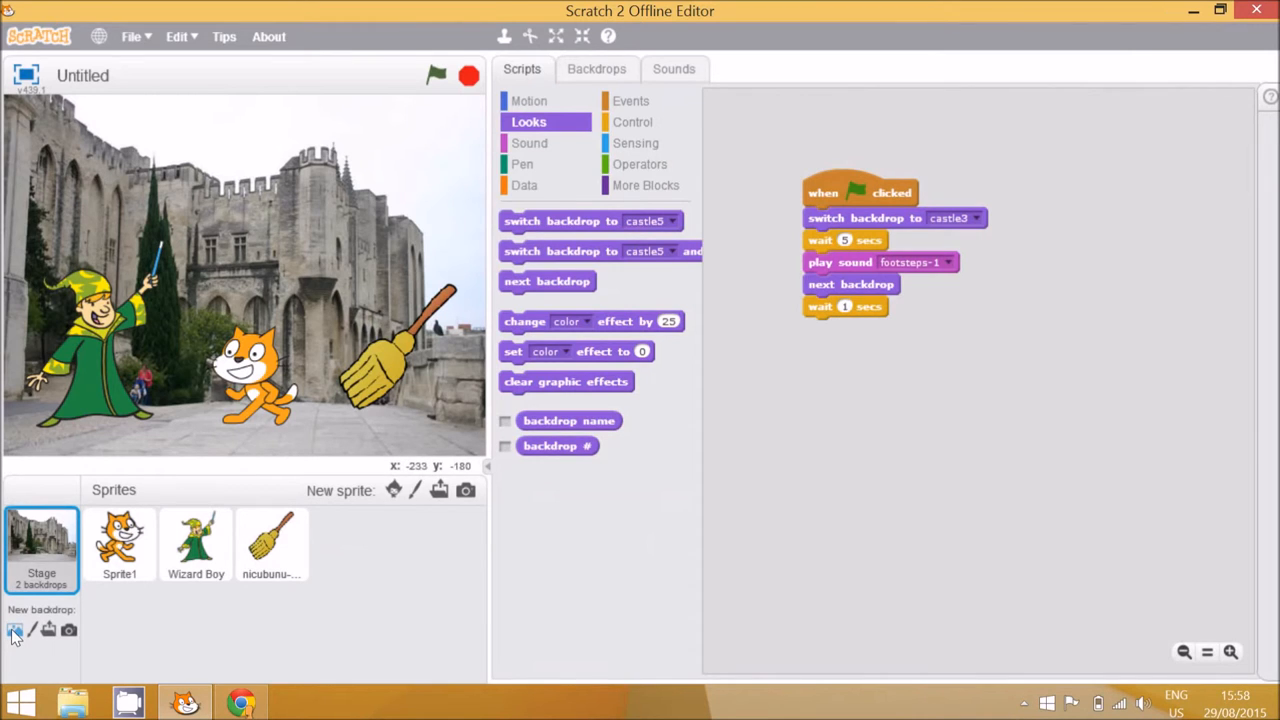
{"action": "left_click", "coordinate": [15, 630]}
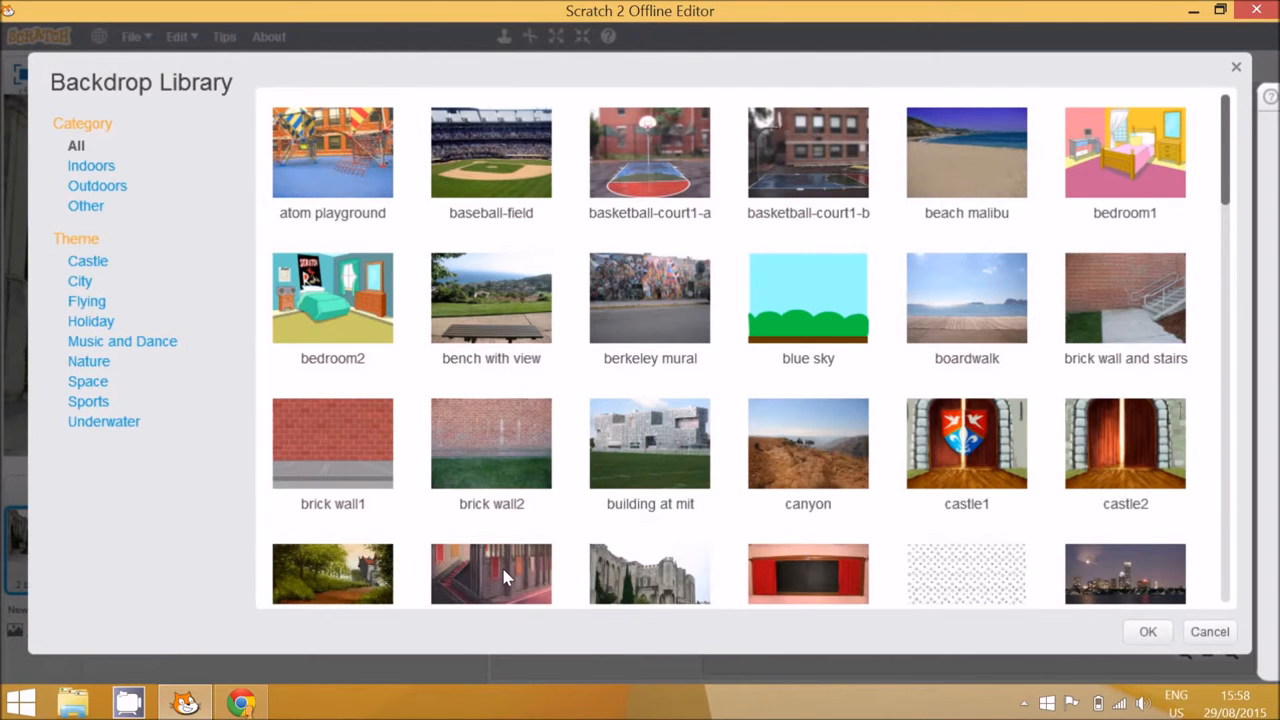
{"action": "left_click", "coordinate": [491, 573]}
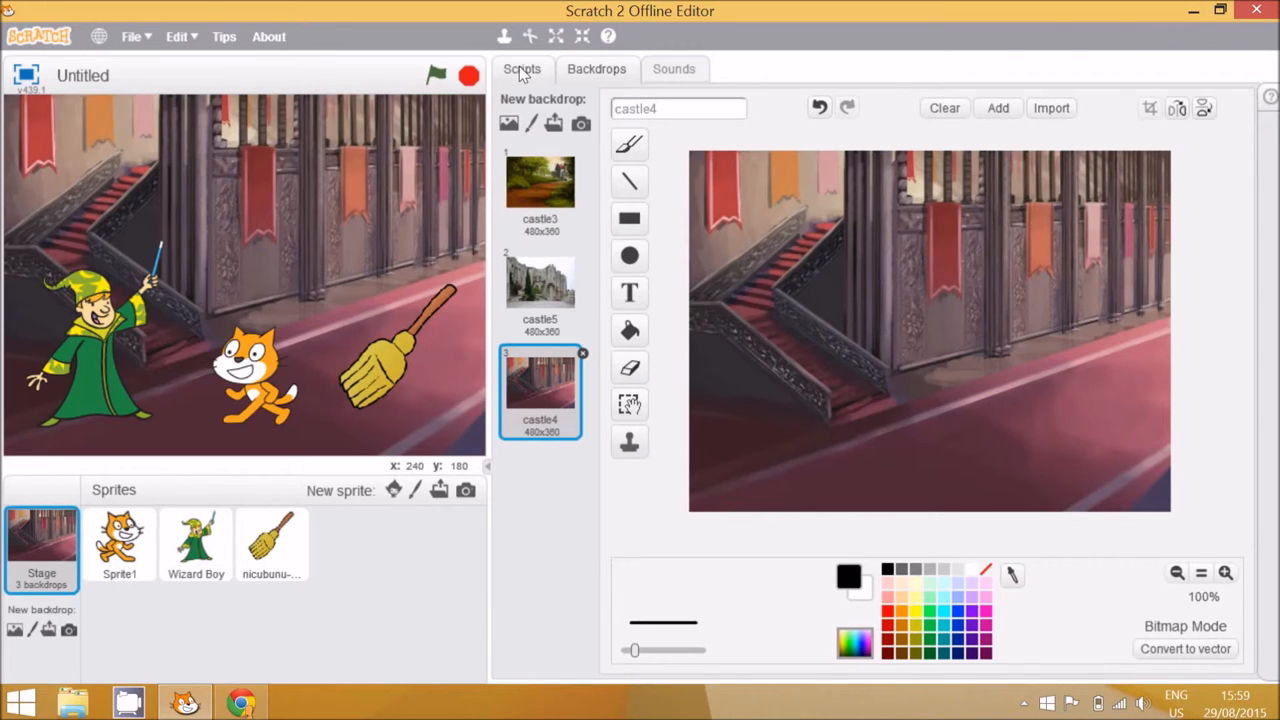
{"action": "left_click", "coordinate": [521, 68]}
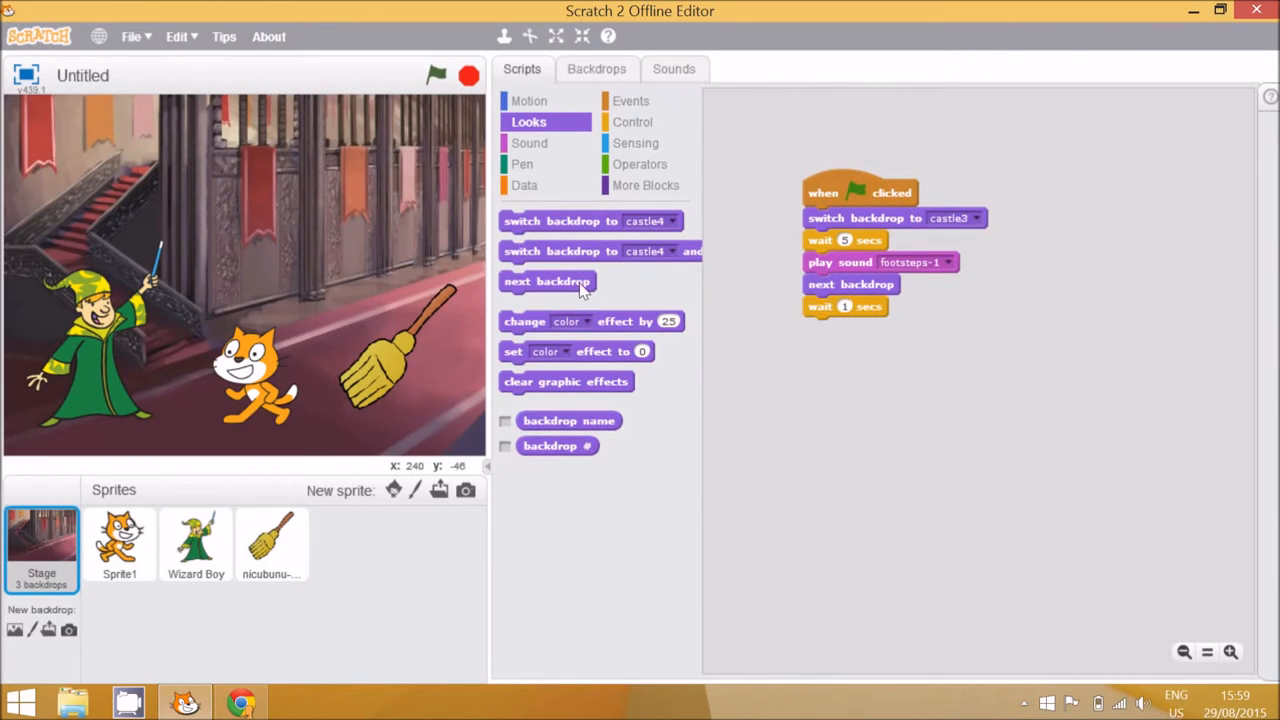
Add 'next backdrop' after the 1-second wait, check the backdrops, then select the broom sprite
{"action": "left_click_drag", "start_coordinate": [548, 281], "coordinate": [852, 340]}
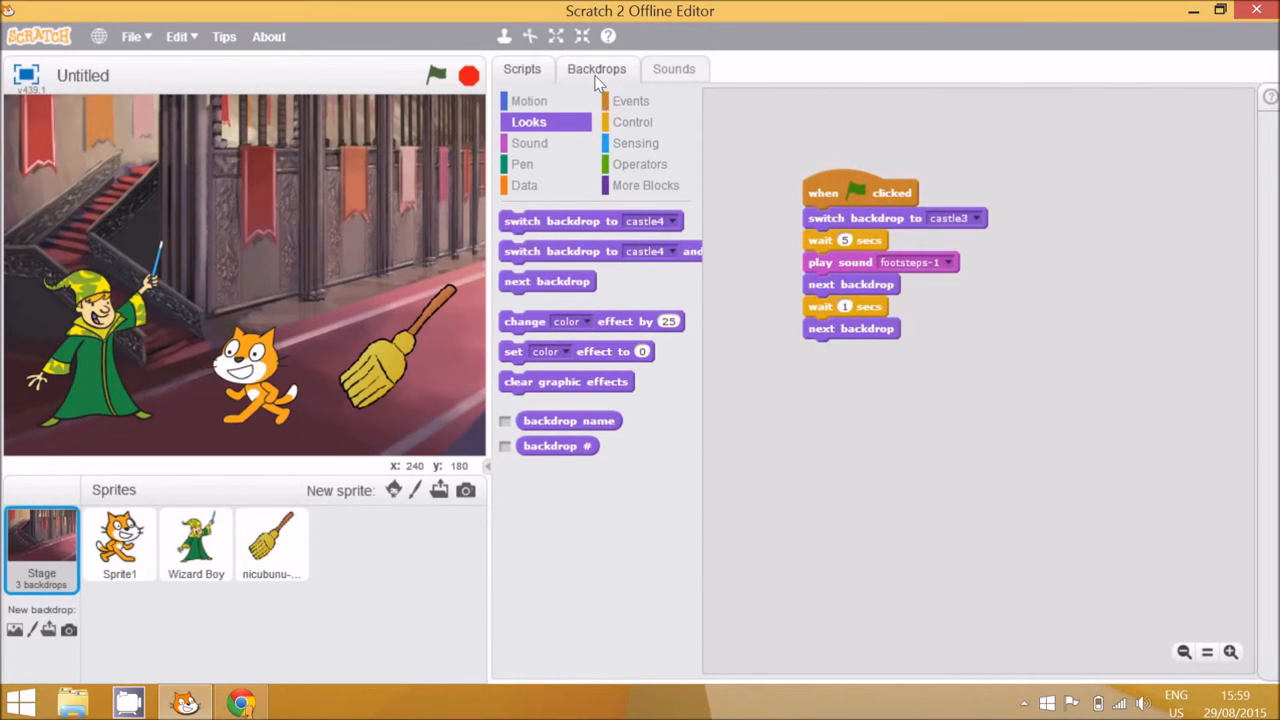
{"action": "left_click", "coordinate": [597, 68]}
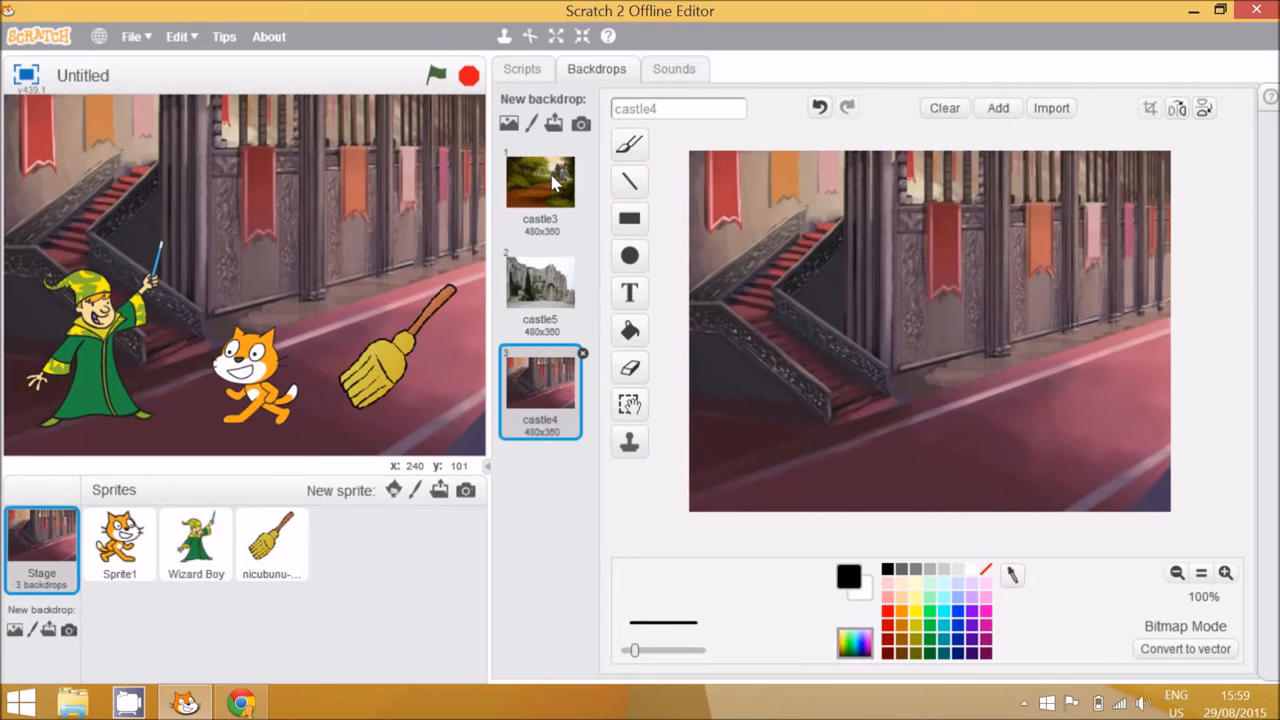
{"action": "mouse_move", "coordinate": [547, 378]}
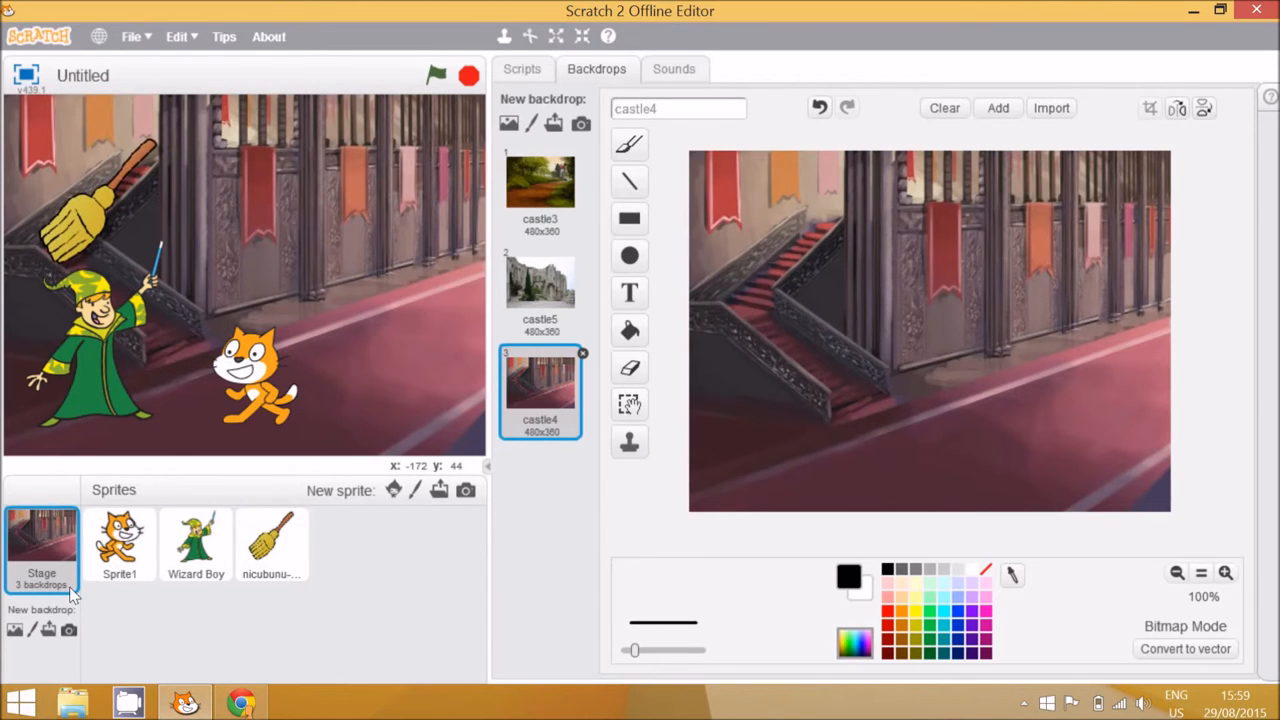
{"action": "left_click", "coordinate": [271, 545]}
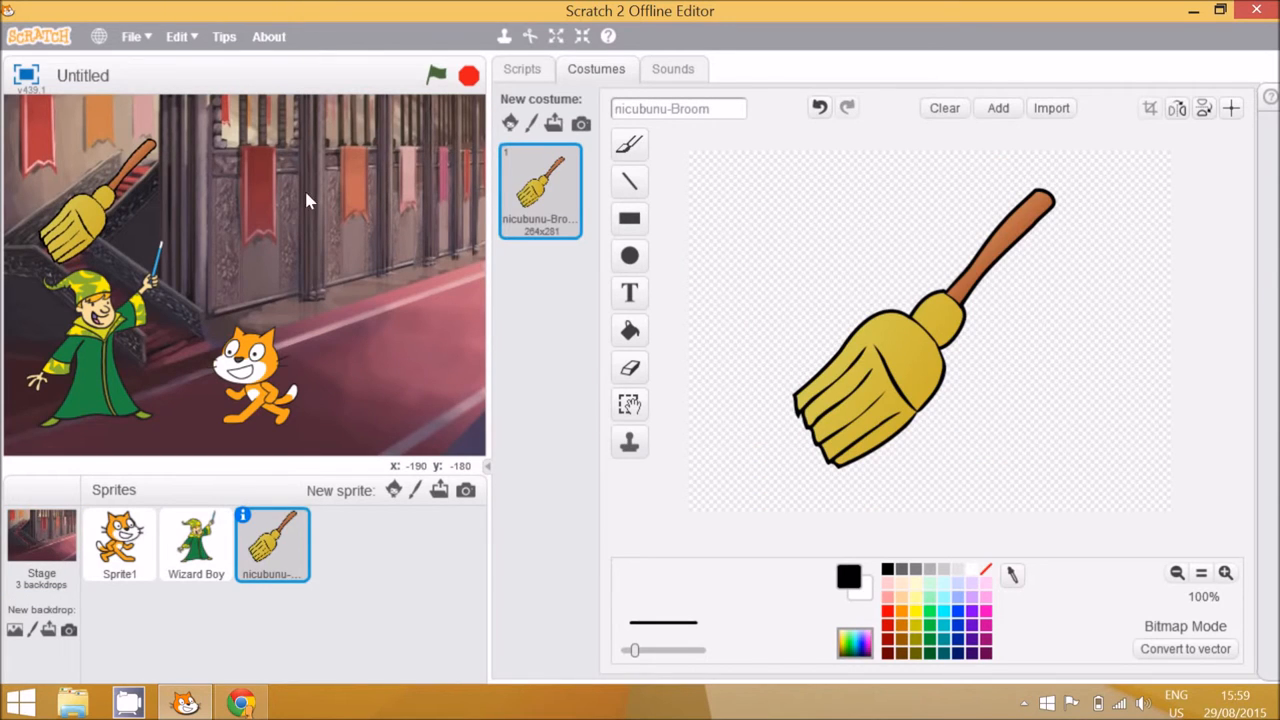
{"action": "left_click", "coordinate": [41, 540]}
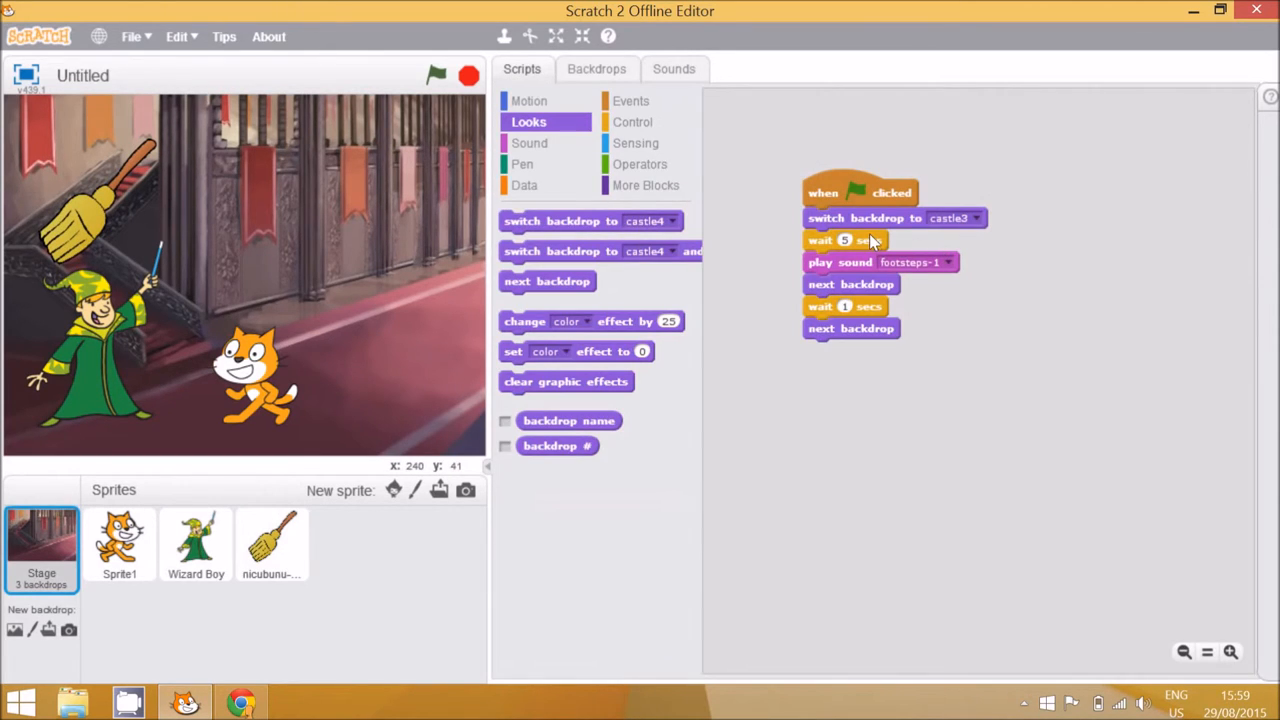
{"action": "mouse_move", "coordinate": [855, 356]}
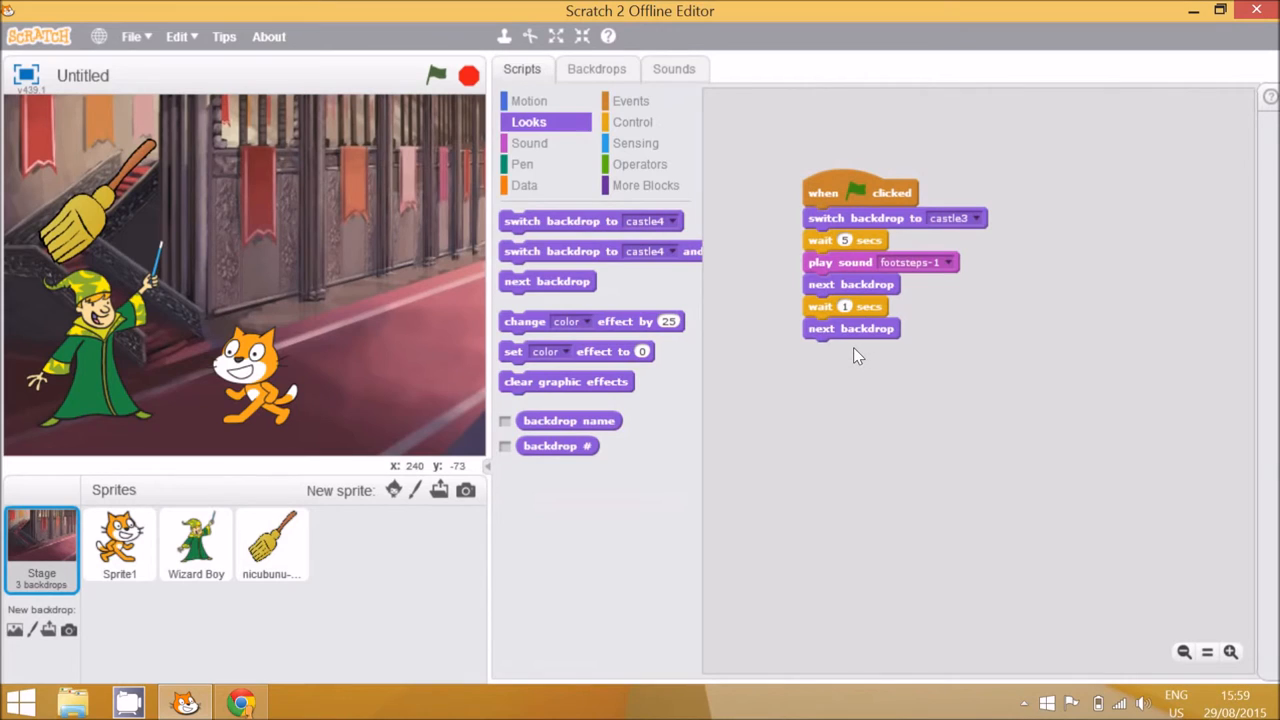
{"action": "mouse_move", "coordinate": [340, 490]}
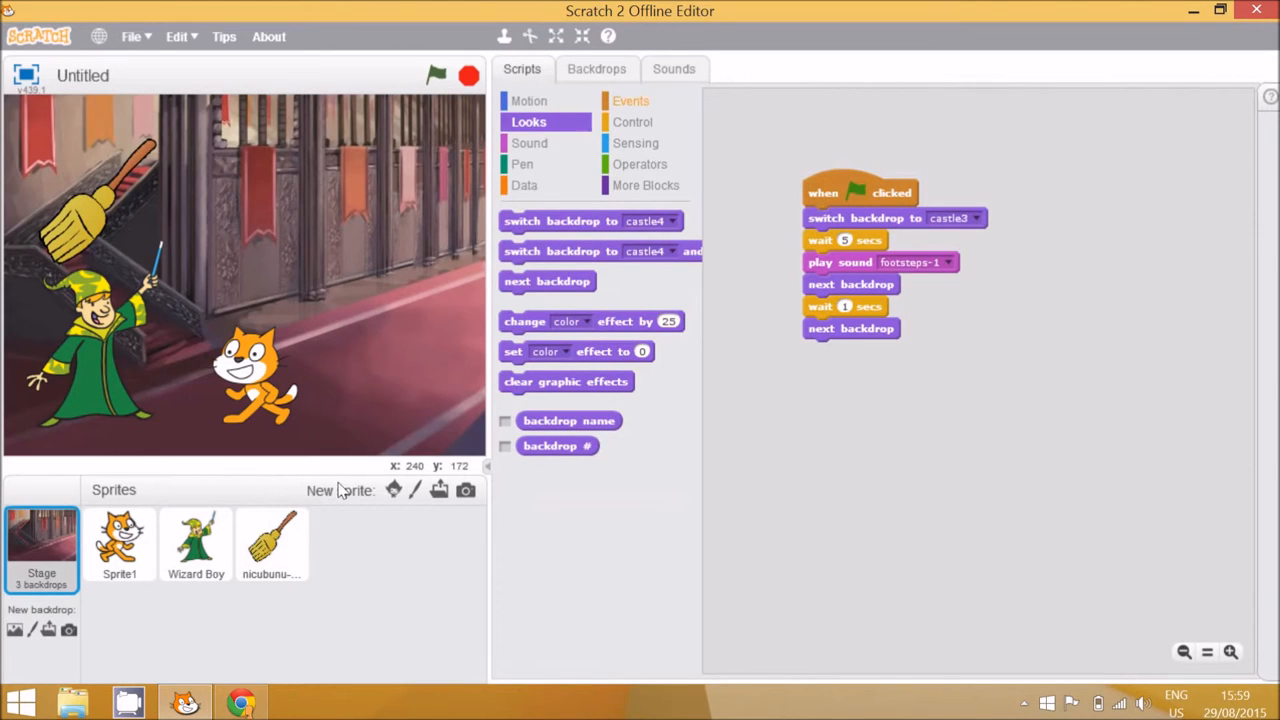
{"action": "left_click", "coordinate": [272, 543]}
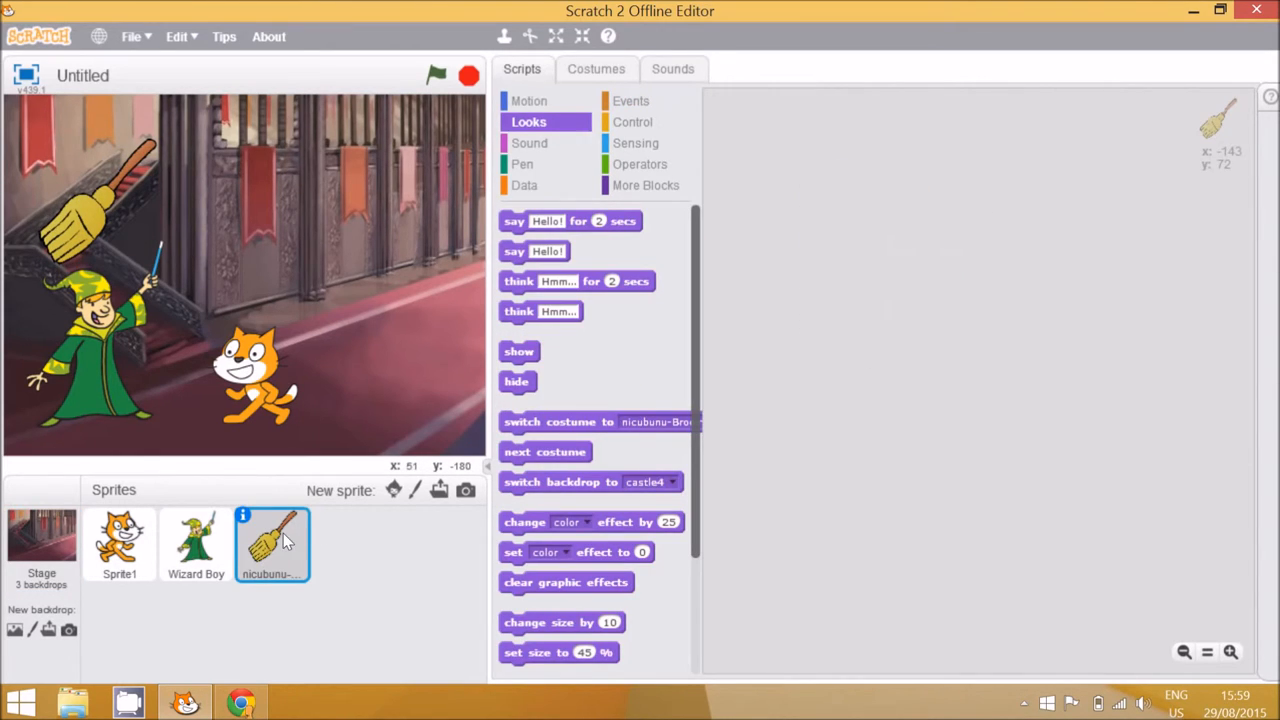
{"action": "mouse_move", "coordinate": [425, 400]}
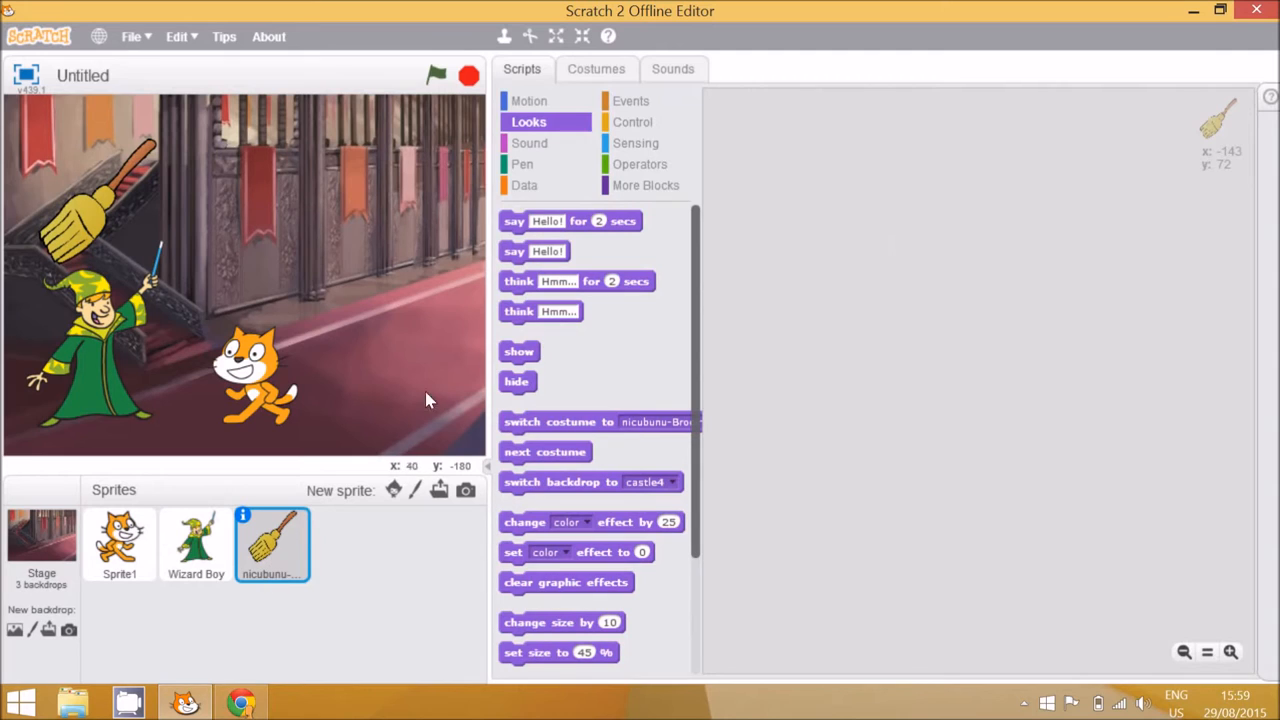
Build the broom's green-flag script: hide, wait 6 seconds, show; then test-run the story
{"action": "left_click", "coordinate": [631, 100]}
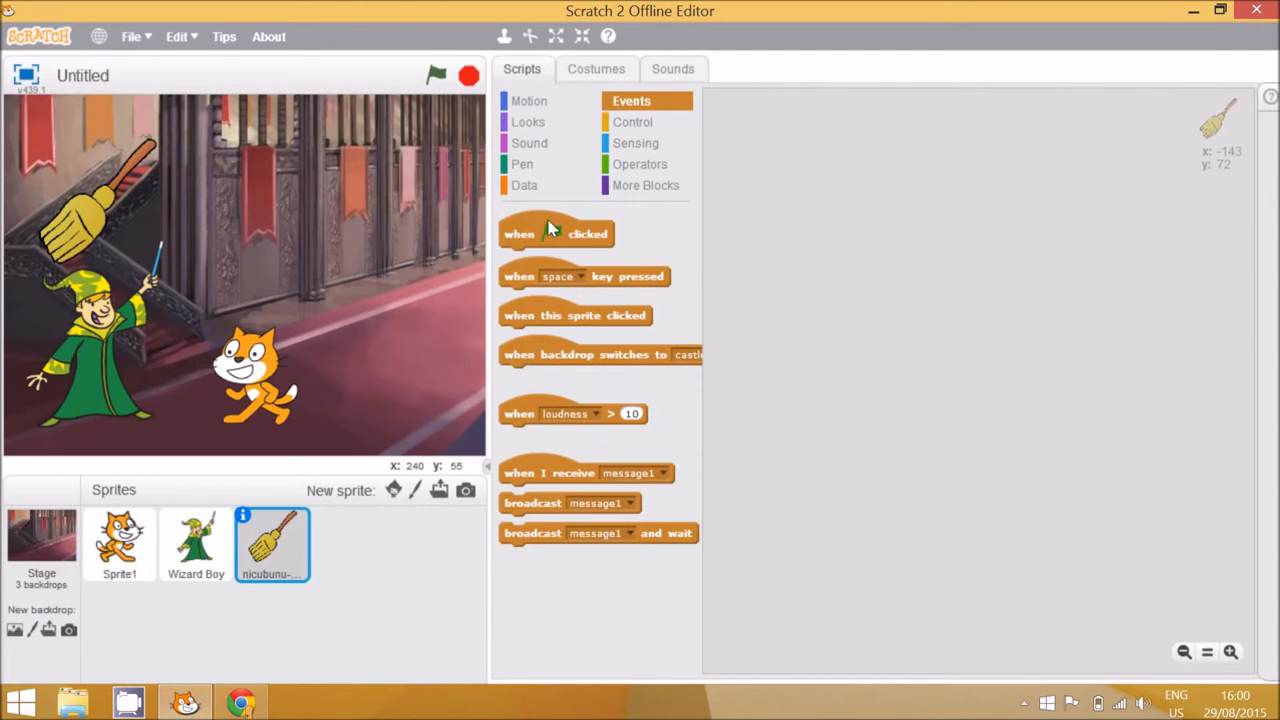
{"action": "left_click_drag", "start_coordinate": [556, 233], "coordinate": [887, 172]}
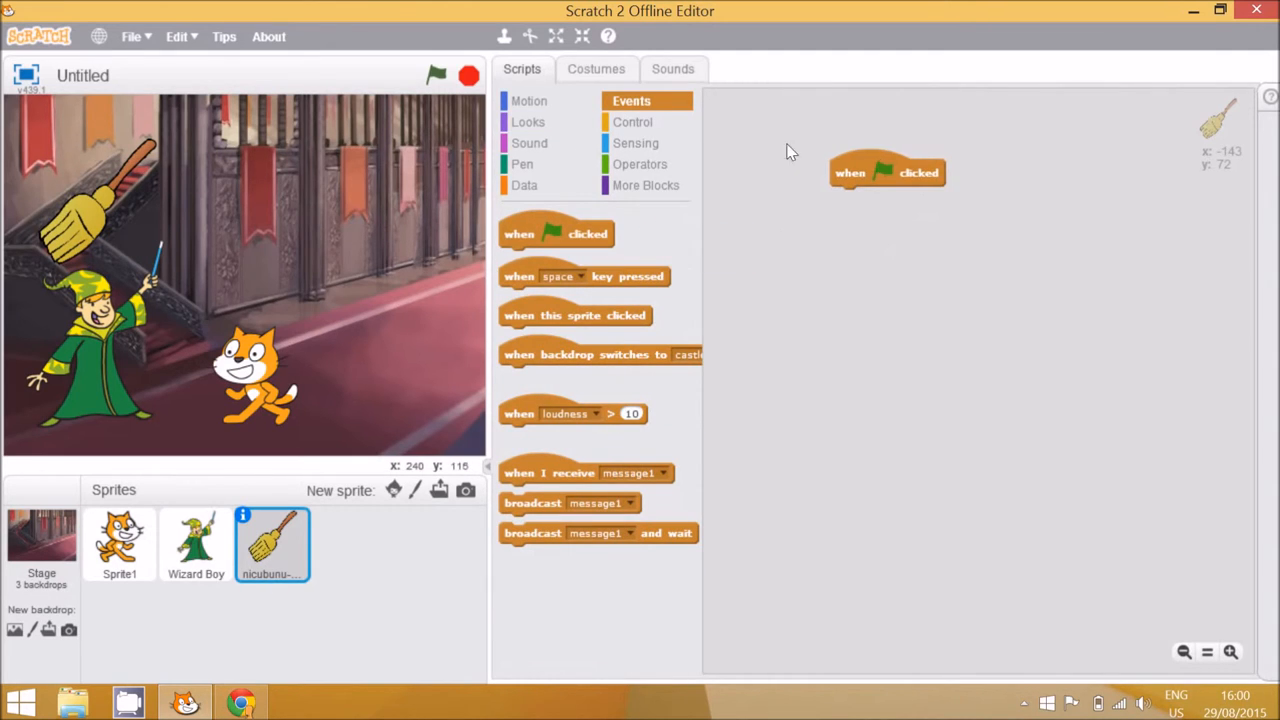
{"action": "left_click", "coordinate": [528, 121]}
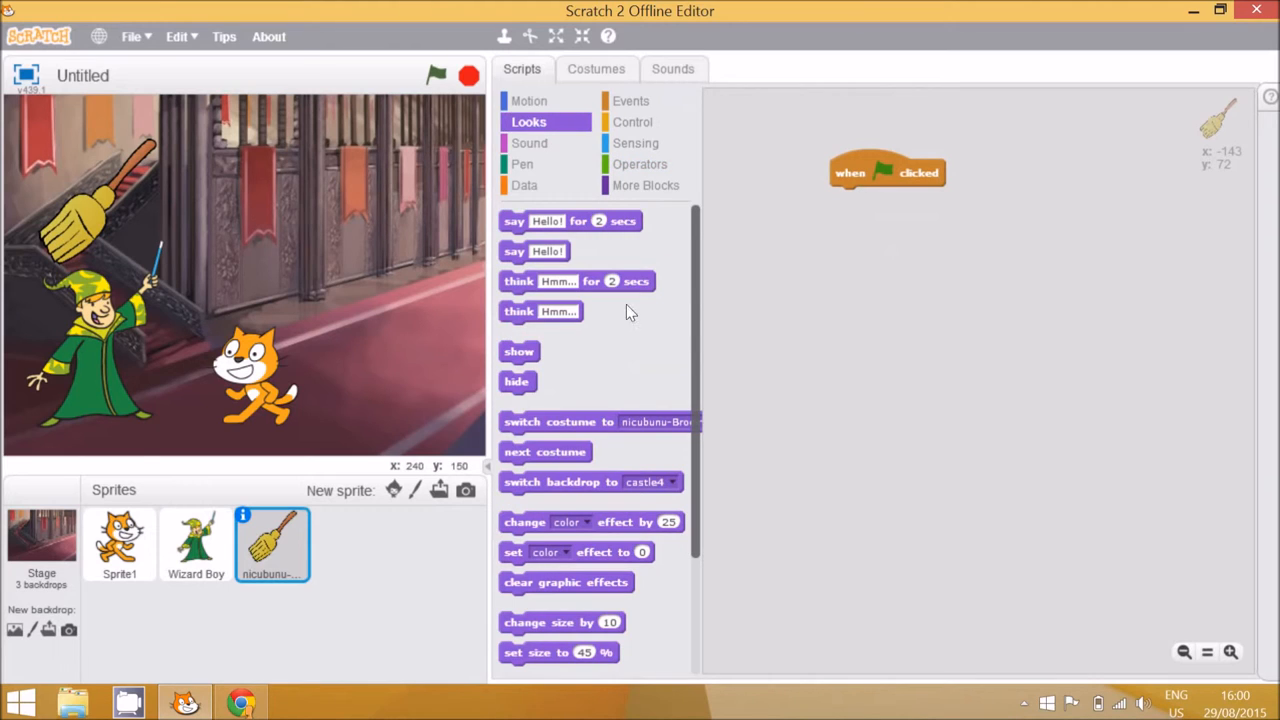
{"action": "left_click_drag", "start_coordinate": [516, 381], "coordinate": [850, 214]}
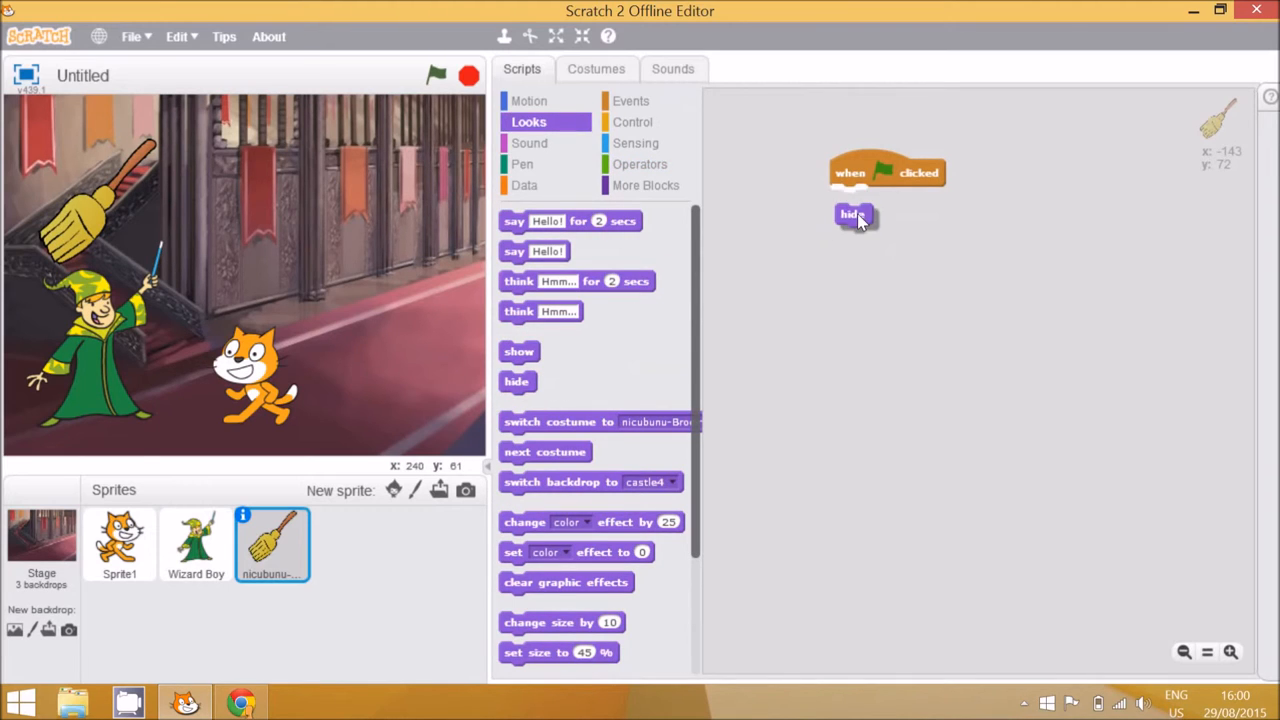
{"action": "left_click", "coordinate": [632, 121]}
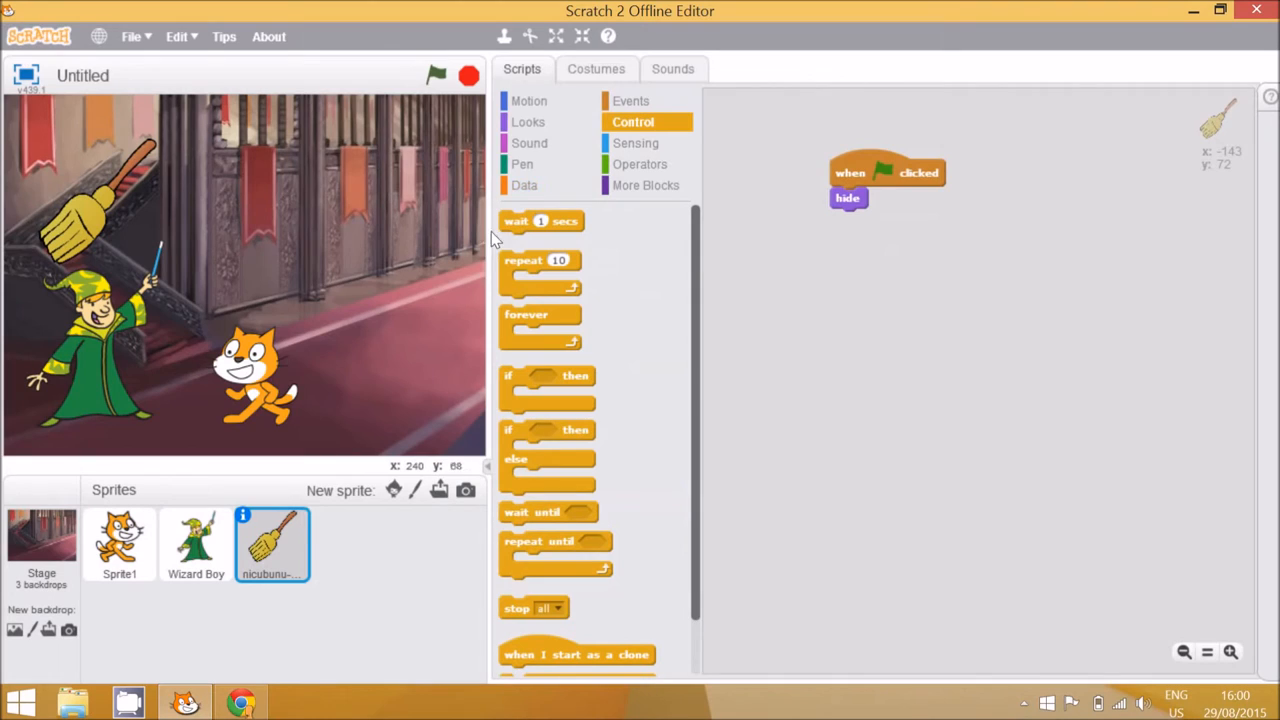
{"action": "left_click_drag", "start_coordinate": [540, 221], "coordinate": [875, 215]}
{"action": "type", "text": "6"}
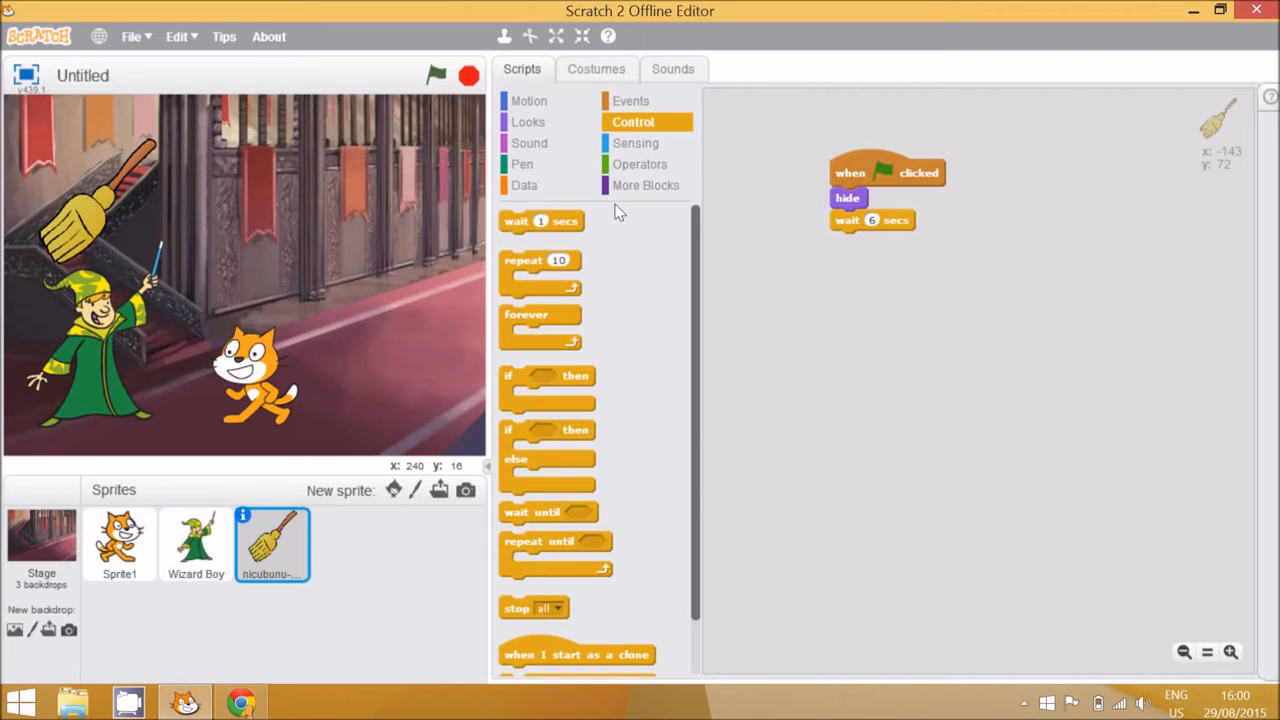
{"action": "left_click", "coordinate": [528, 121]}
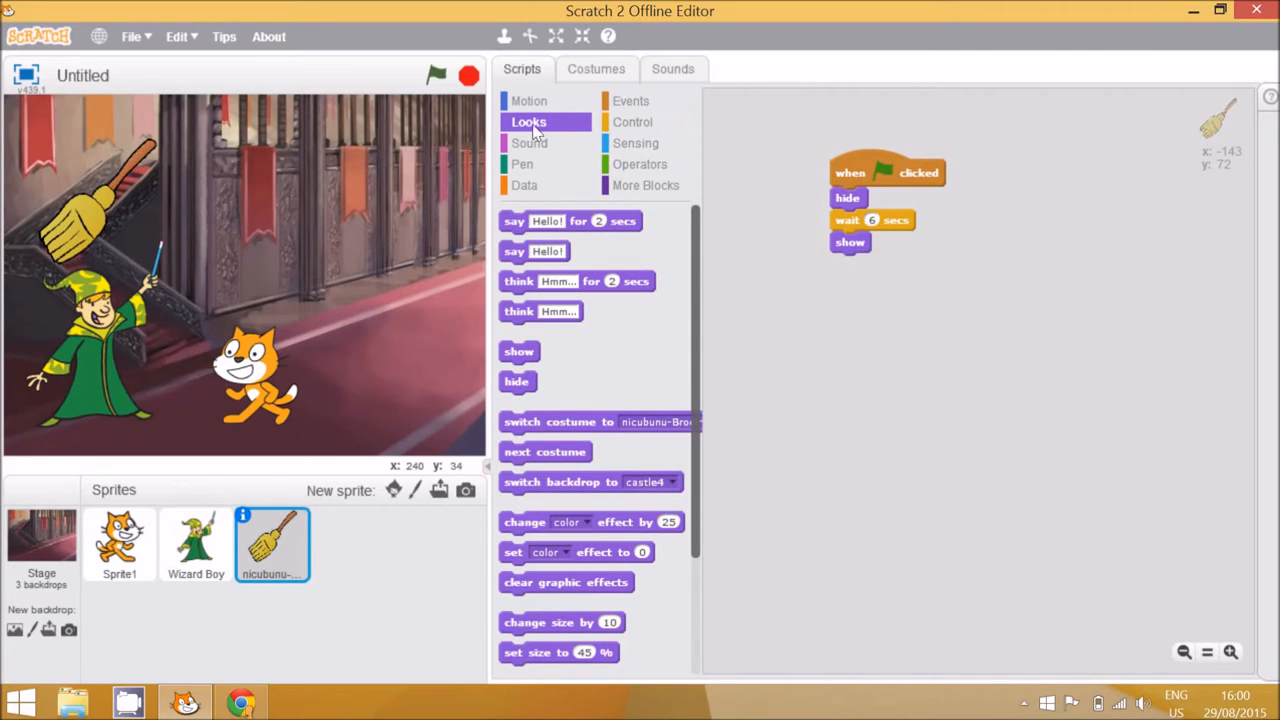
{"action": "left_click", "coordinate": [436, 75]}
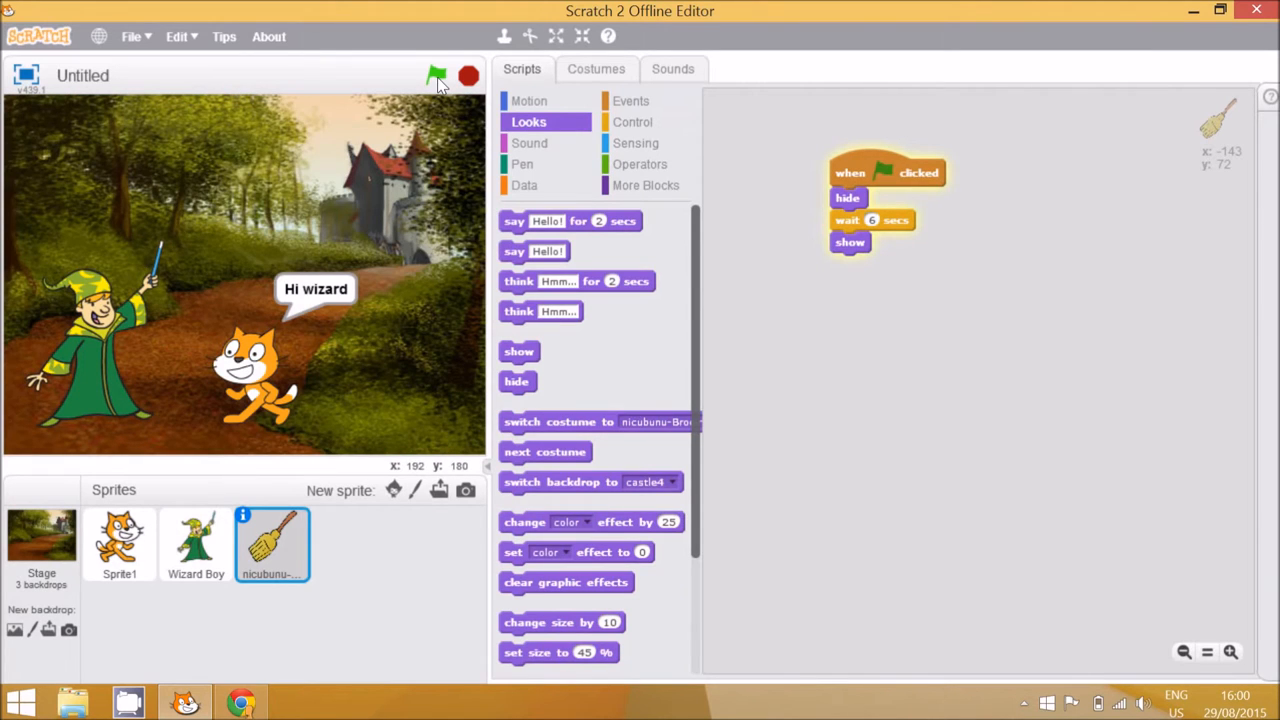
Run the story to confirm the broom reappears in castle4, then show Sprite1's script
{"action": "left_click", "coordinate": [436, 75]}
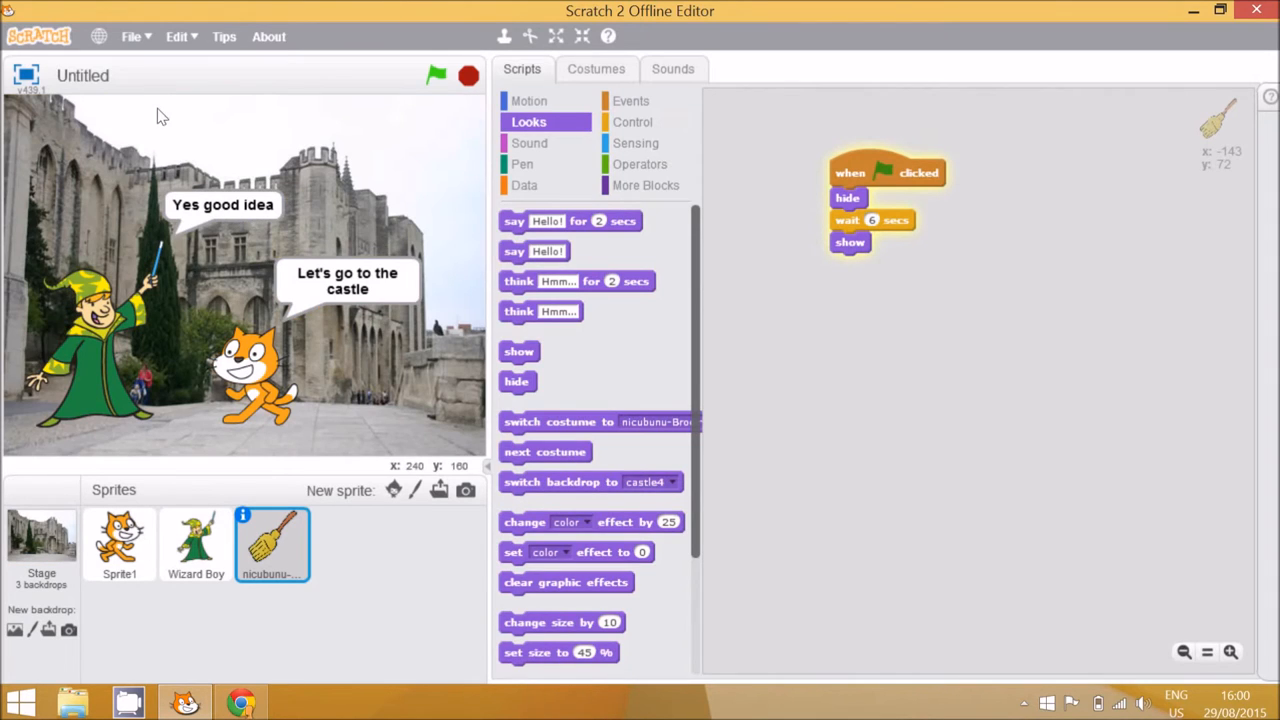
{"action": "left_click", "coordinate": [435, 74]}
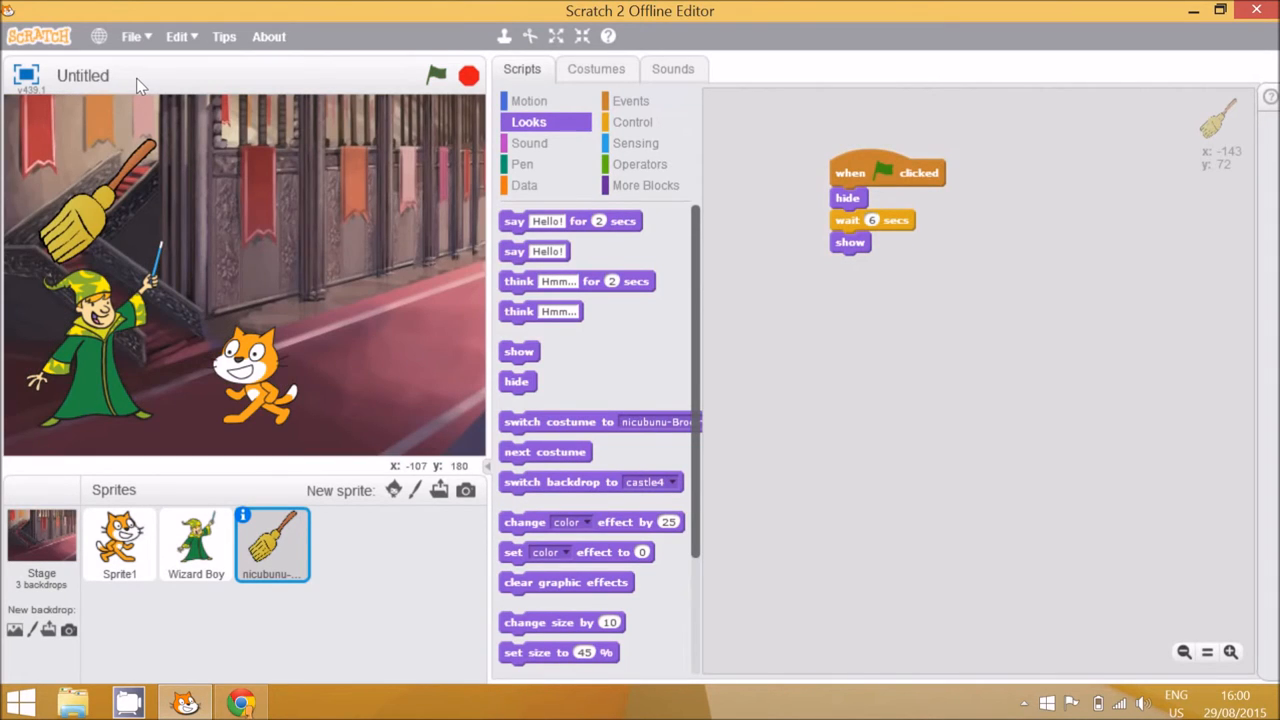
{"action": "mouse_move", "coordinate": [188, 120]}
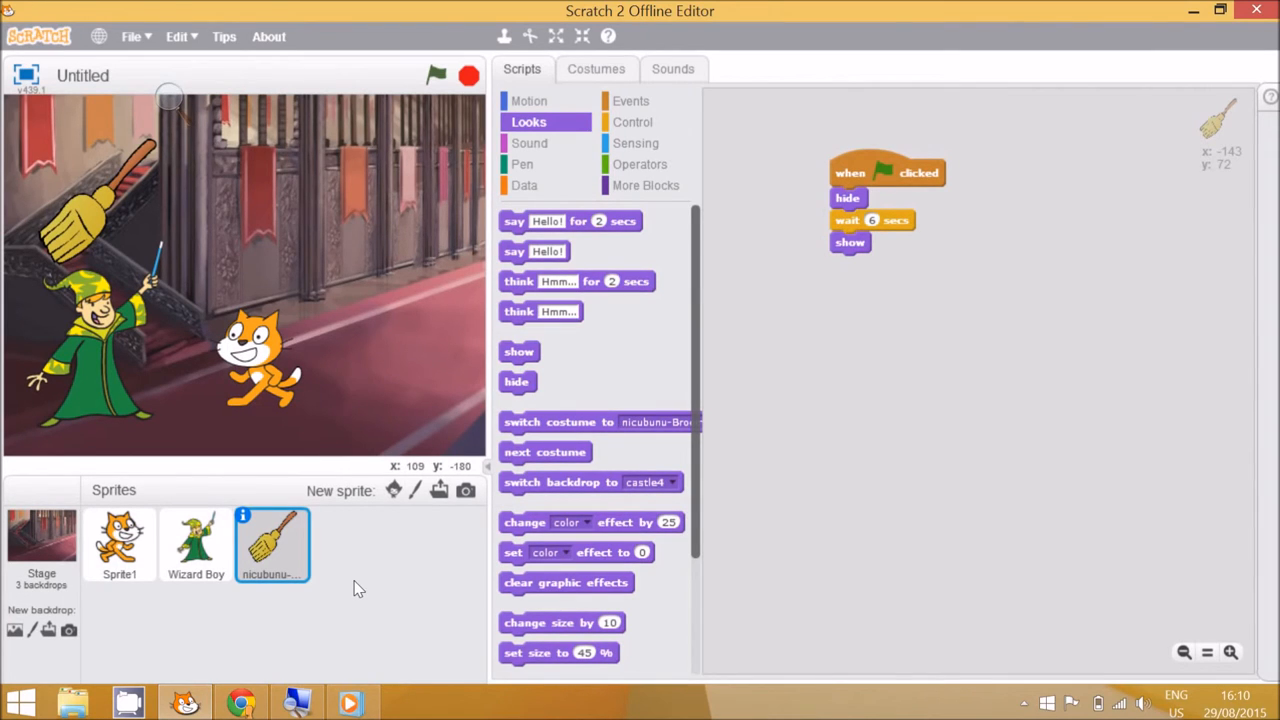
{"action": "mouse_move", "coordinate": [295, 600]}
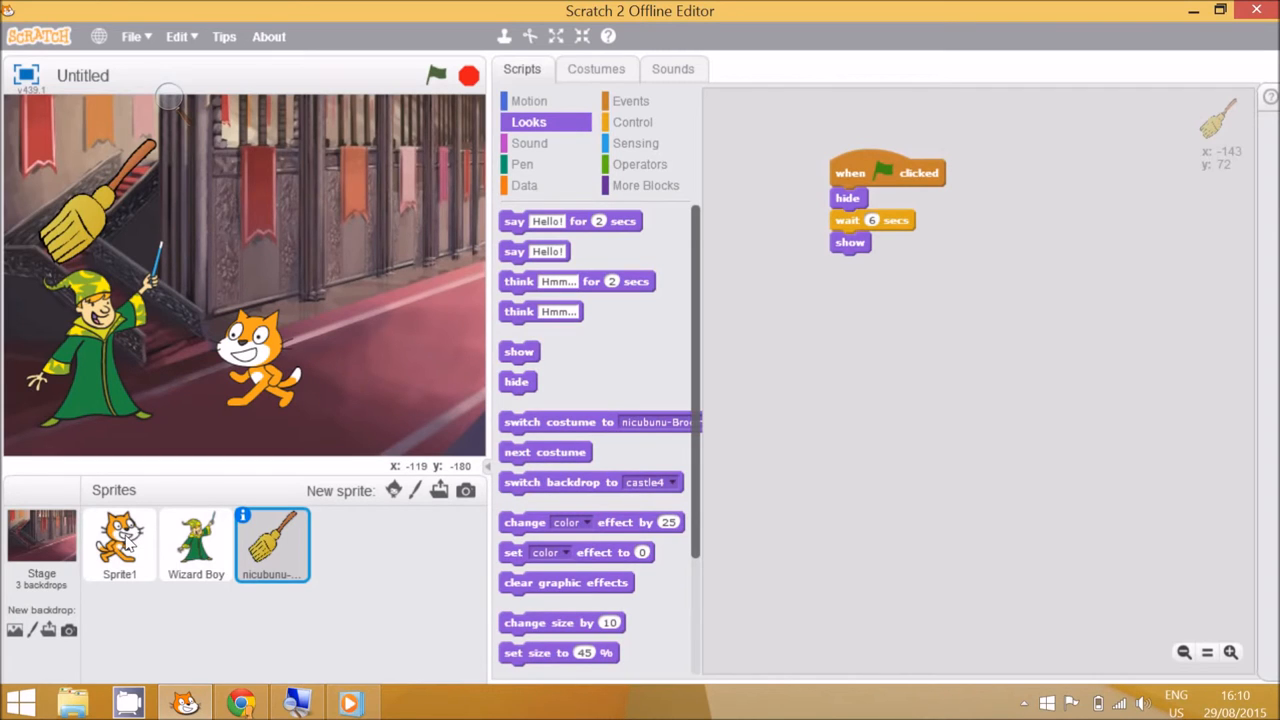
{"action": "left_click", "coordinate": [119, 540]}
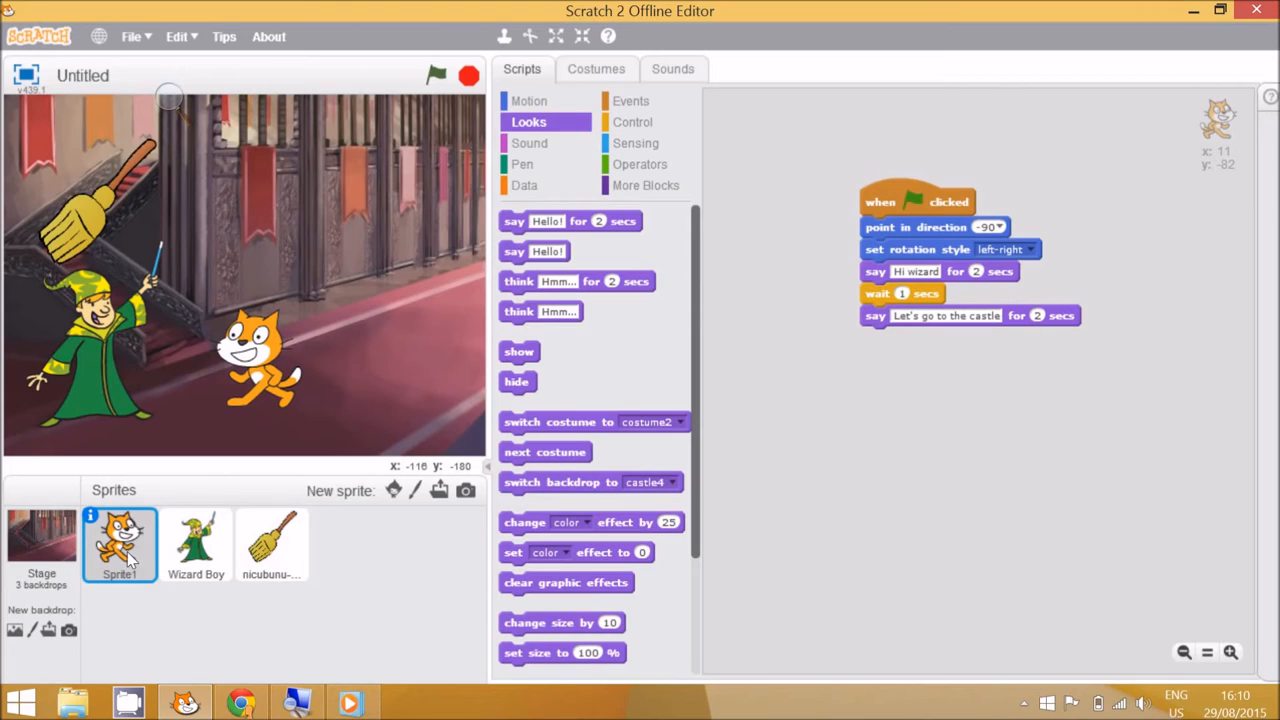
{"action": "mouse_move", "coordinate": [155, 547]}
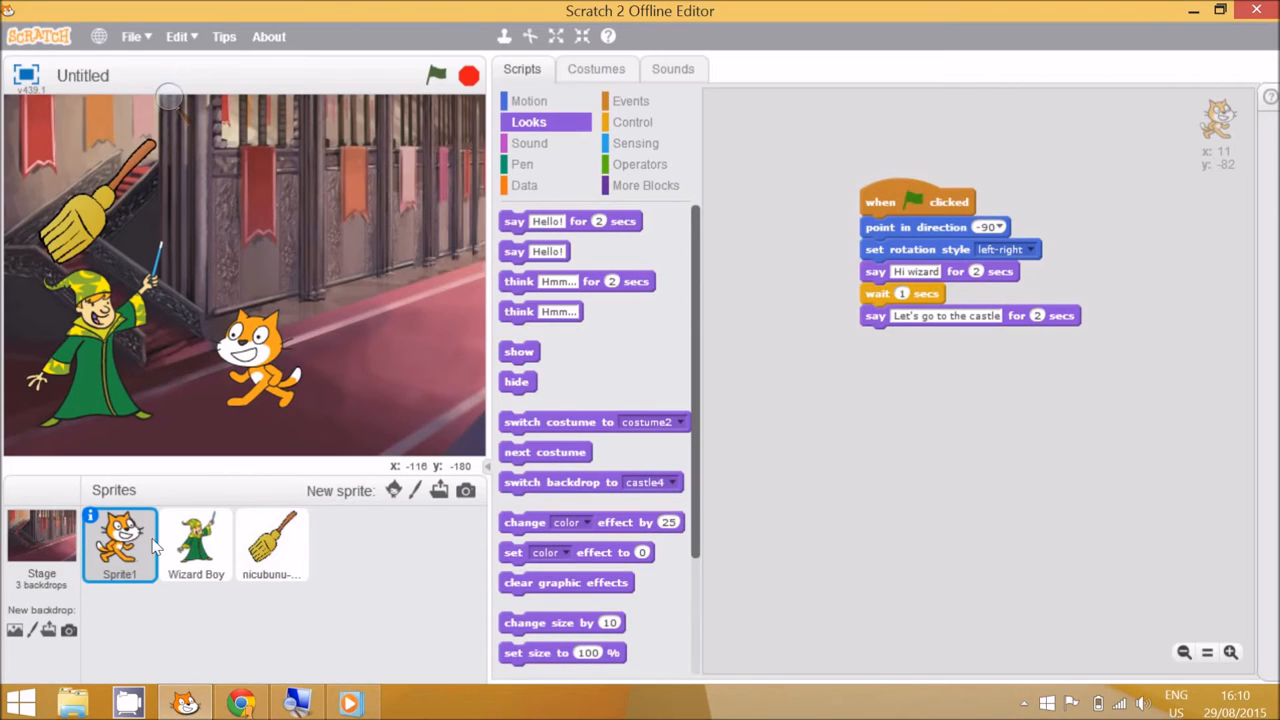
{"action": "mouse_move", "coordinate": [258, 373]}
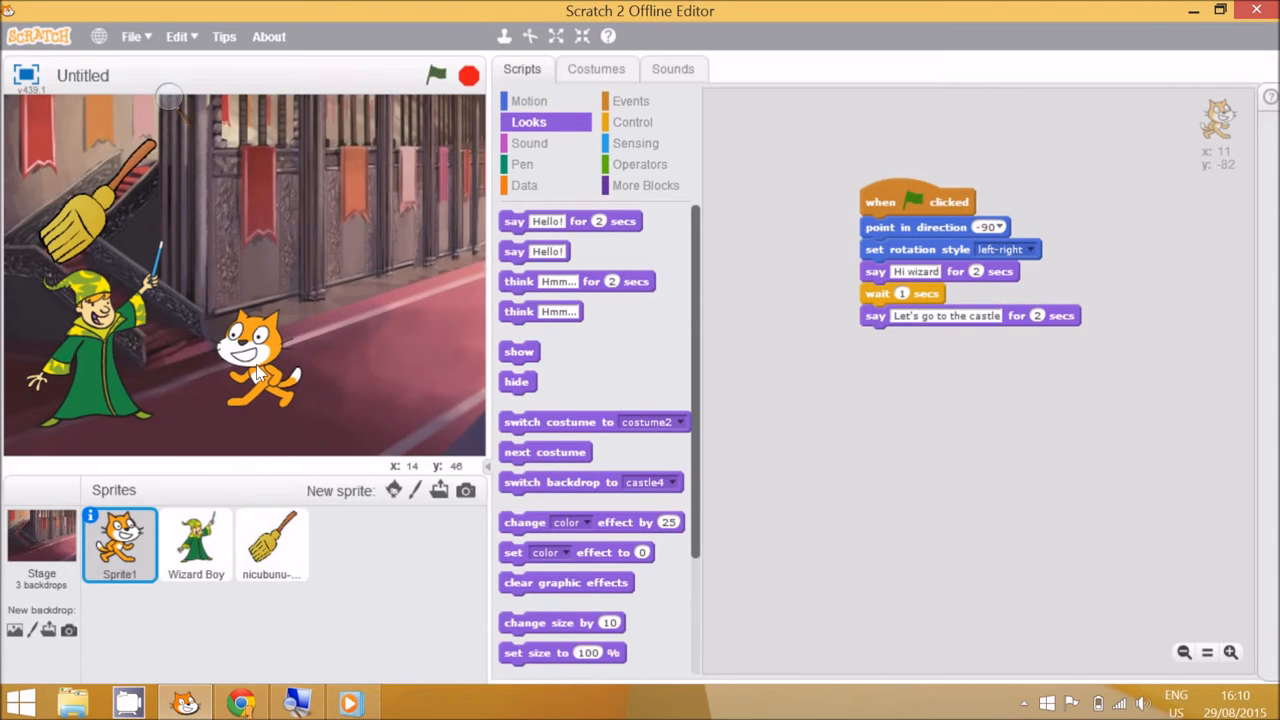
{"action": "mouse_move", "coordinate": [440, 318]}
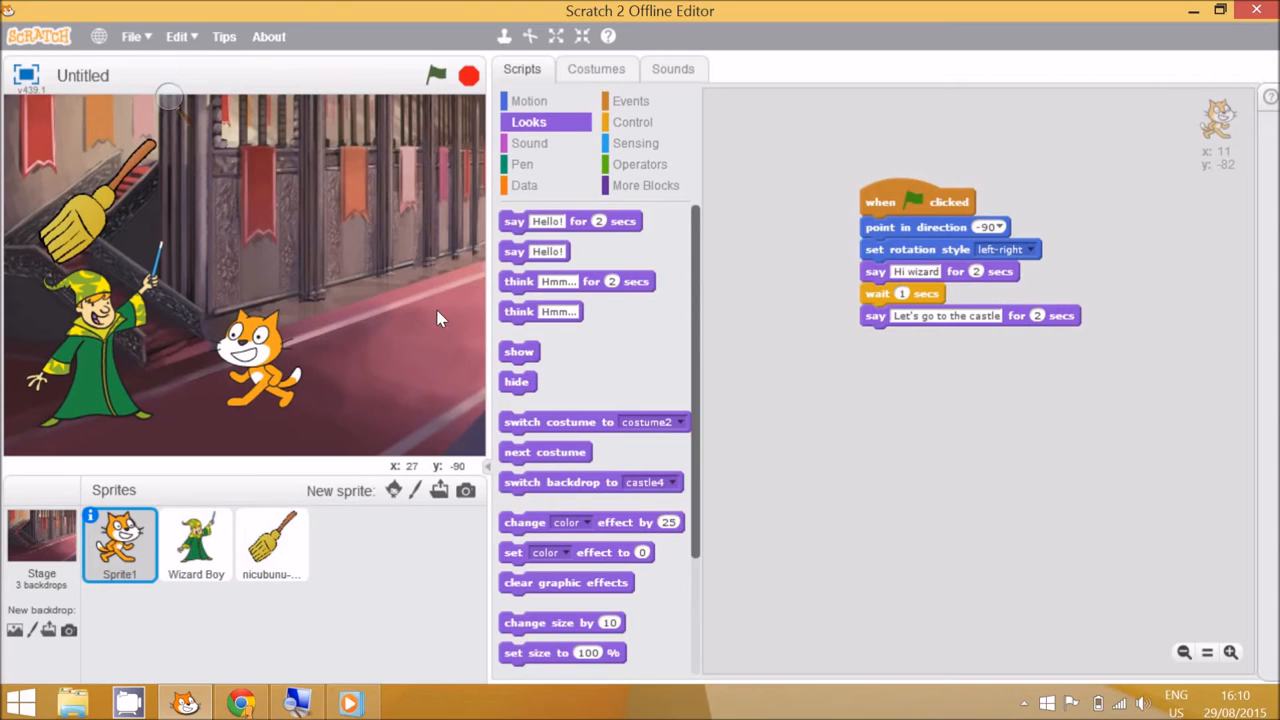
{"action": "mouse_move", "coordinate": [472, 318]}
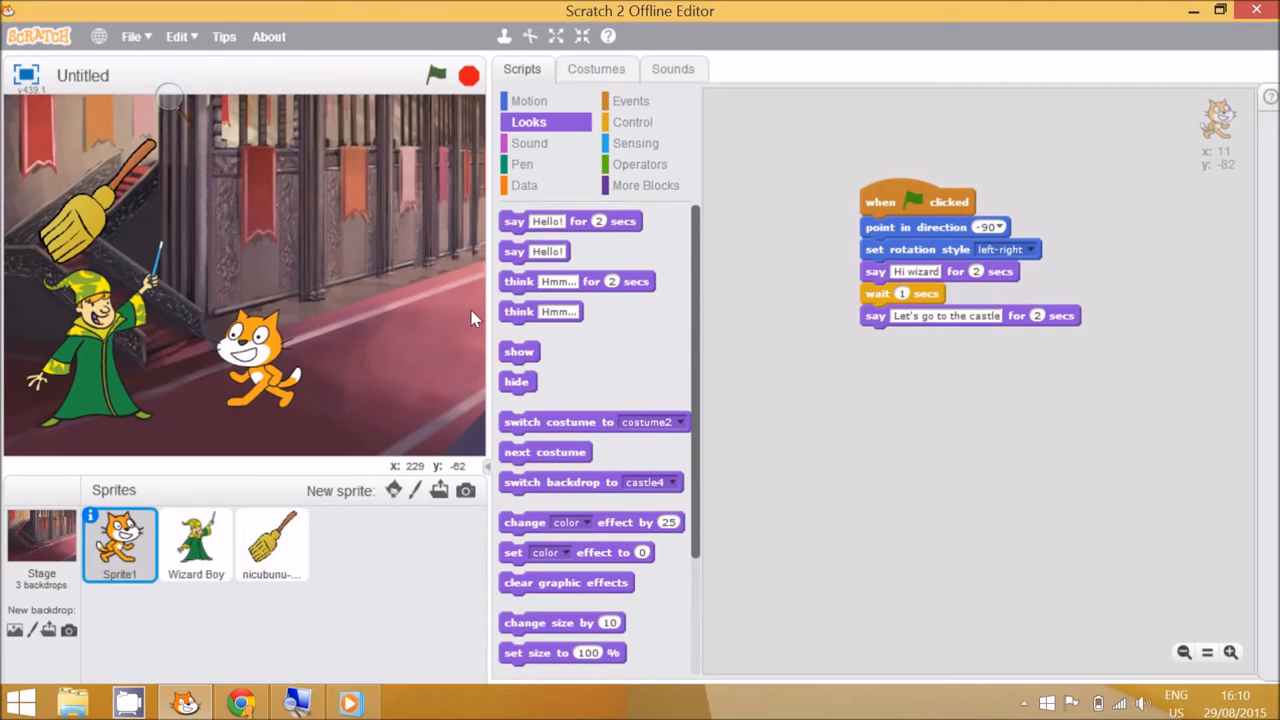
{"action": "mouse_move", "coordinate": [262, 378]}
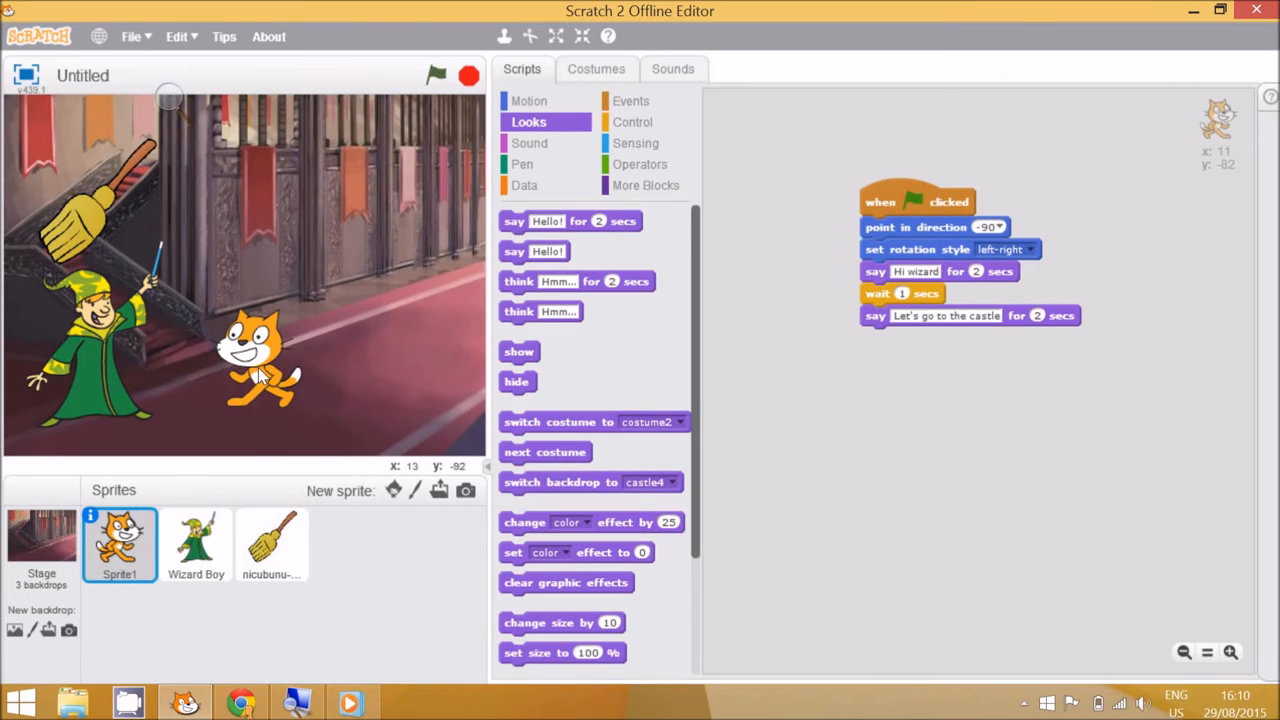
{"action": "mouse_move", "coordinate": [258, 373]}
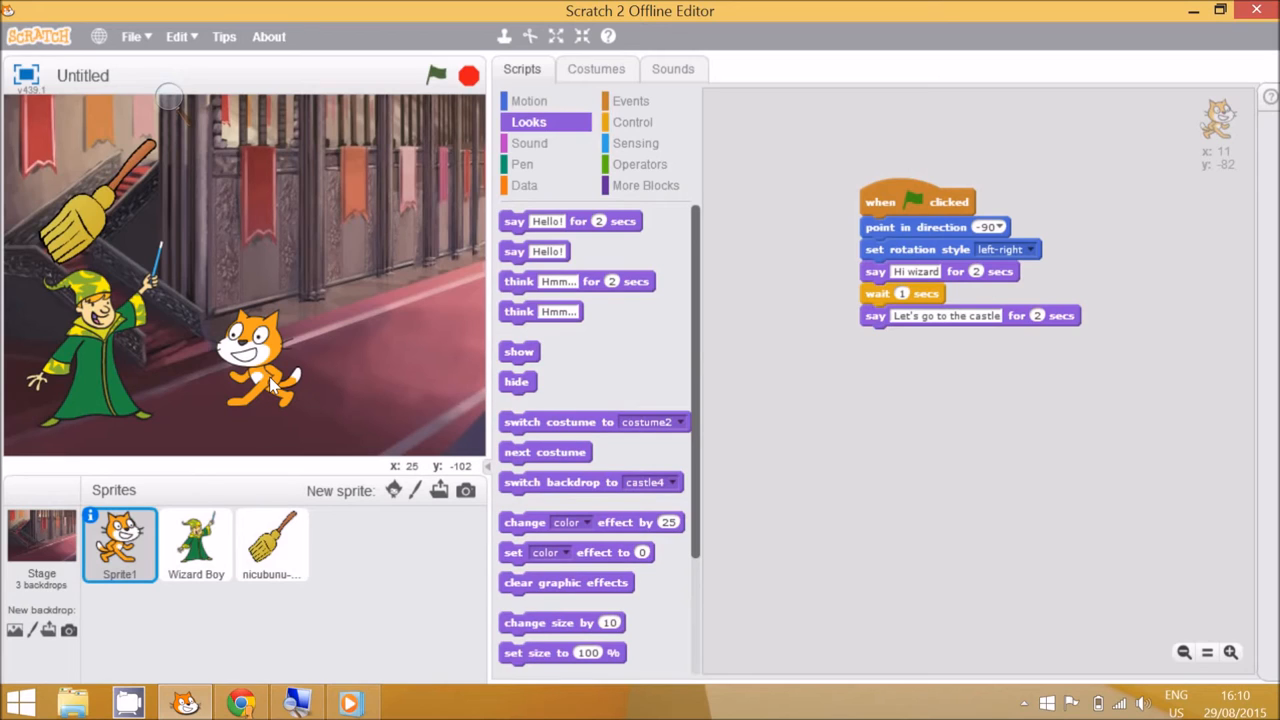
{"action": "mouse_move", "coordinate": [545, 108]}
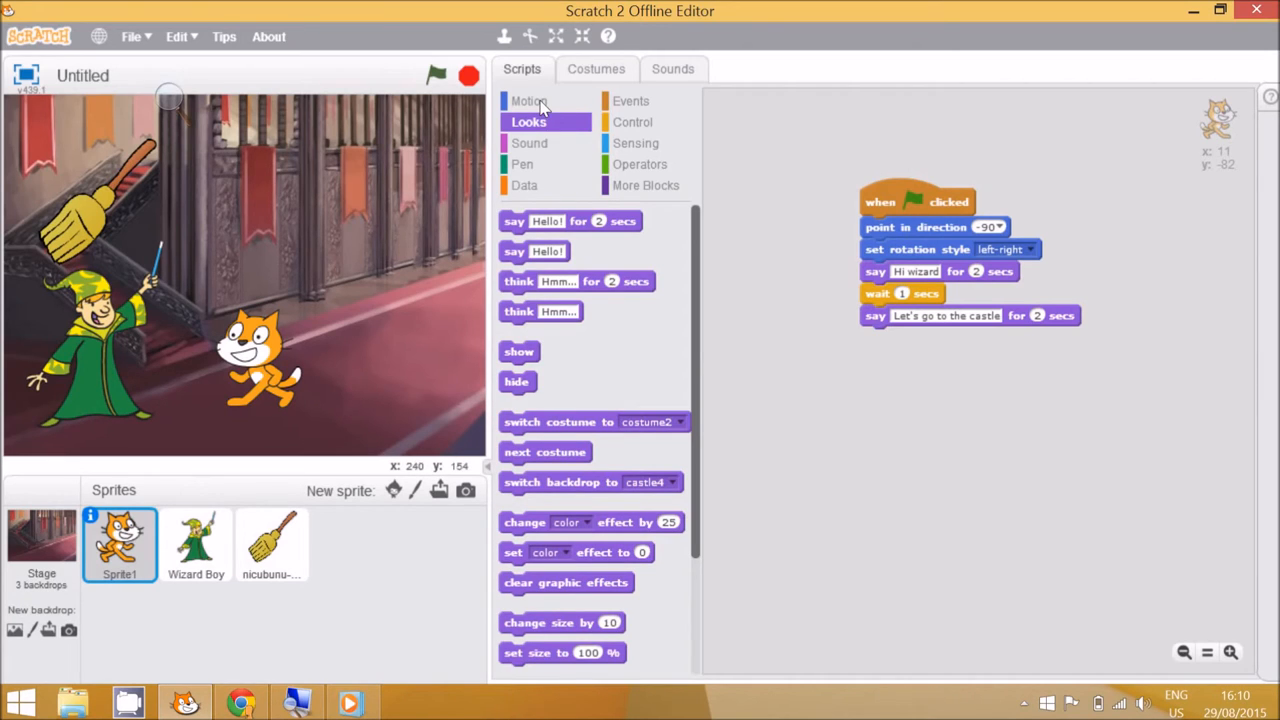
Start the cat's script with a 'go to x: 10 y:' block and begin editing y
{"action": "left_click", "coordinate": [529, 100]}
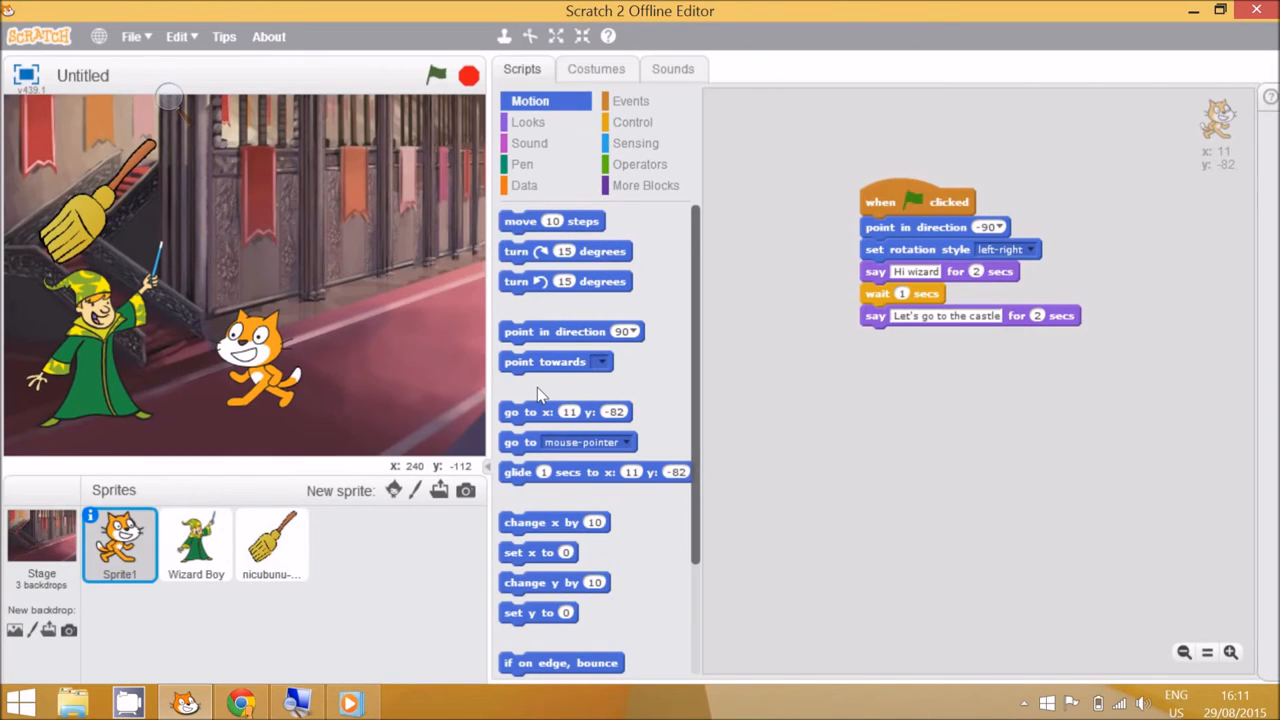
{"action": "mouse_move", "coordinate": [538, 420]}
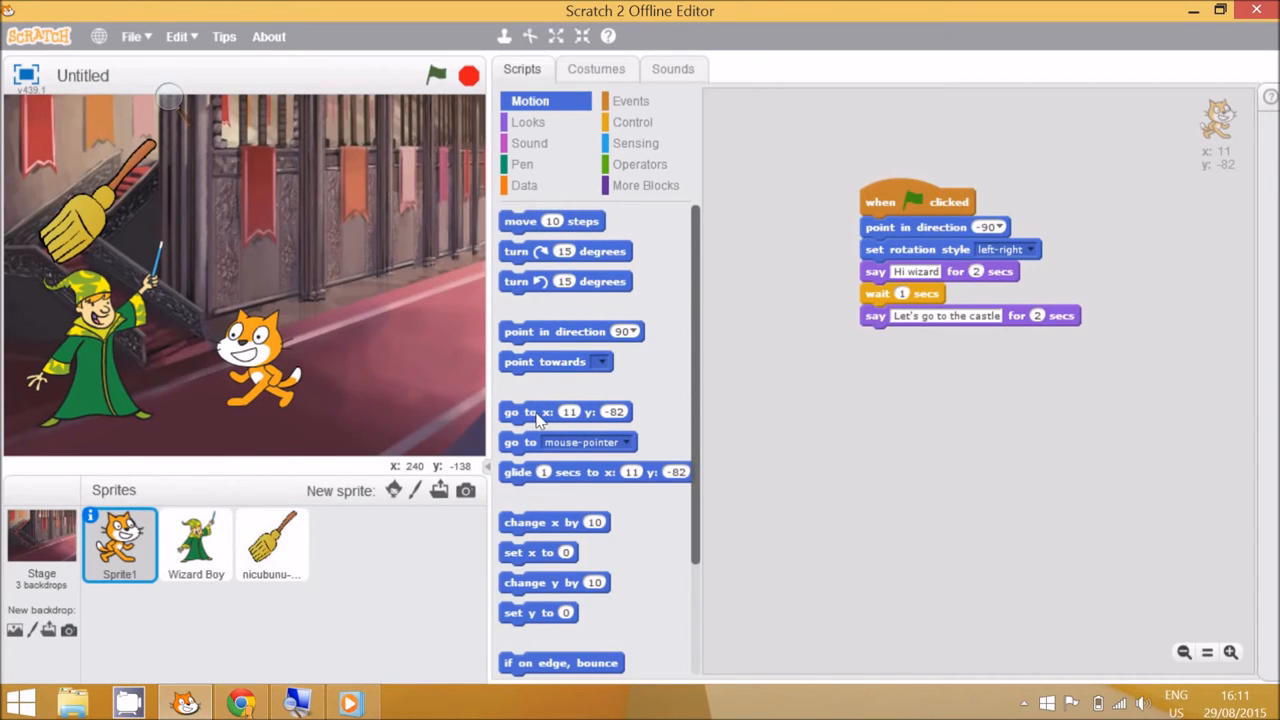
{"action": "left_click_drag", "start_coordinate": [550, 411], "coordinate": [920, 227]}
{"action": "type", "text": "10"}
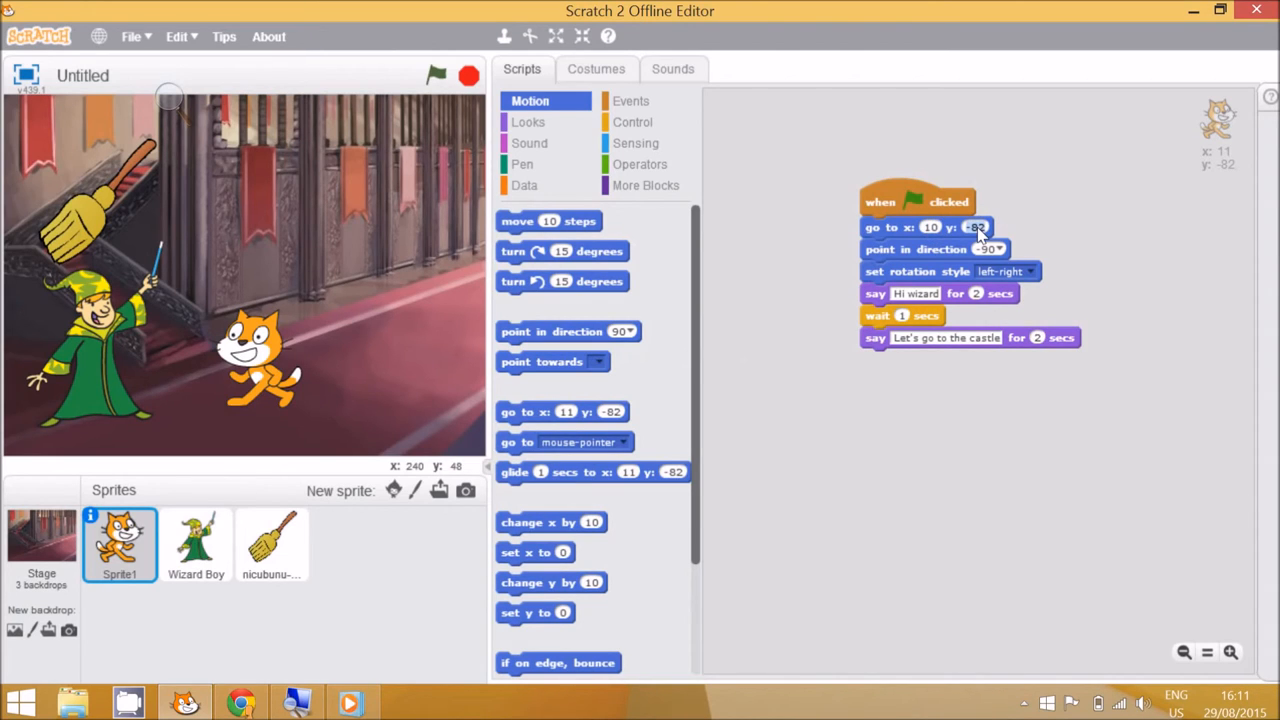
{"action": "left_click", "coordinate": [632, 122]}
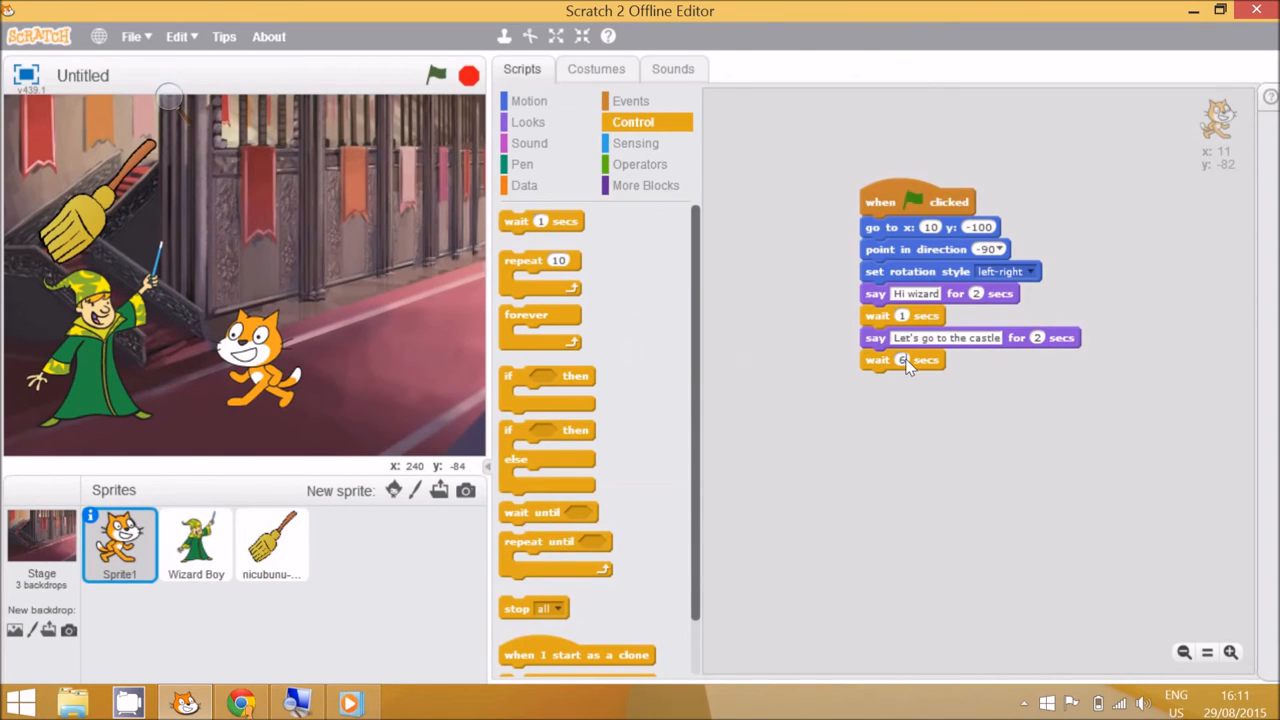
{"action": "mouse_move", "coordinate": [480, 180]}
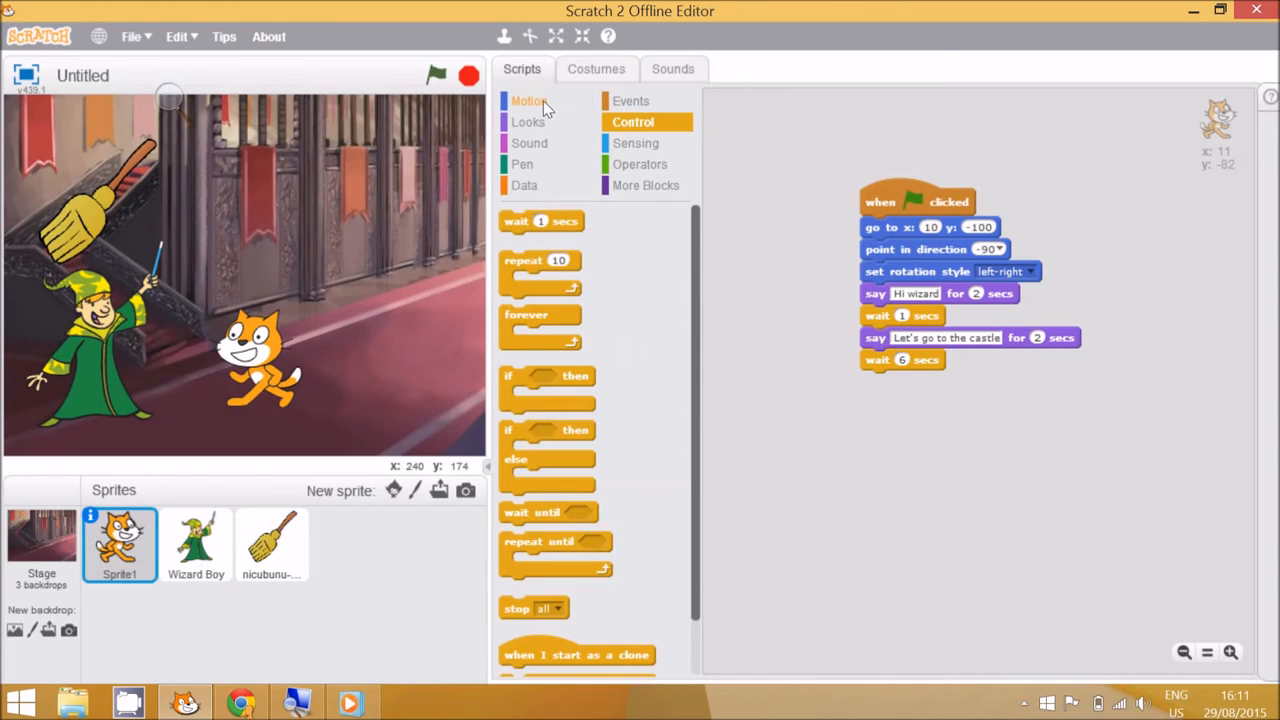
End the cat's script with 'glide 2 secs to x: 200 y: -10'
{"action": "left_click", "coordinate": [528, 100]}
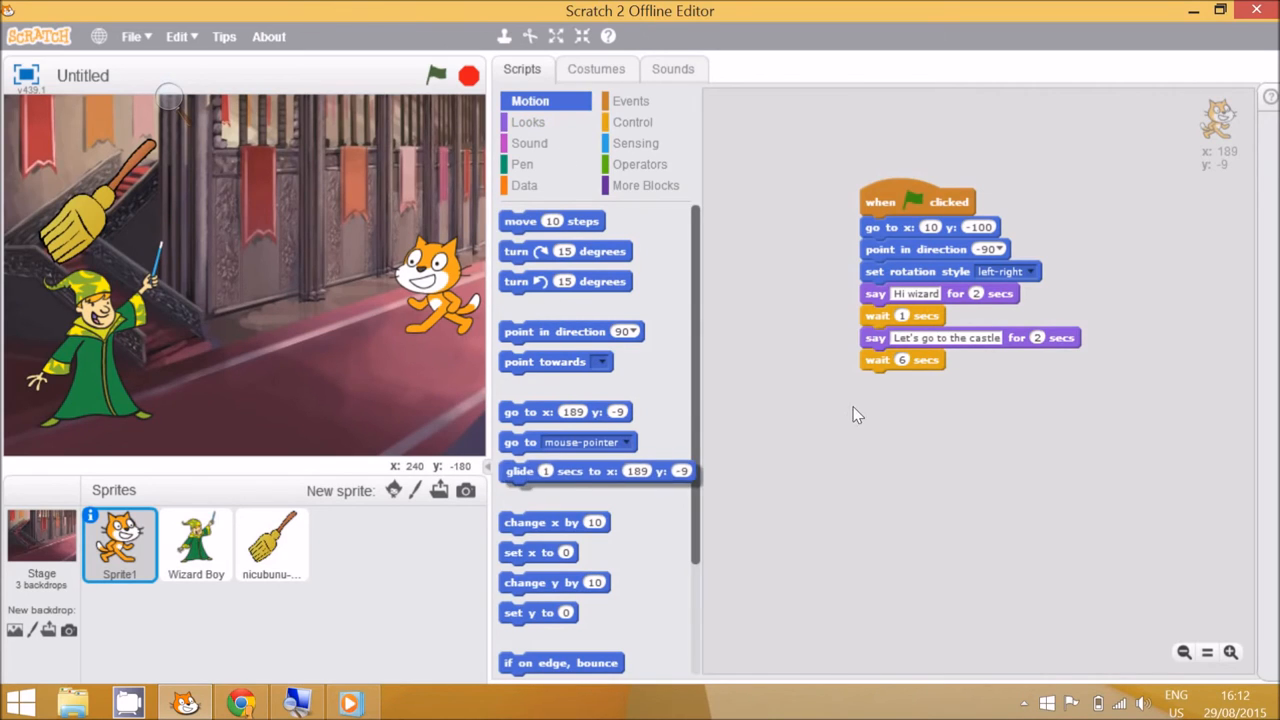
{"action": "left_click_drag", "start_coordinate": [595, 471], "coordinate": [957, 381]}
{"action": "type", "text": "-10"}
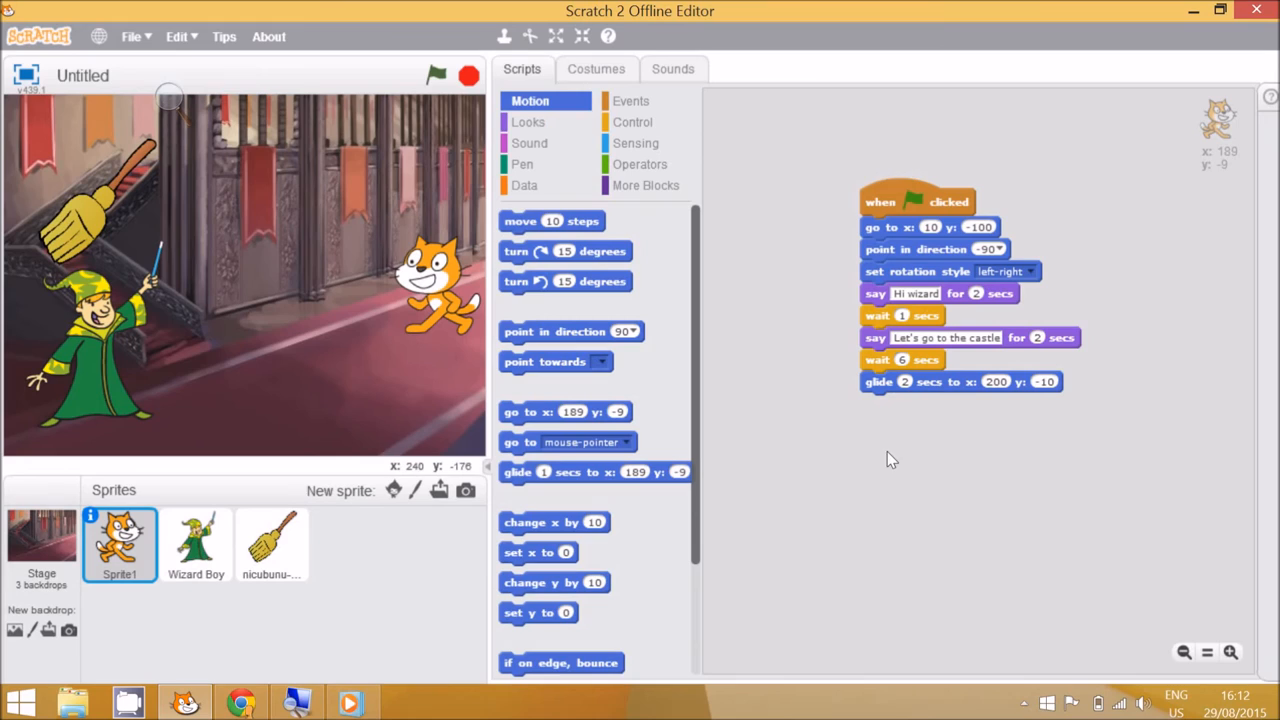
{"action": "mouse_move", "coordinate": [822, 428]}
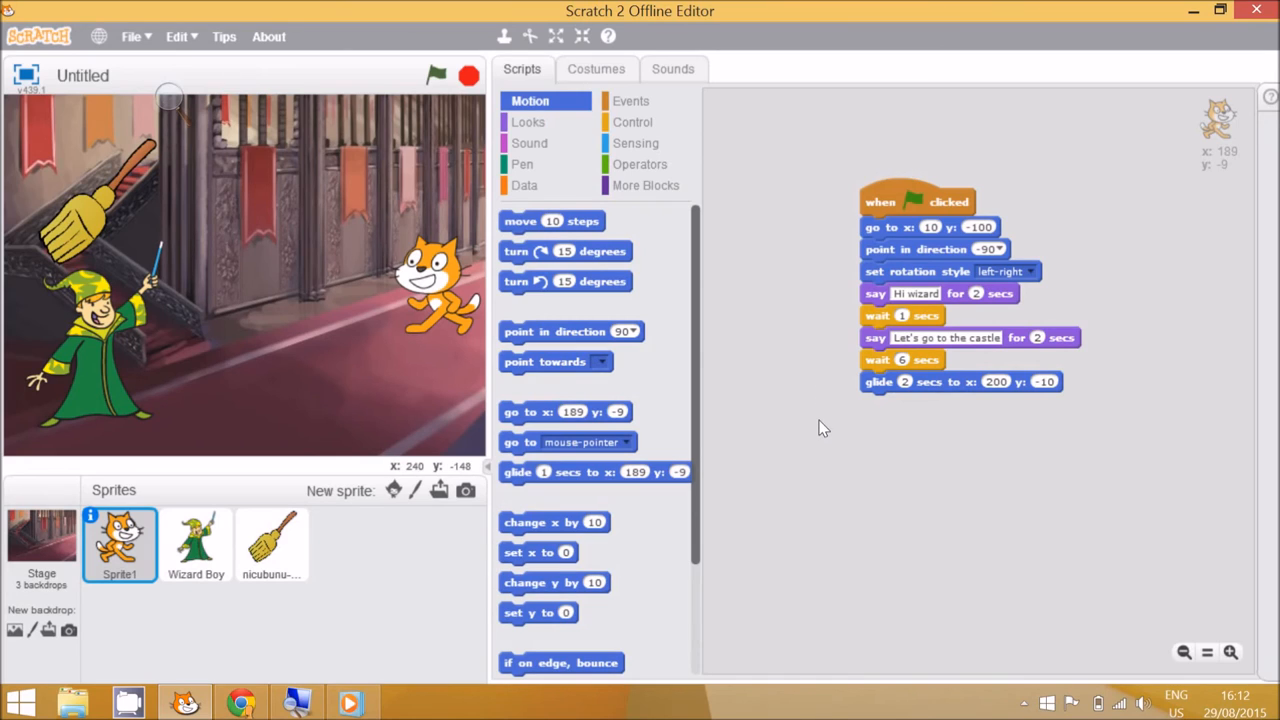
{"action": "mouse_move", "coordinate": [773, 238]}
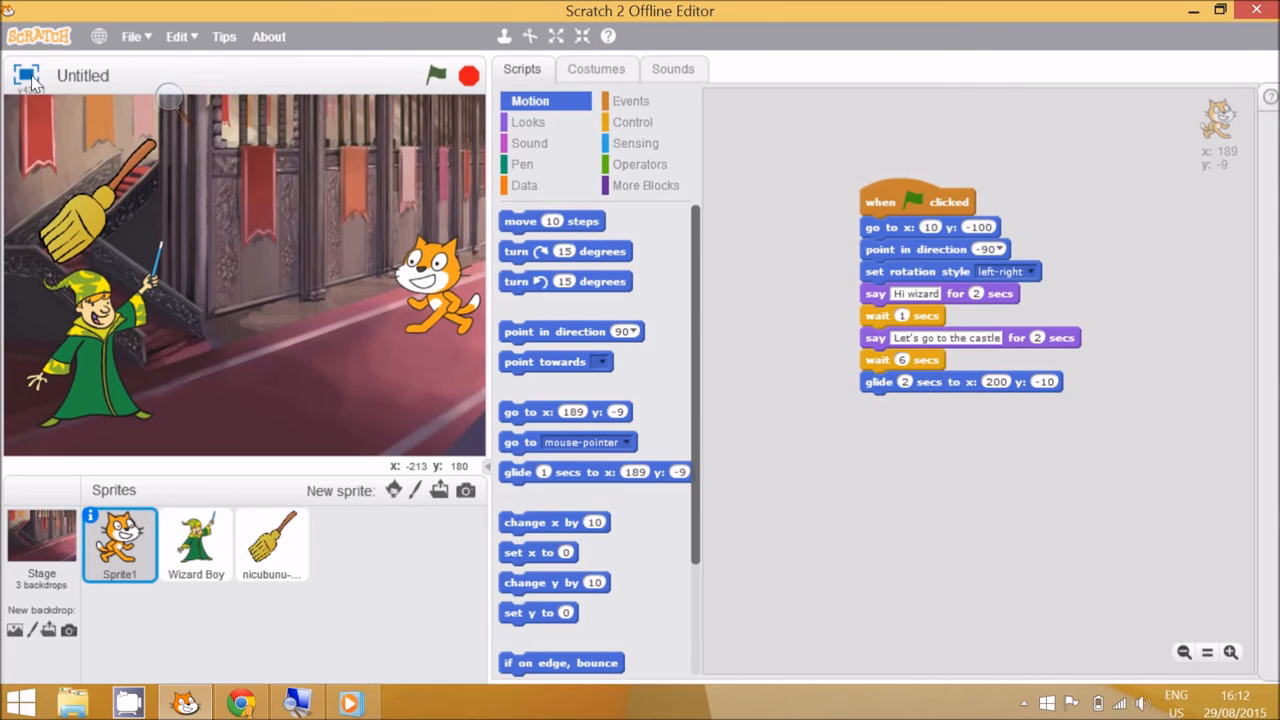
{"action": "left_click", "coordinate": [556, 36]}
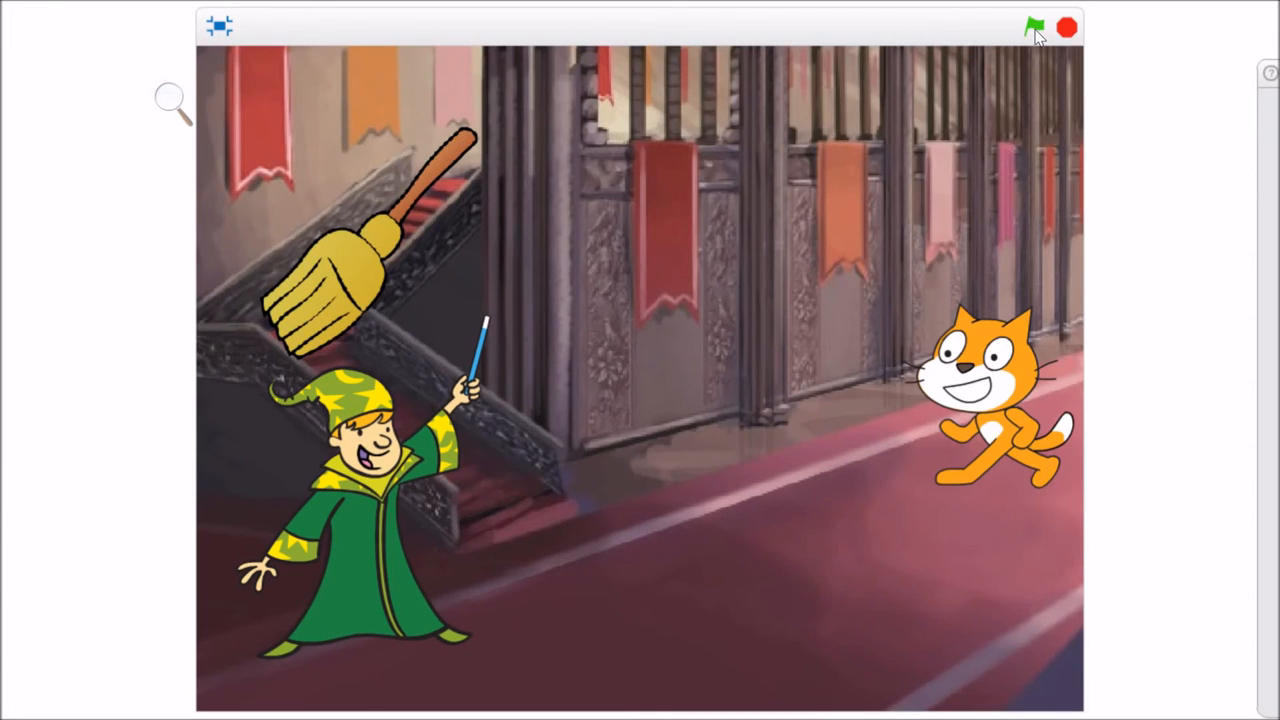
Run the castle story in full-screen mode
{"action": "left_click", "coordinate": [1034, 27]}
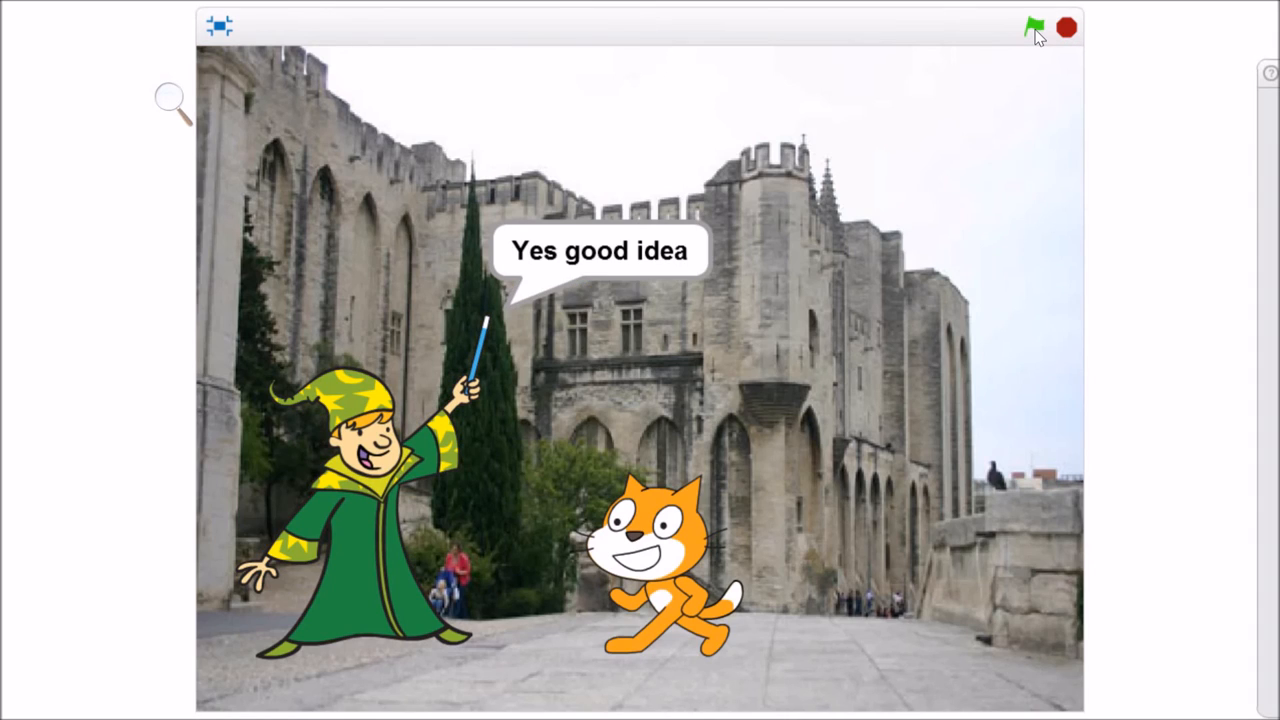
{"action": "left_click", "coordinate": [1034, 26]}
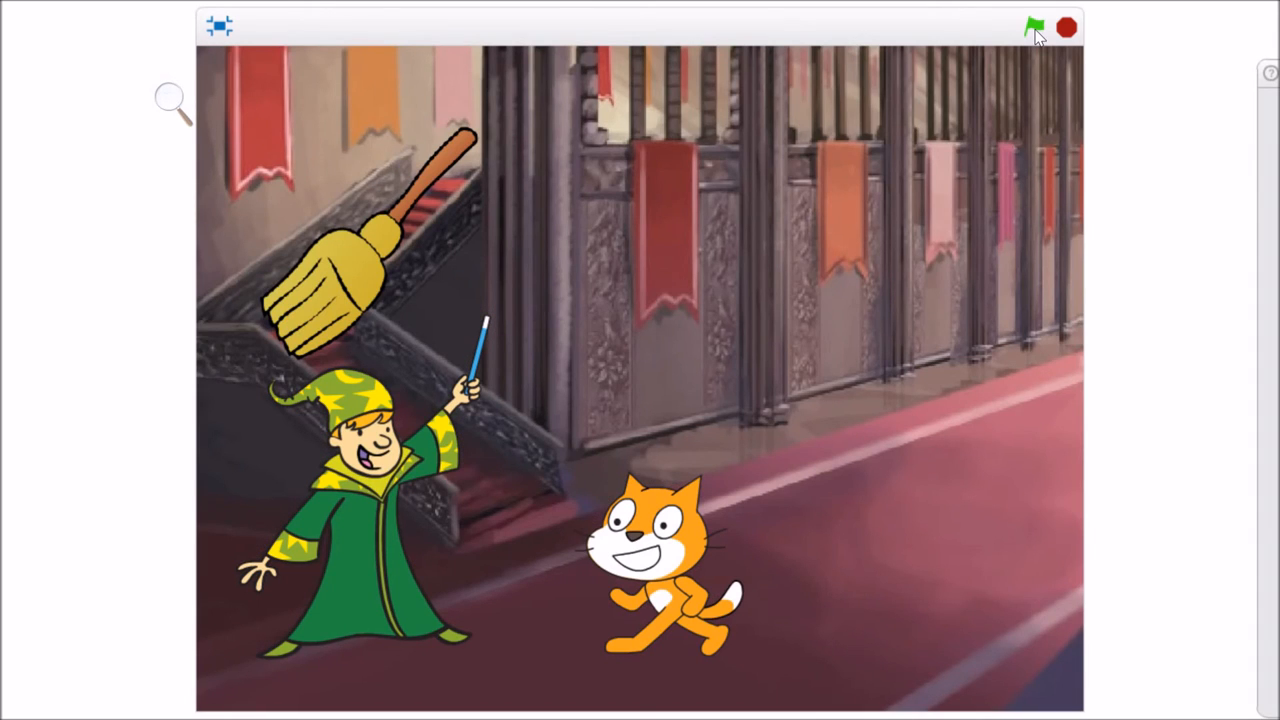